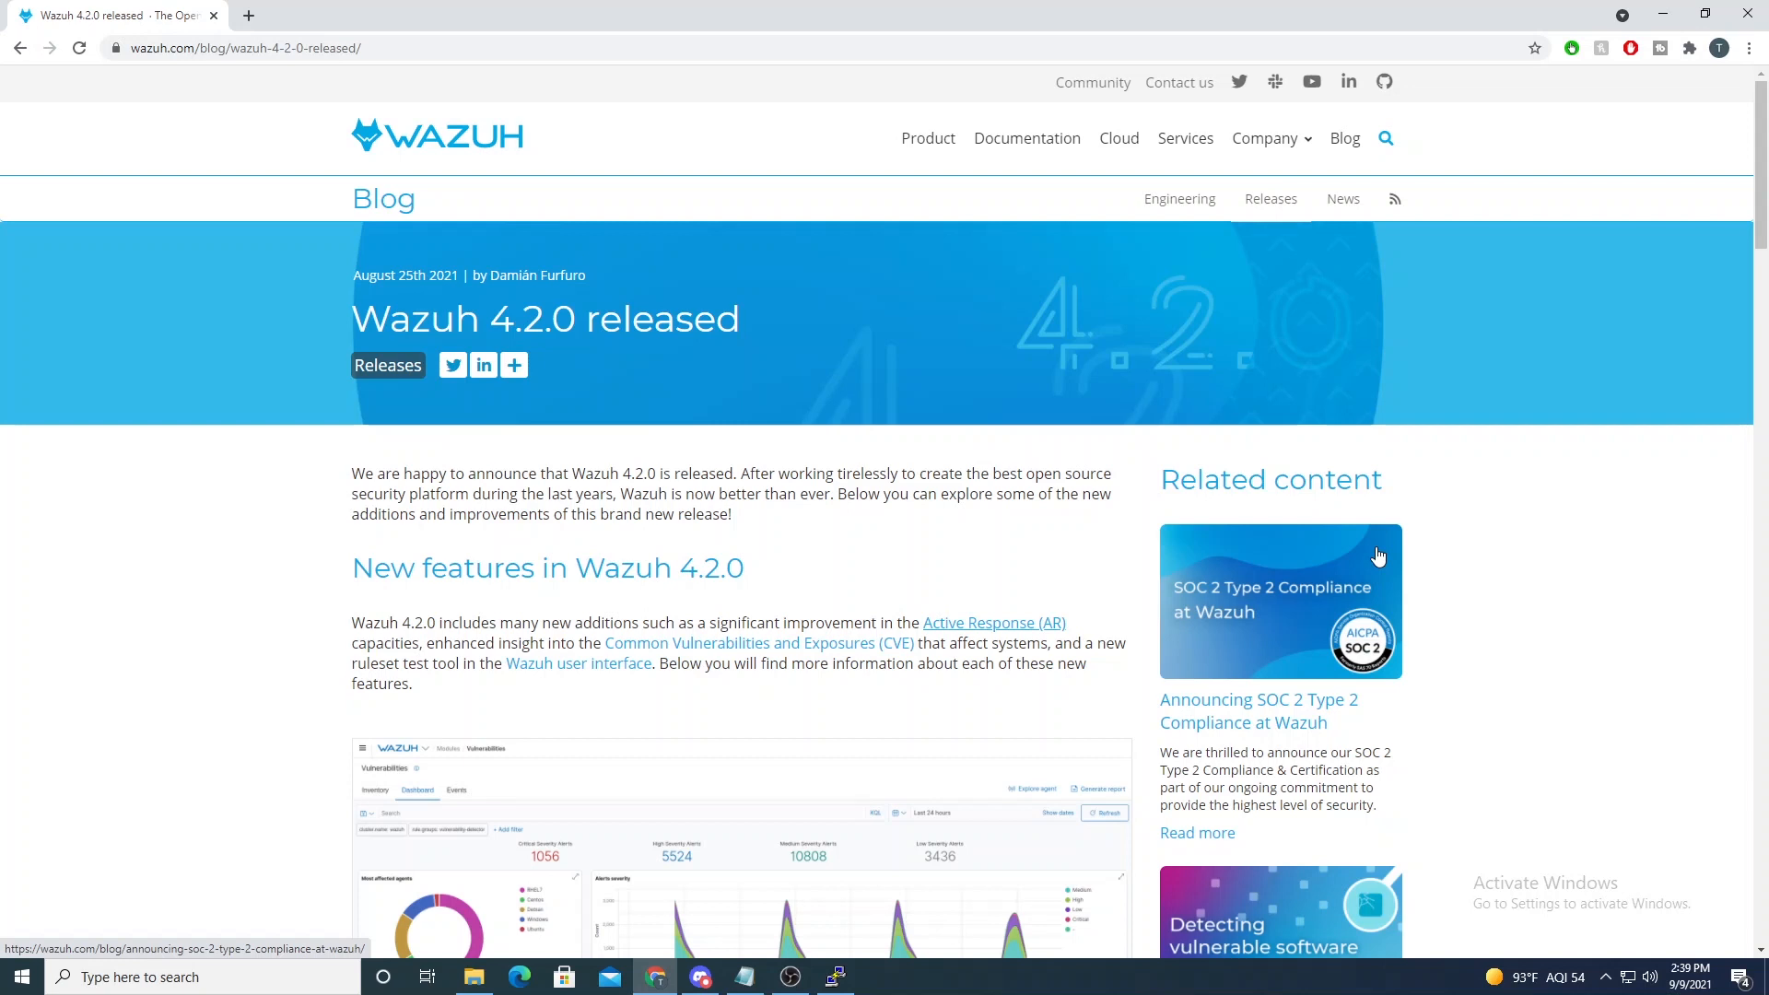
mouse_move(1078, 411)
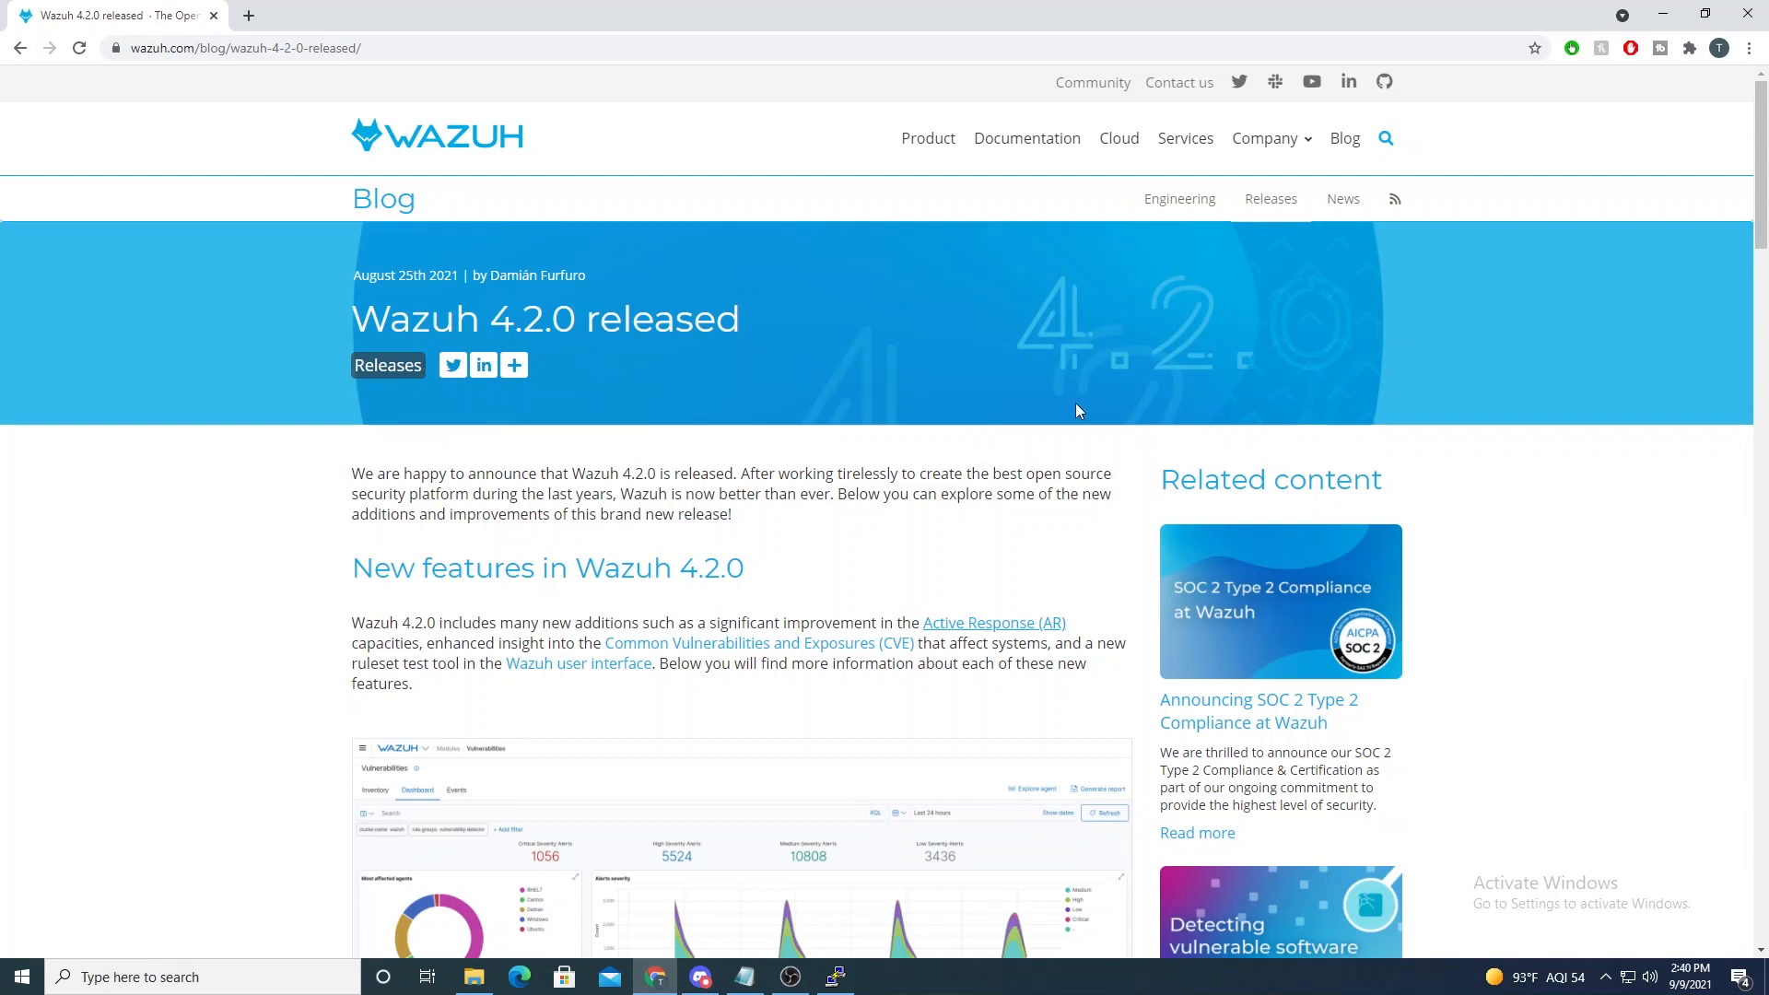
mouse_move(516, 334)
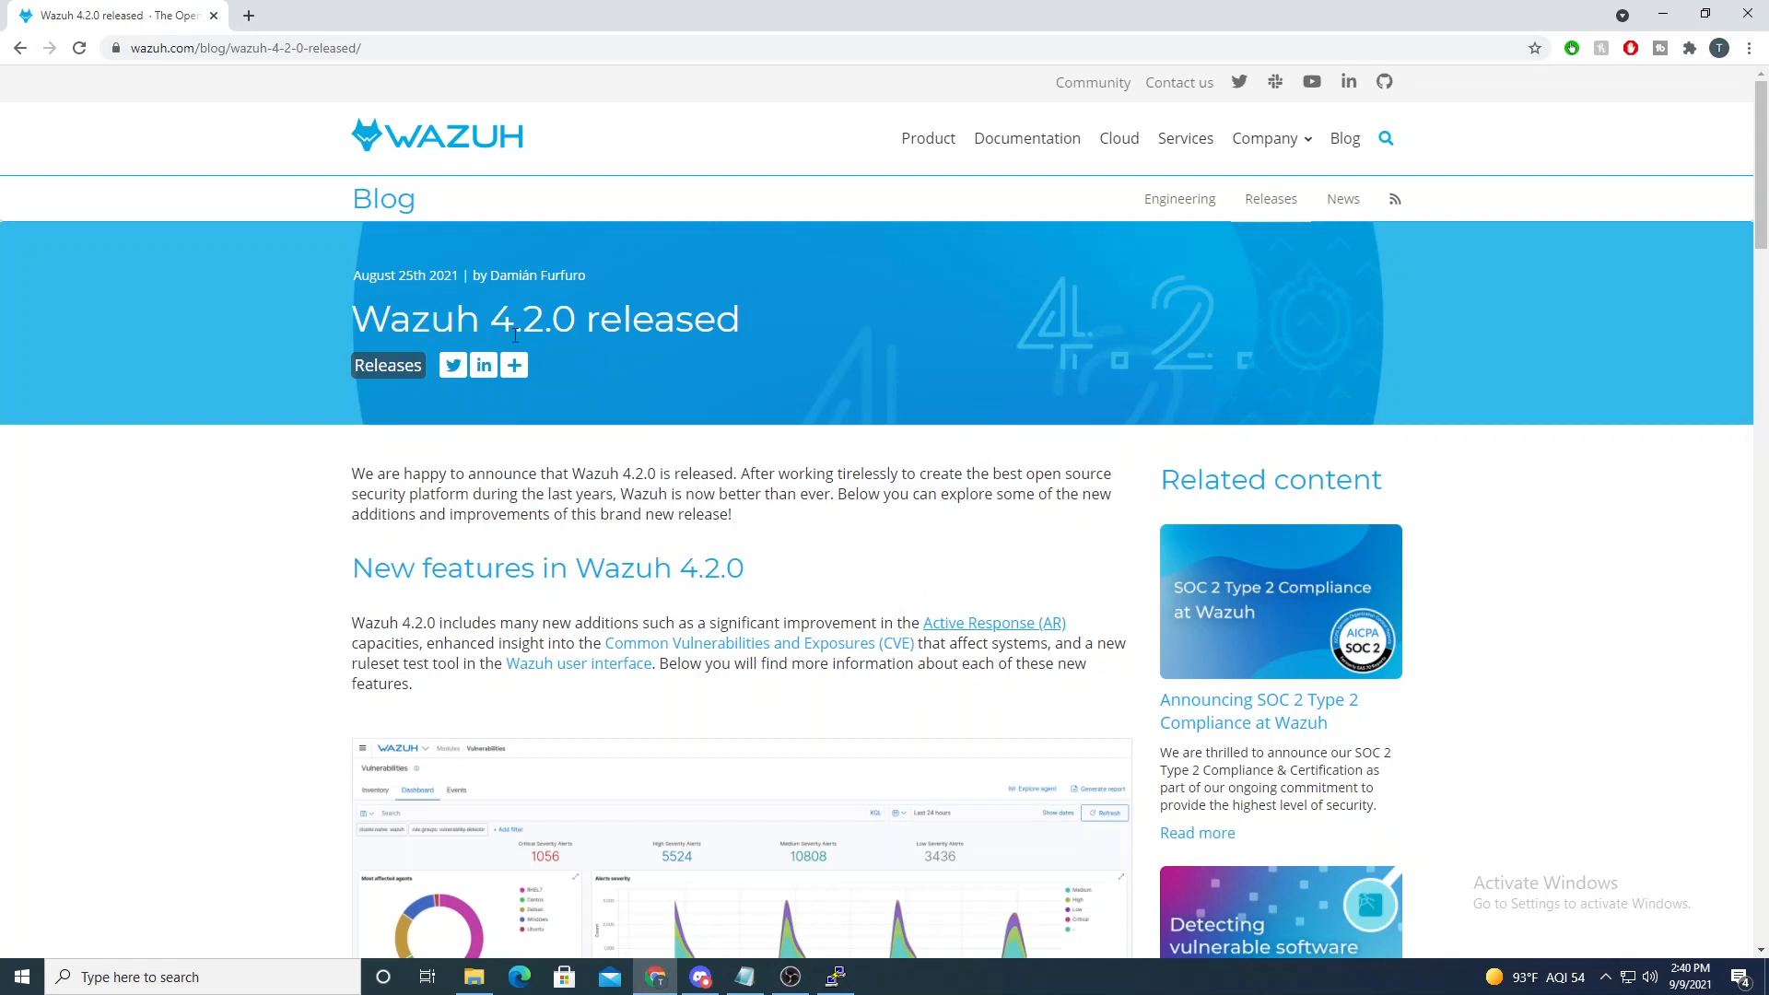
mouse_move(721, 577)
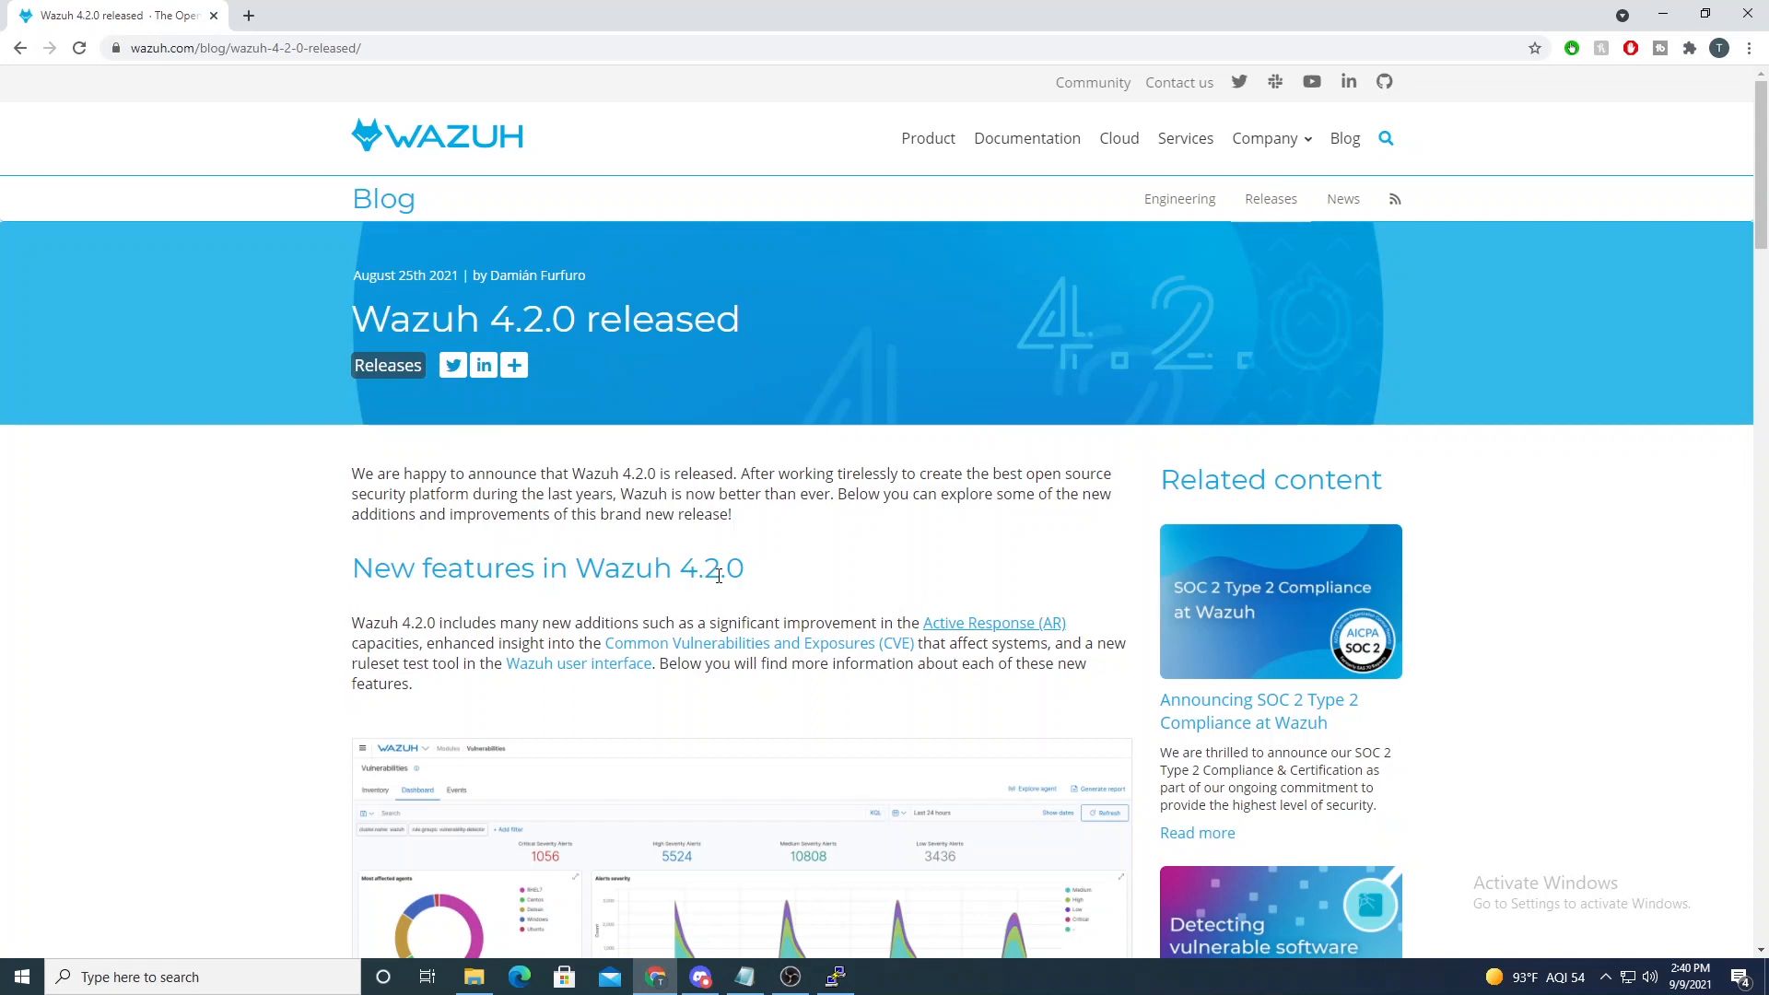
mouse_move(826, 660)
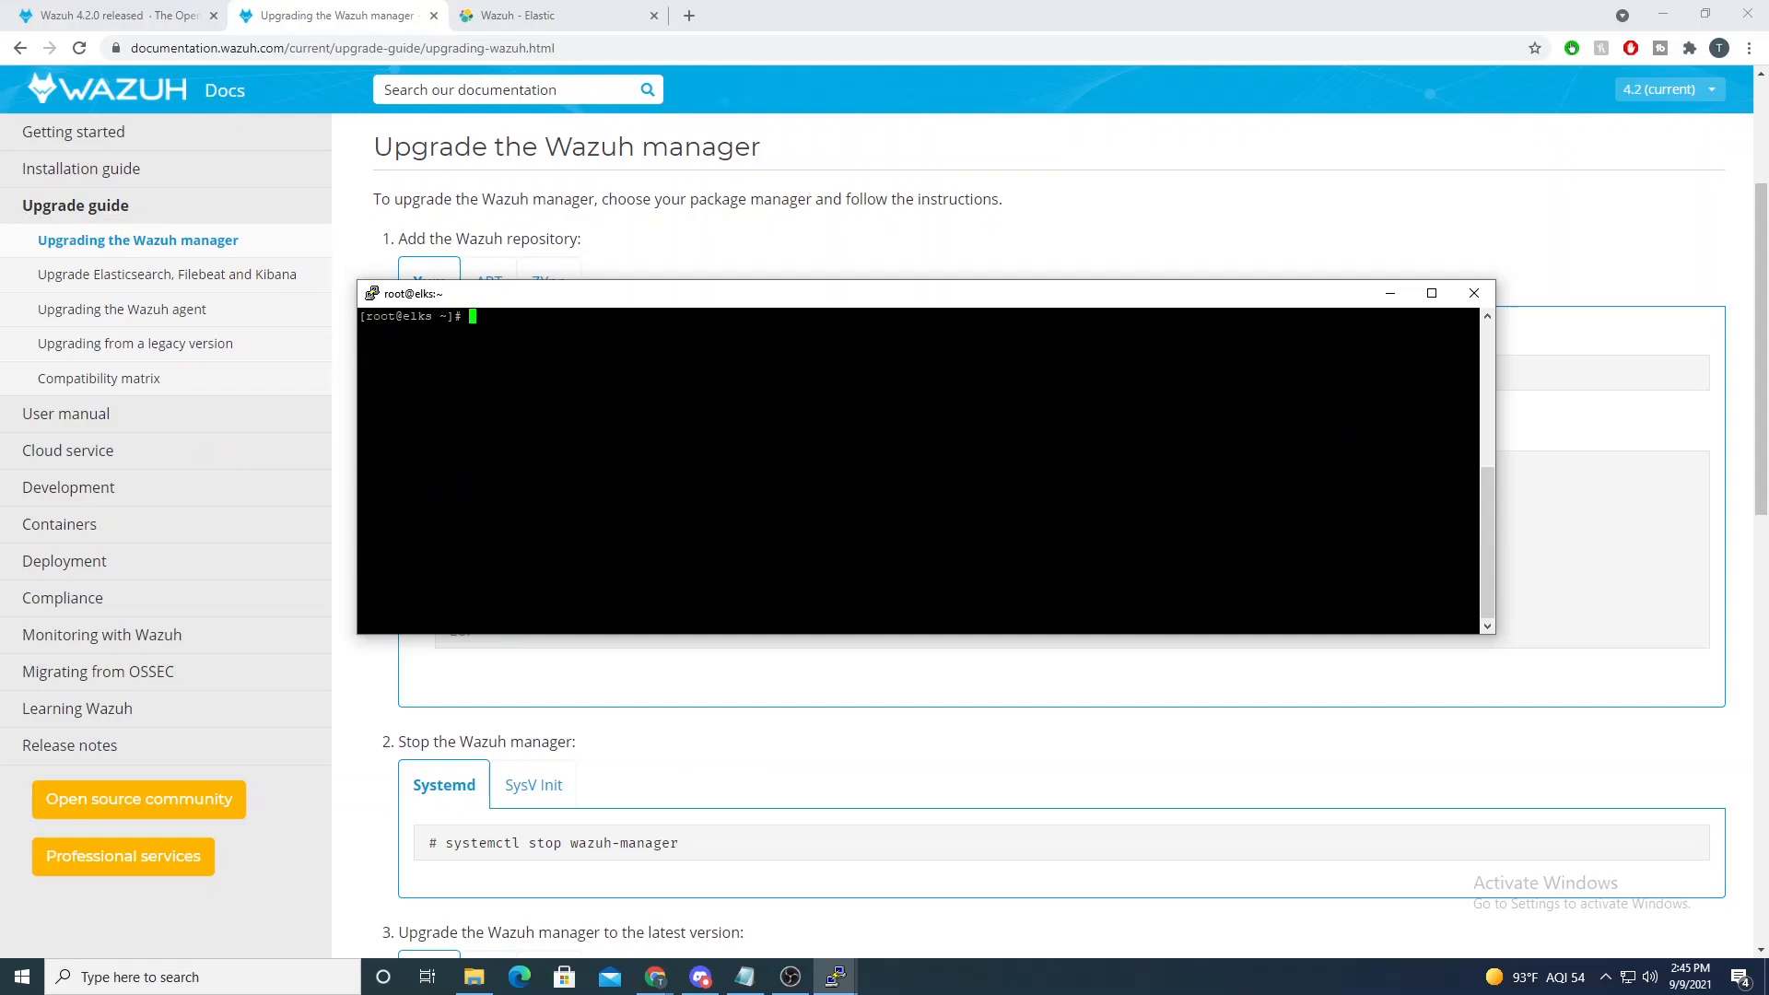
mouse_move(221, 188)
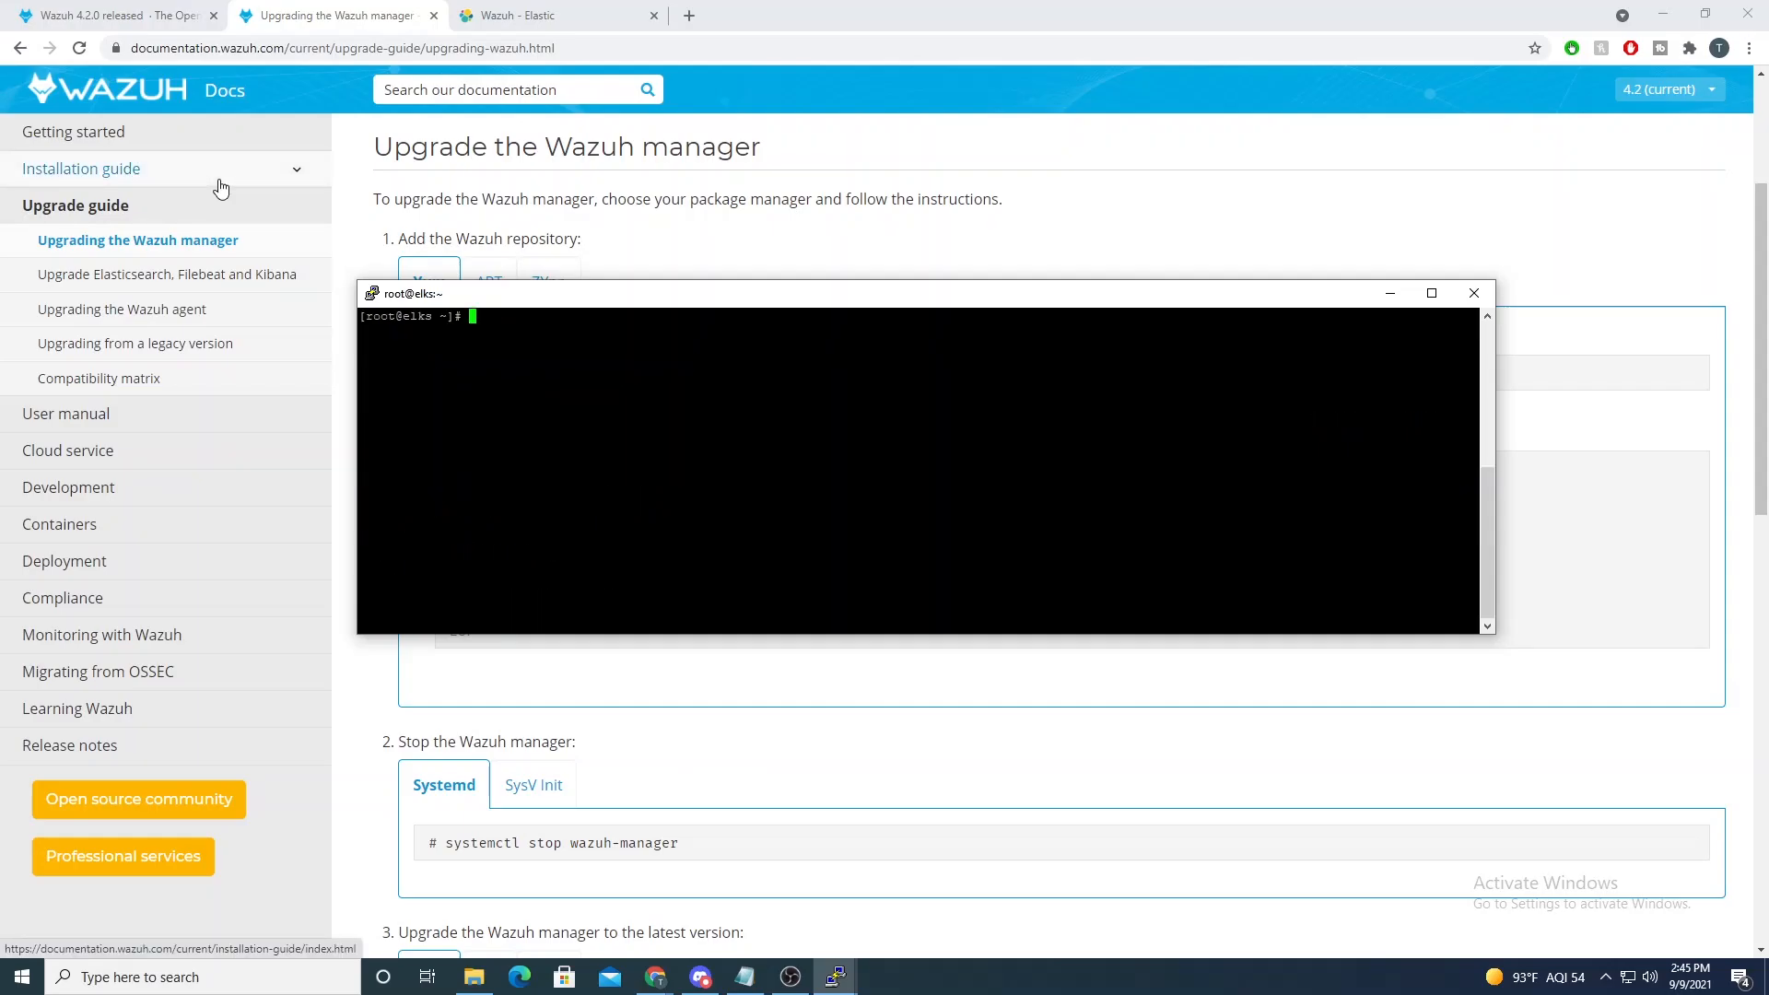
Step: Run cat /etc/ossec-init.conf on the agent and server to read the installed Wazuh version
text(cat /e)
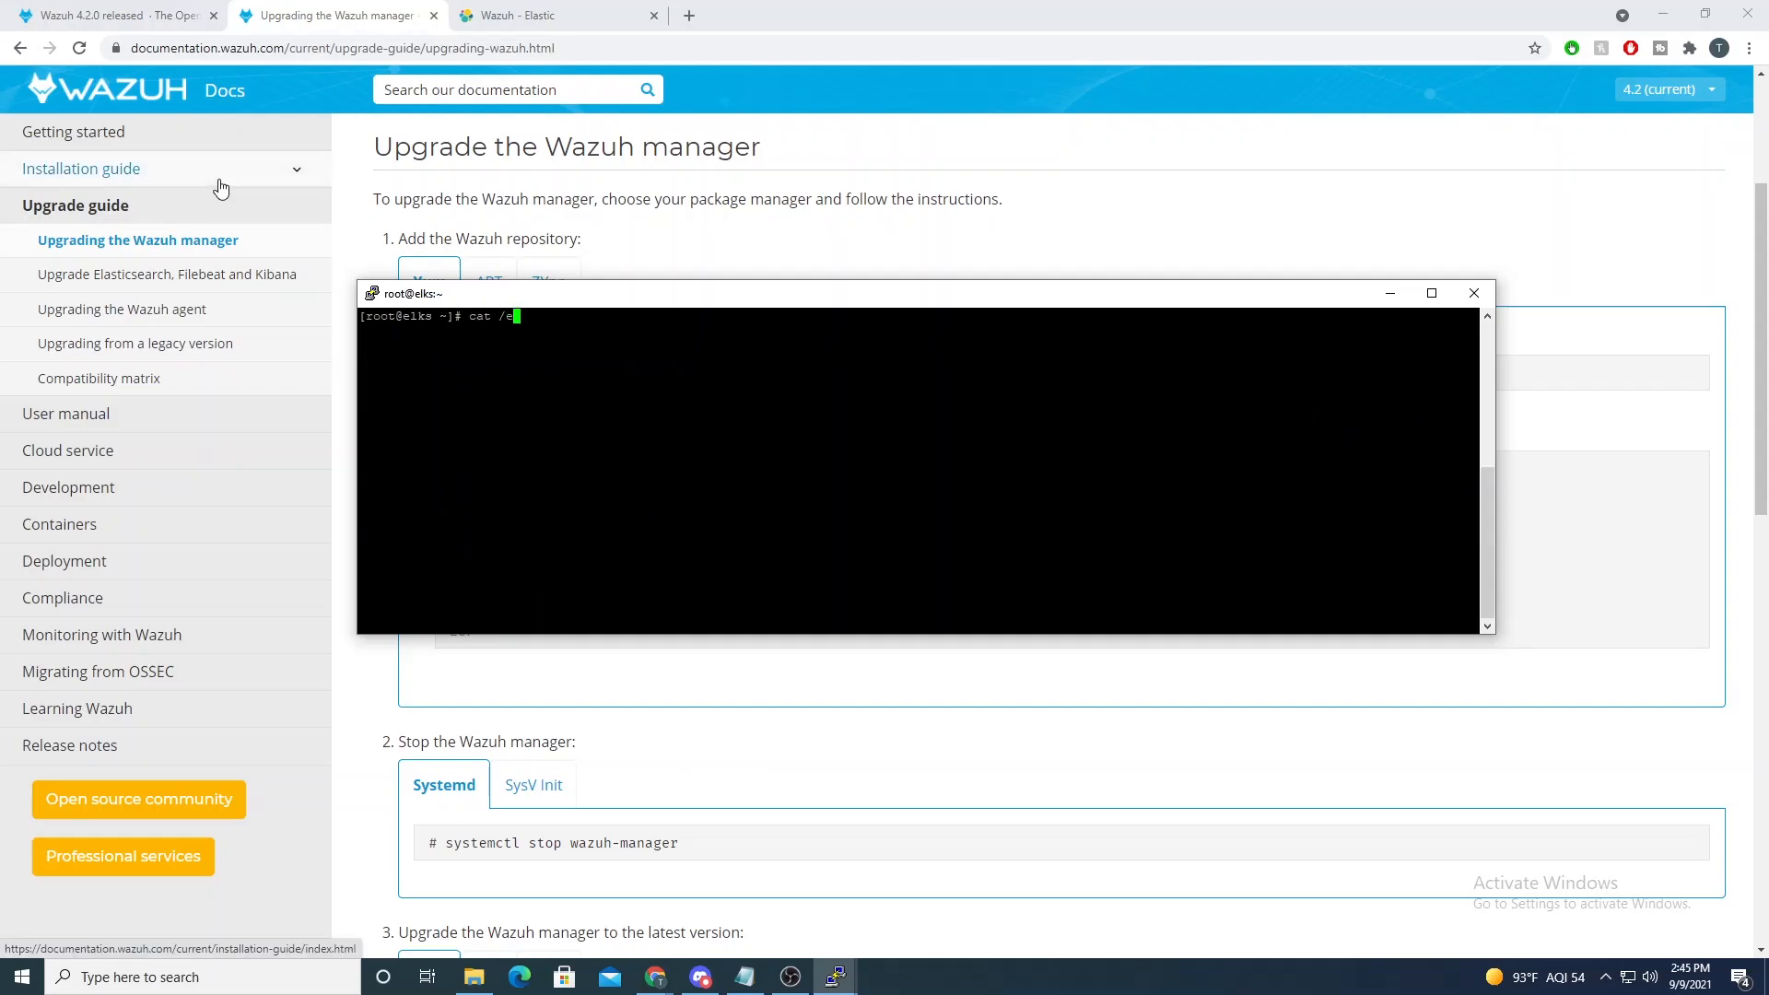
text(tc/ossec-init.conf)
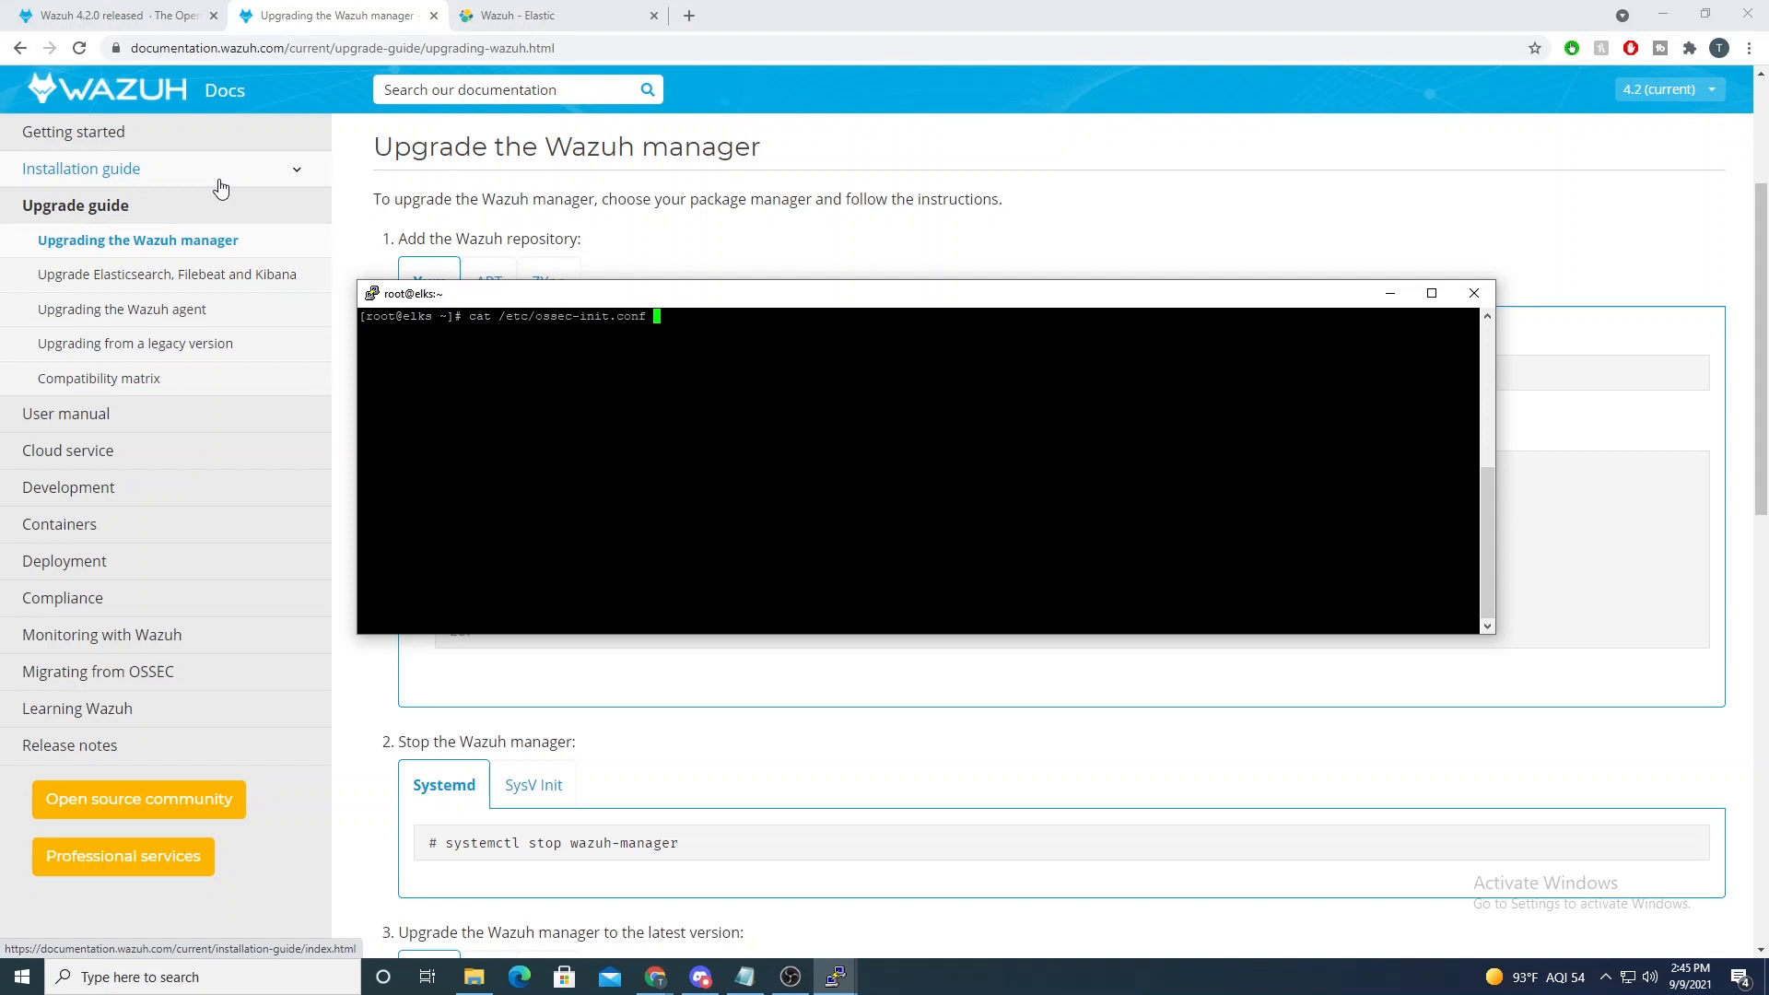
key(Return)
text(cat /etc/)
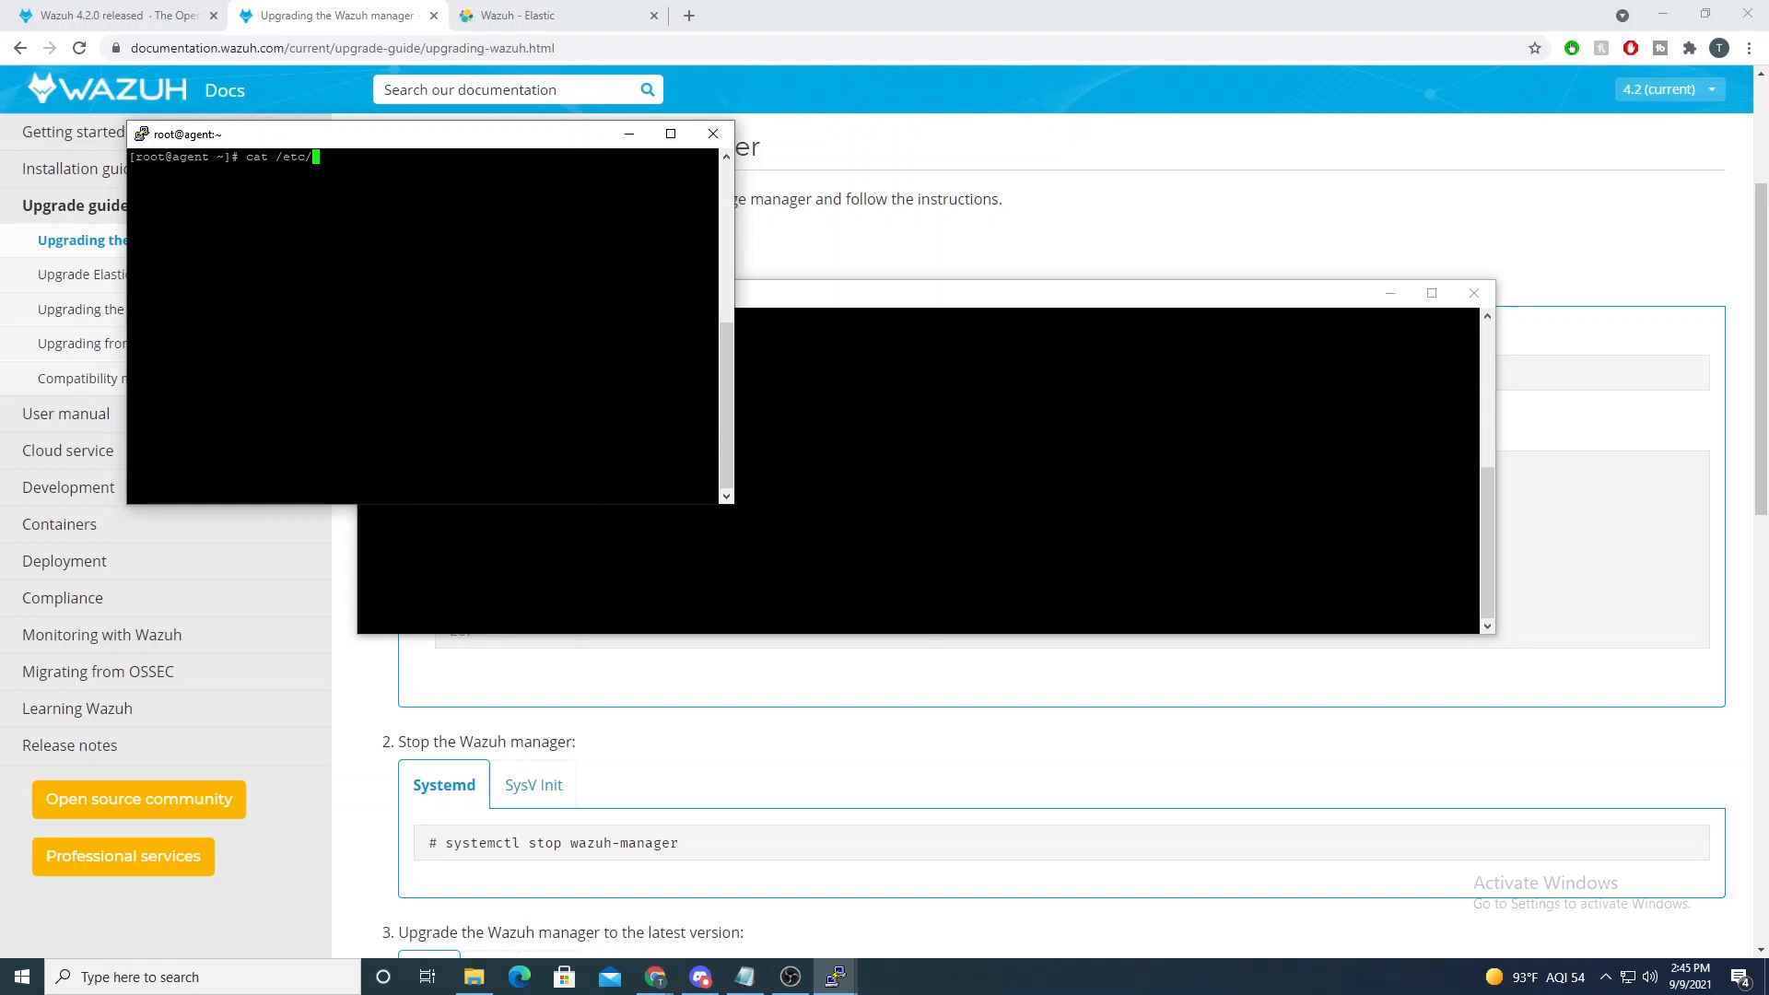
text(ossec-init.conf)
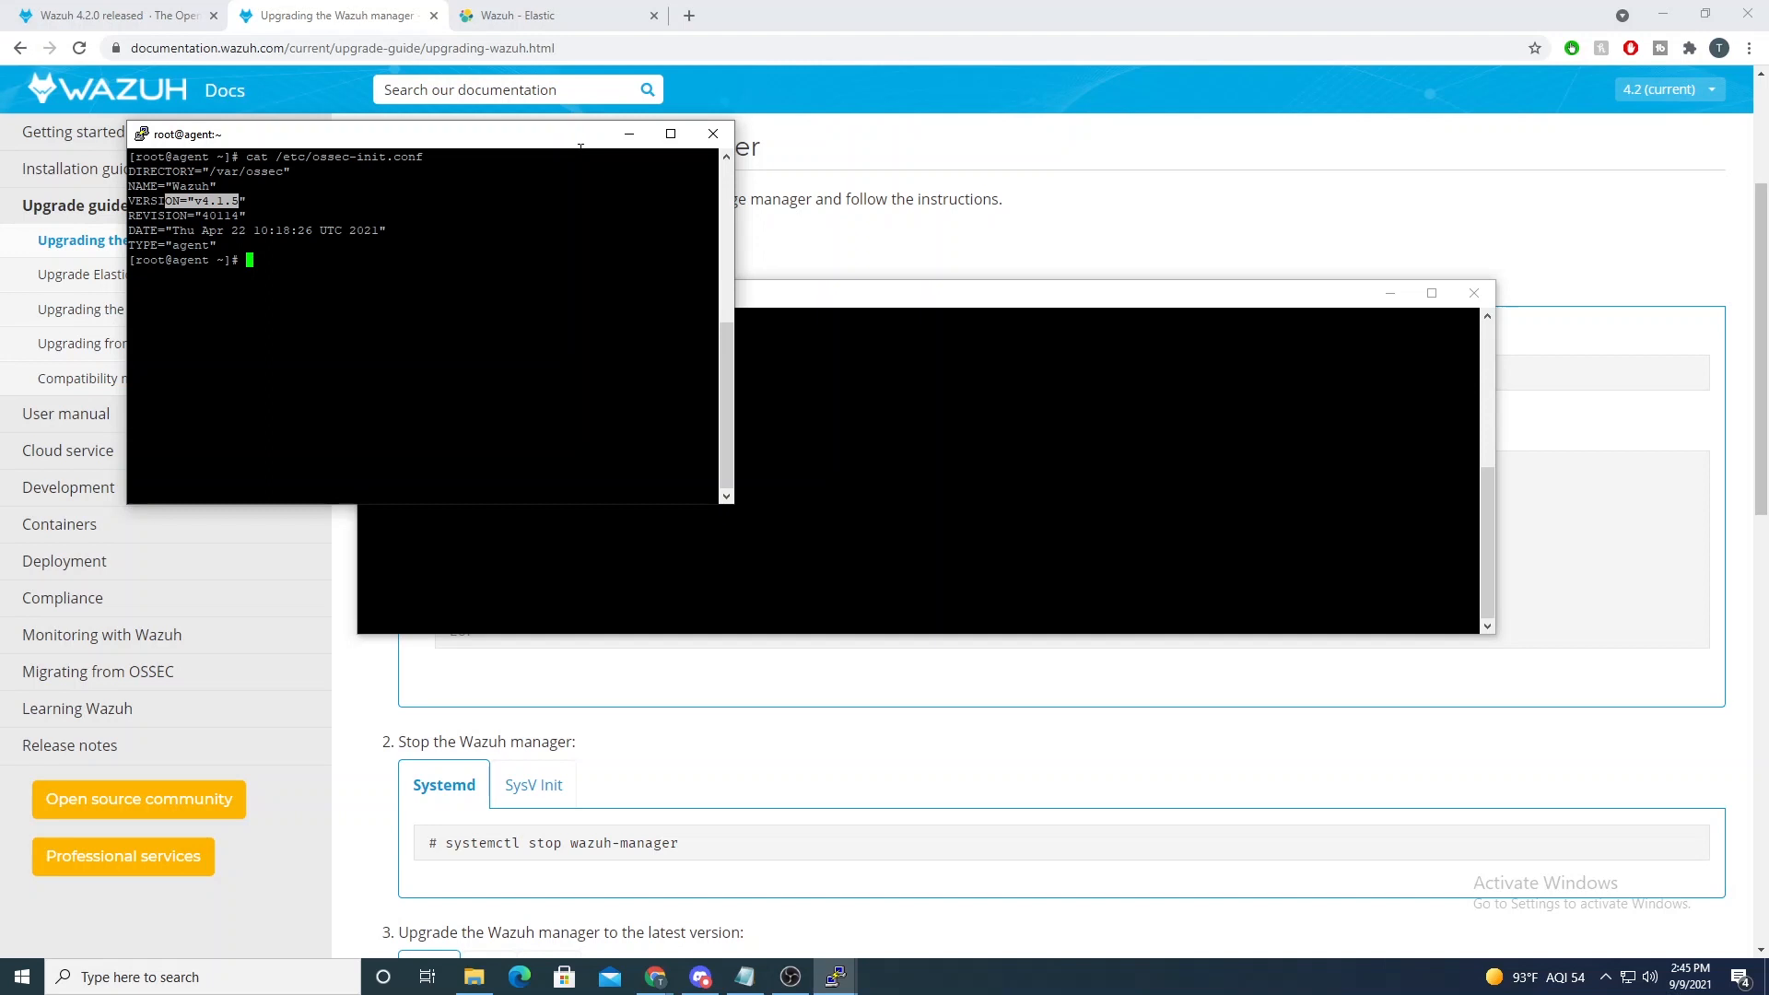
mouse_move(741, 105)
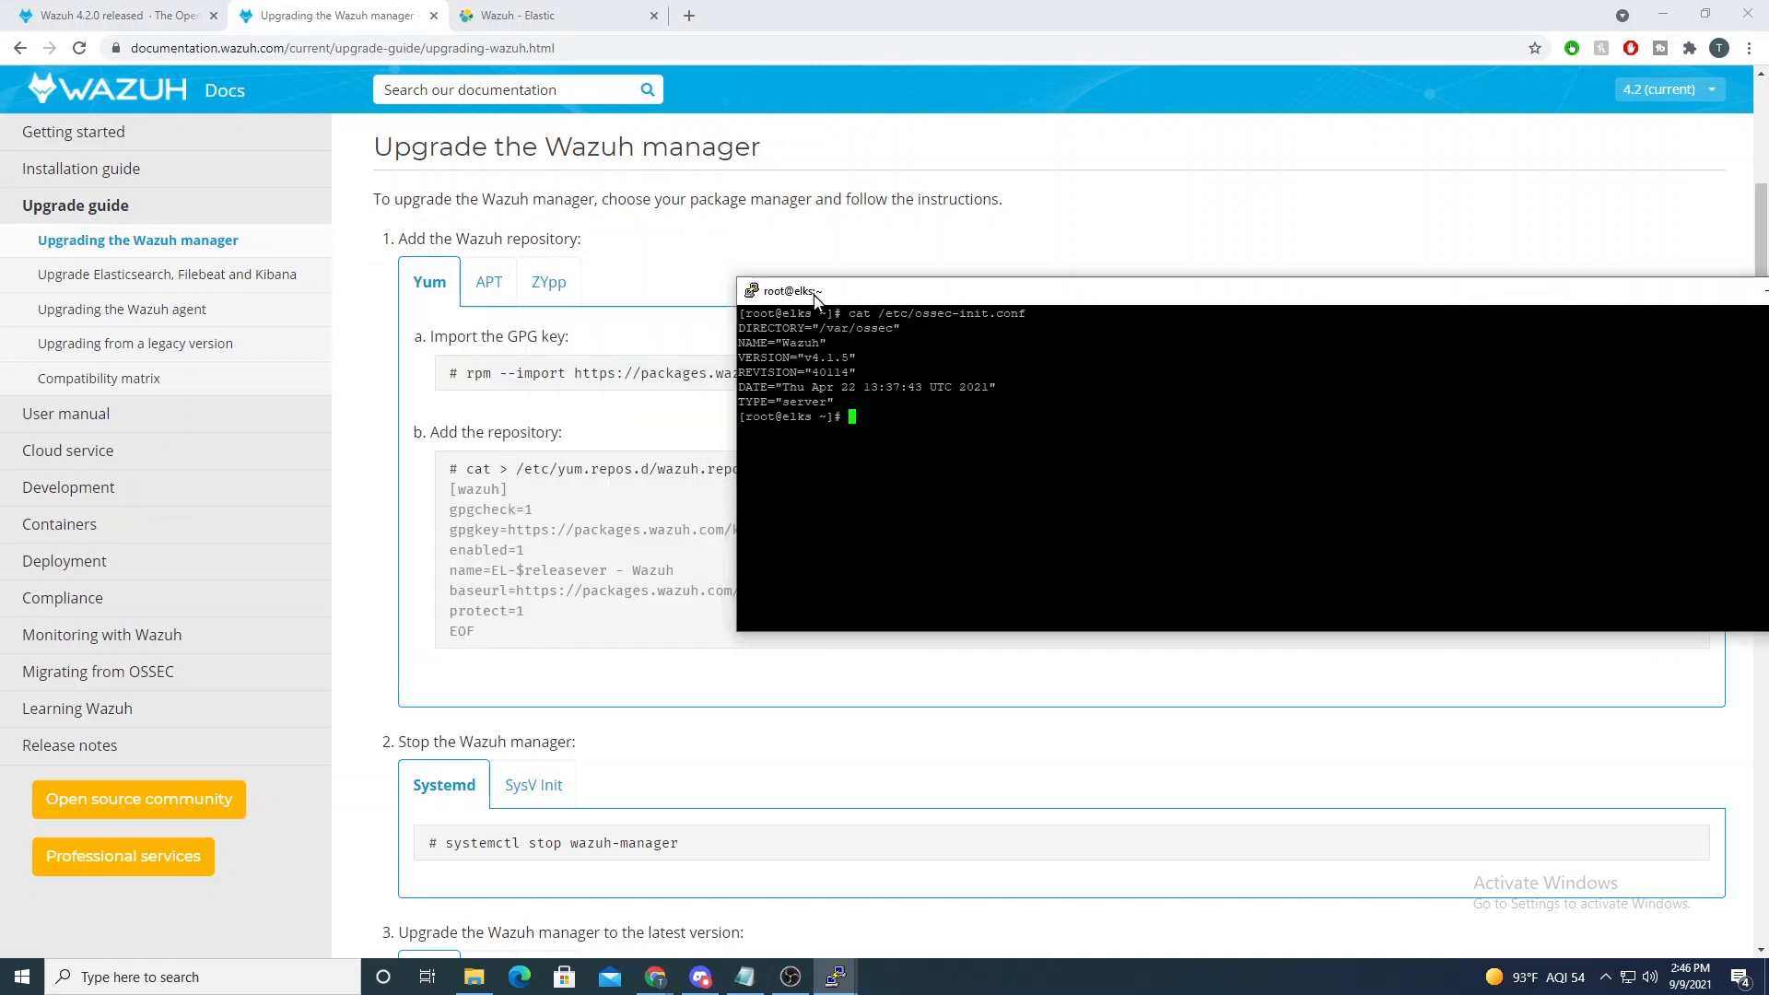
Step: Place the server terminal beside the upgrade guide and read the stop-manager instructions
drag(813, 289, 531, 253)
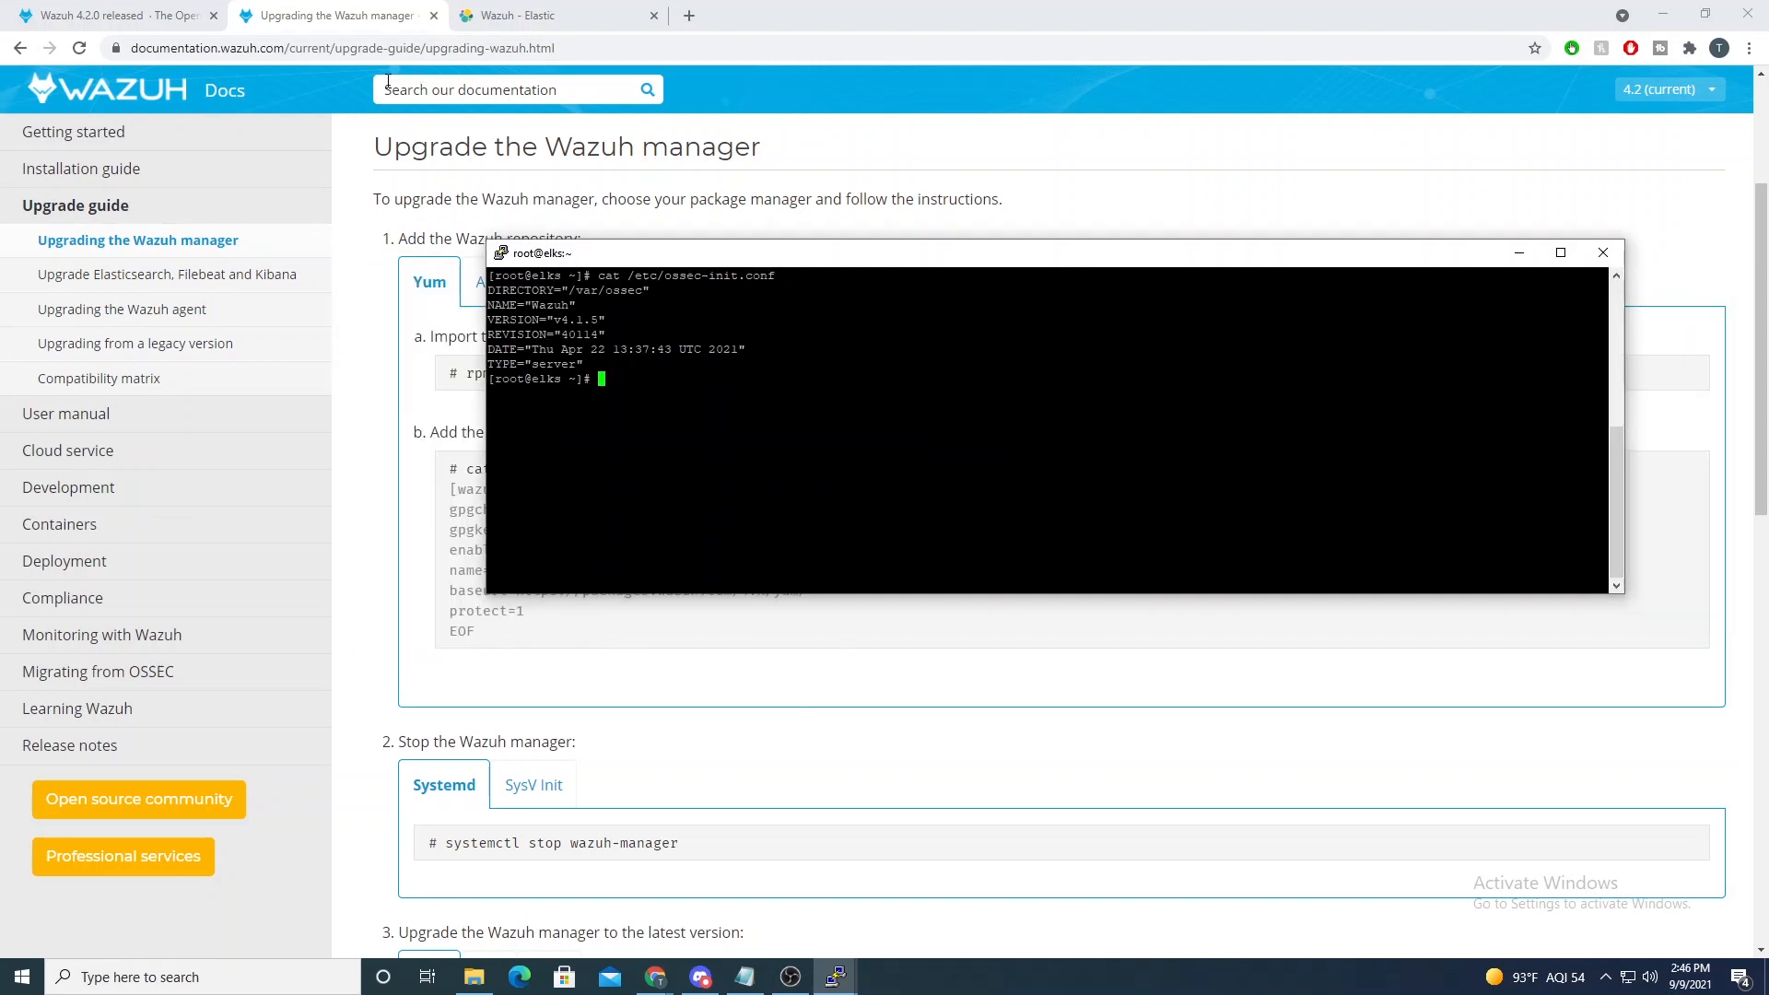
mouse_move(621, 260)
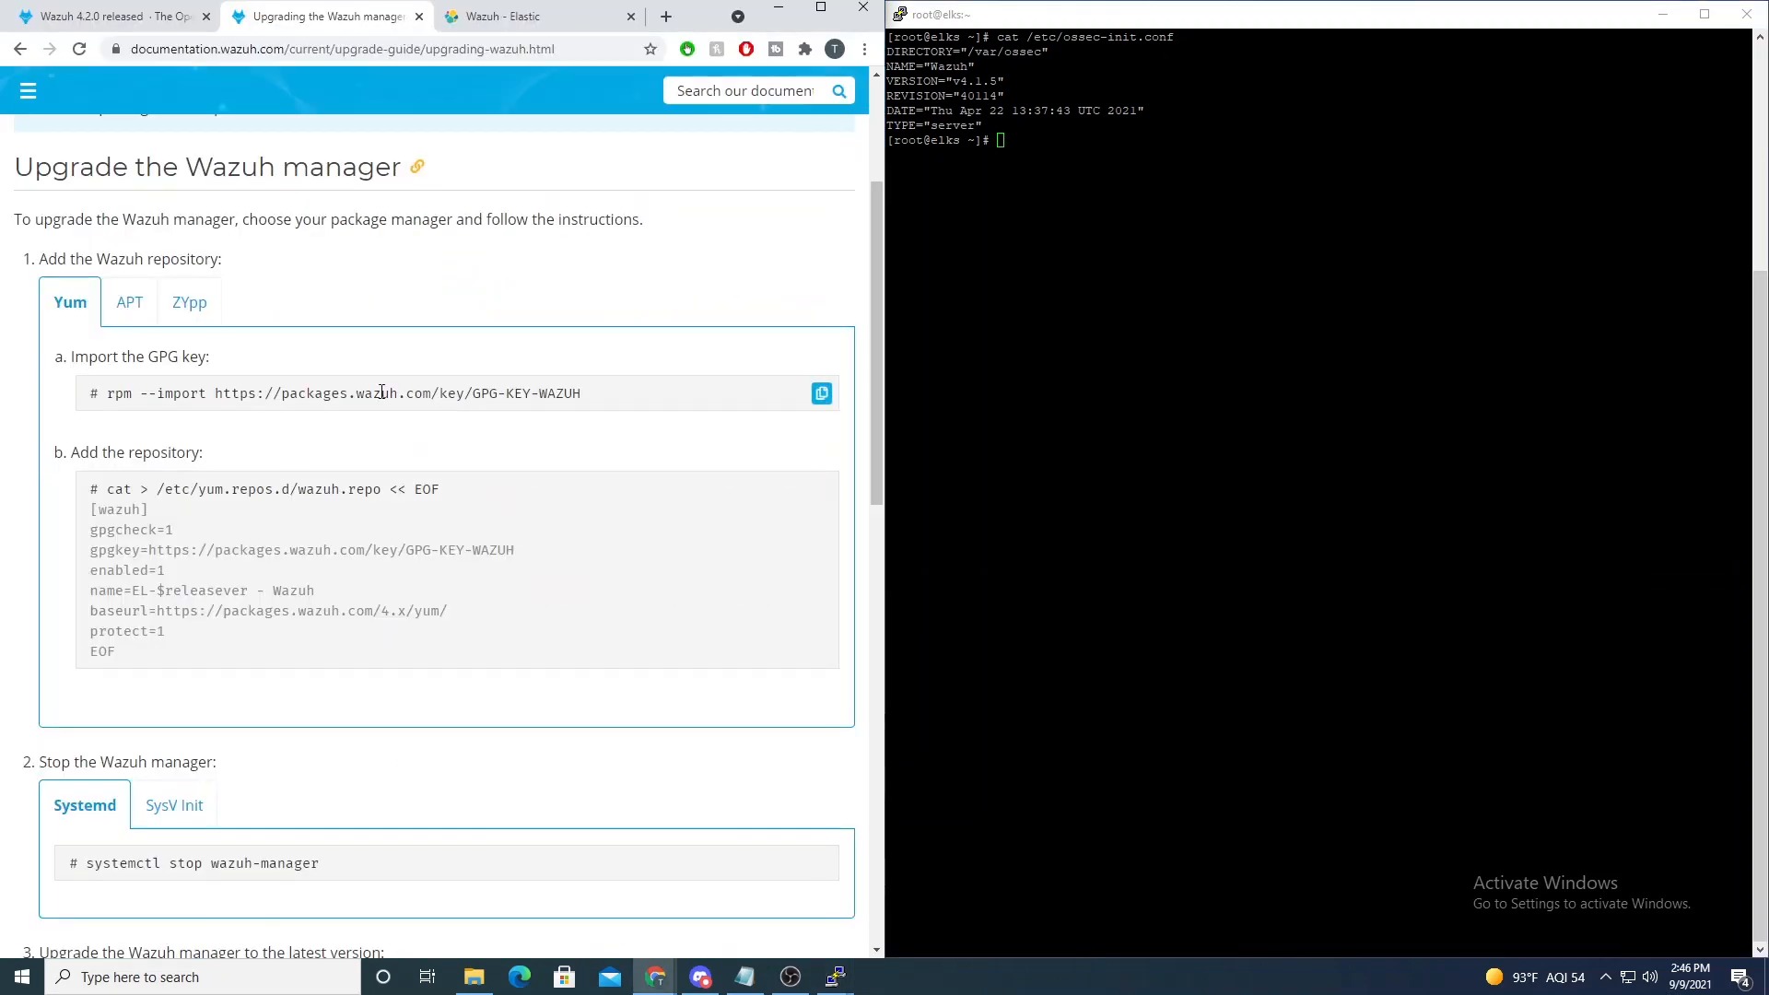
mouse_move(627, 369)
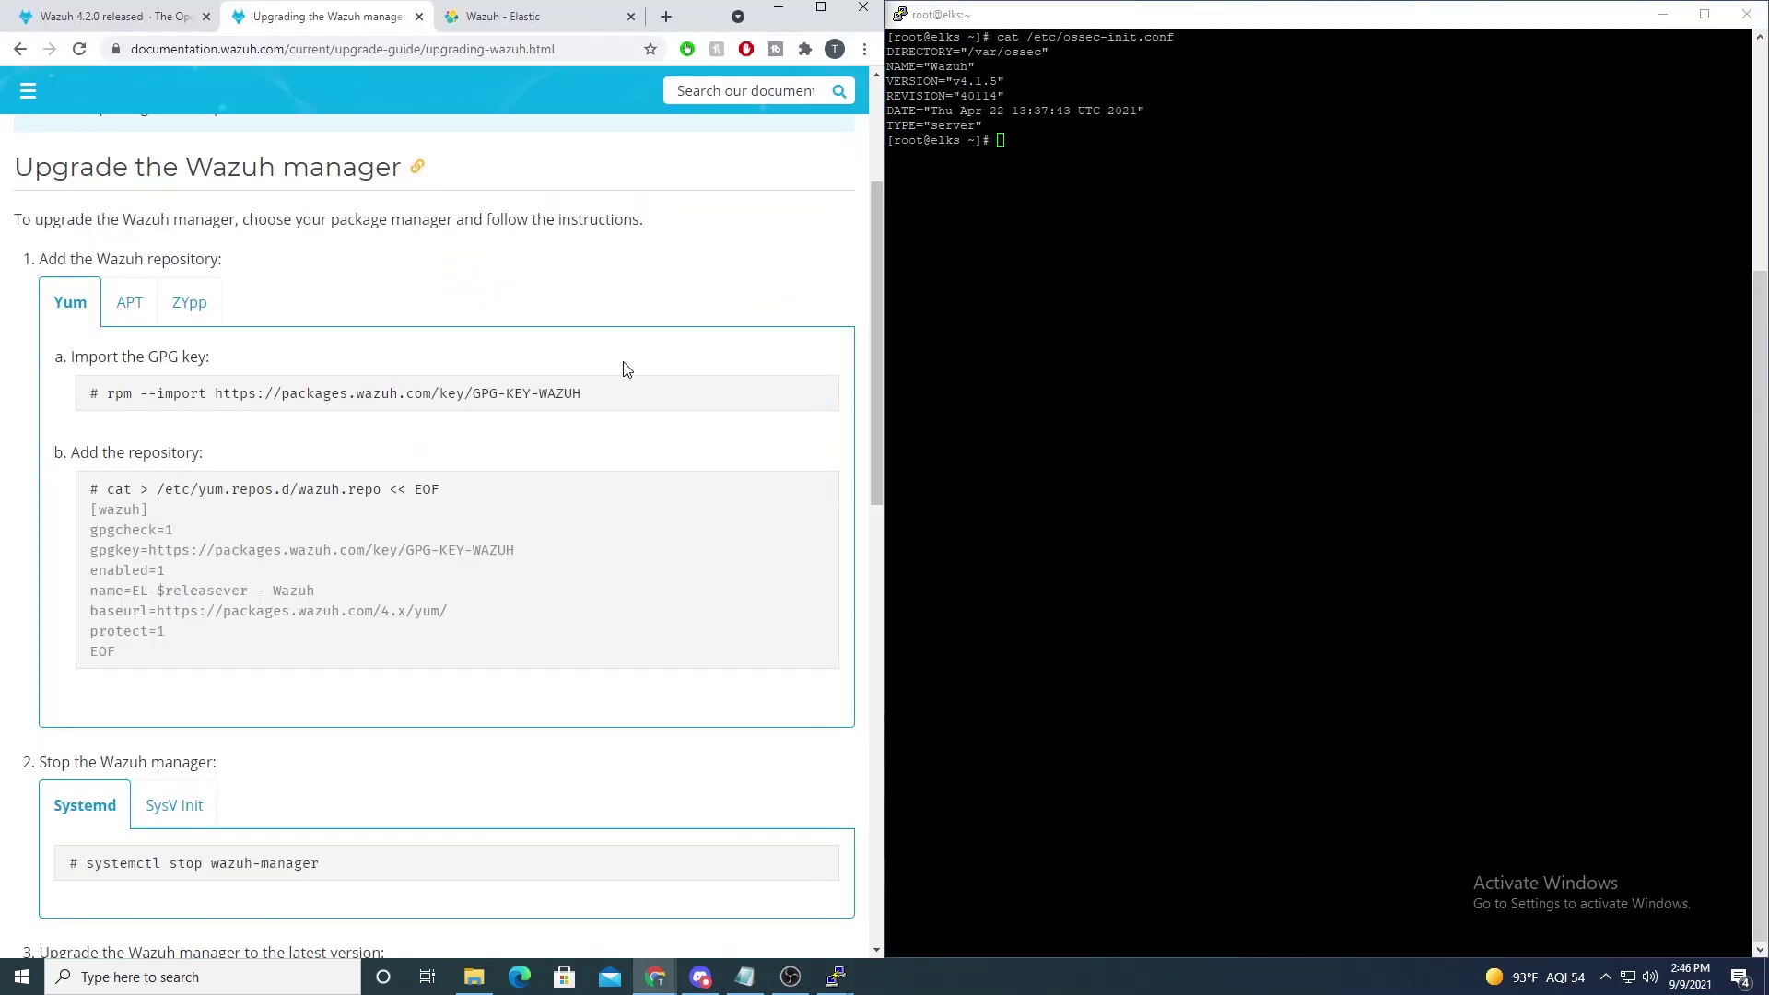
scroll(down, 3)
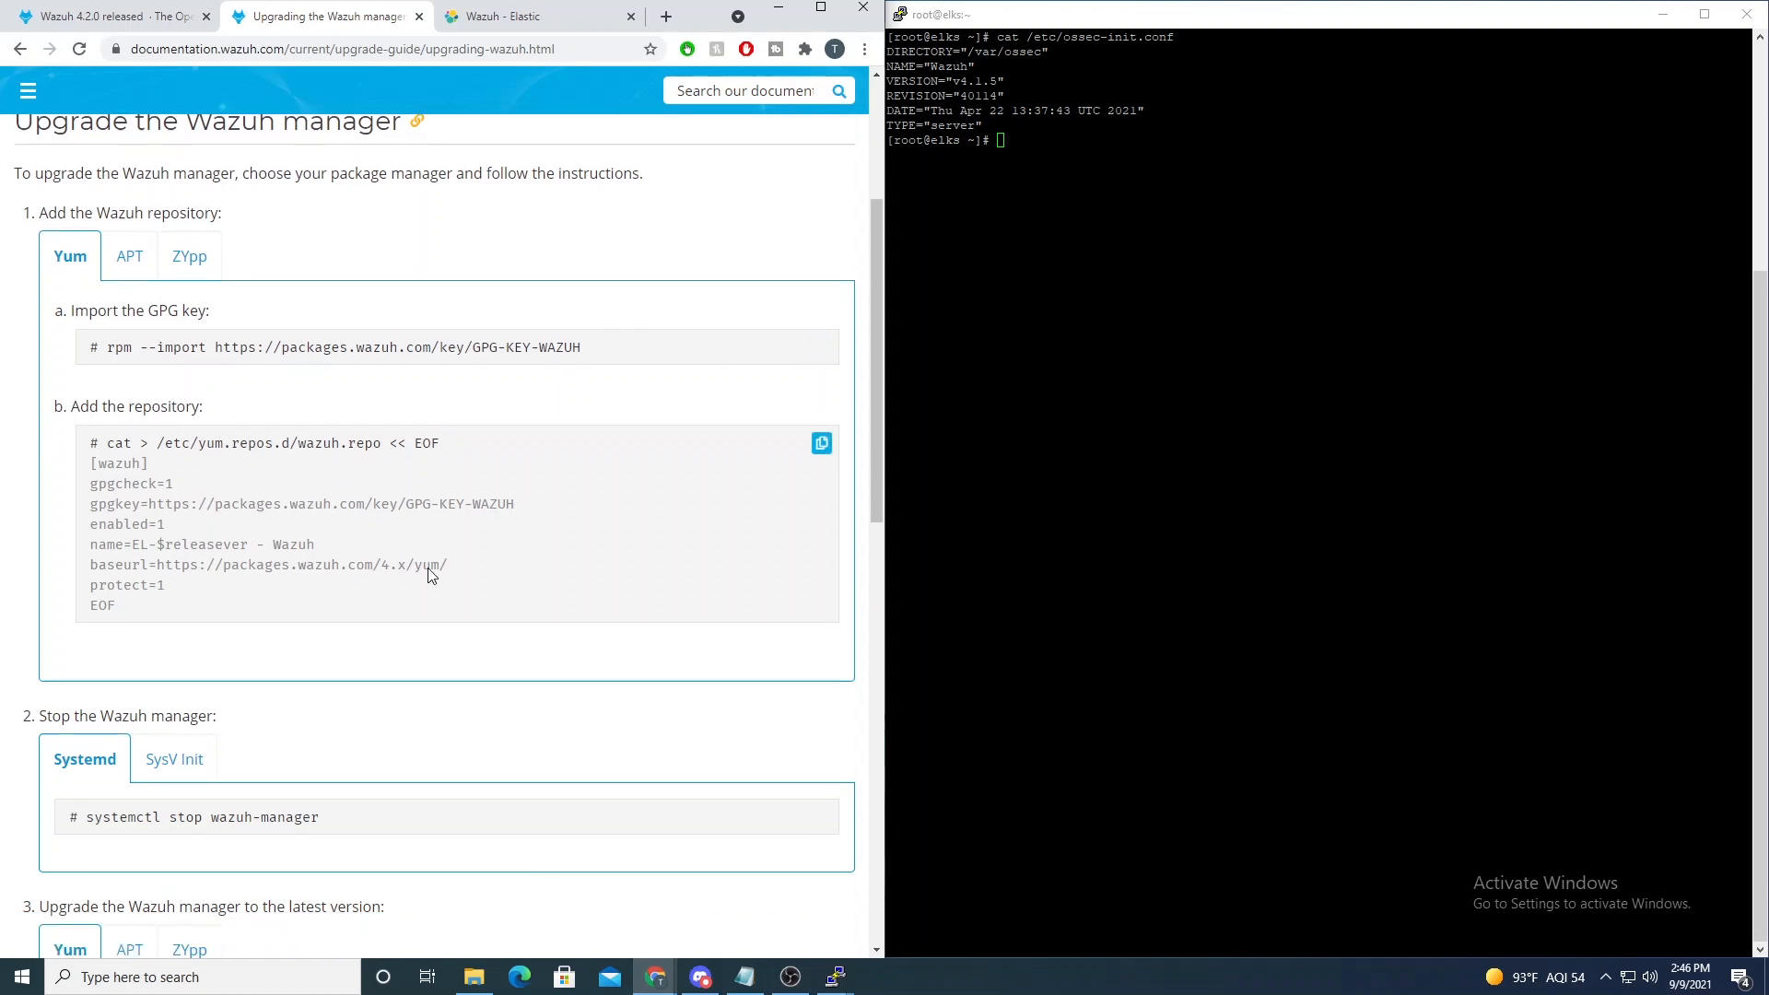
scroll(down, 3)
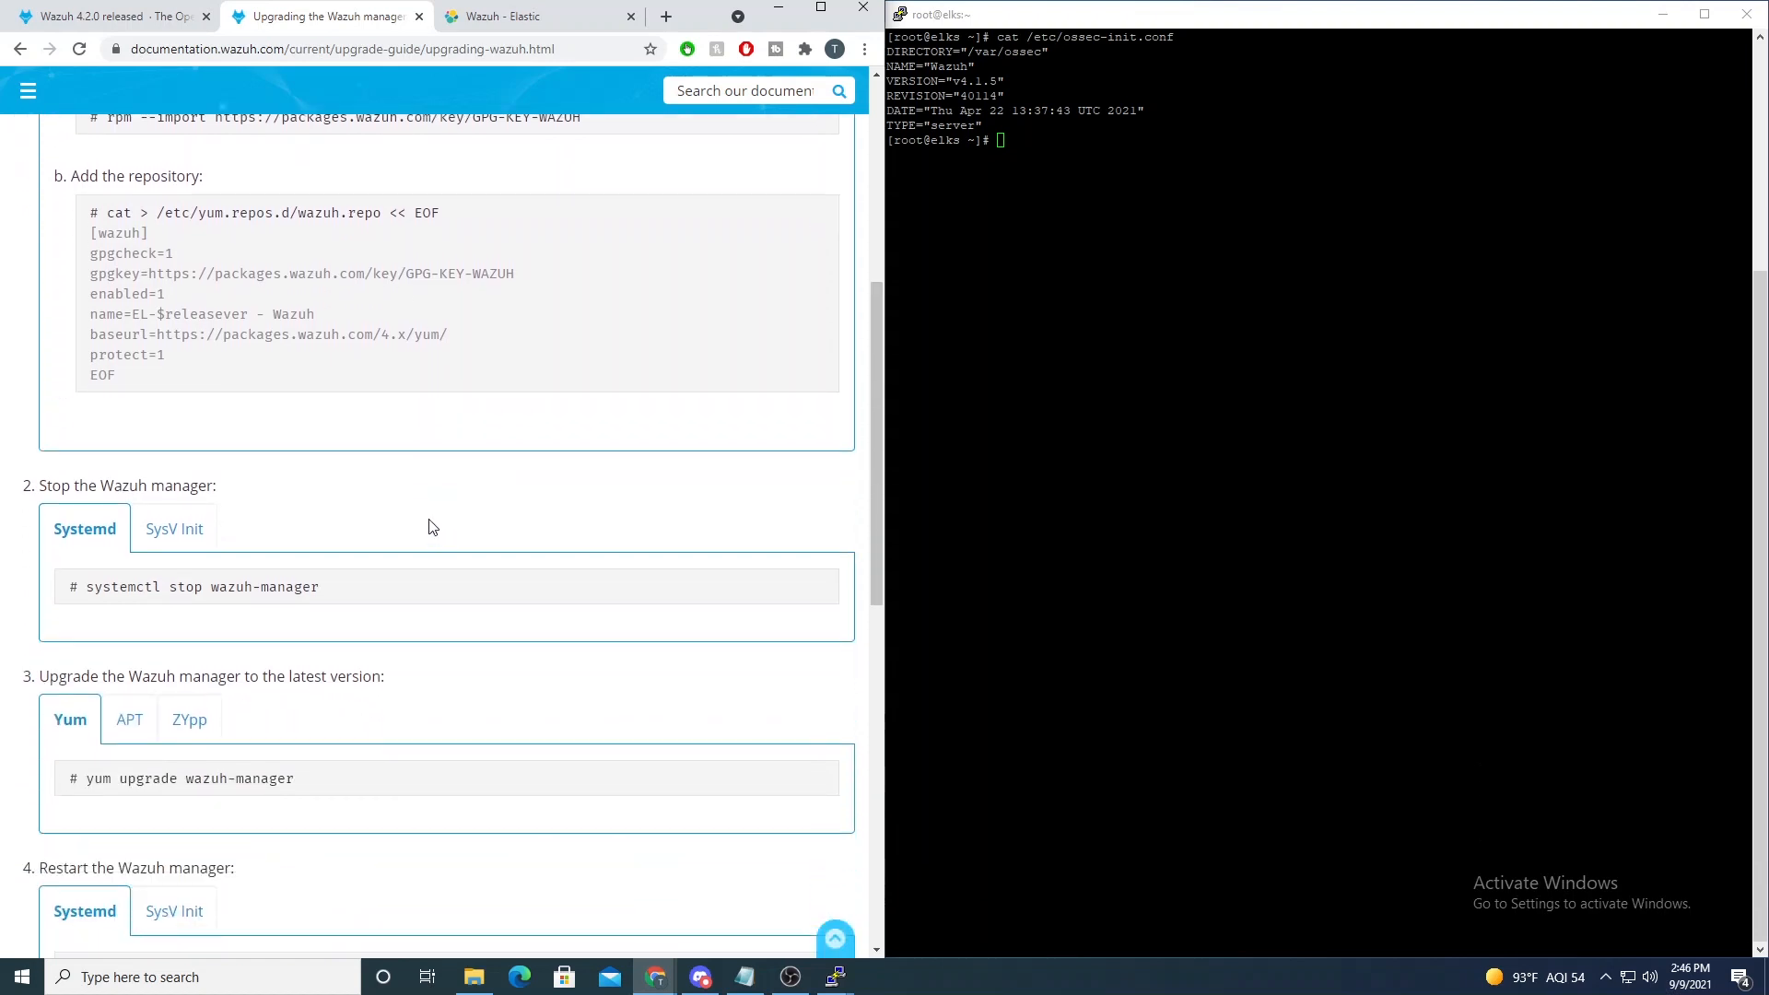
scroll(up, 3)
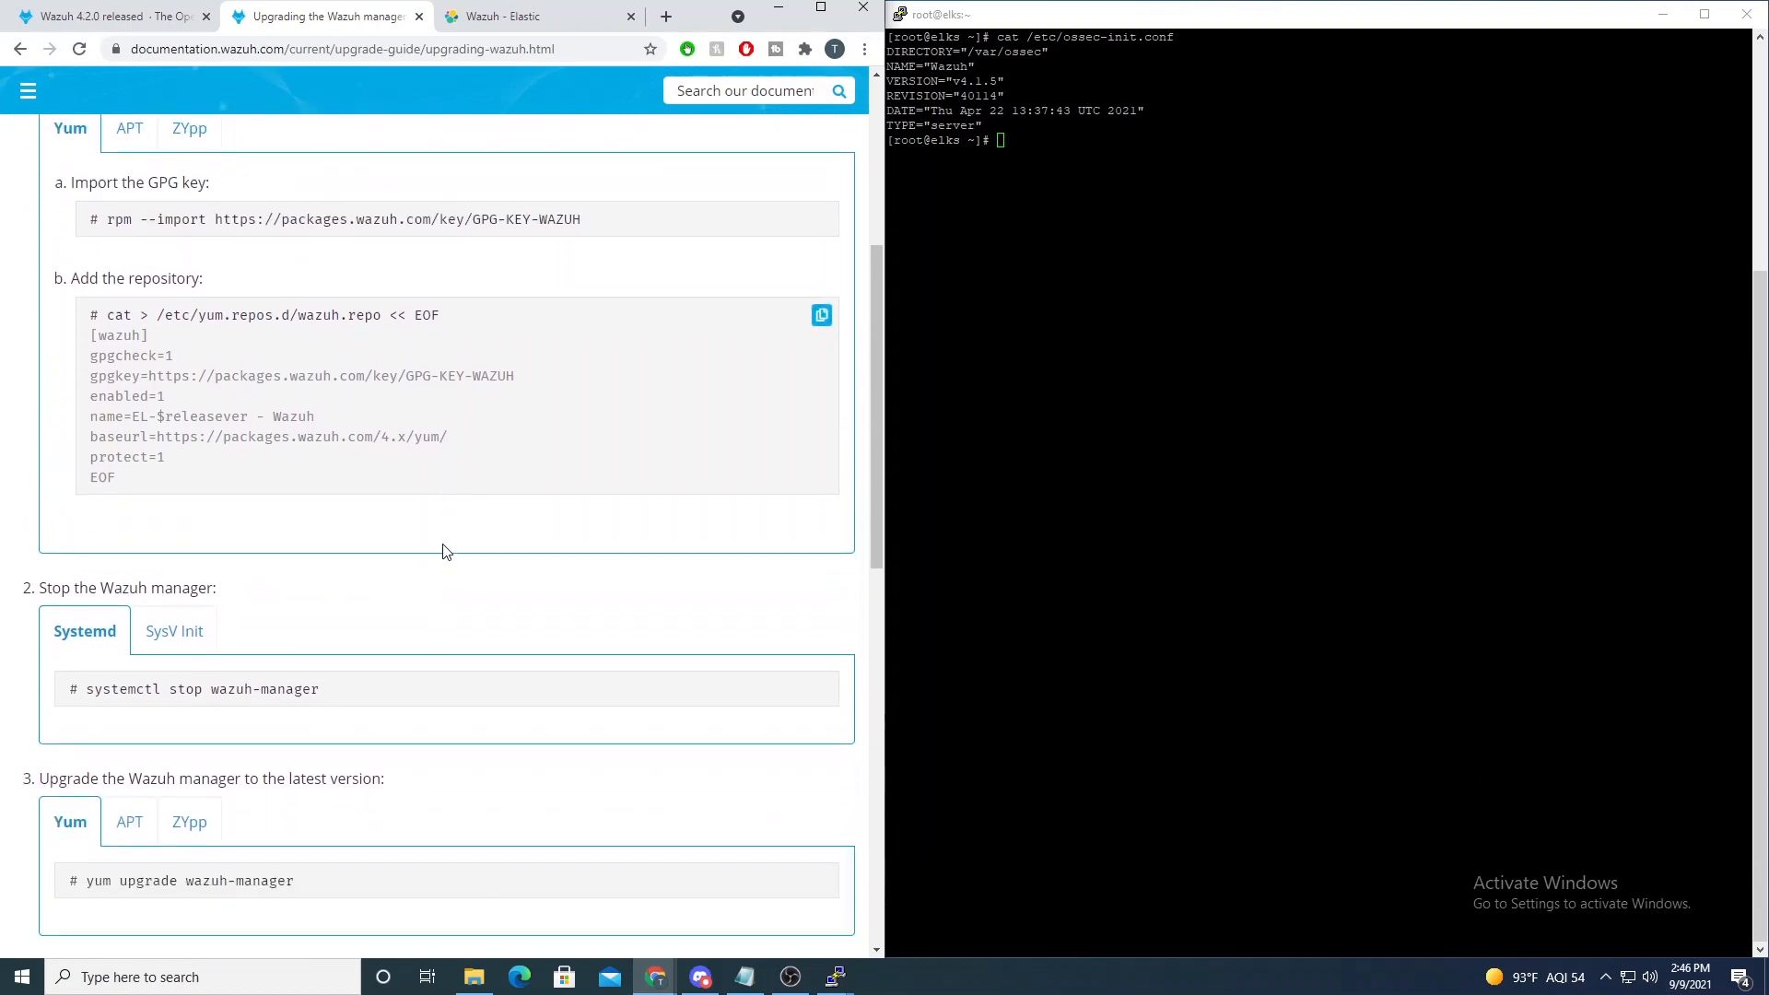
scroll(down, 3)
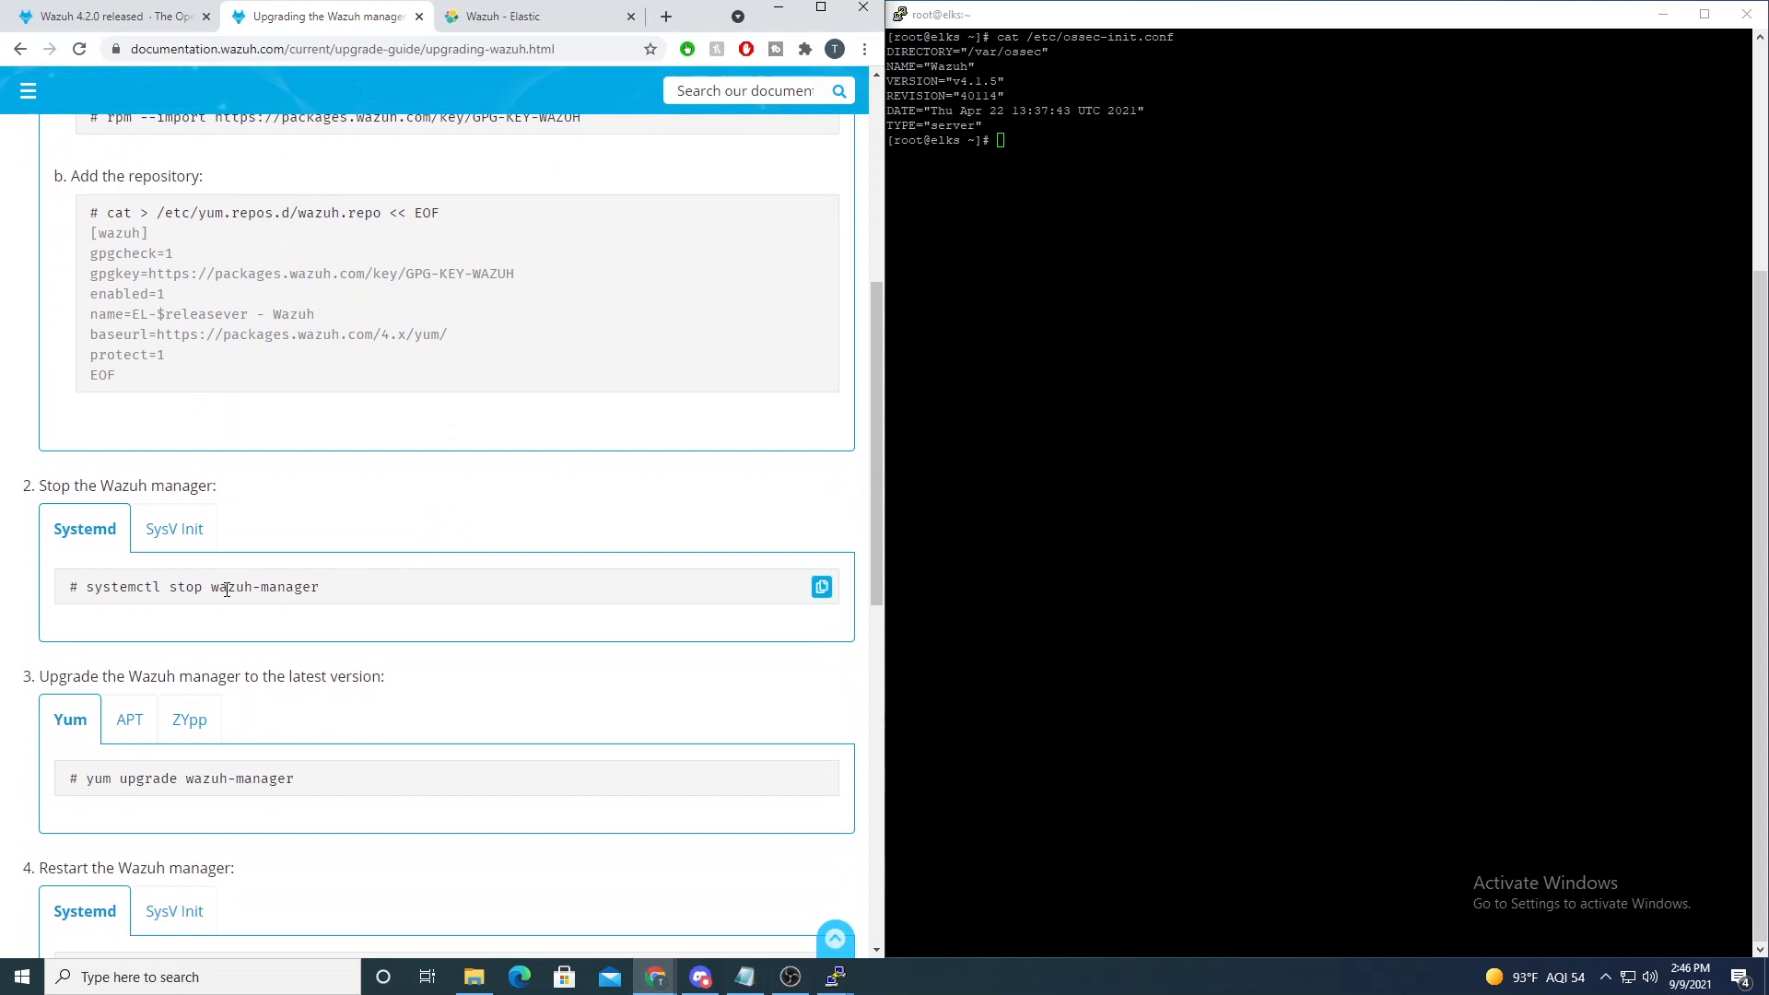
mouse_move(510, 534)
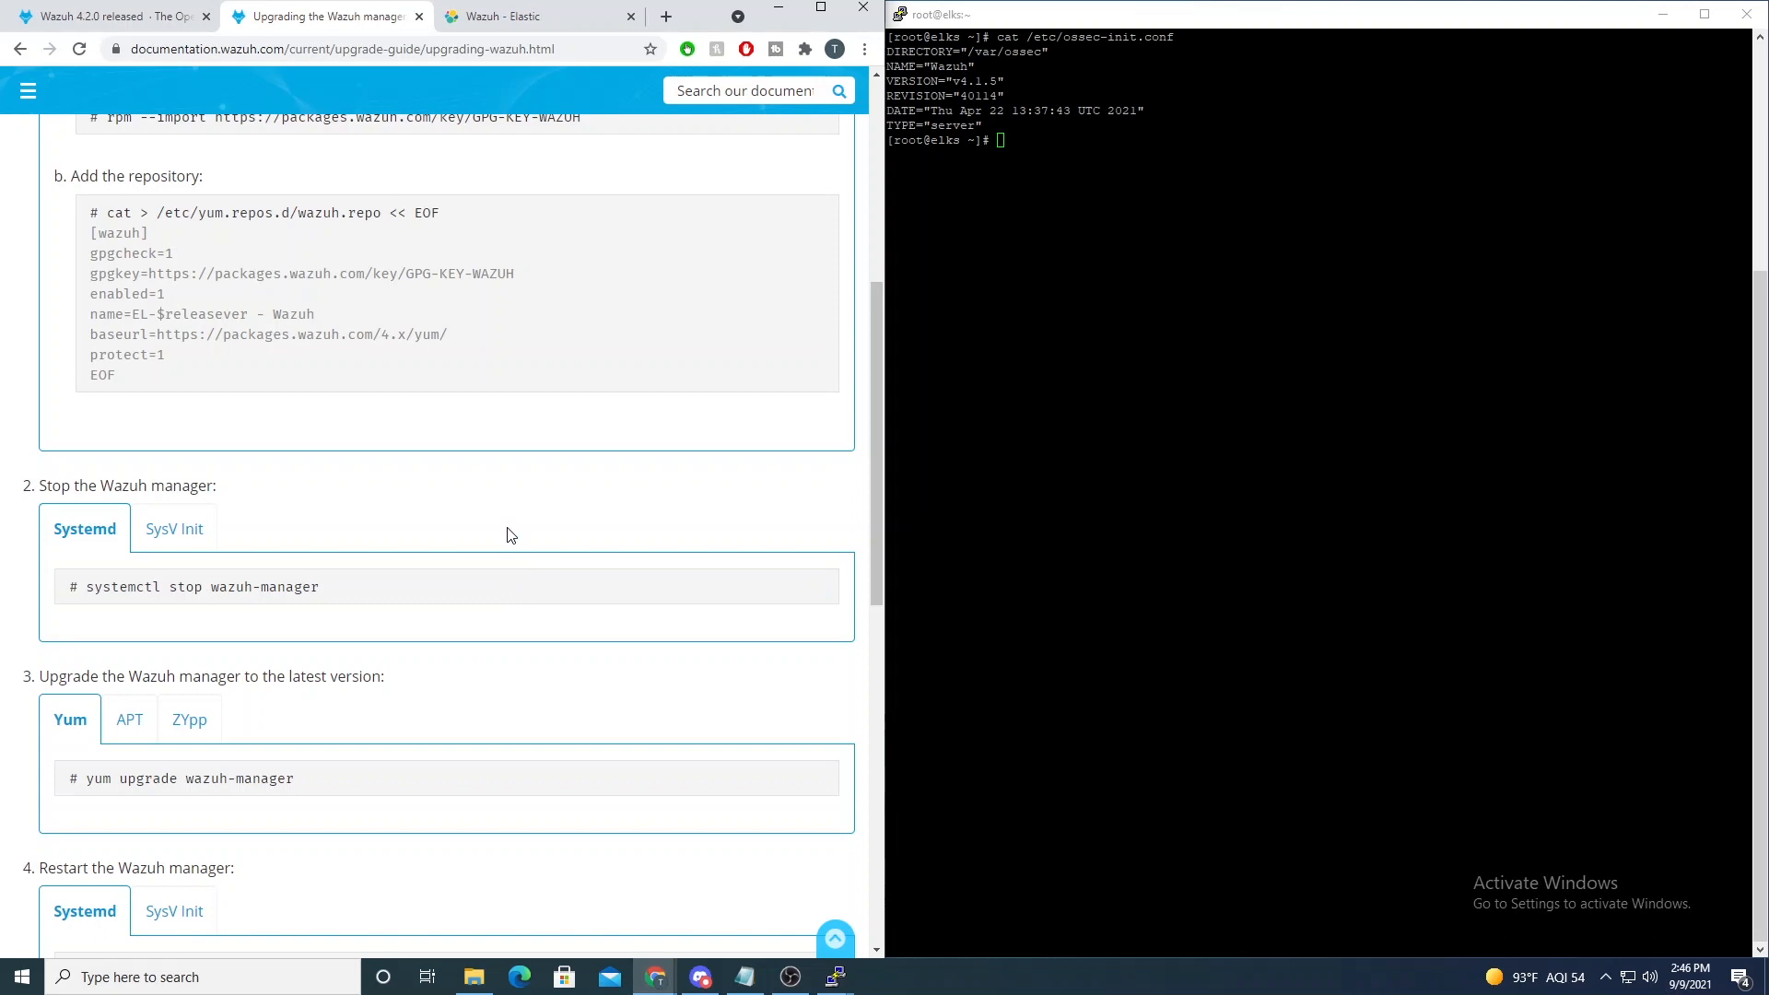
mouse_move(439, 512)
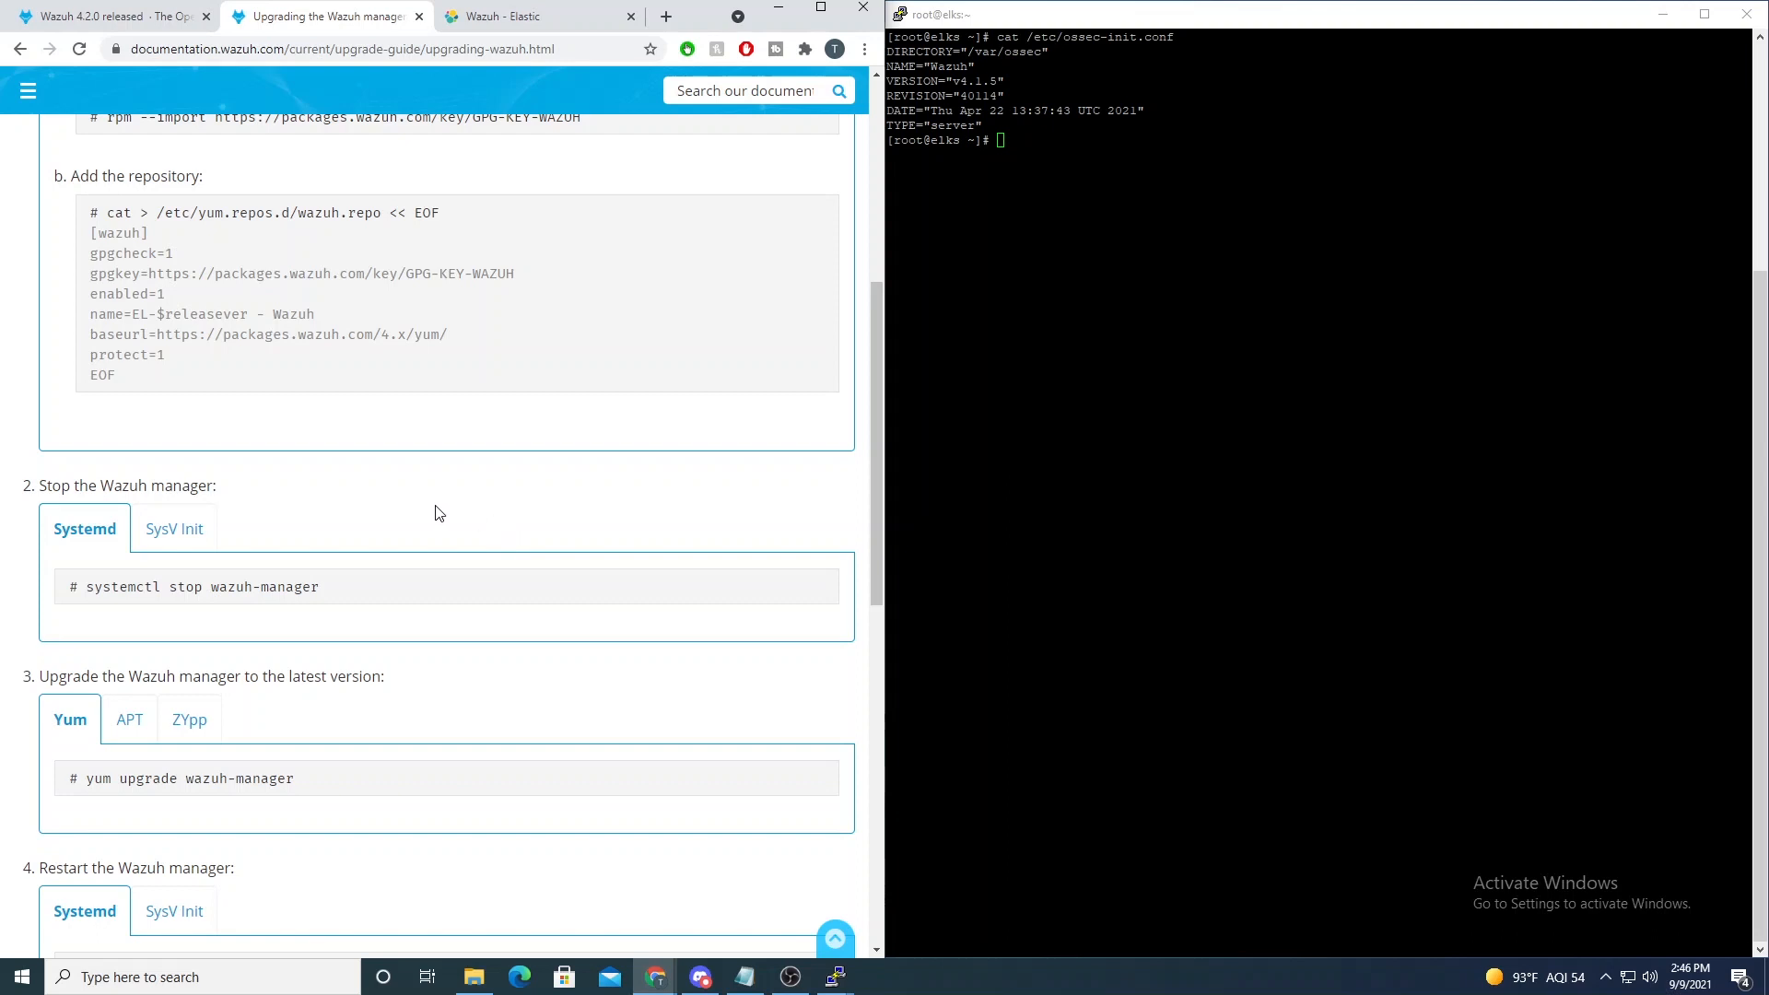
Step: Scroll the guide to the yum upgrade wazuh-manager command and copy it
scroll(down, 3)
text(systemctl stop wazuh-manager)
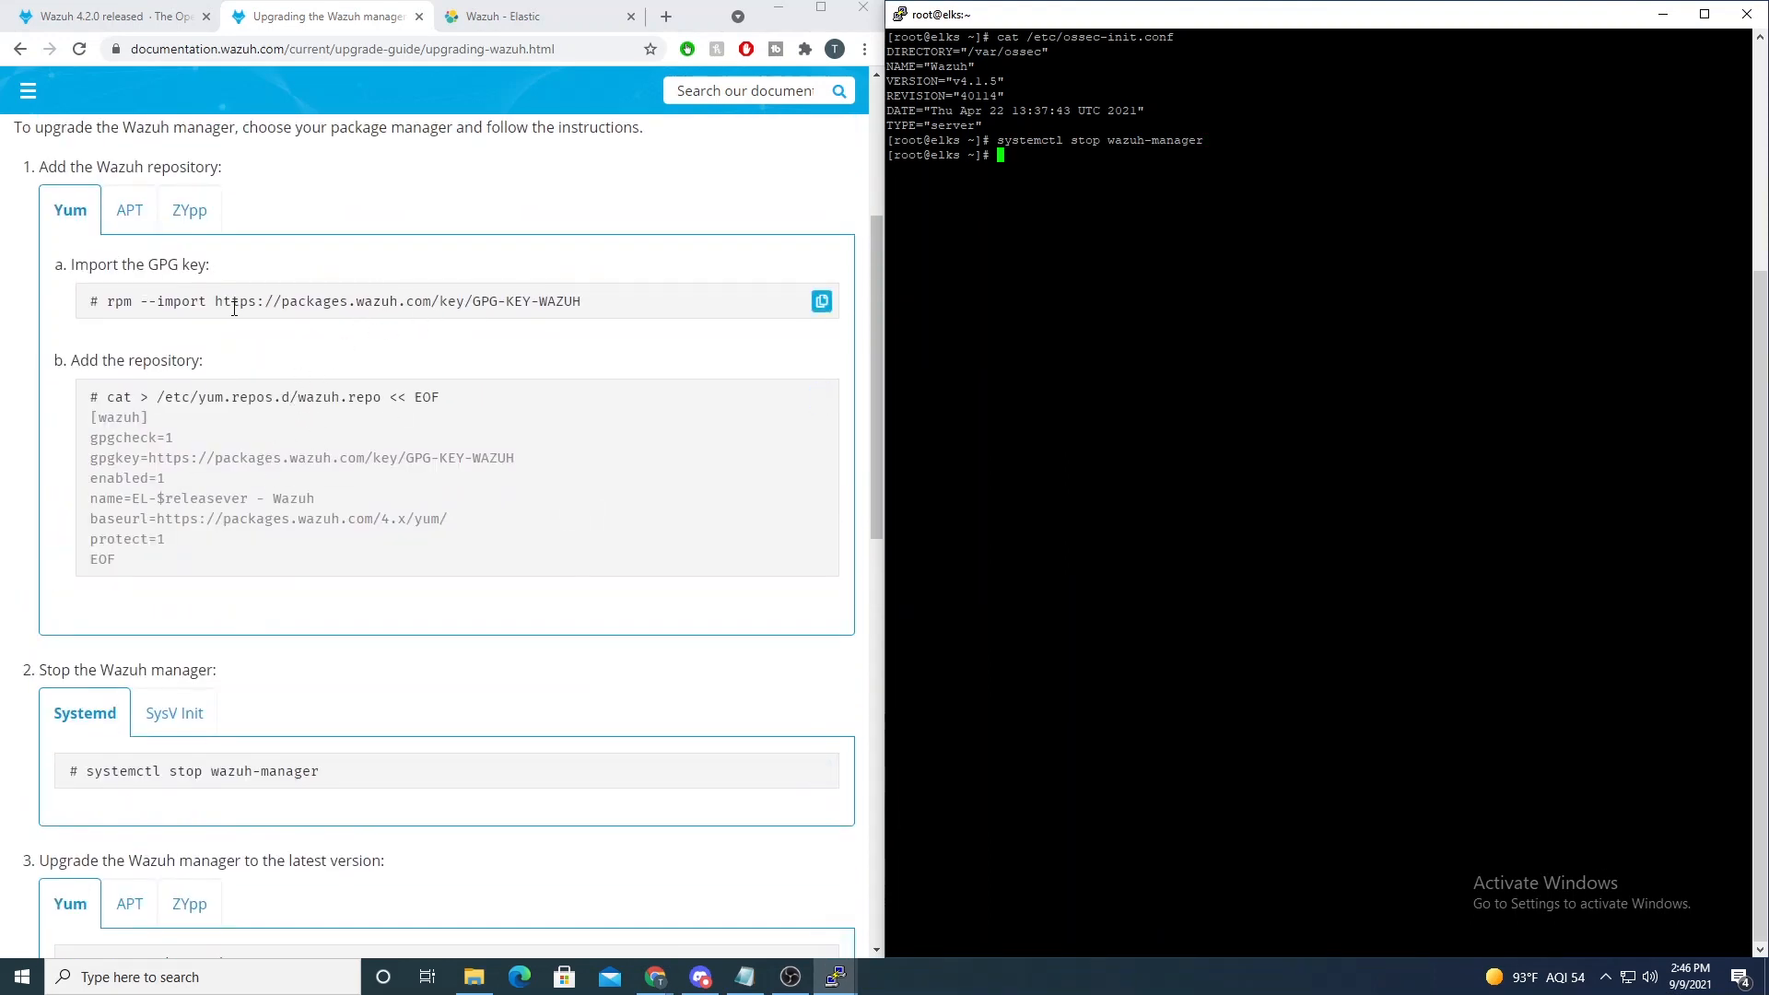
mouse_move(280, 317)
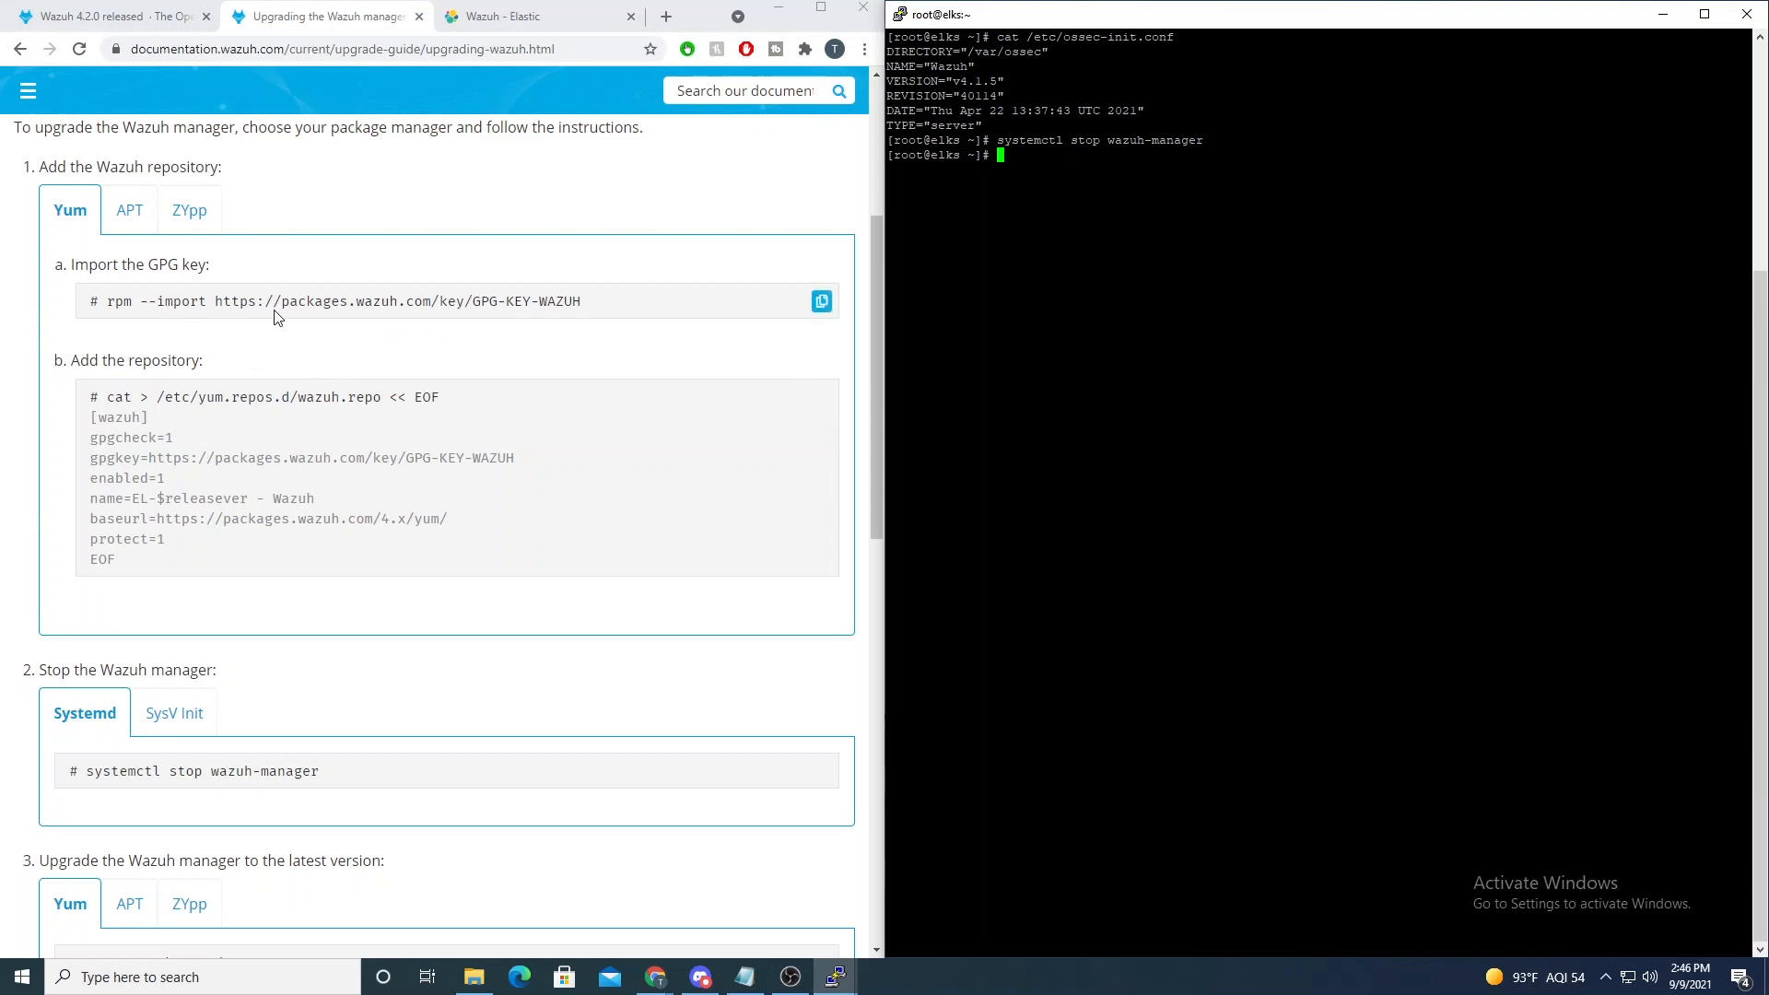
scroll(down, 3)
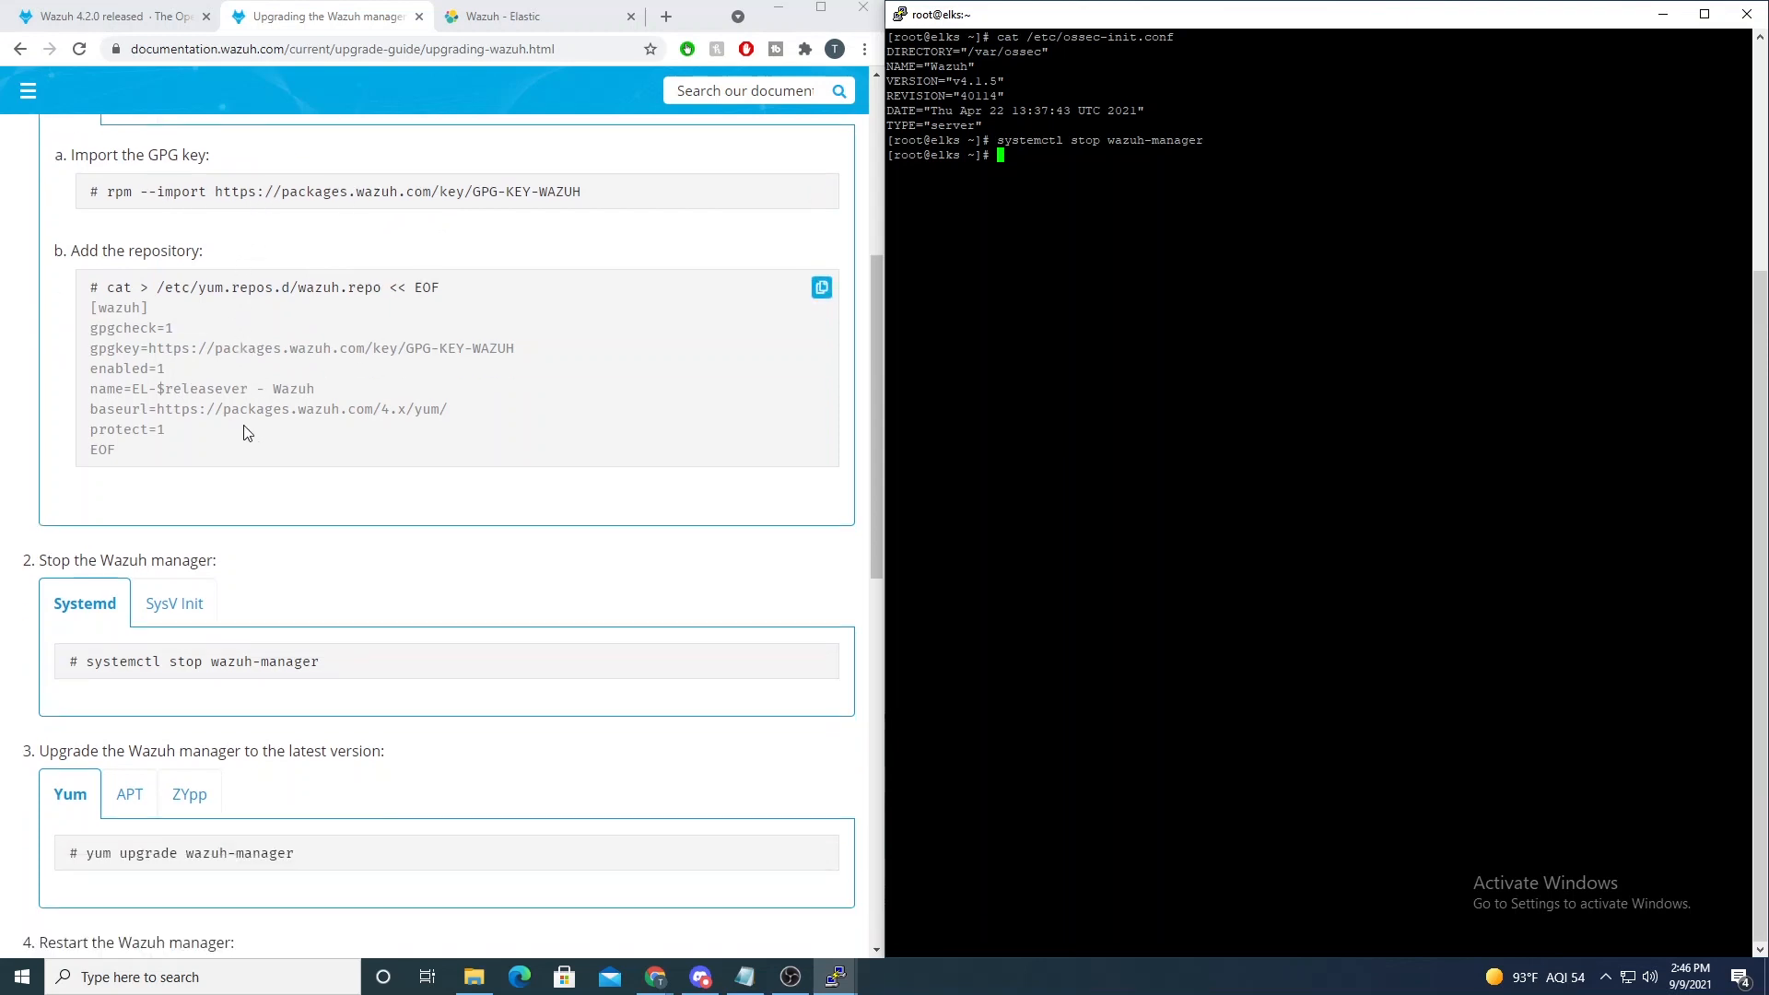
scroll(down, 3)
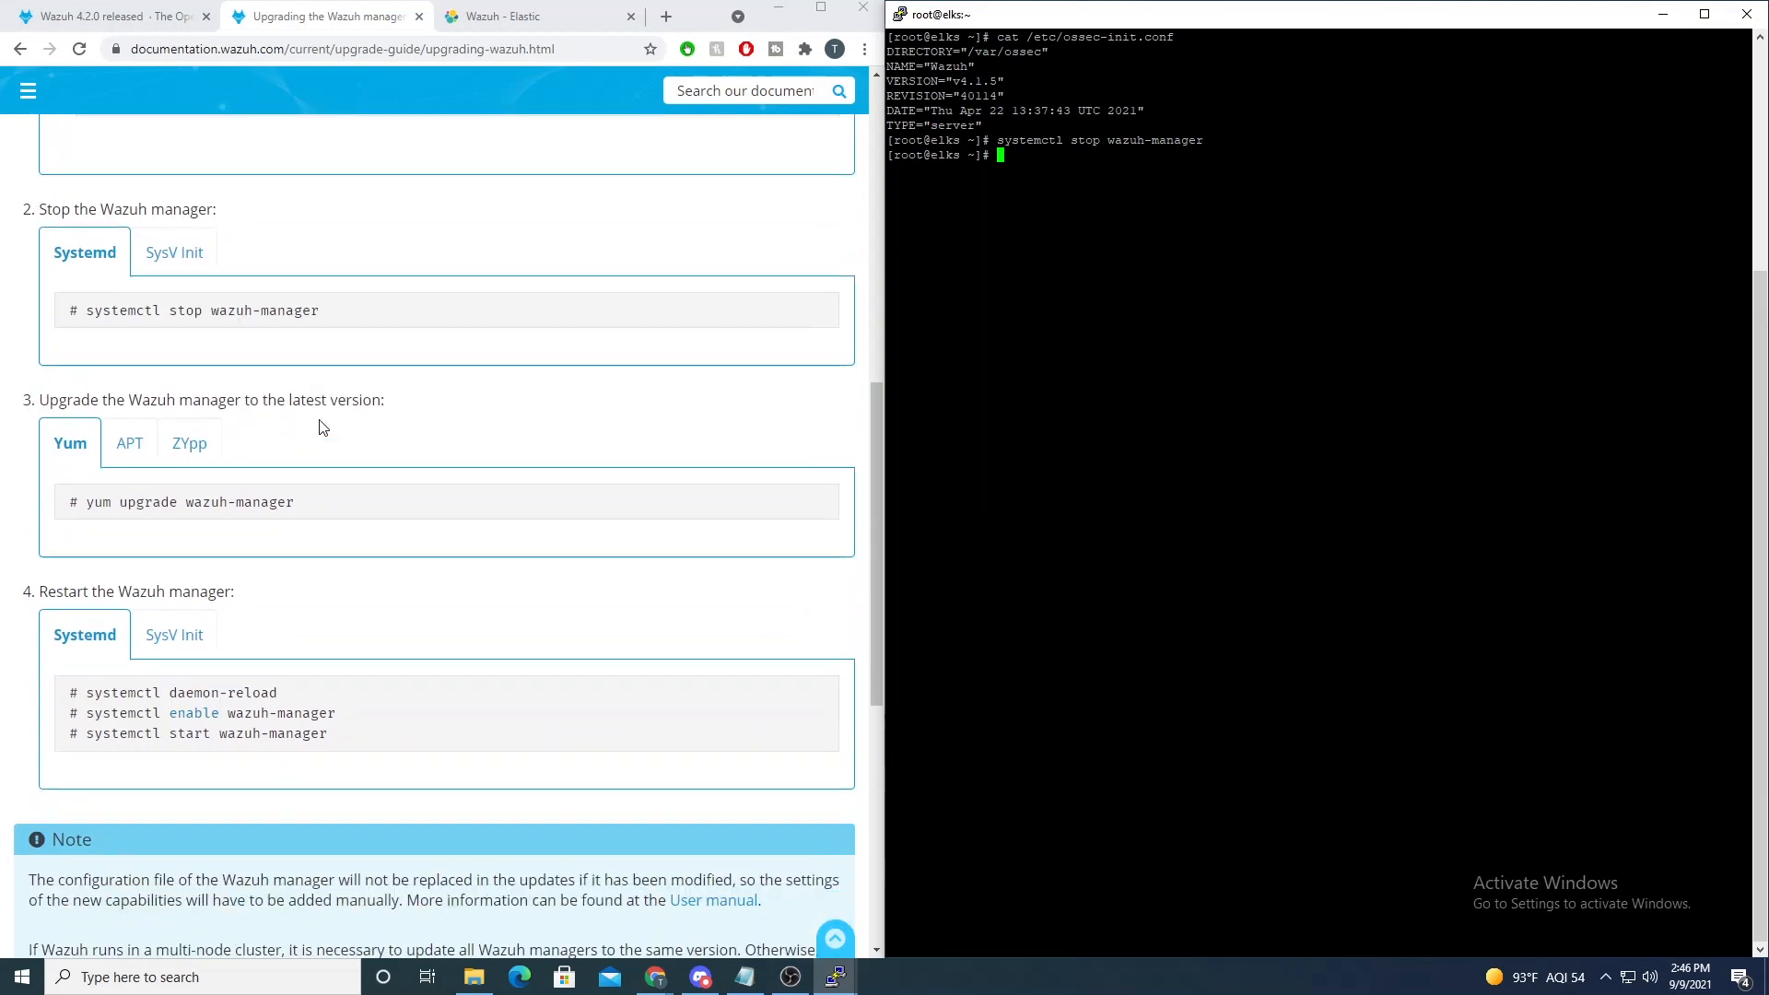
scroll(up, 3)
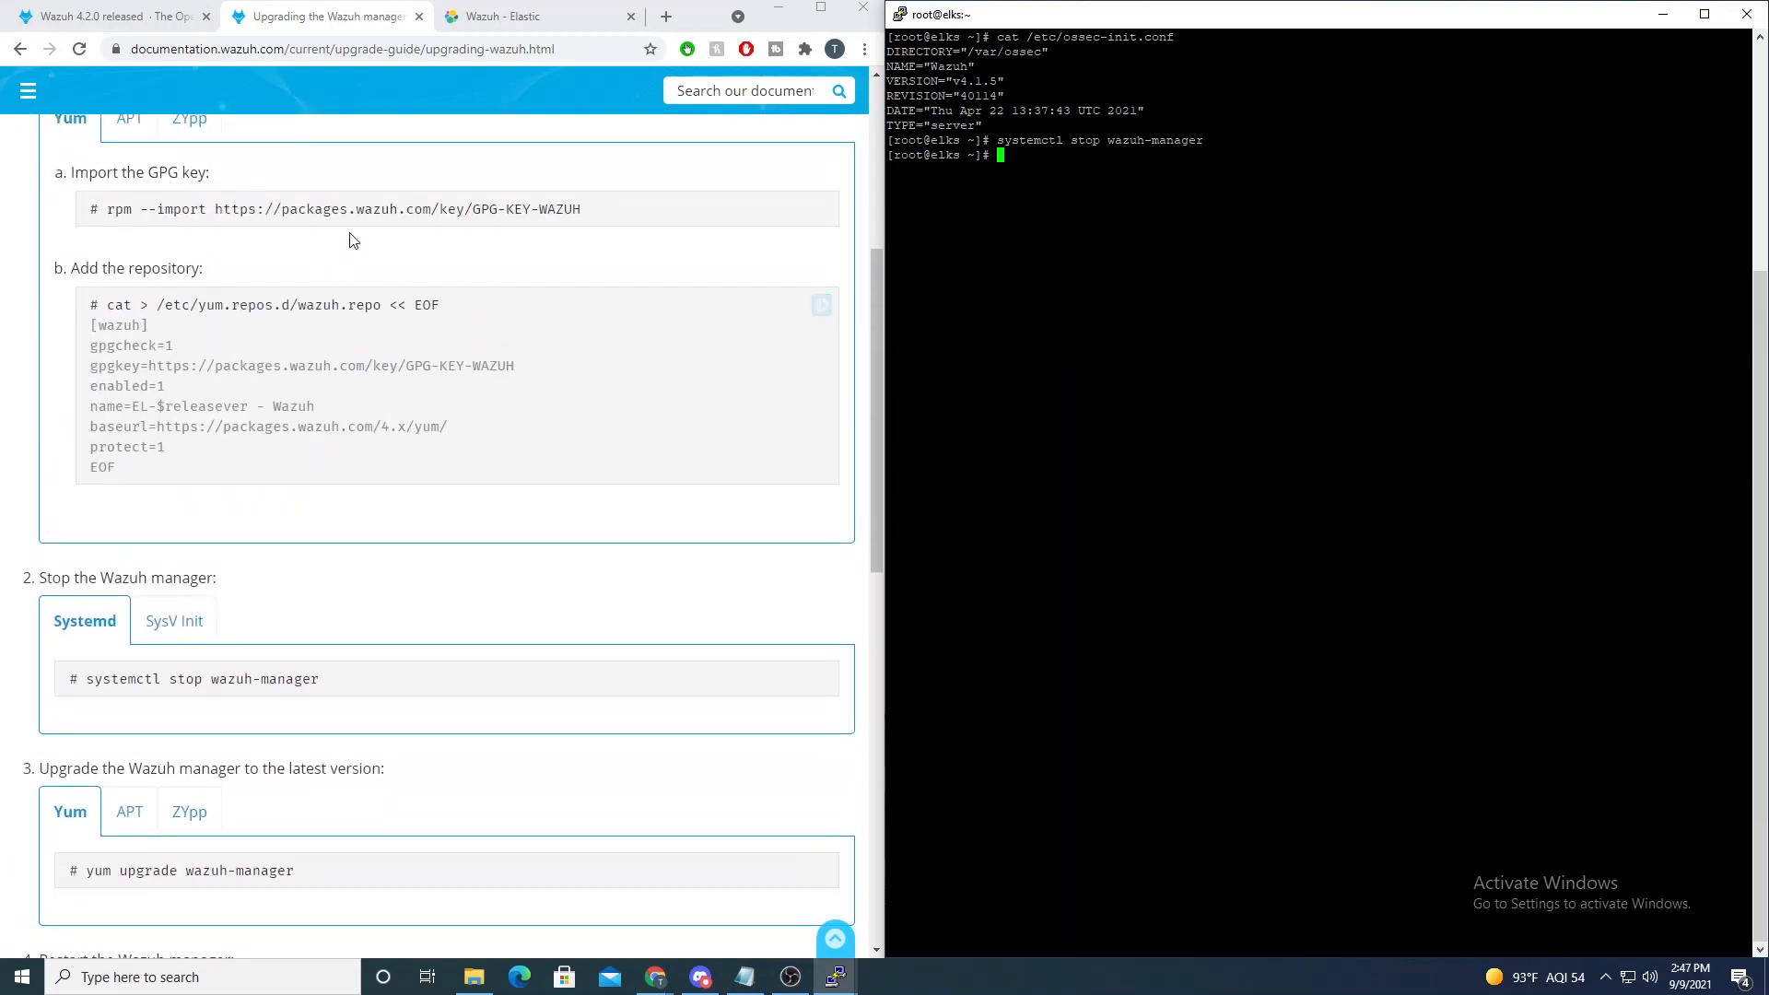
mouse_move(357, 374)
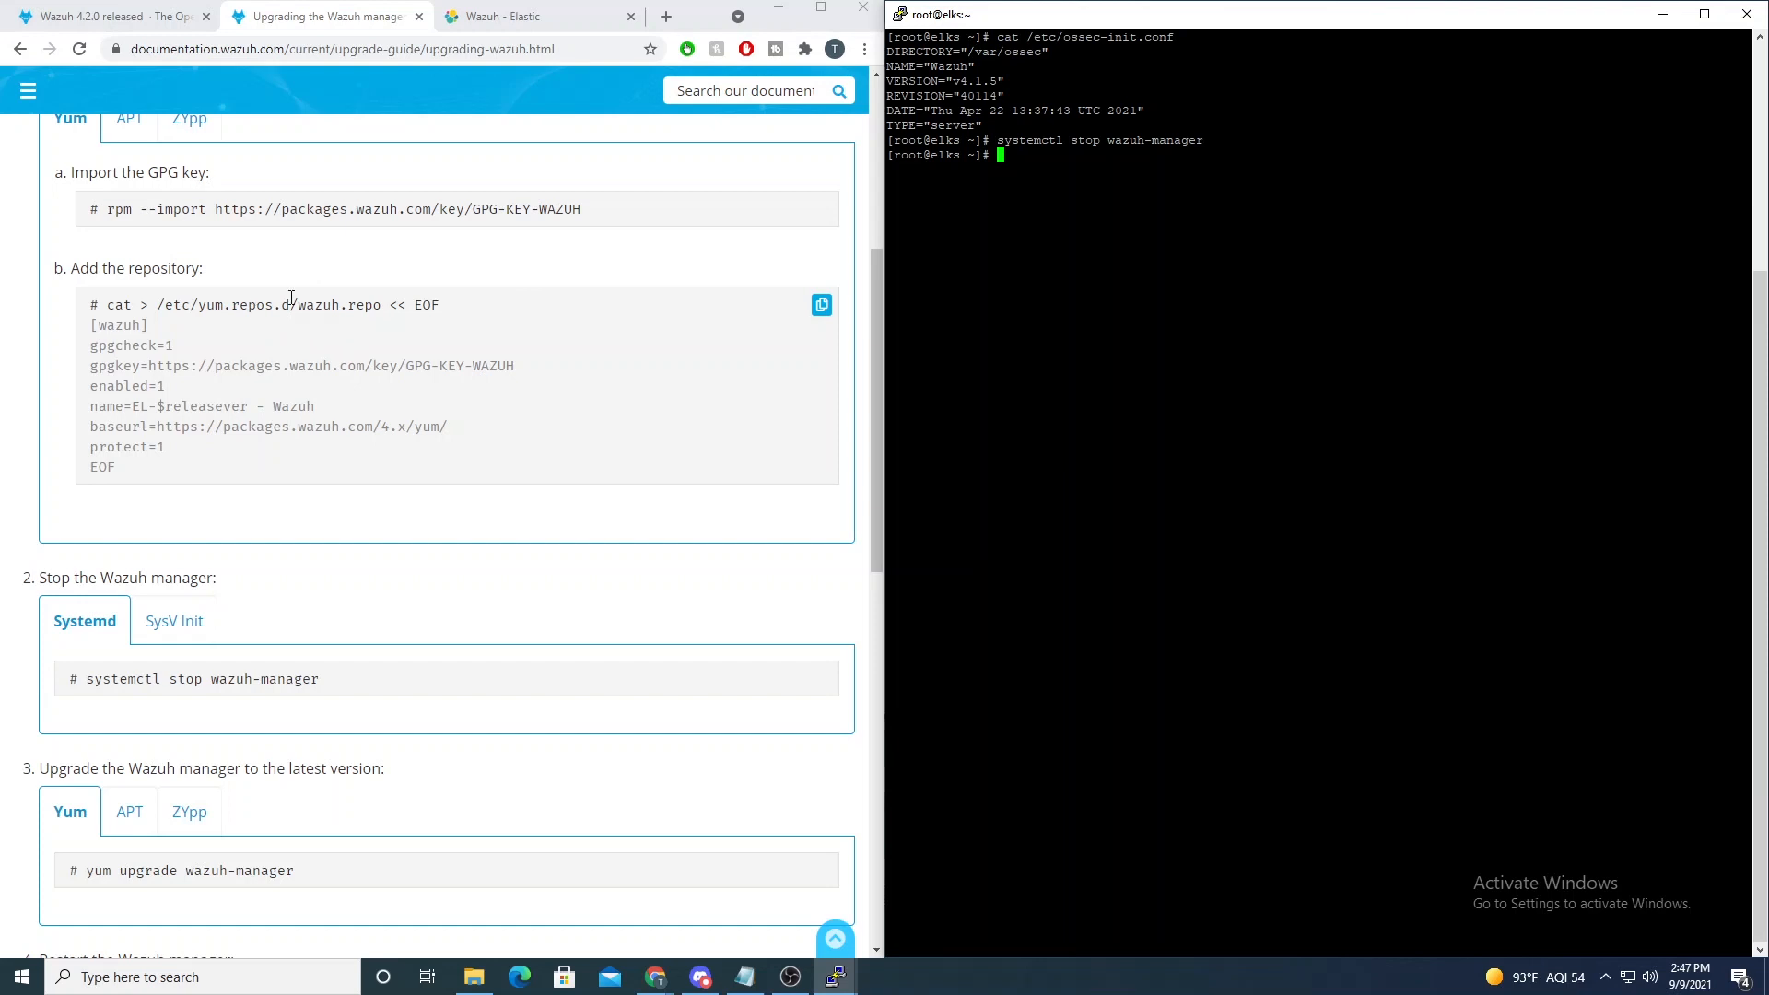
scroll(down, 3)
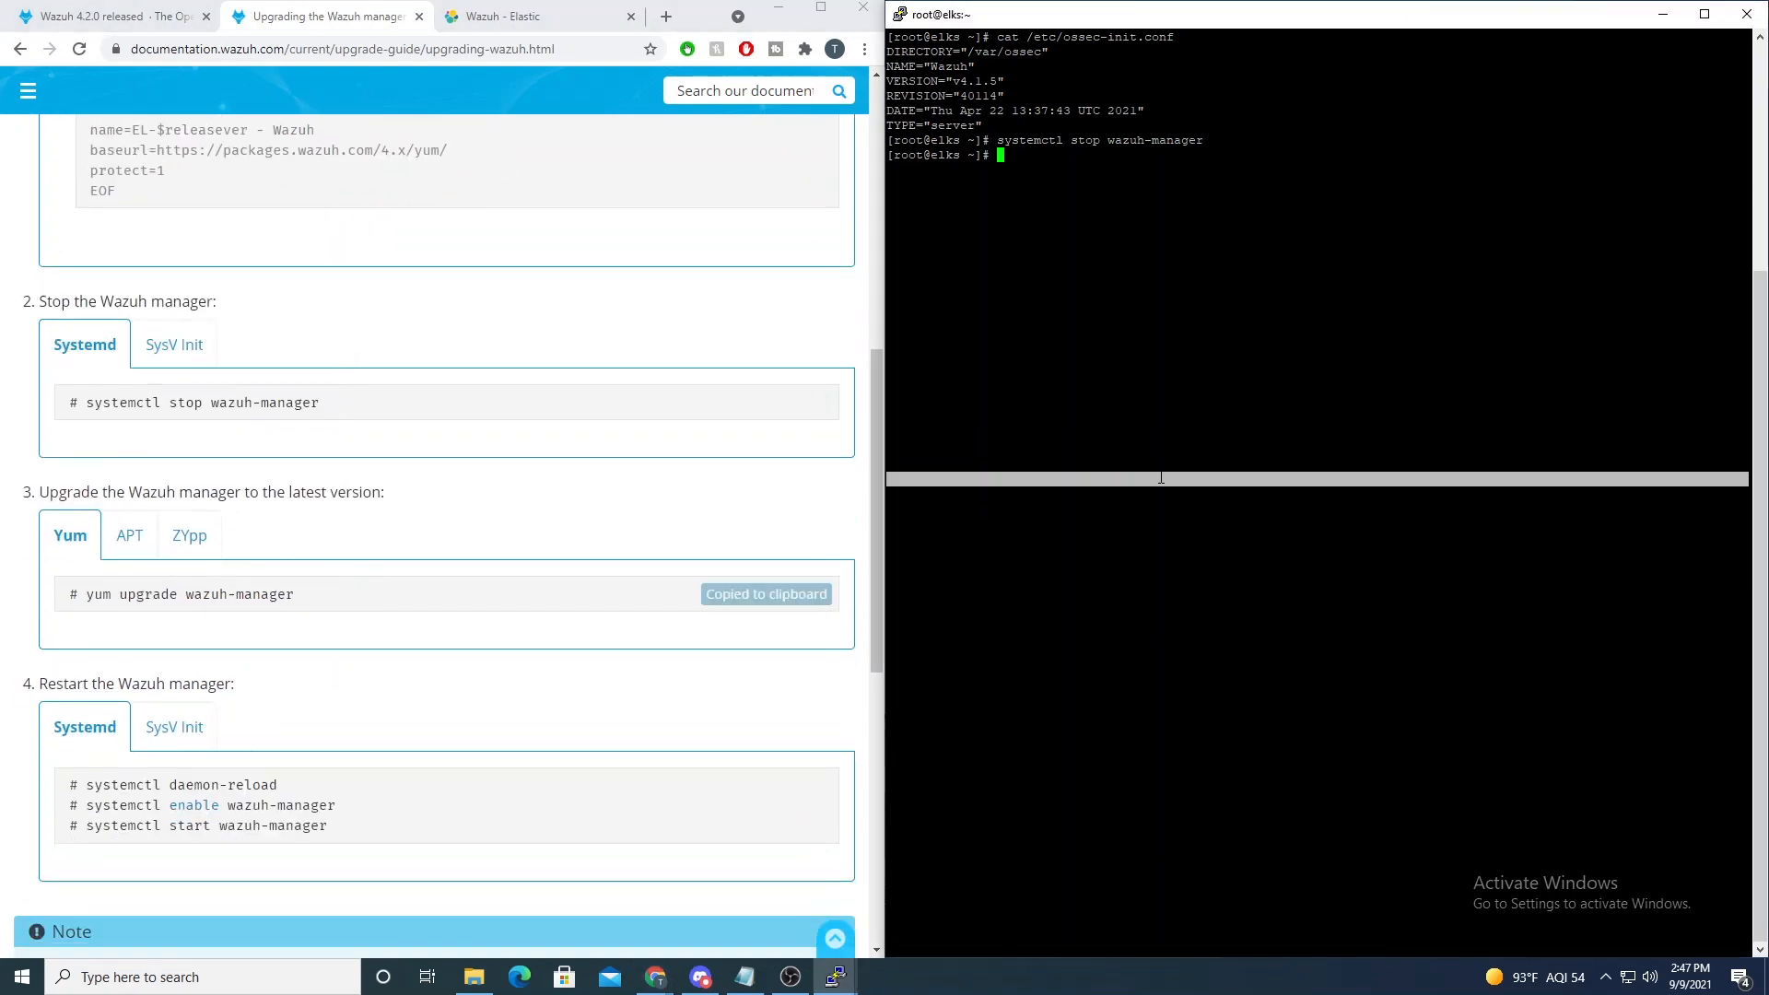
Step: Run yum upgrade wazuh-manager, confirm with y, then systemctl start wazuh-manager
text(yum upgrade wazuh-manager)
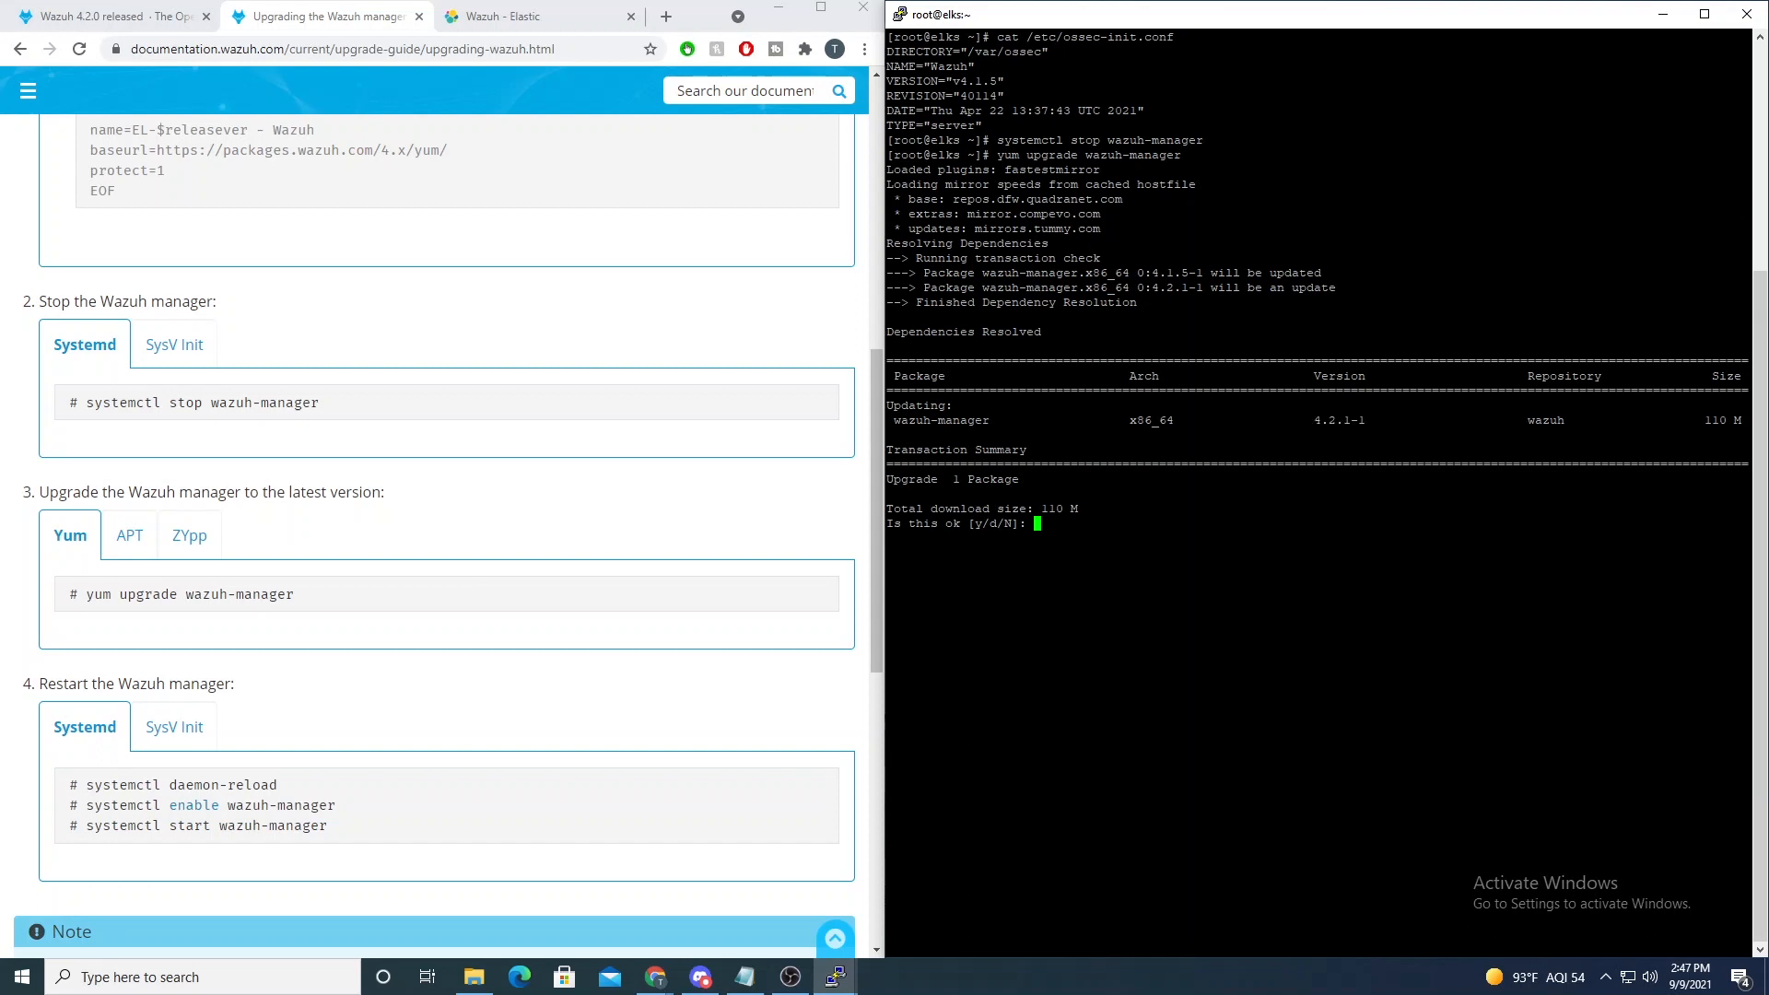
text(y)
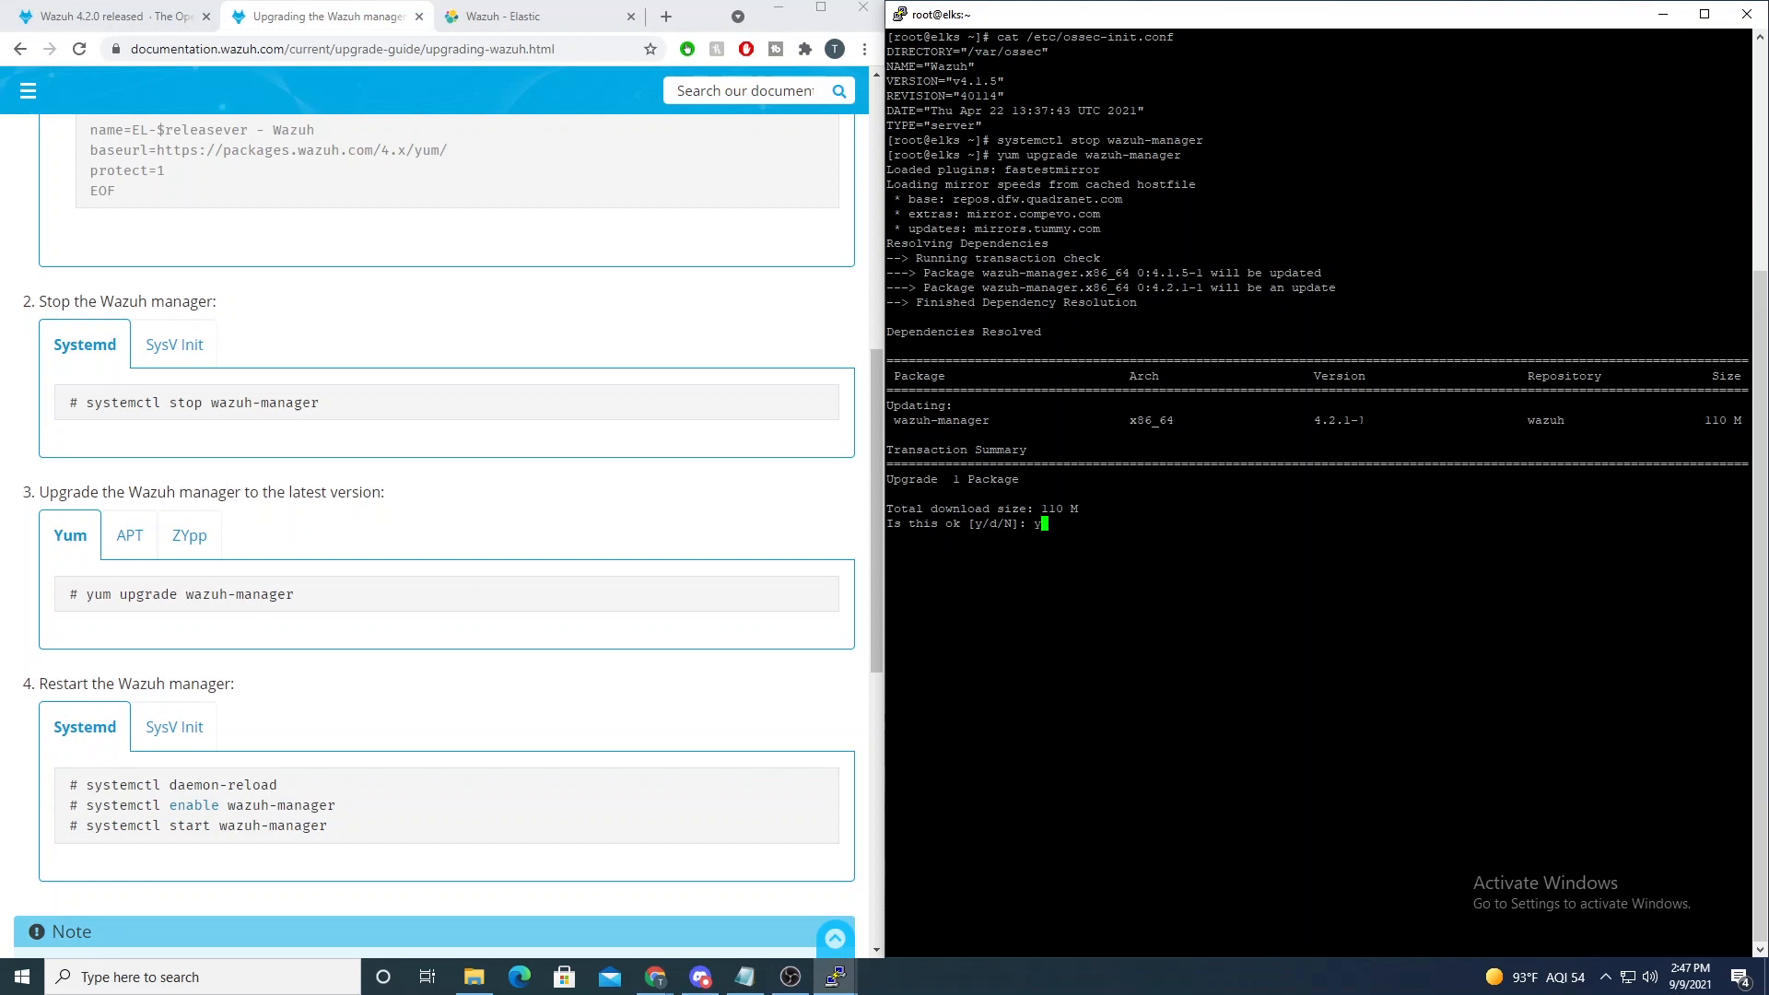
key(Return)
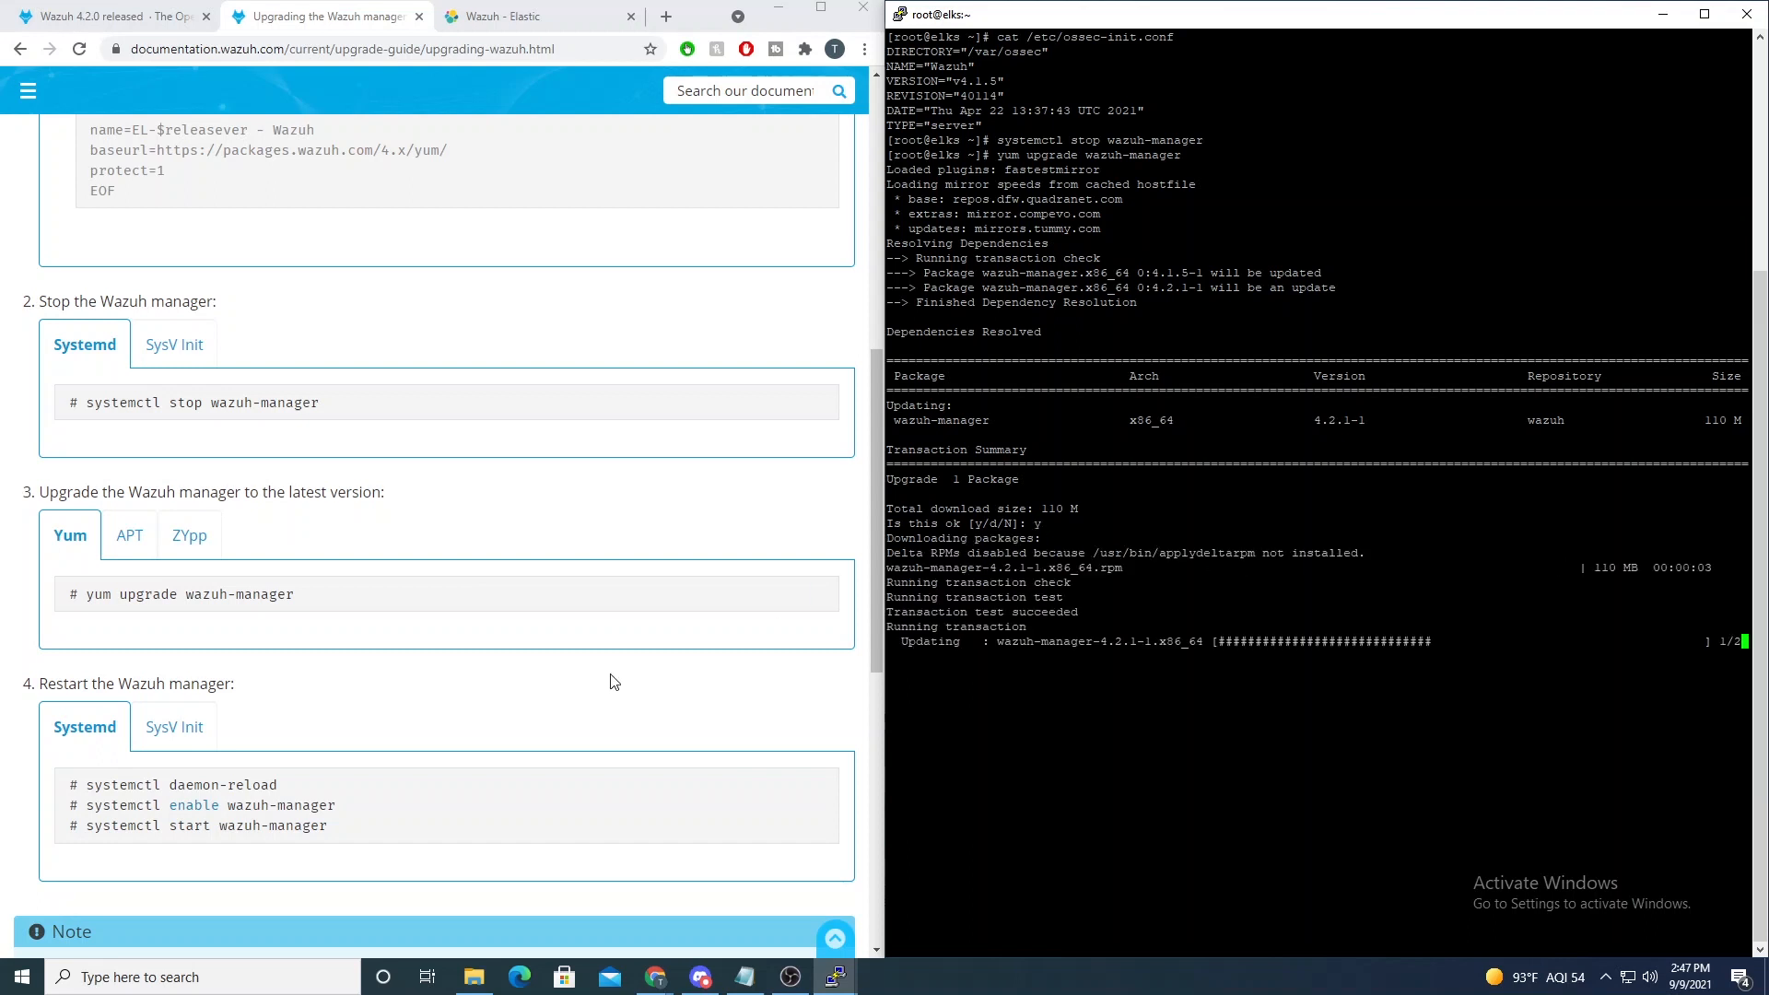
scroll(down, 3)
text(systemctl enable wazuh-manager)
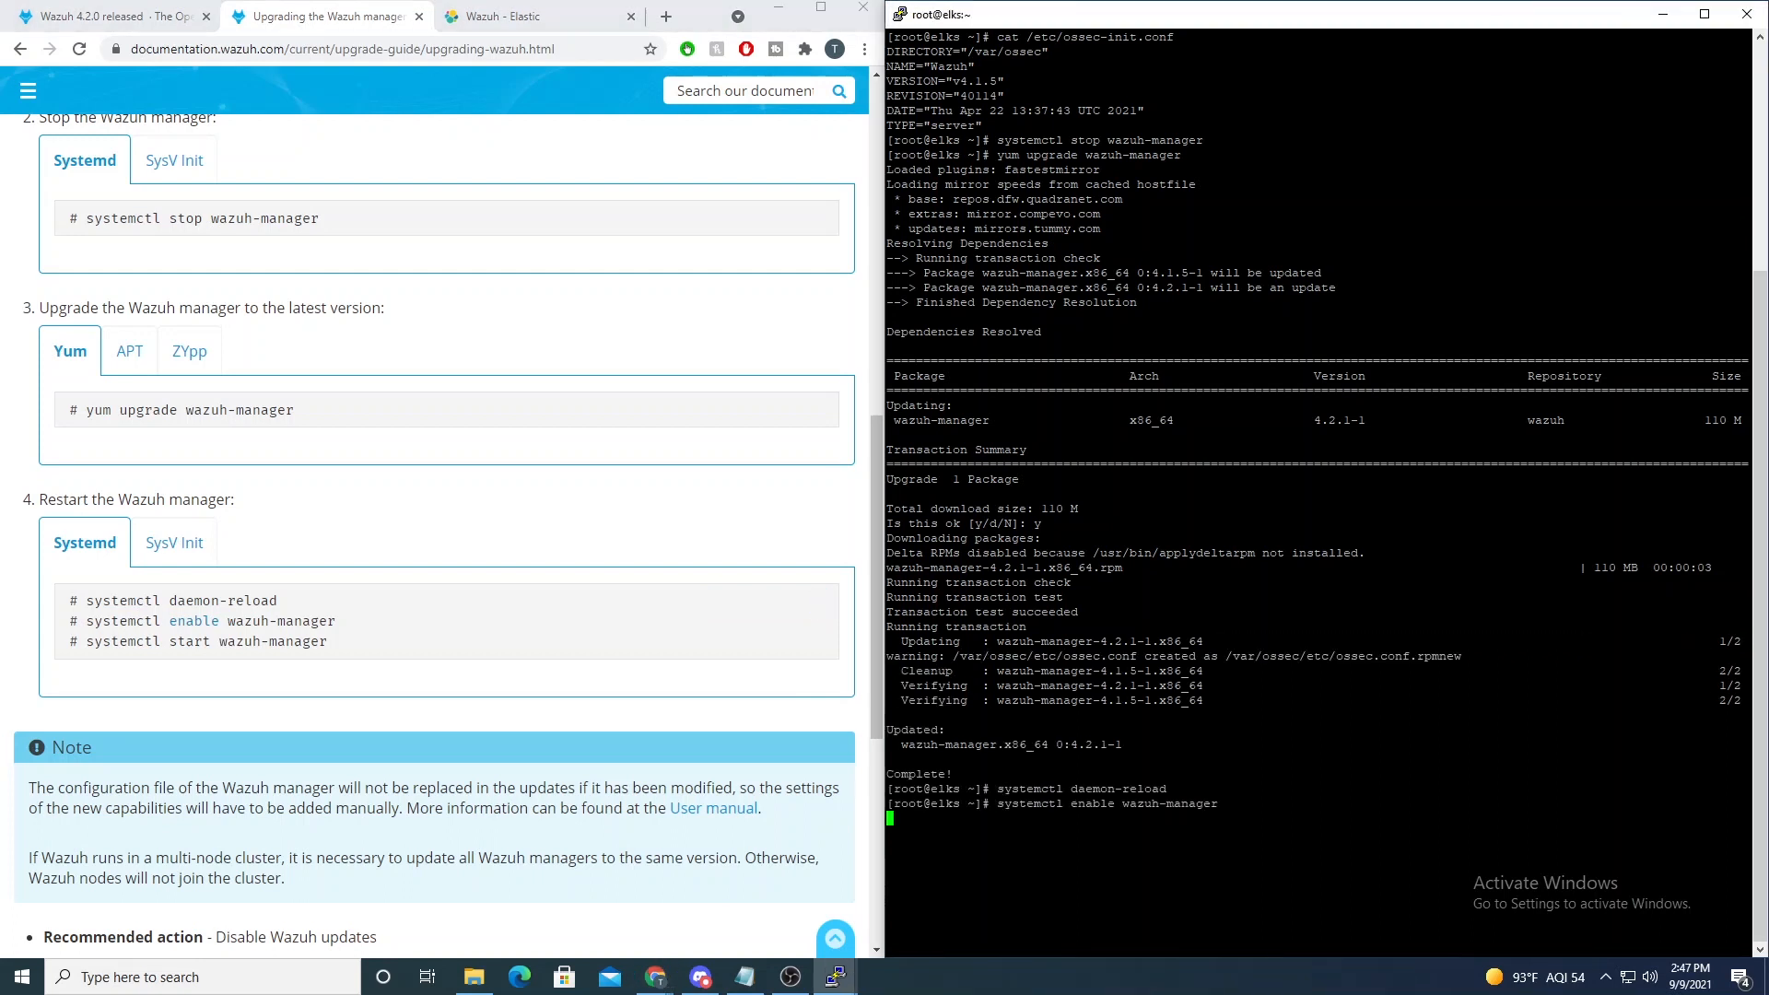
text(systemctl start wazuh-manager)
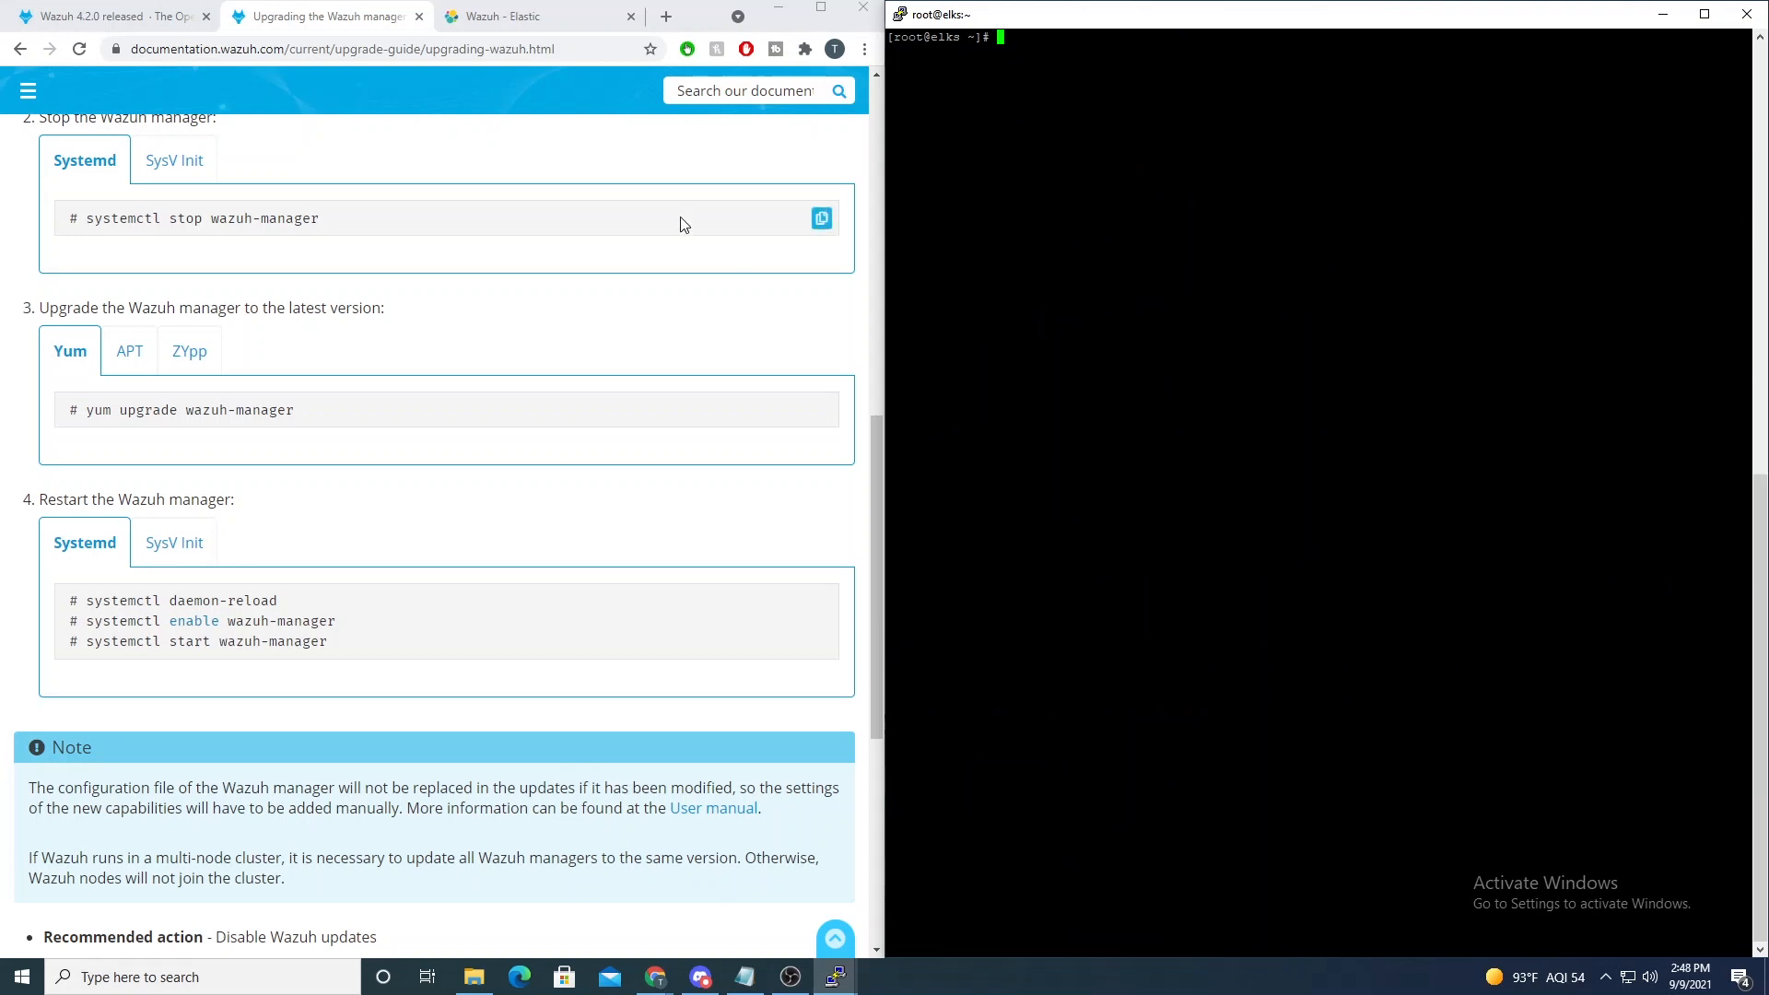
Step: Expand the Kibana plugin upgrade instructions and copy the 4.2.1 plugin install command
scroll(down, 3)
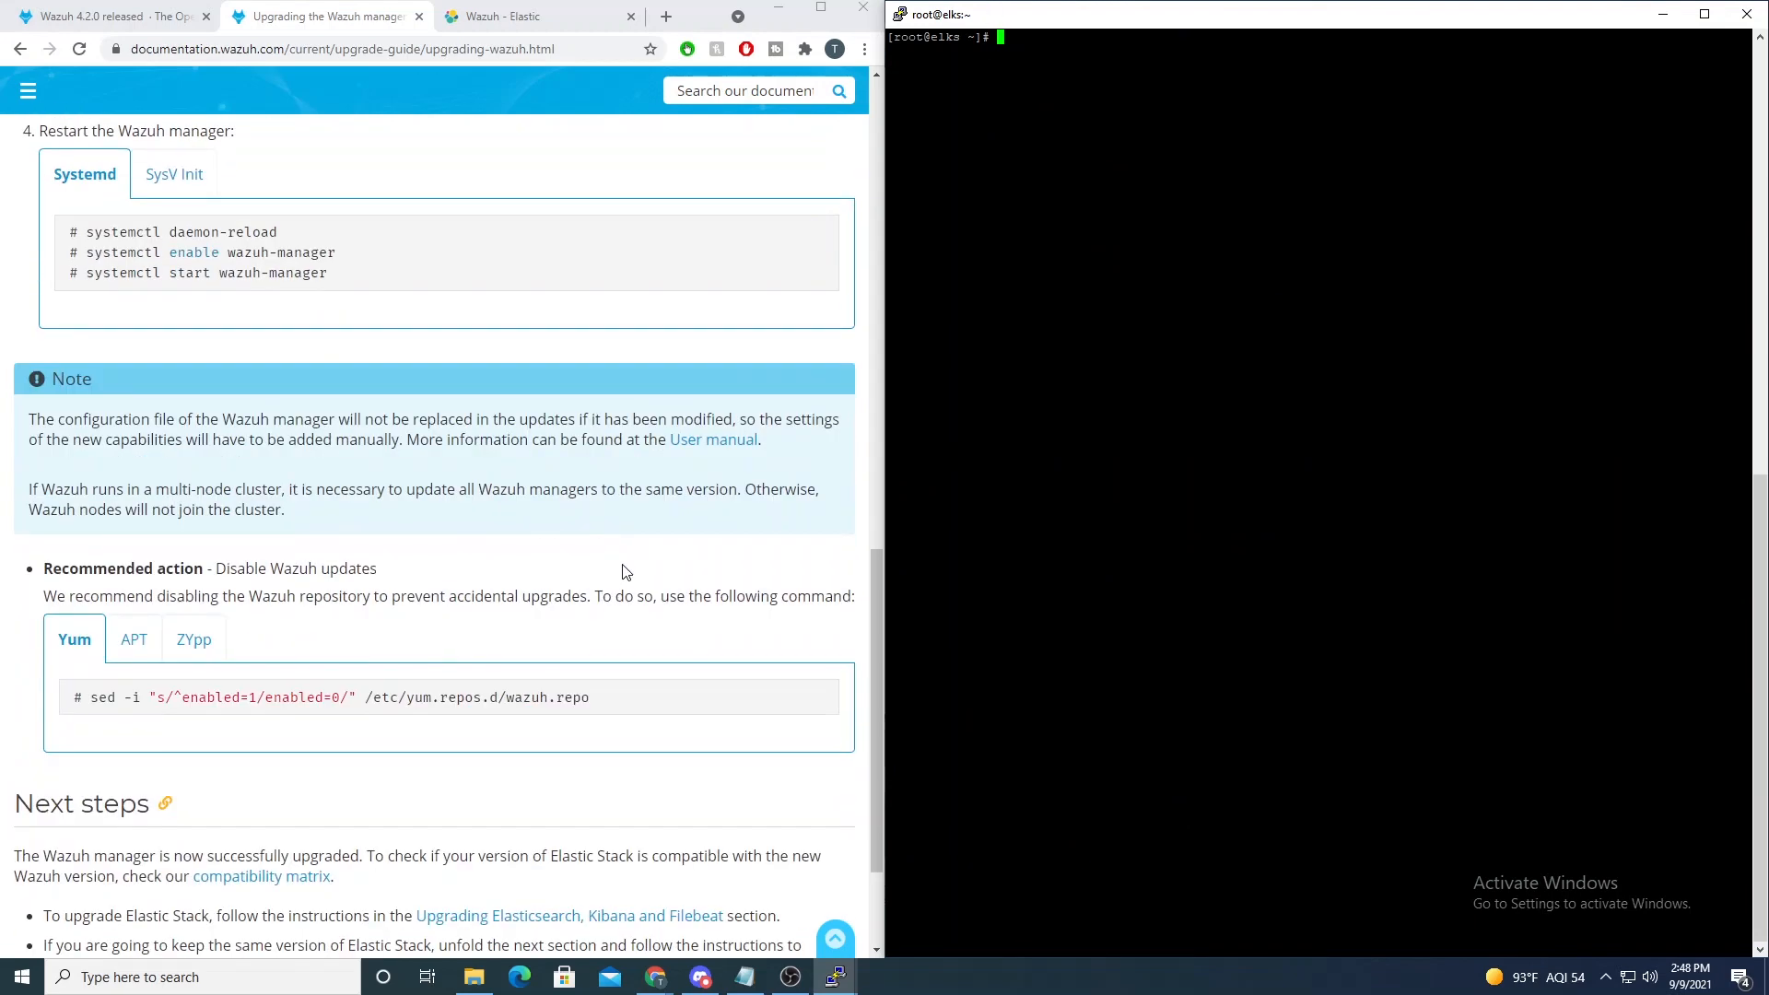
scroll(down, 3)
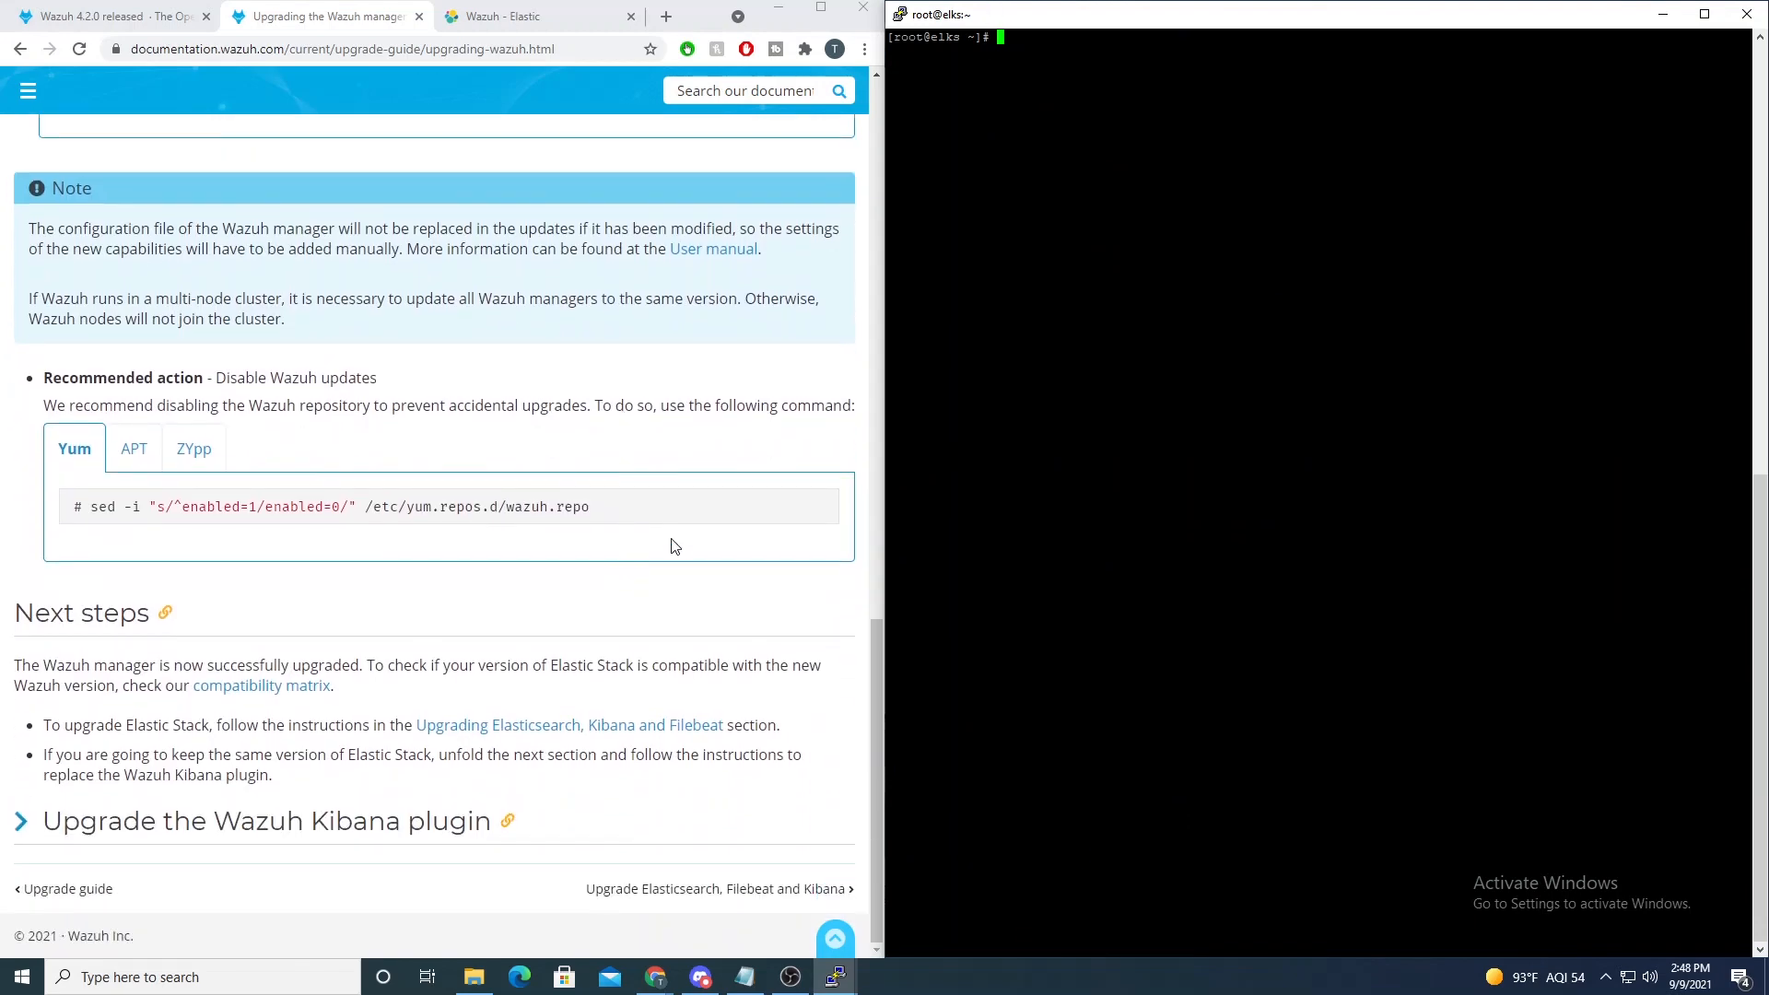
click(20, 822)
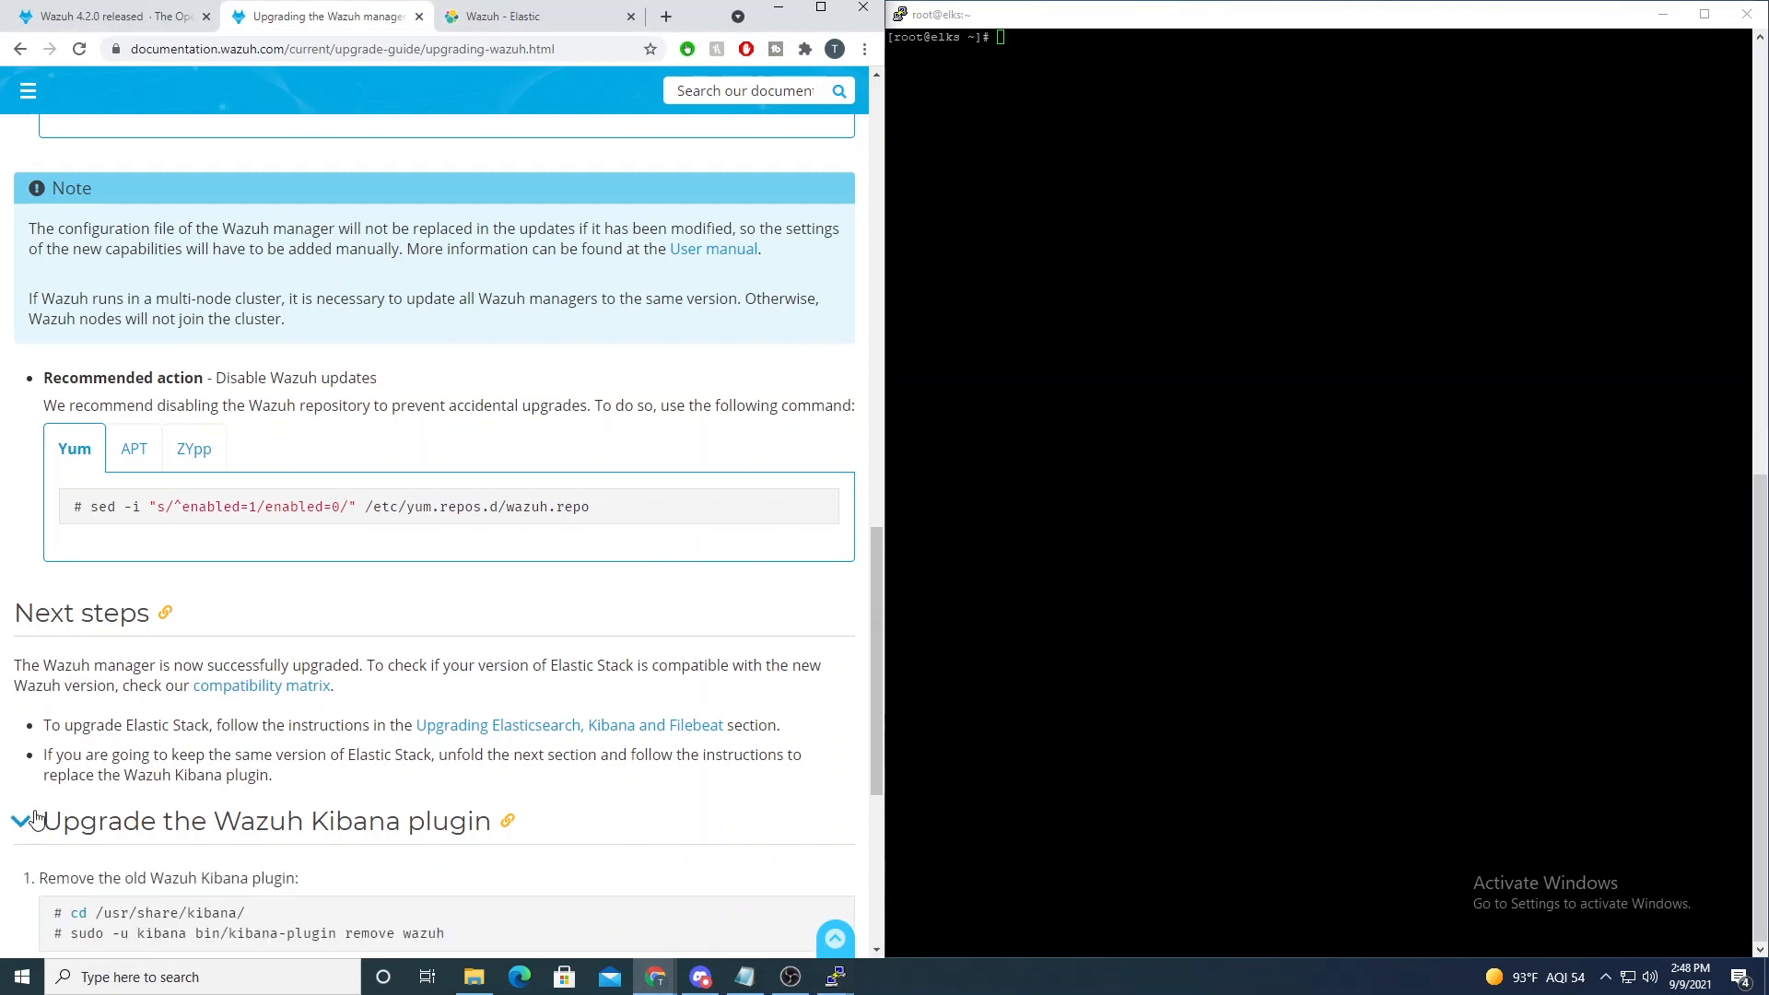
scroll(down, 3)
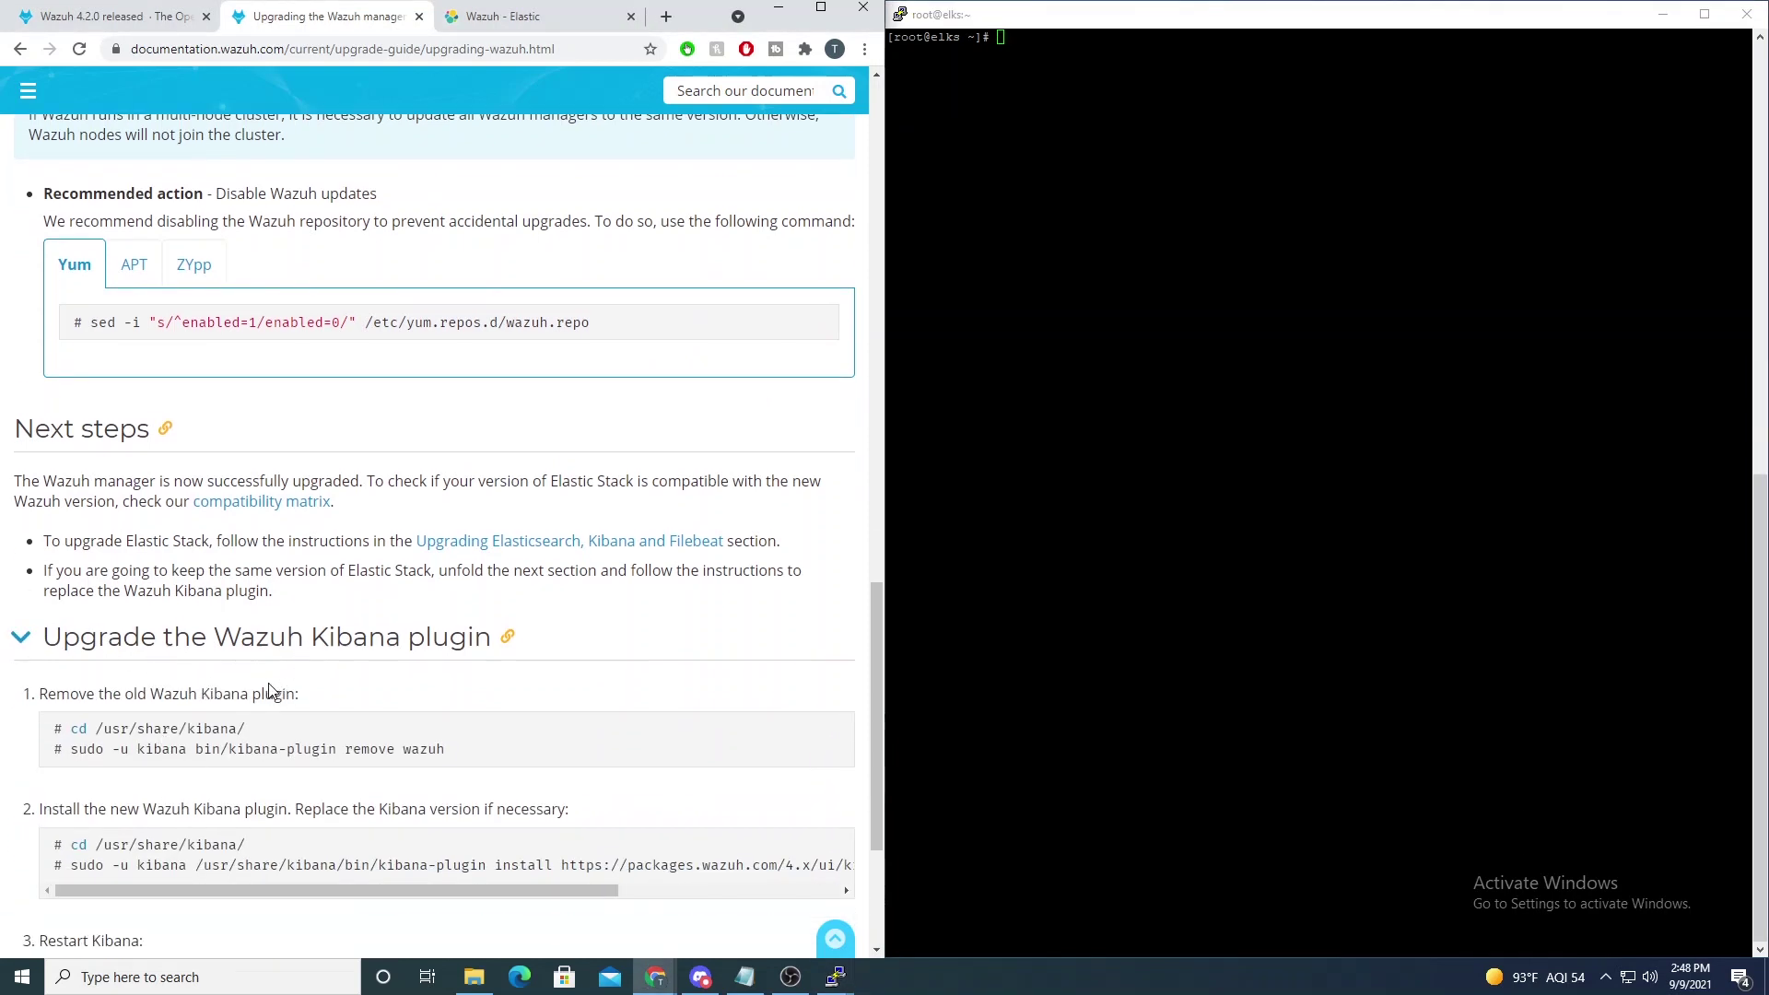
scroll(down, 3)
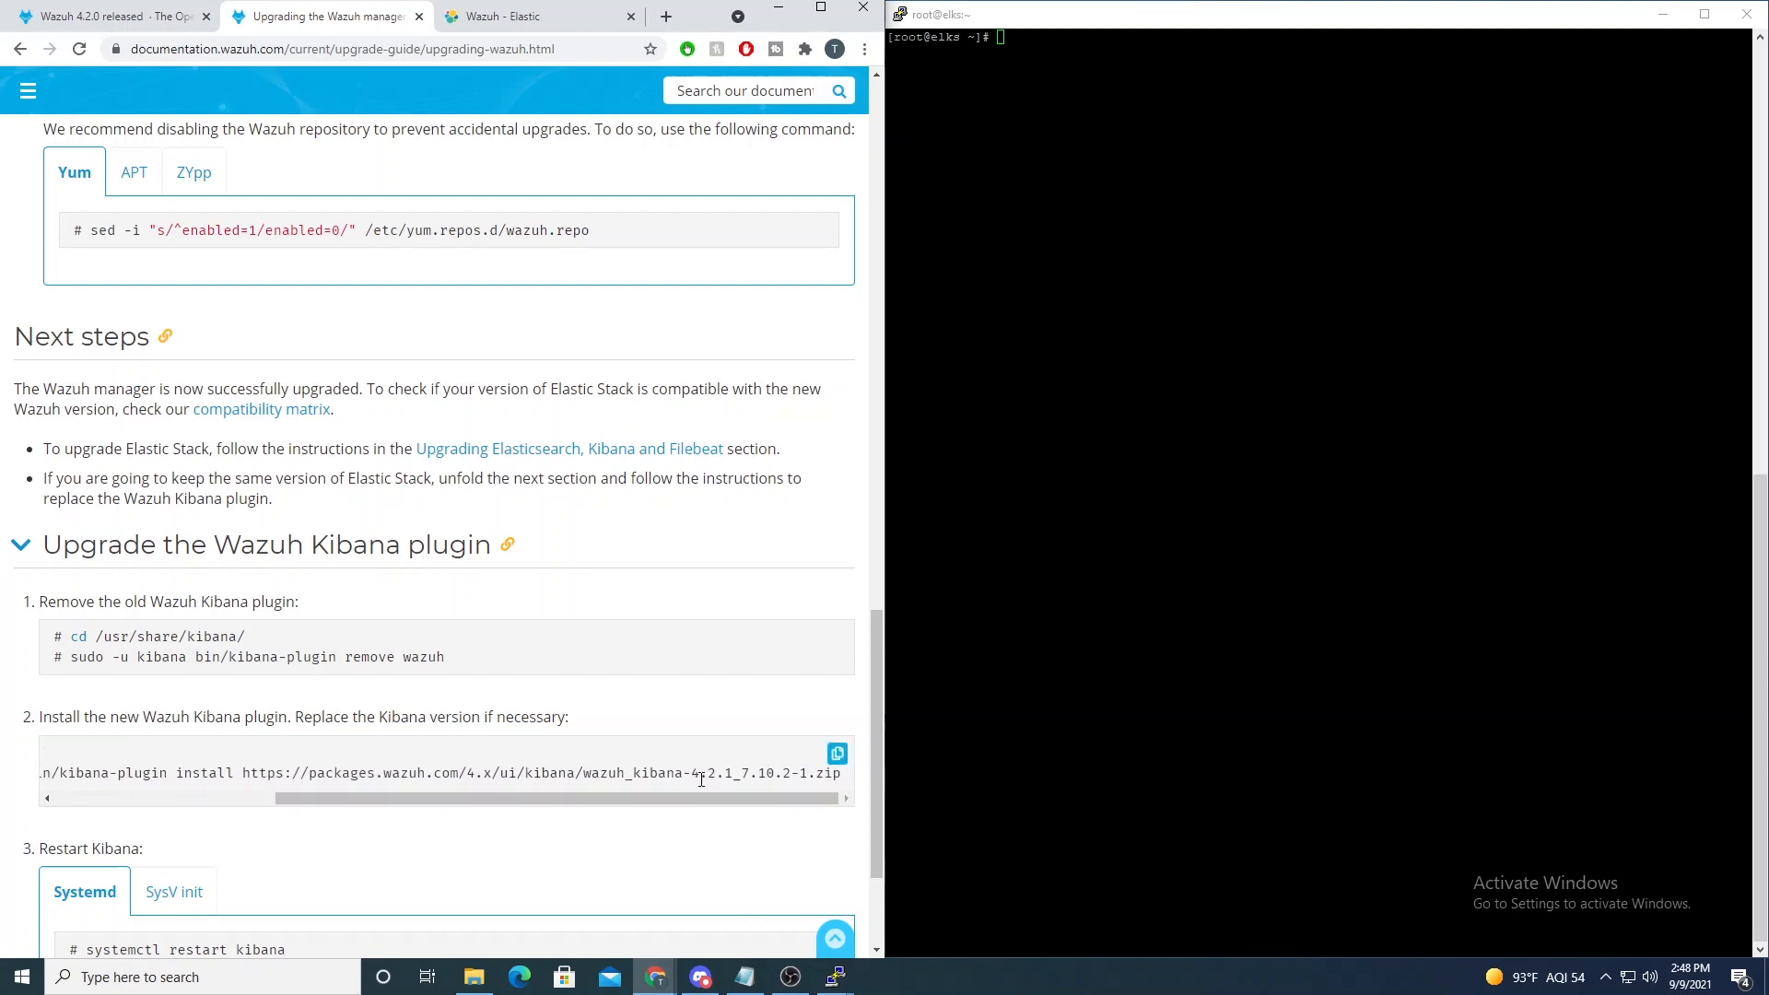
double_click(704, 772)
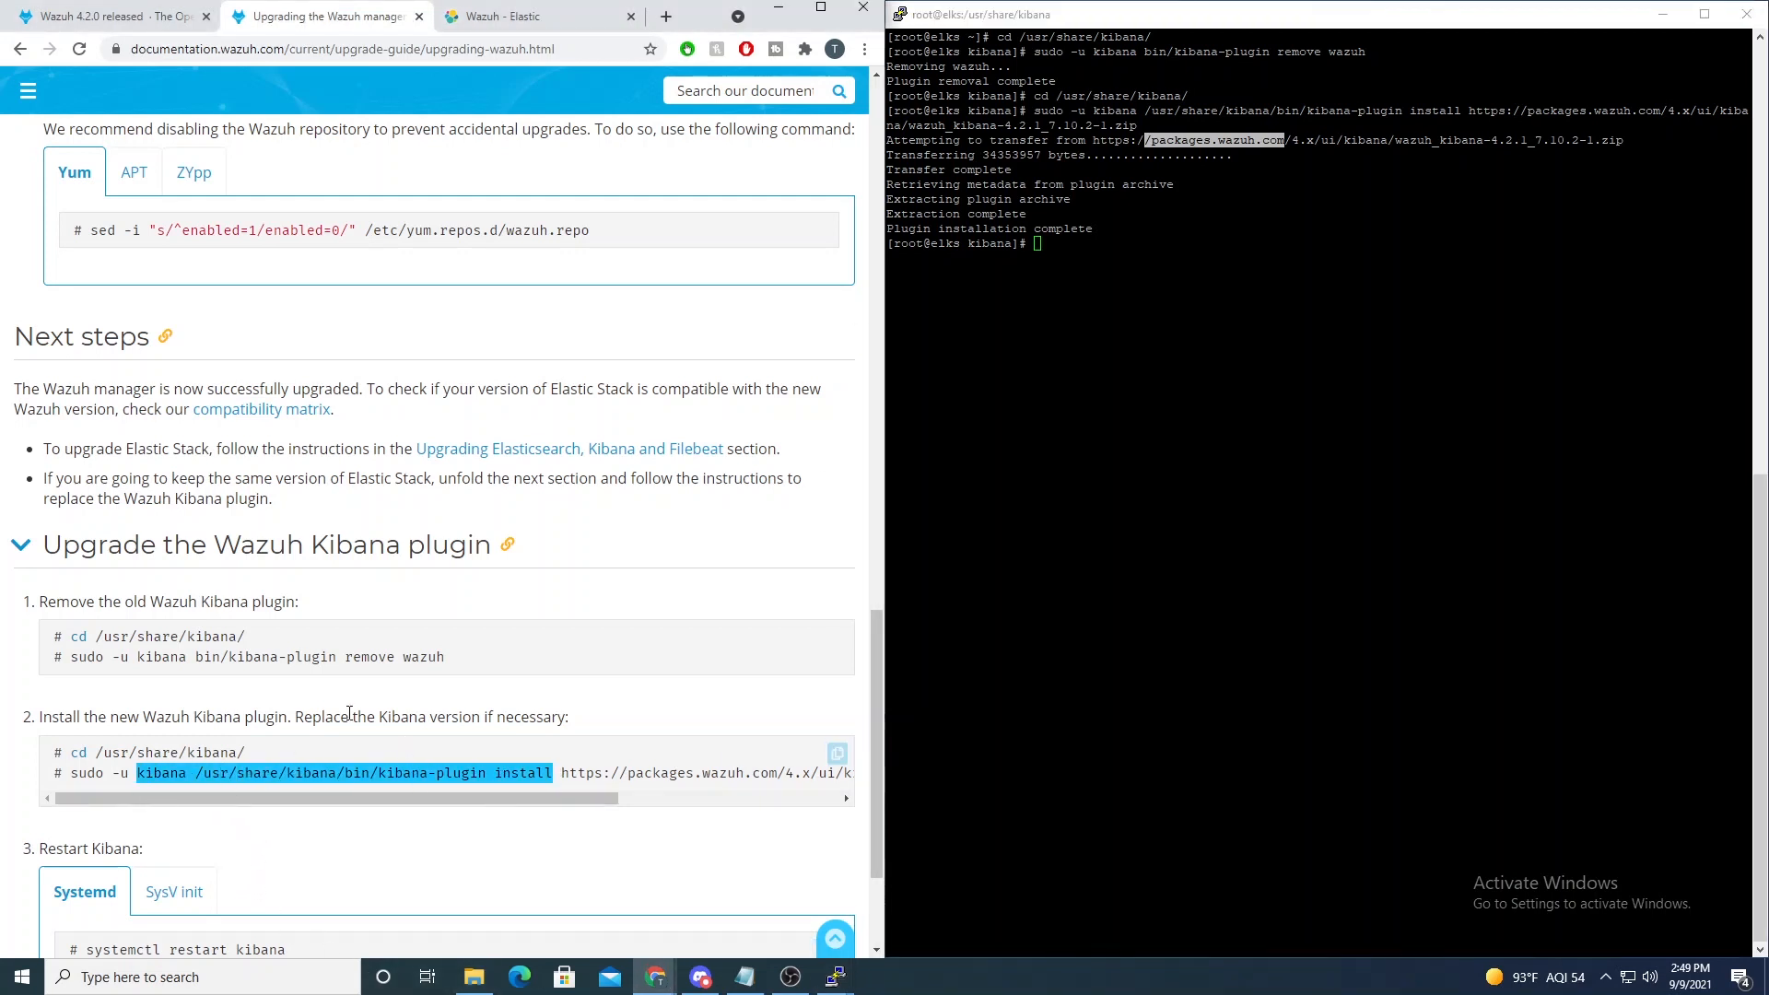
Step: Finish the Kibana restart step and return to the Wazuh dashboard tab
scroll(down, 3)
text(systemctl restart kibana)
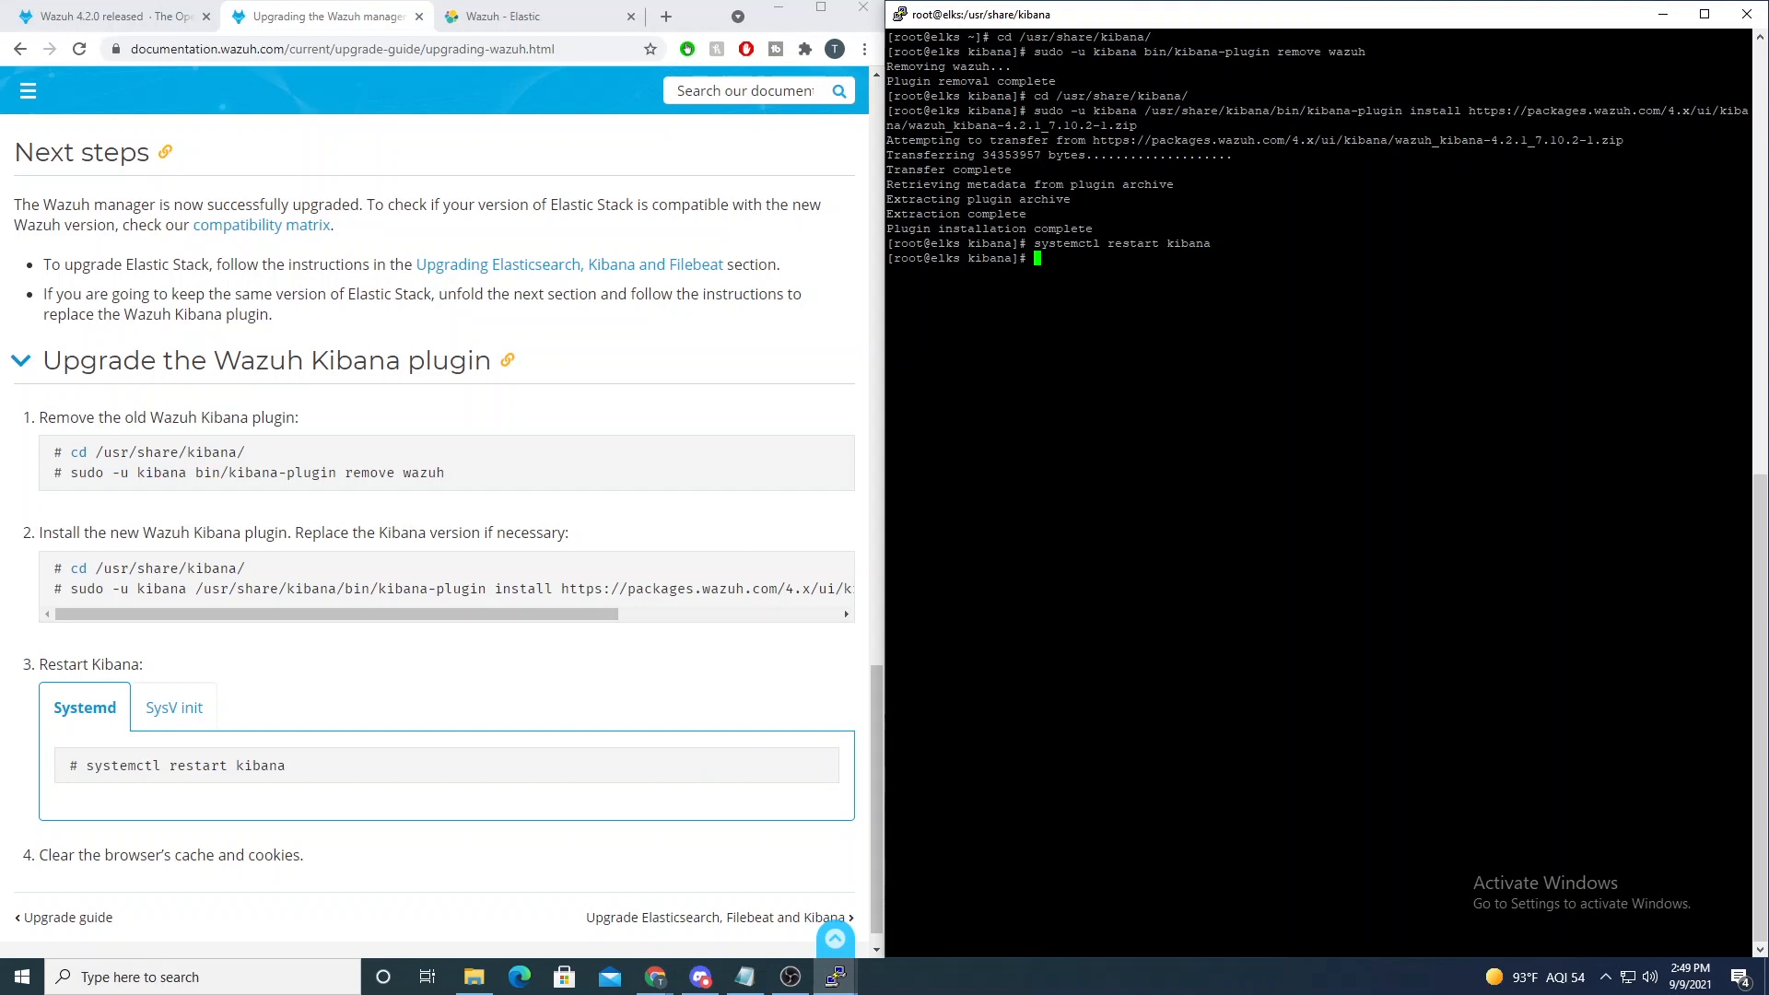
click(520, 16)
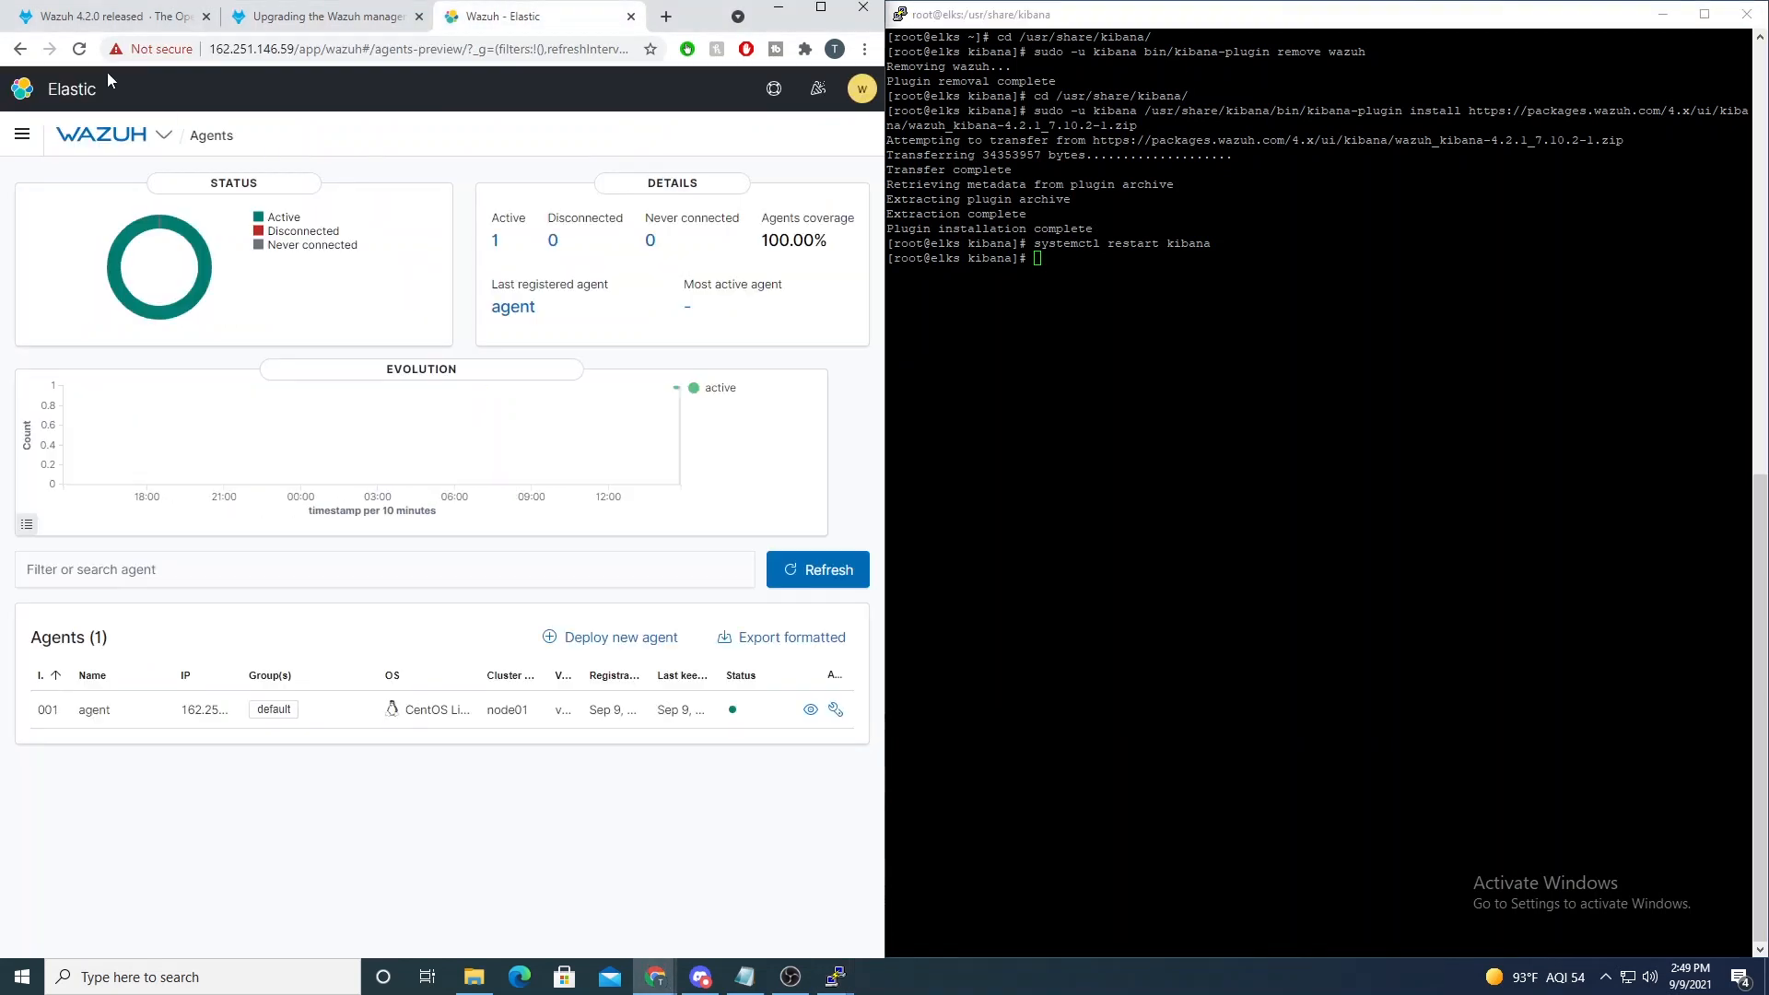
Step: Reload the Wazuh page and go to the Agents overview showing the agent at v4.1.5
click(79, 48)
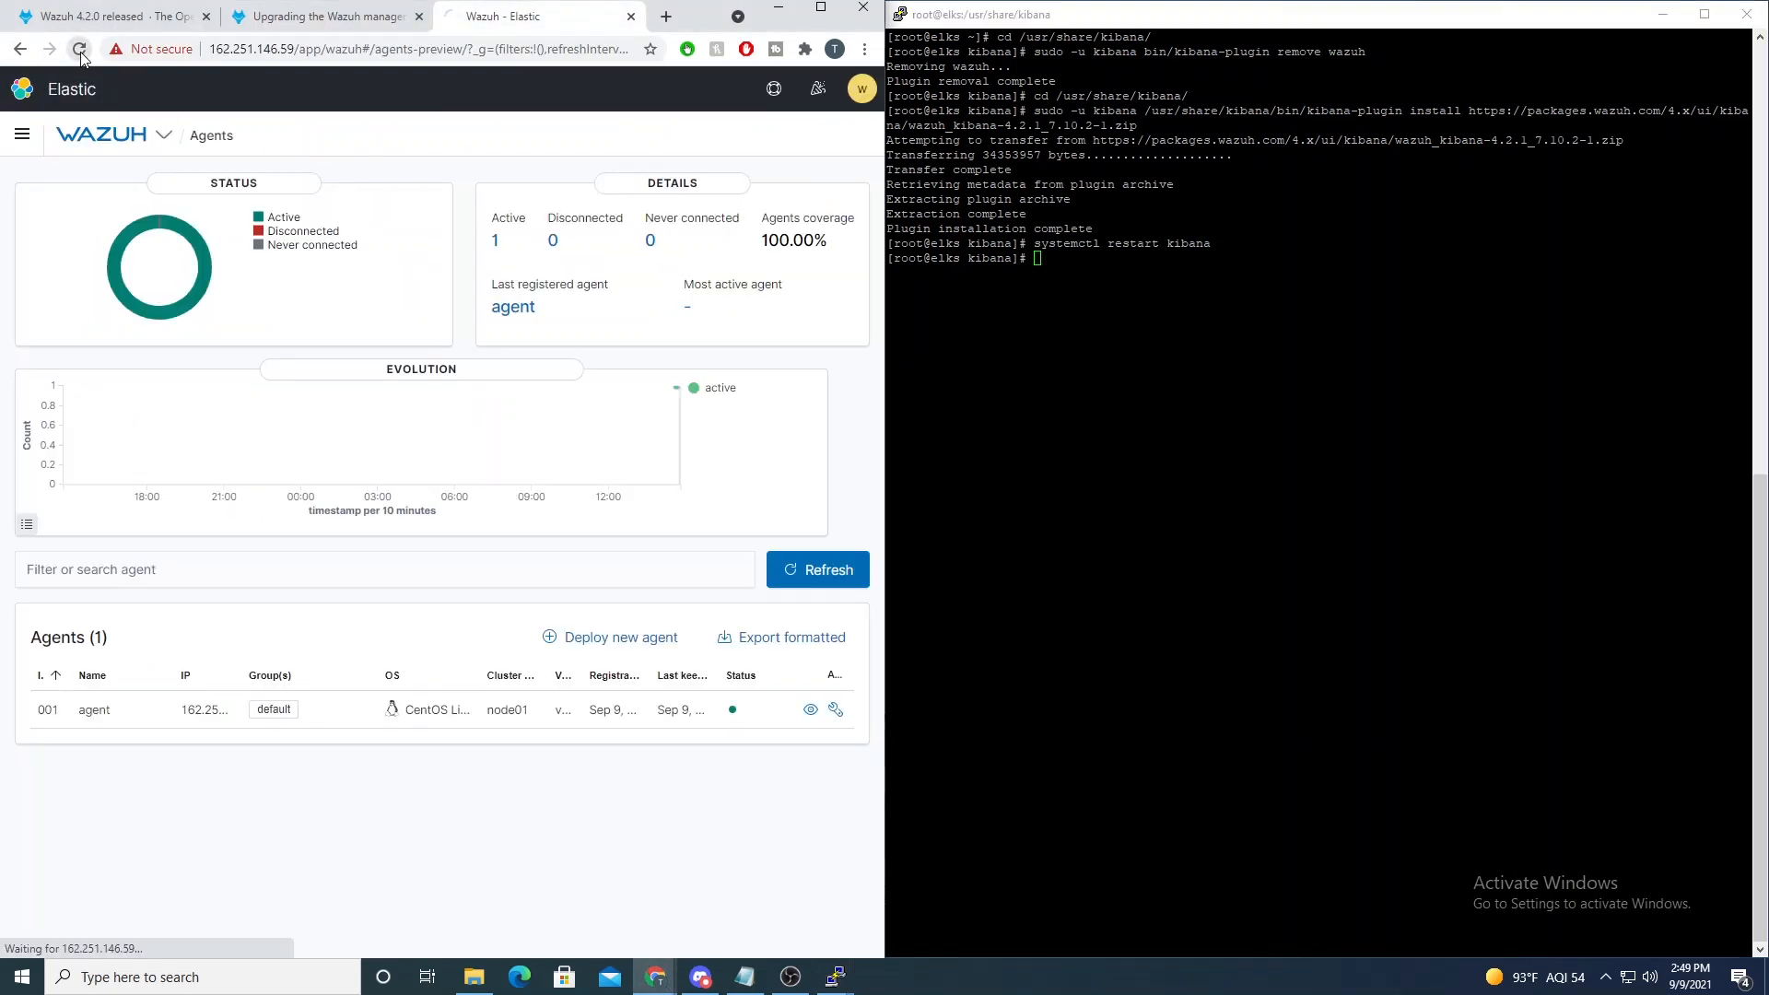
click(81, 48)
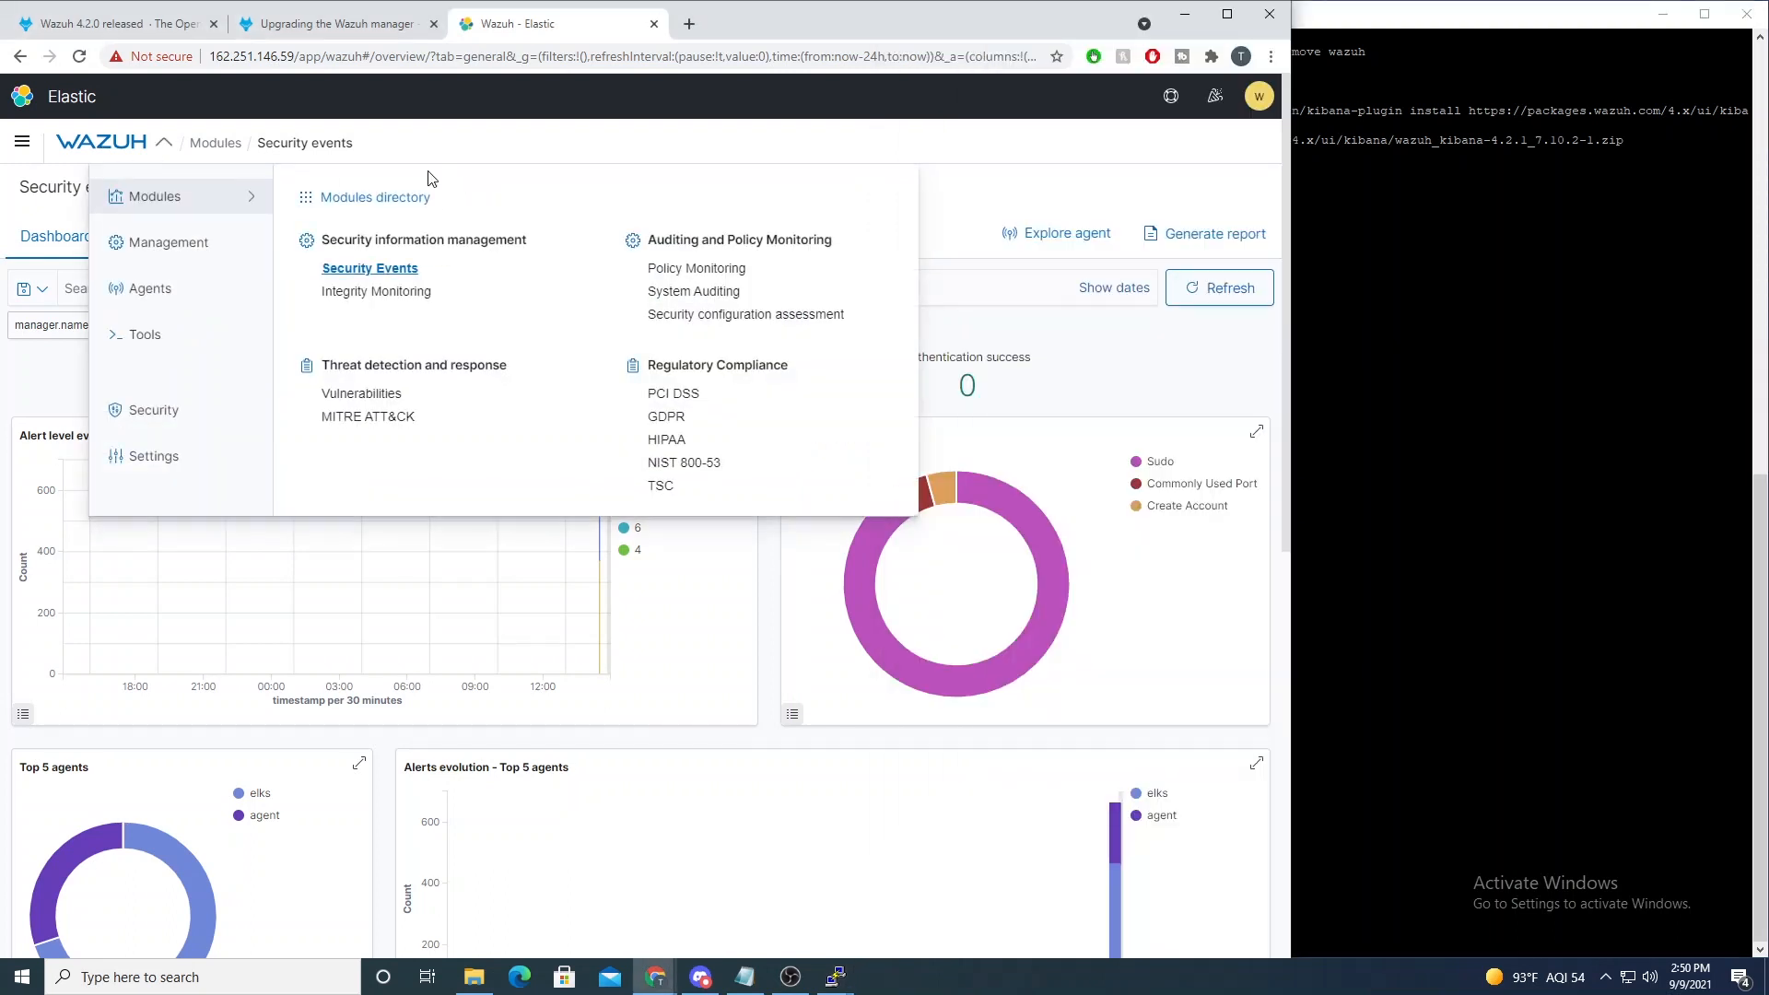
click(151, 288)
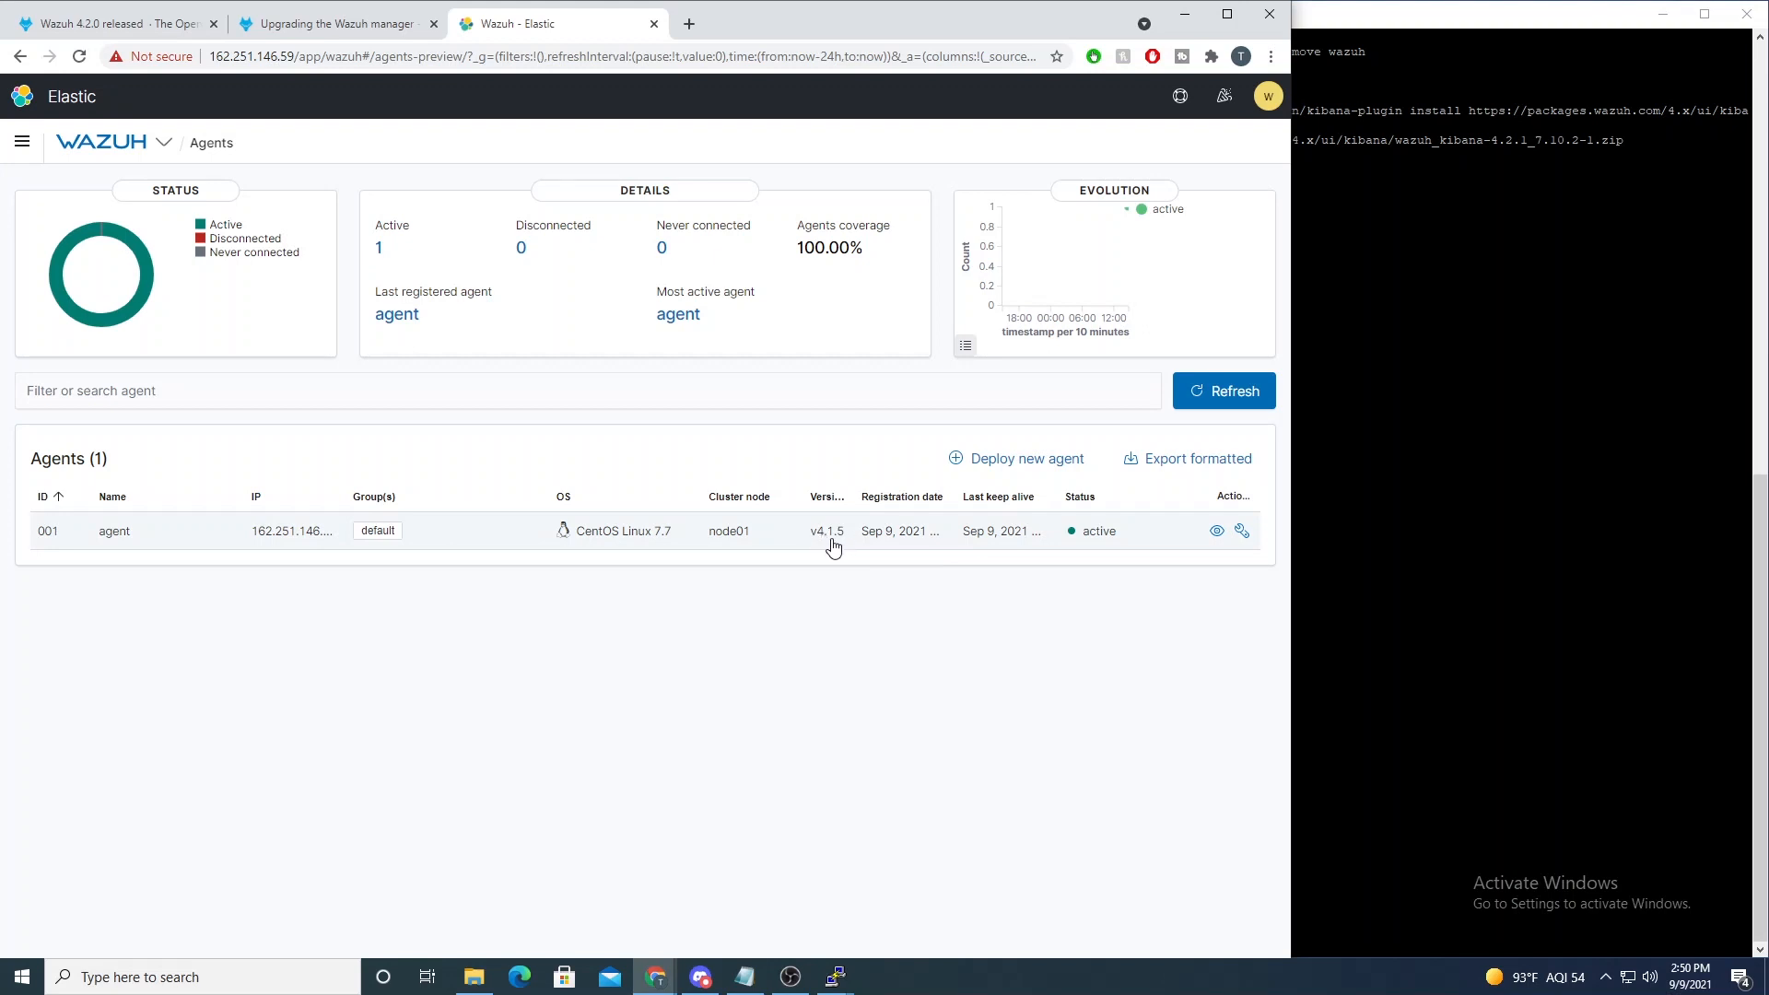
mouse_move(820, 541)
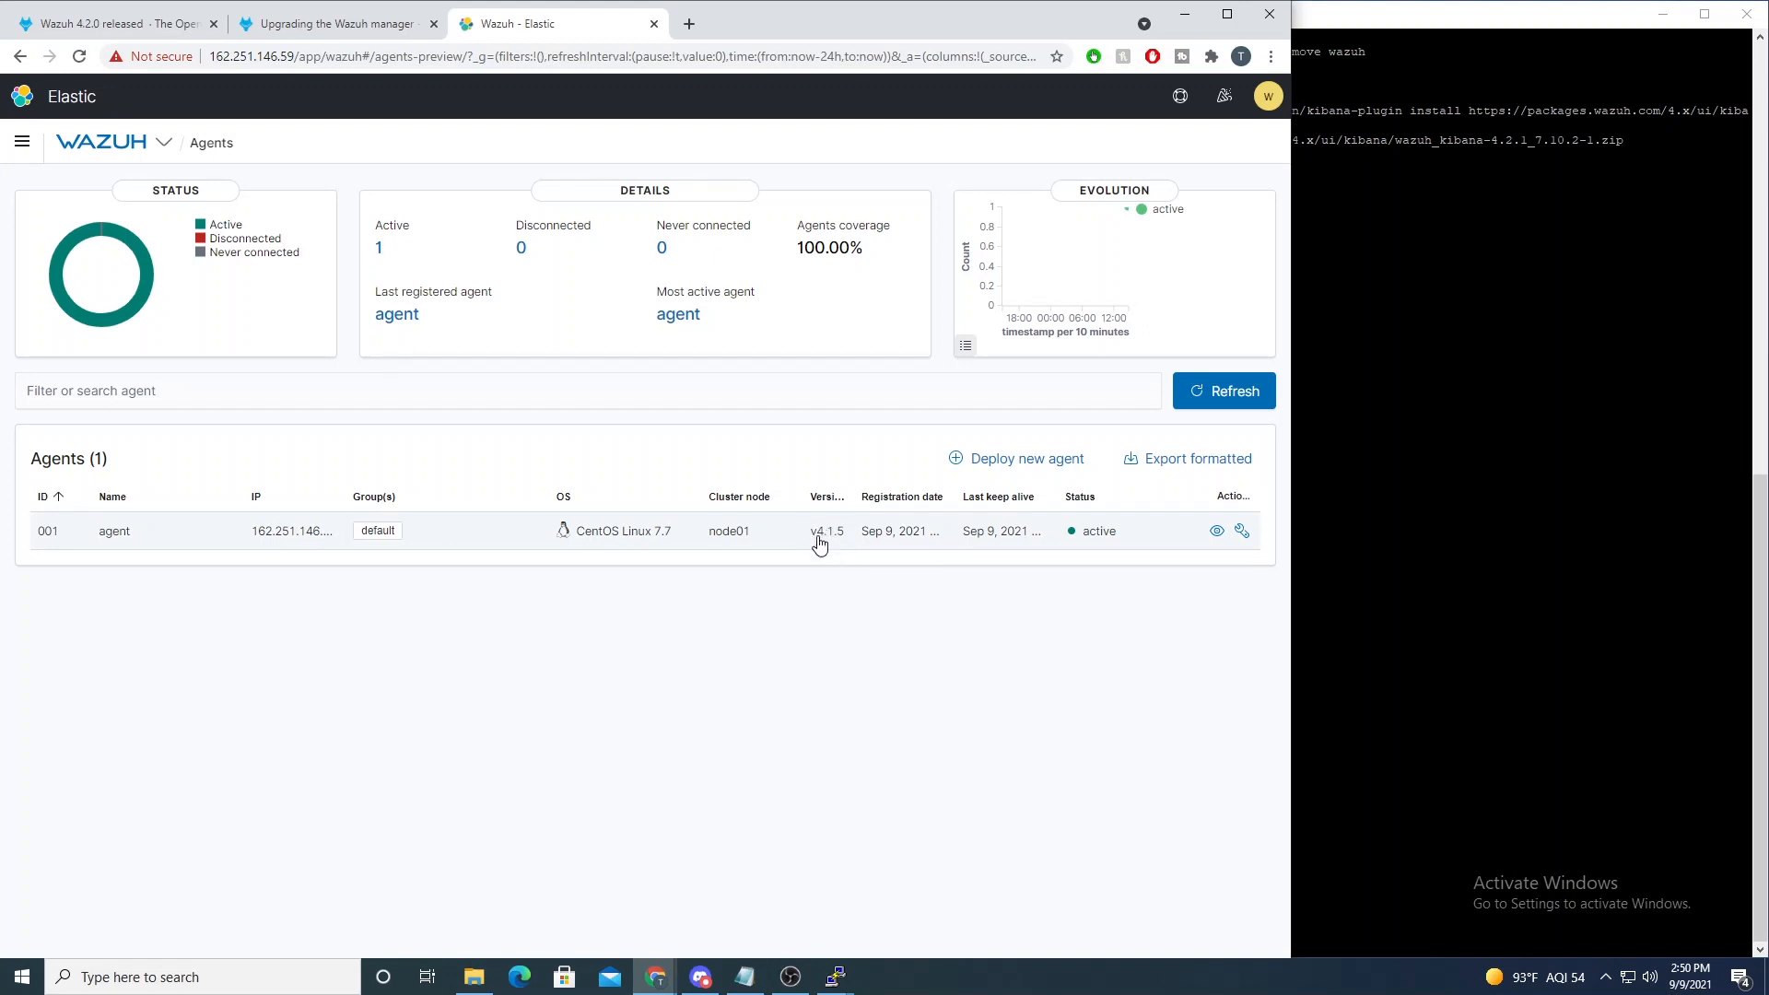
mouse_move(807, 542)
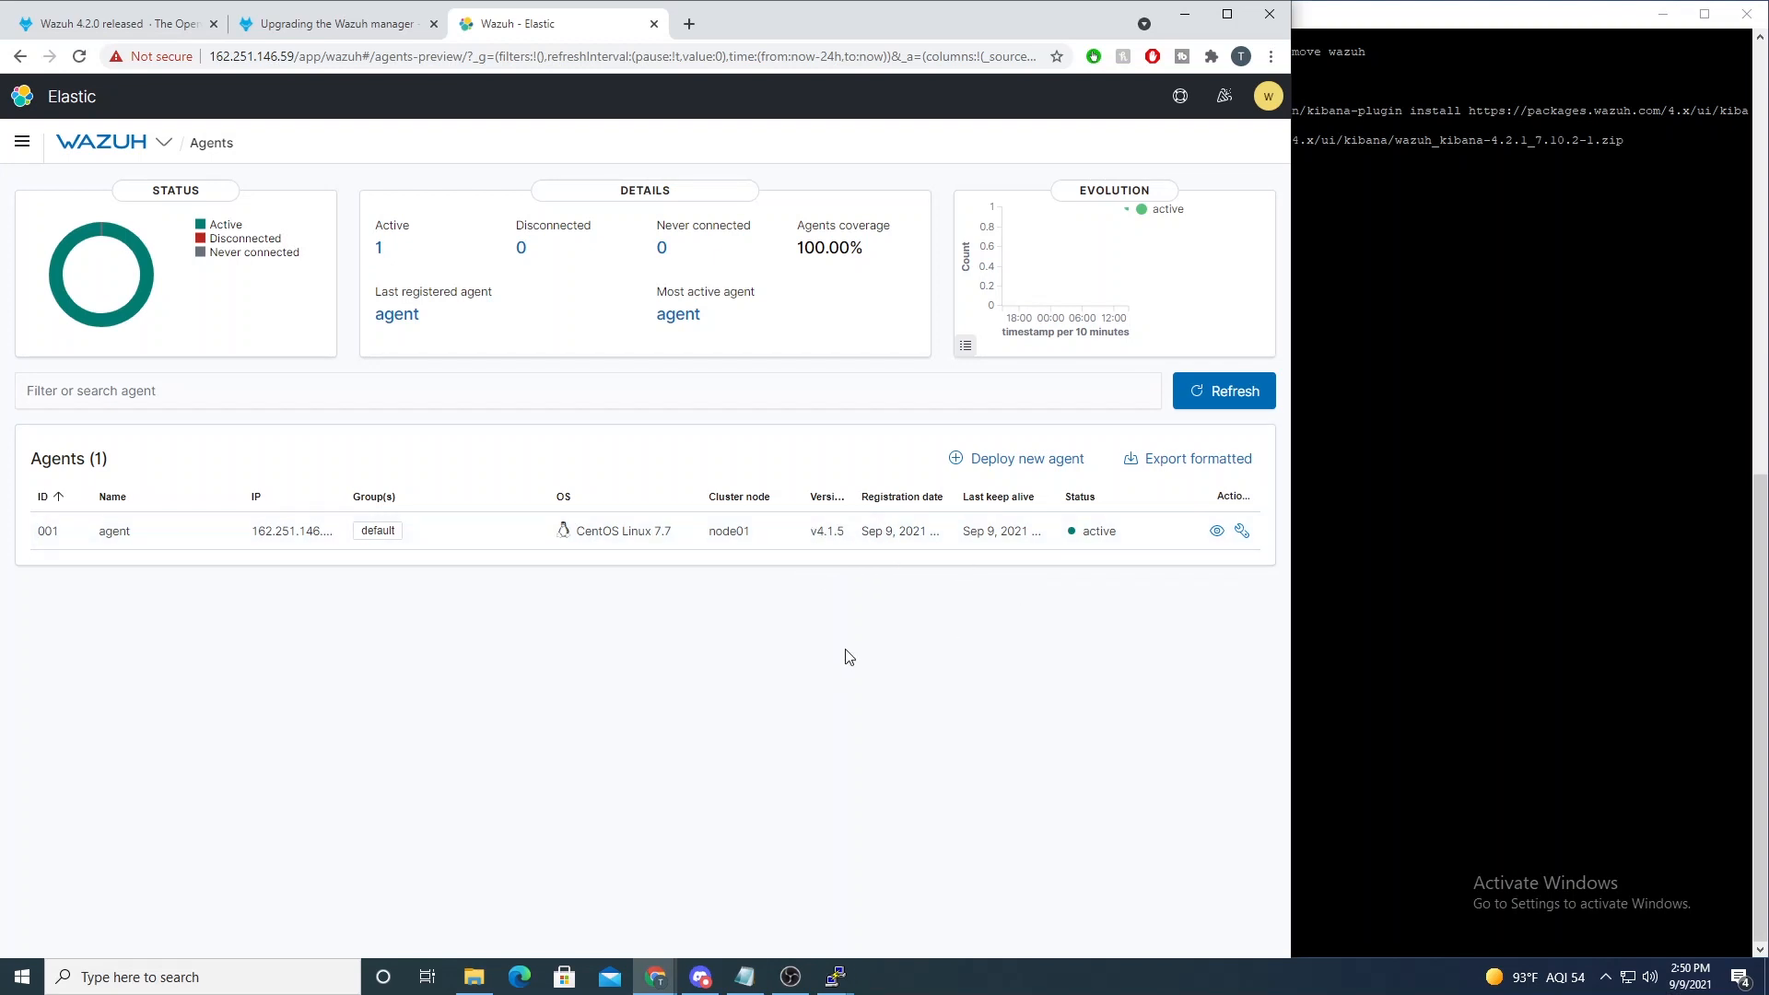
mouse_move(226, 527)
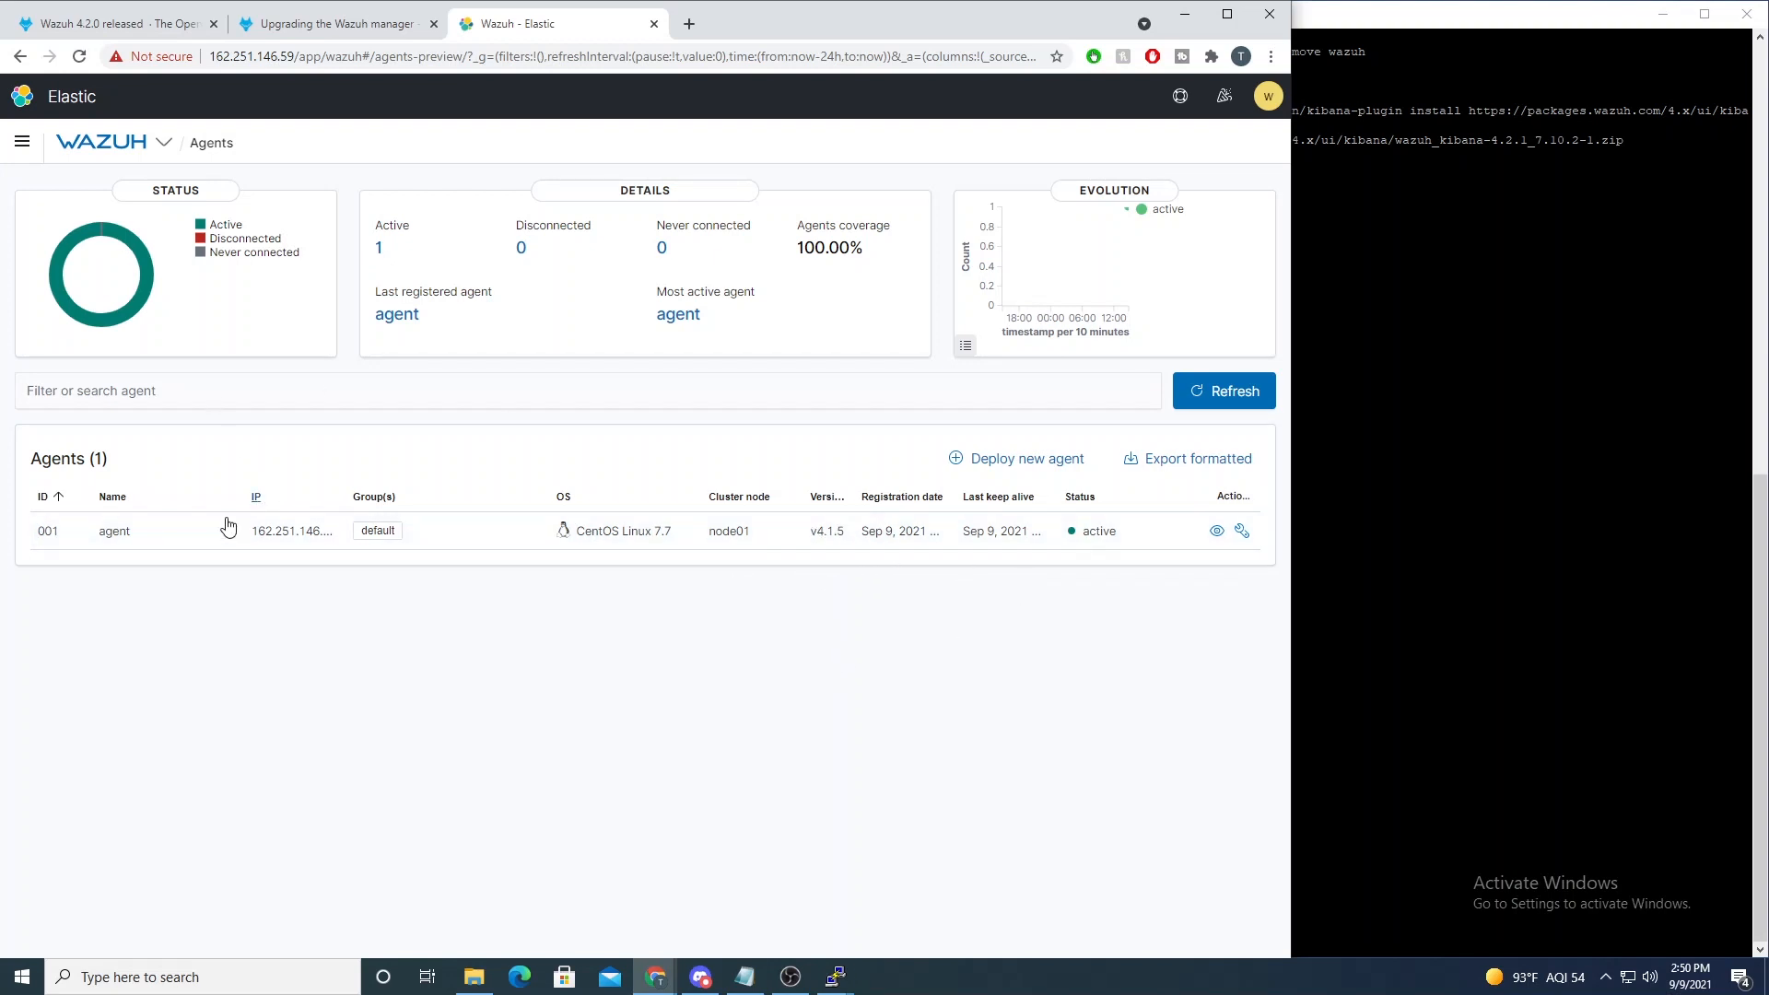
mouse_move(601, 739)
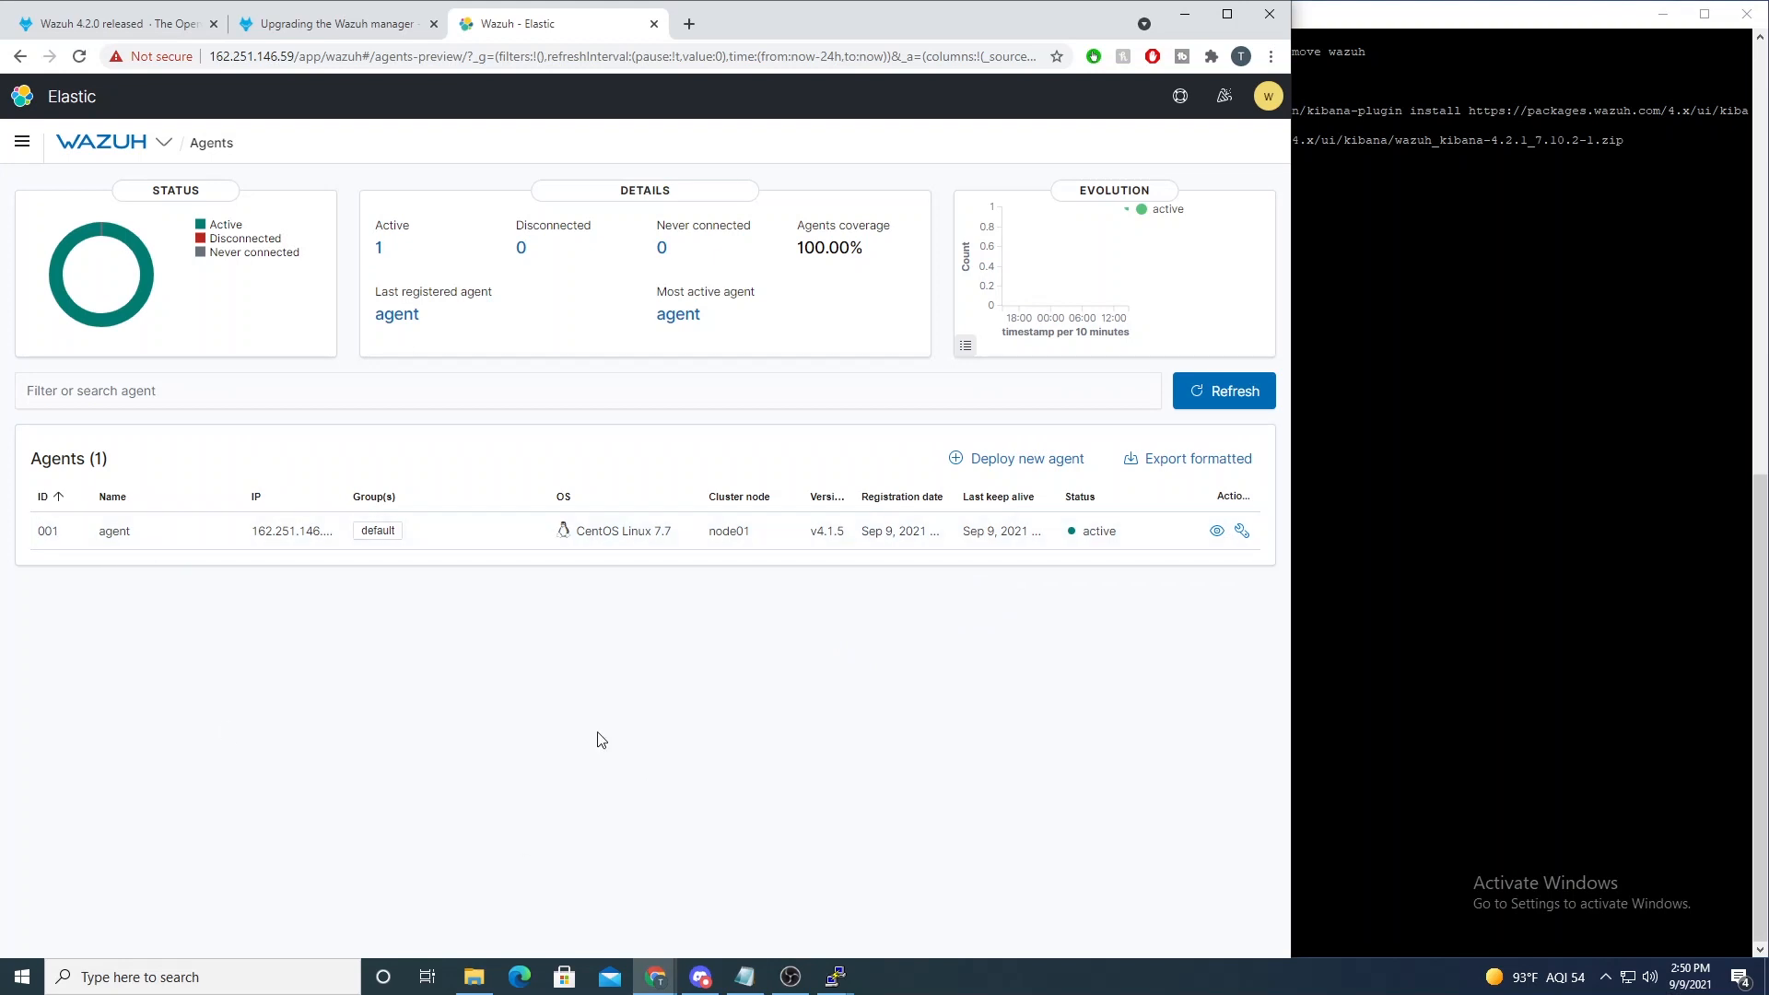
mouse_move(343, 619)
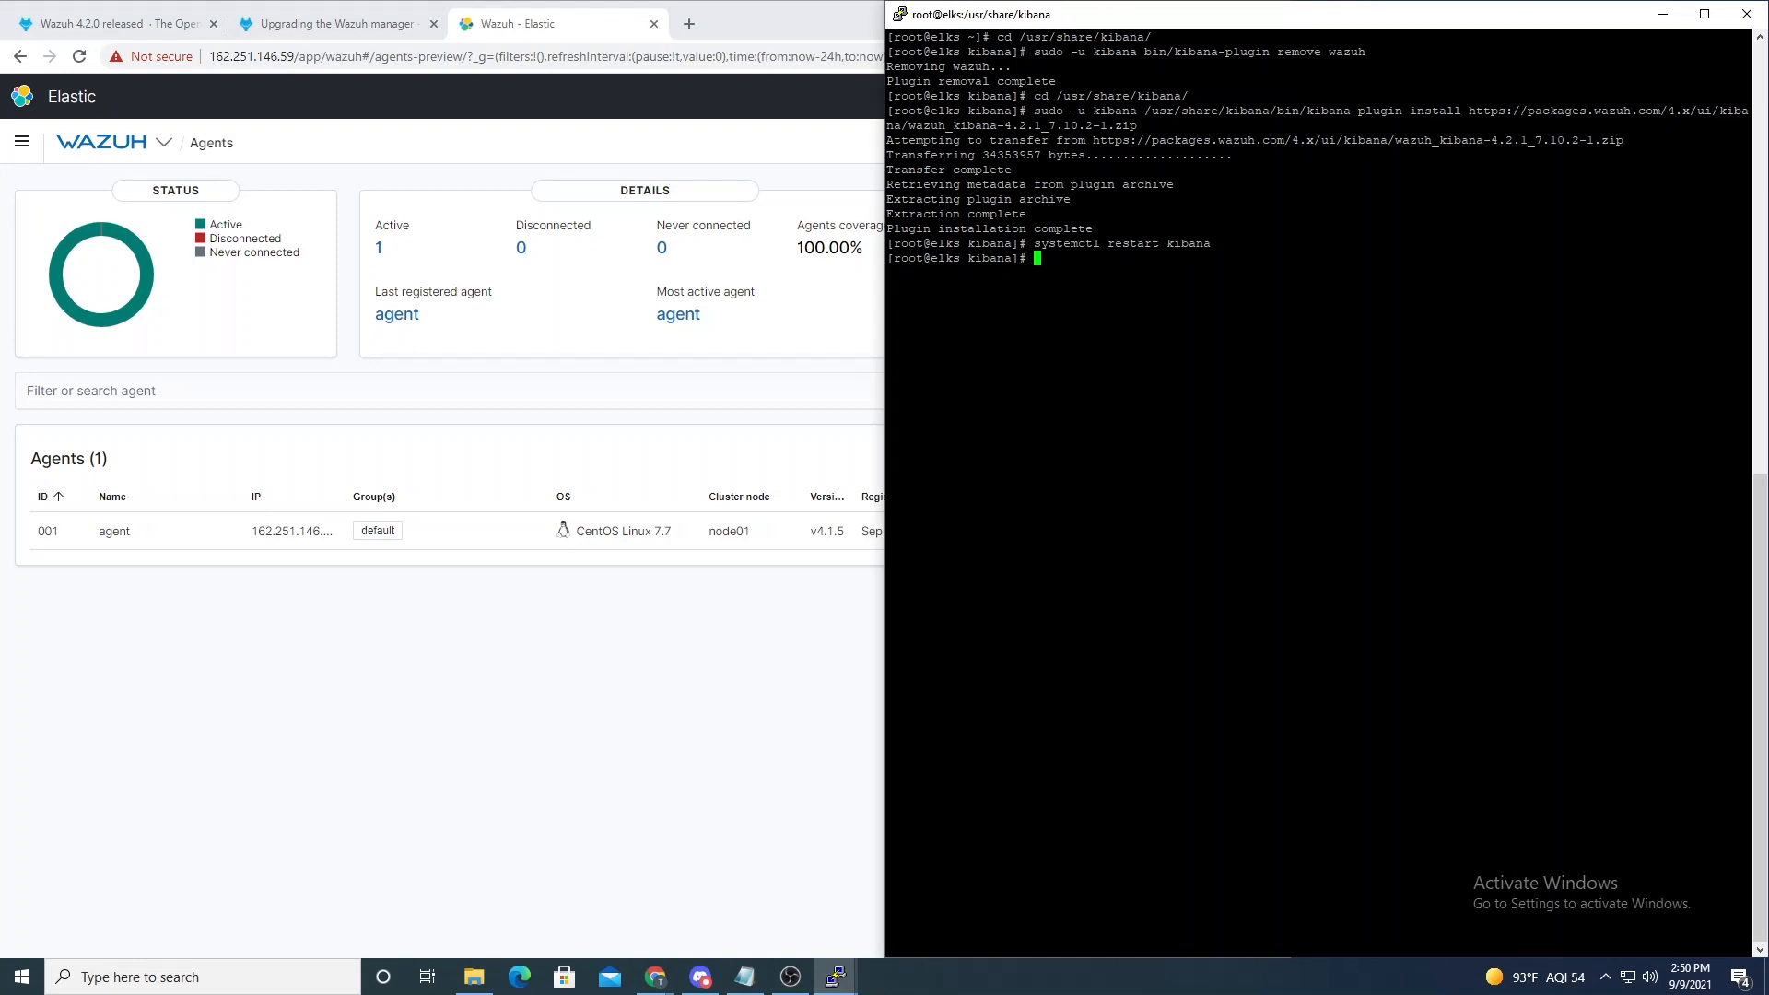
Step: Go to /var/ossec/bin, list its tools and run ./agent_upgrade -help
text(cd /)
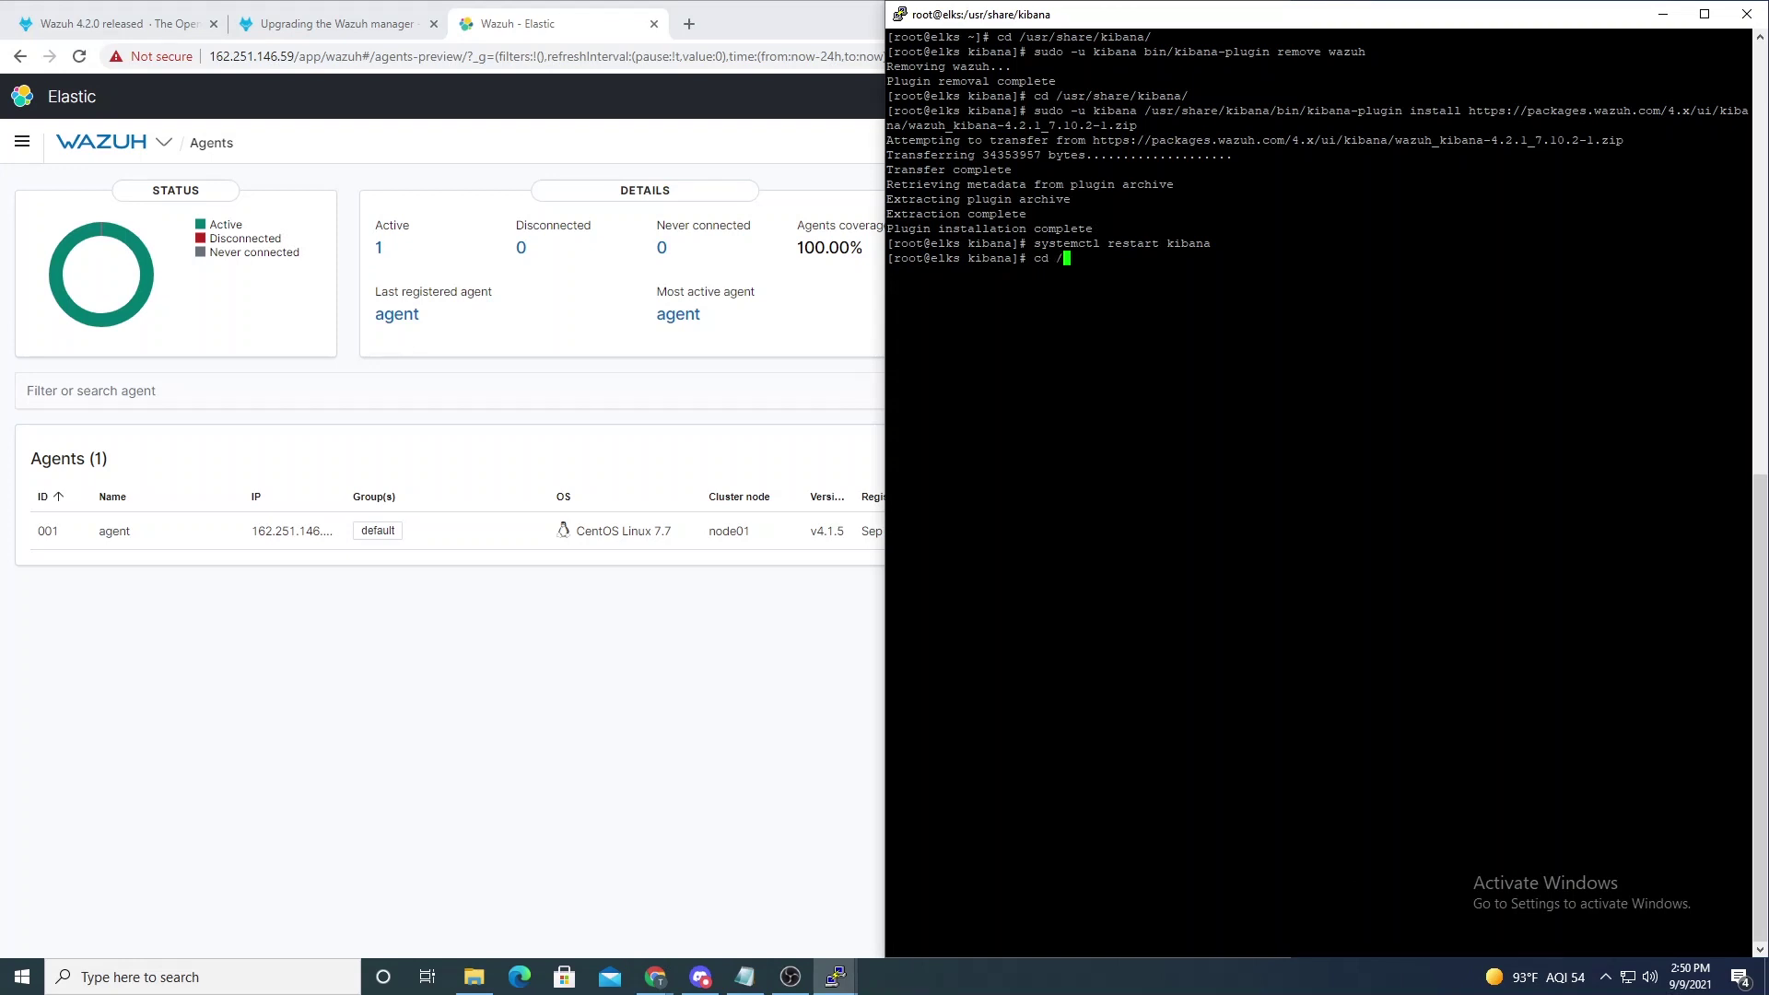
text(var/ossec/bin/)
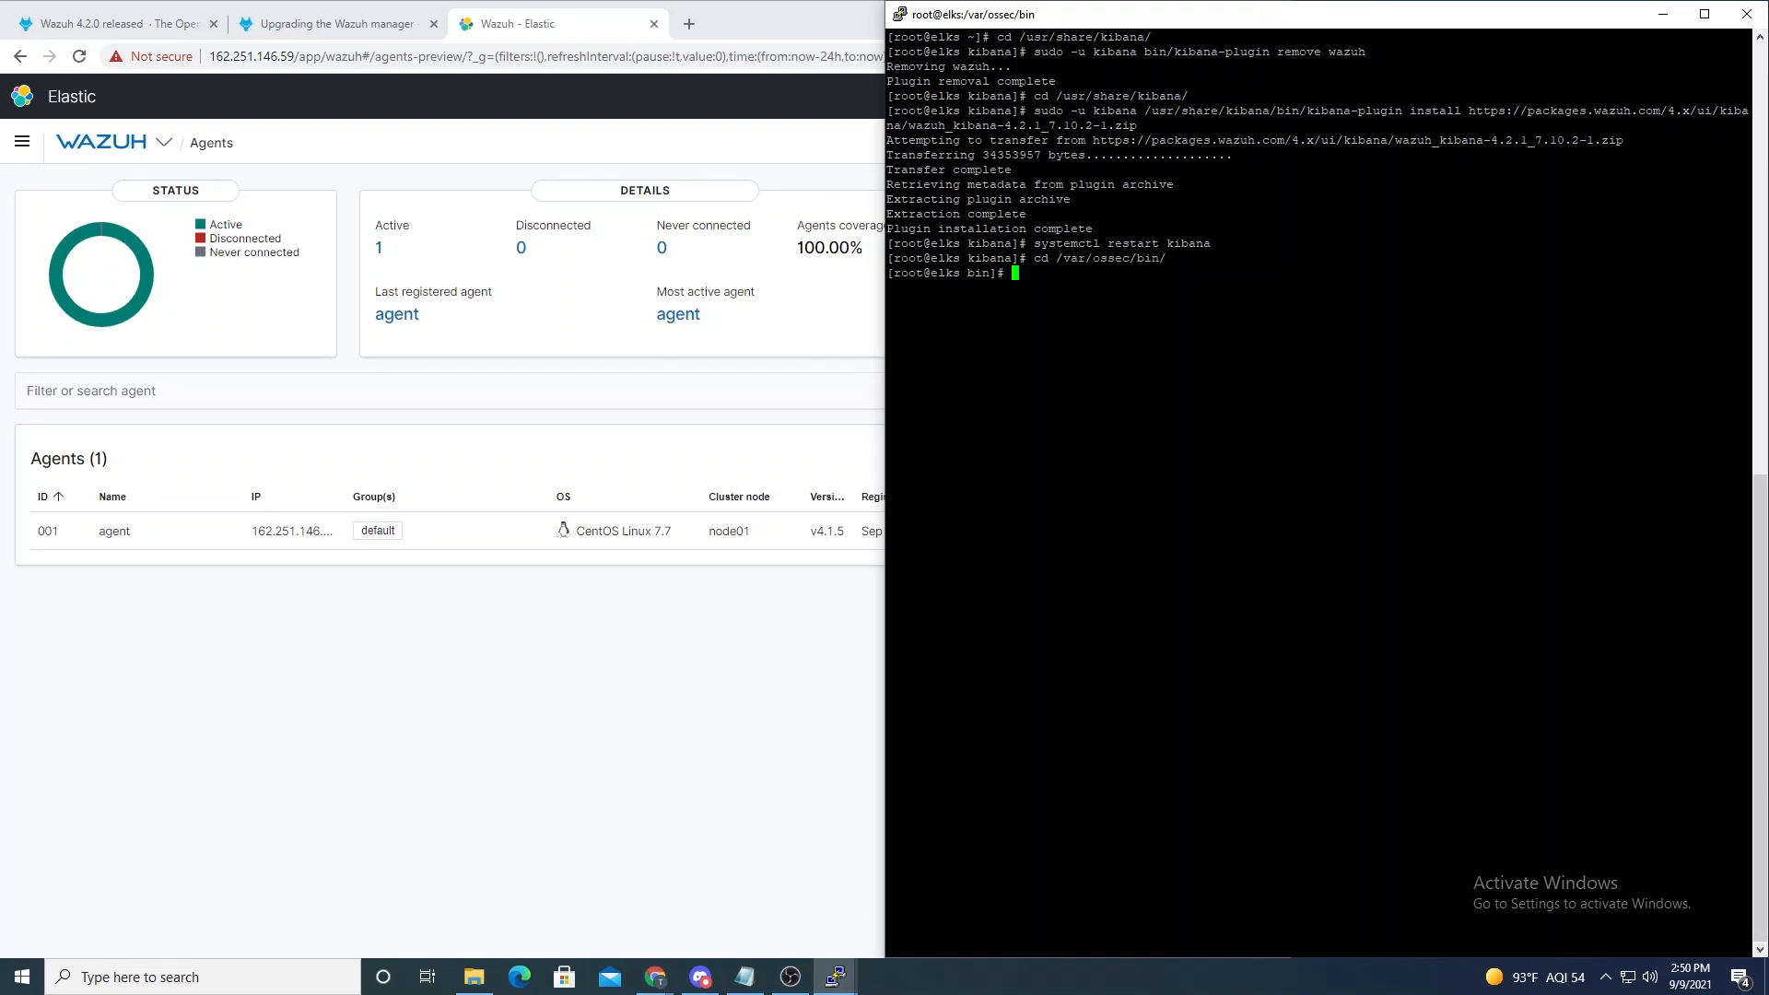
text(ls)
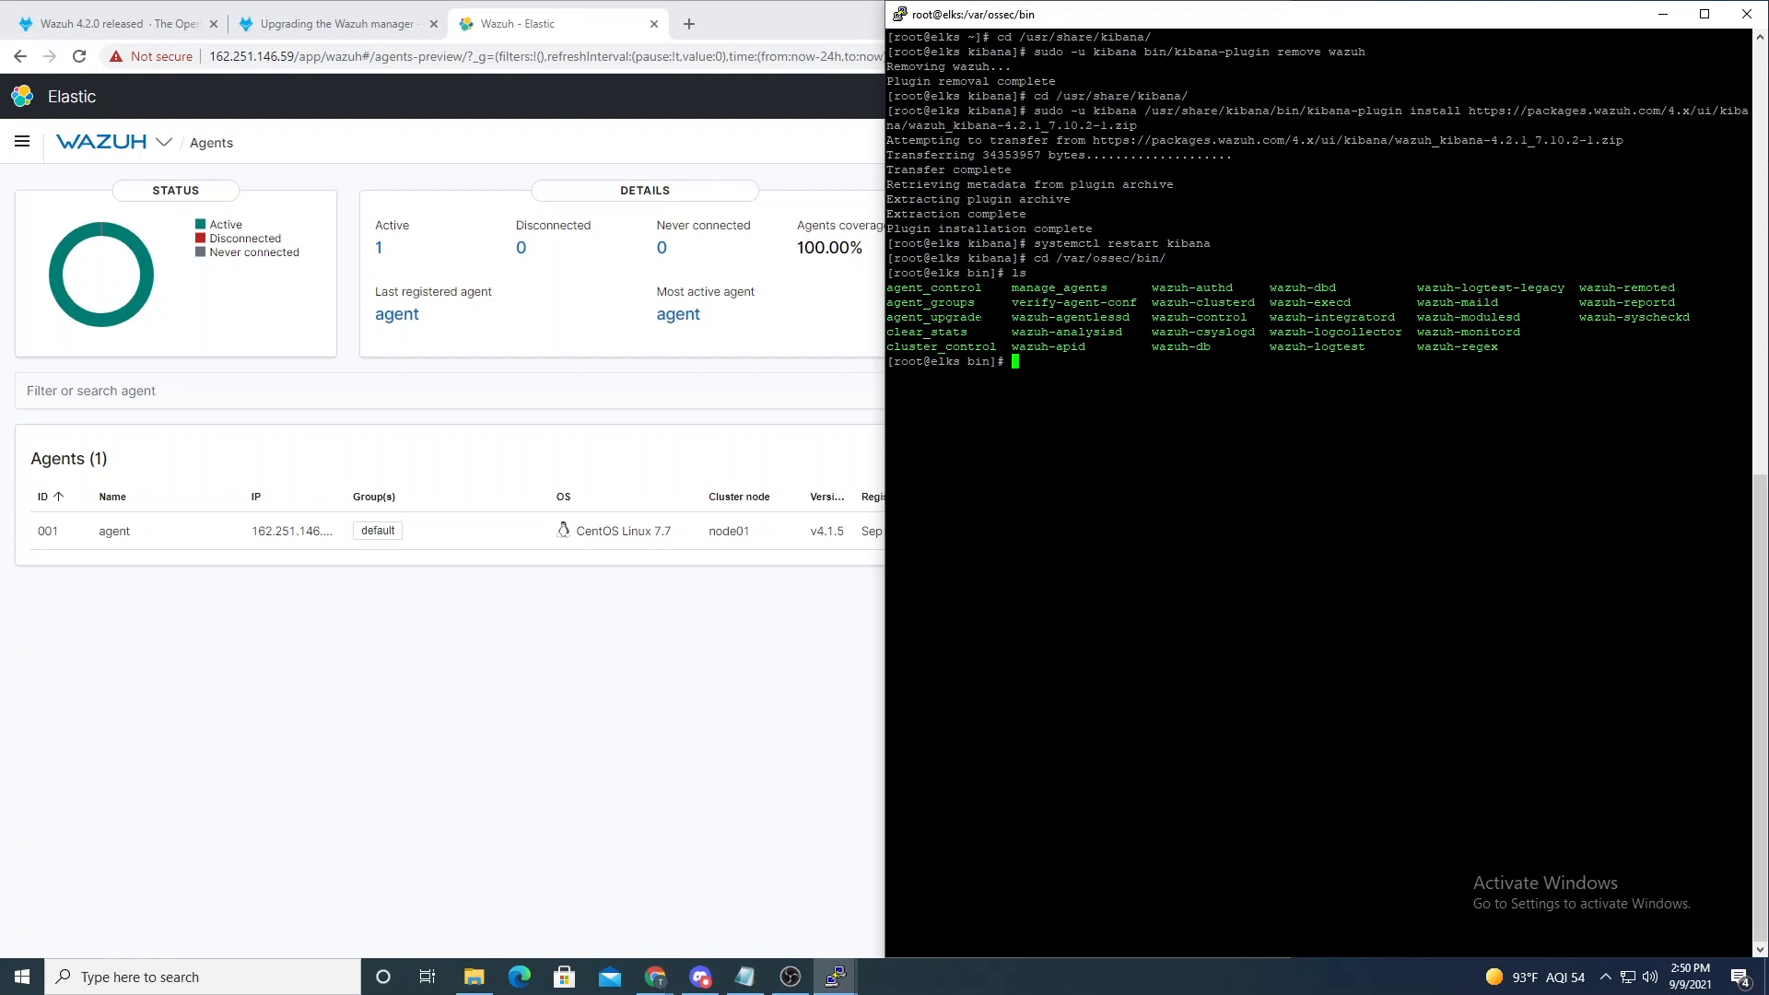
text(./)
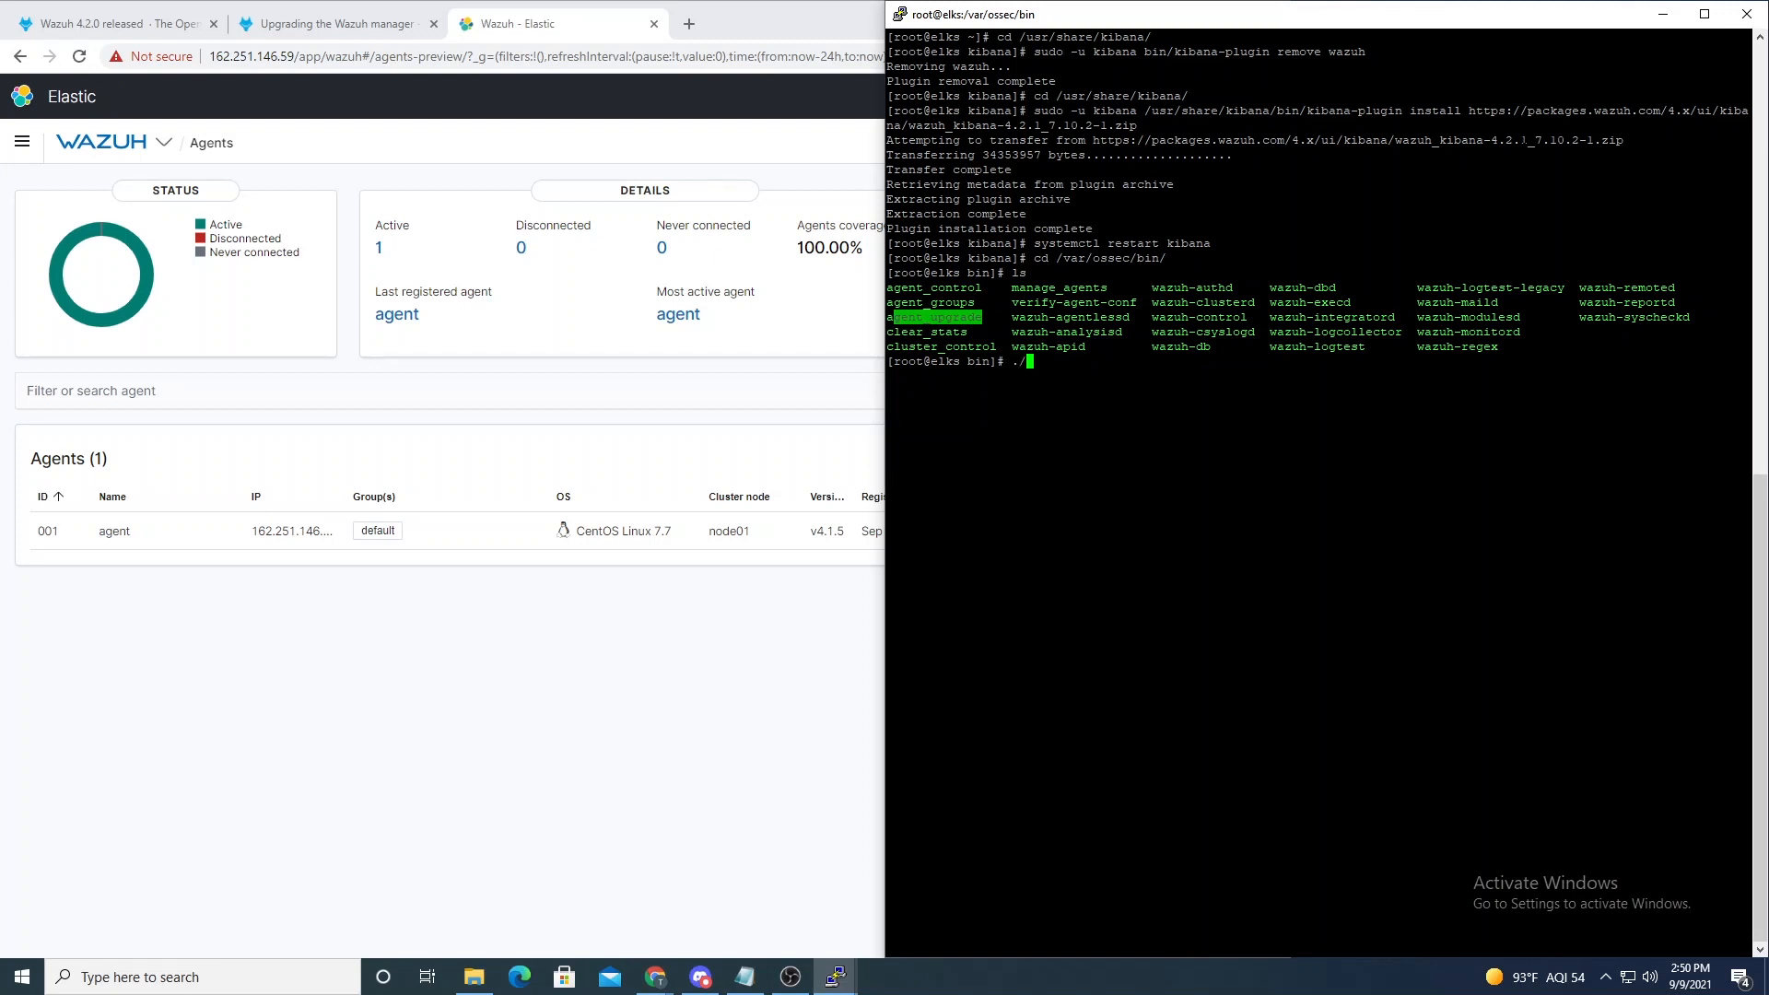
text(agent_upgrade -help)
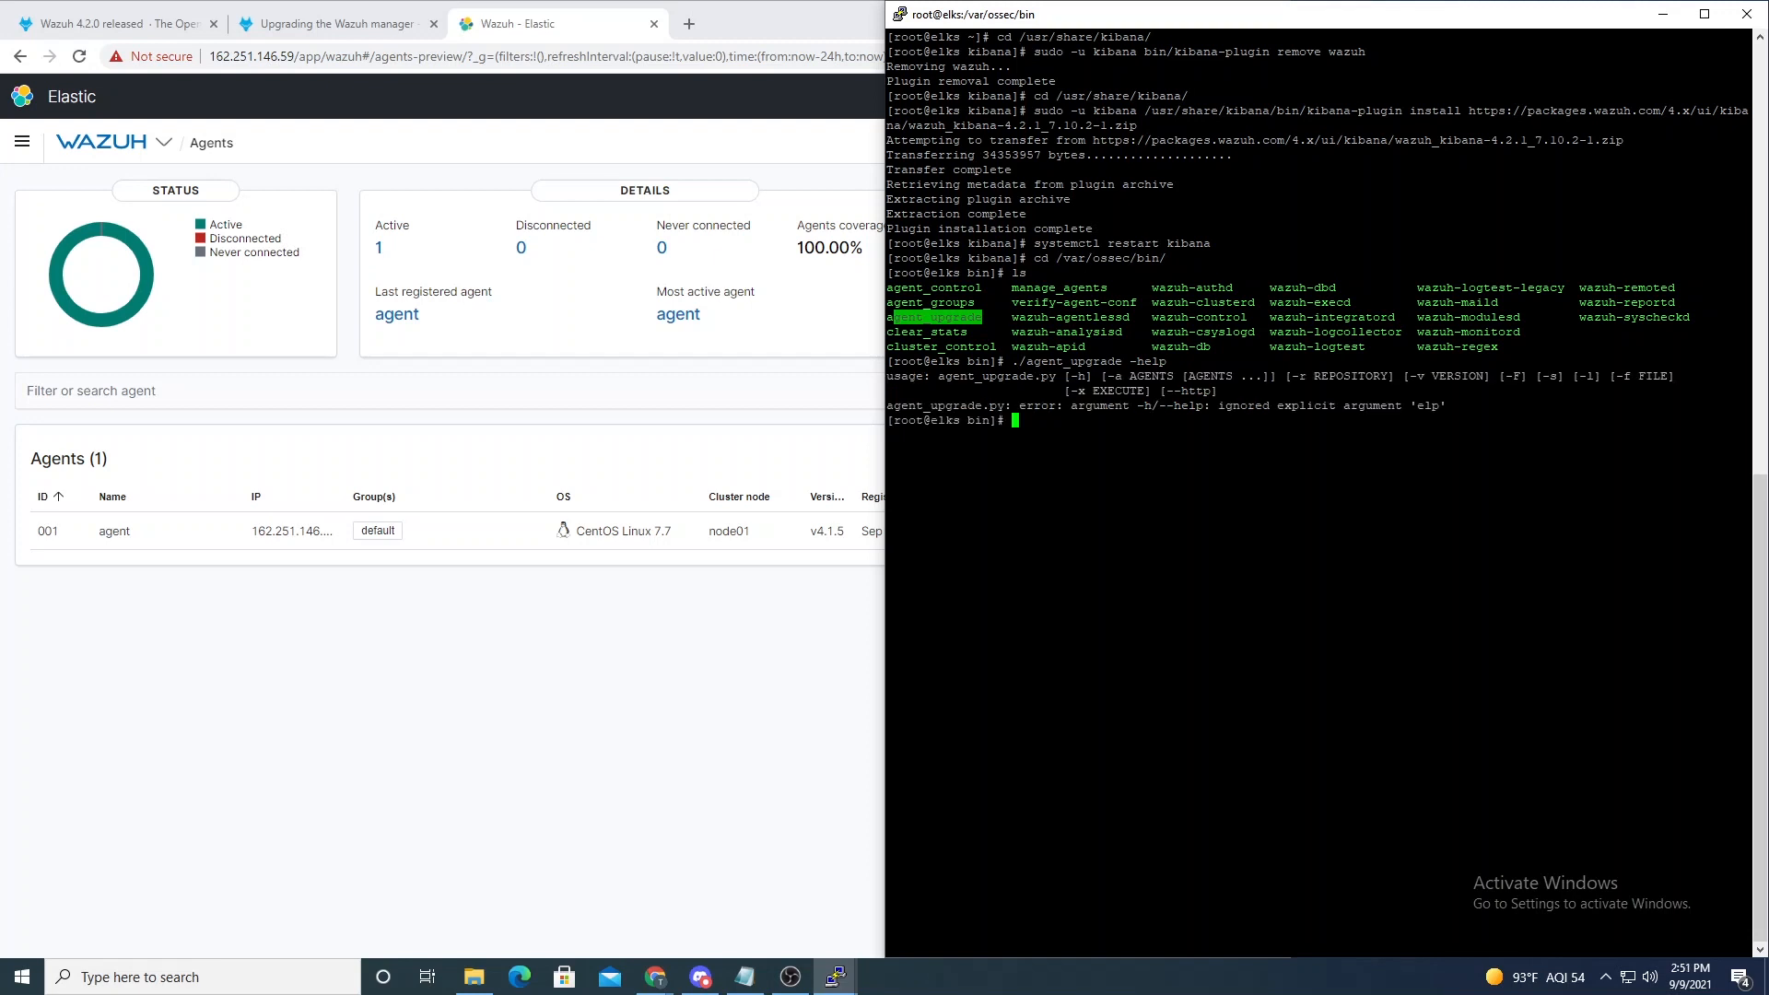
text(./agent_upgrade -help)
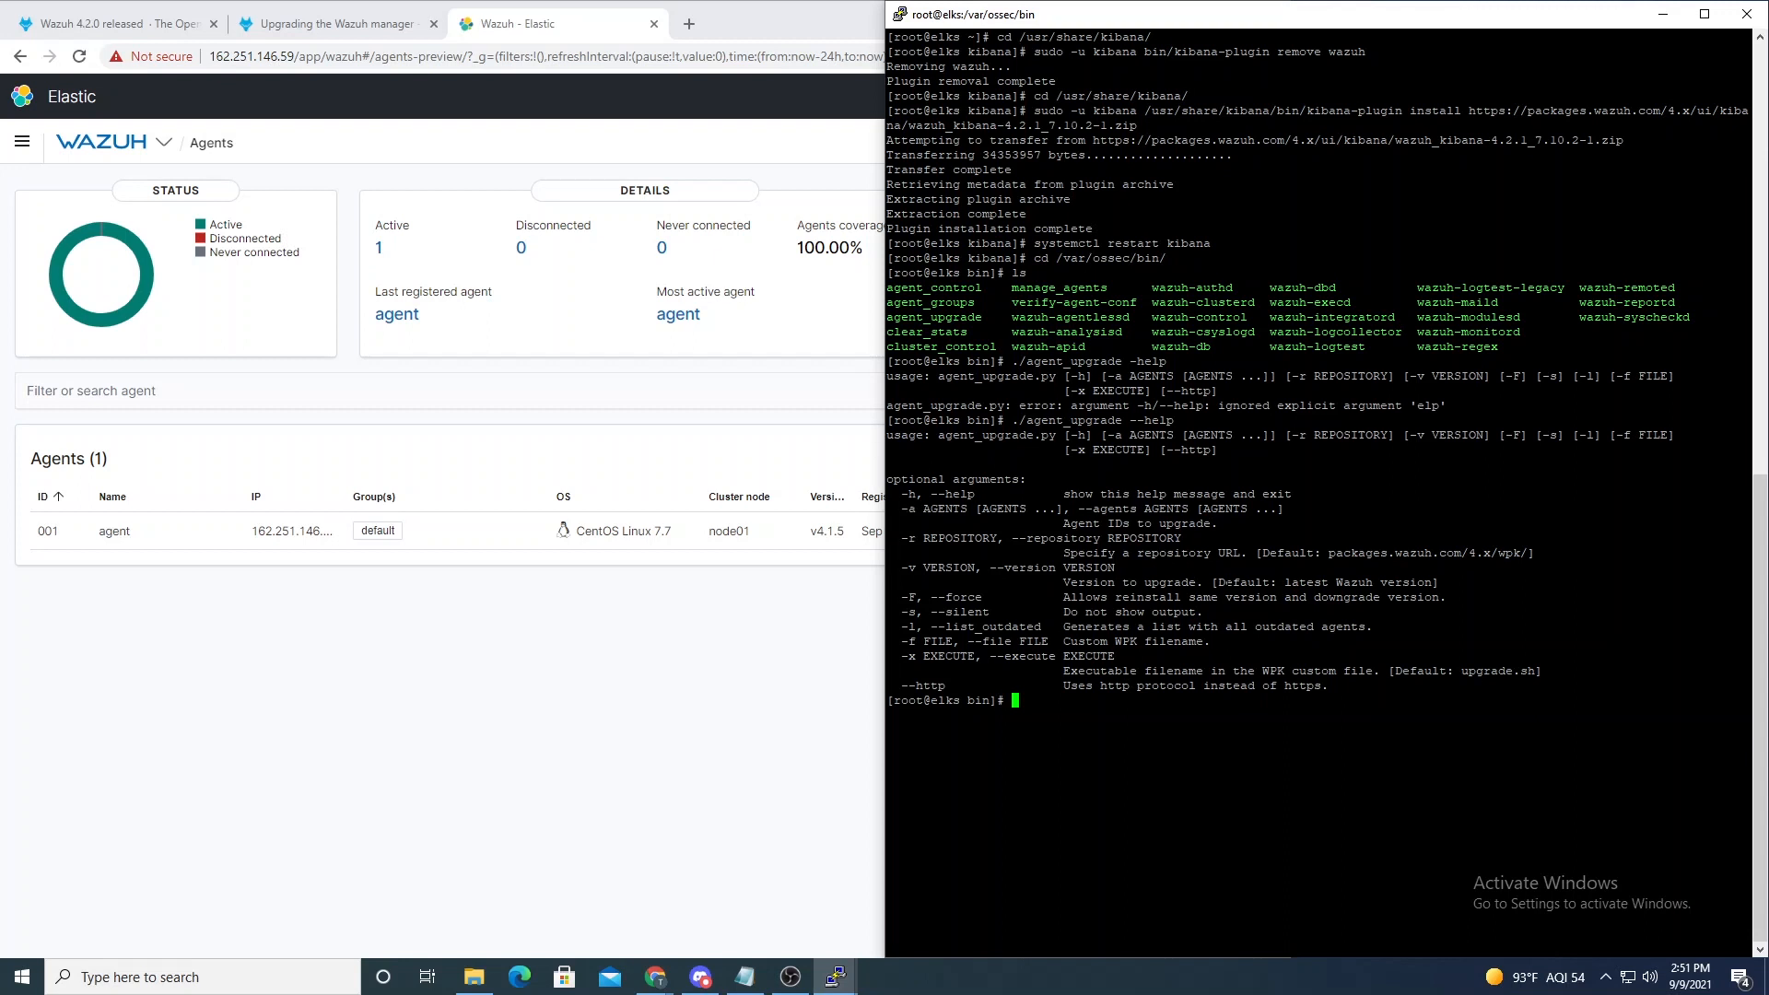
Step: Select text from the help output and list the agents with ./agent_control -l
drag(1223, 582, 1426, 582)
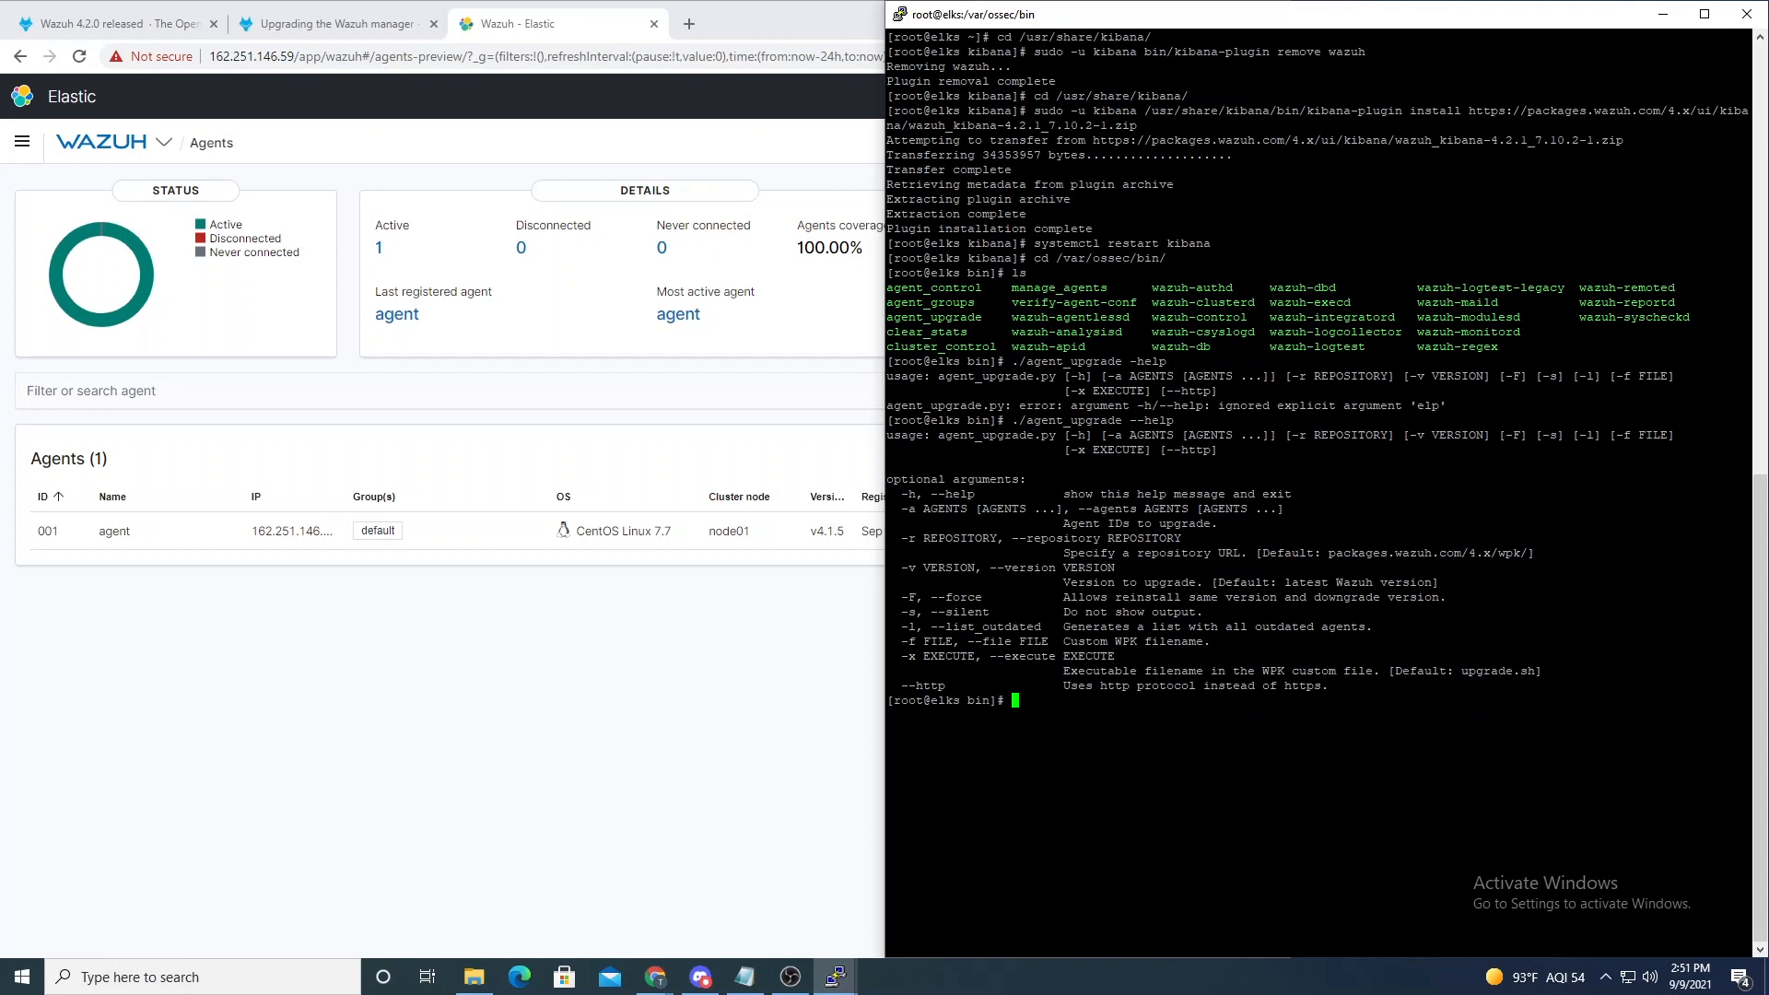
mouse_move(11, 464)
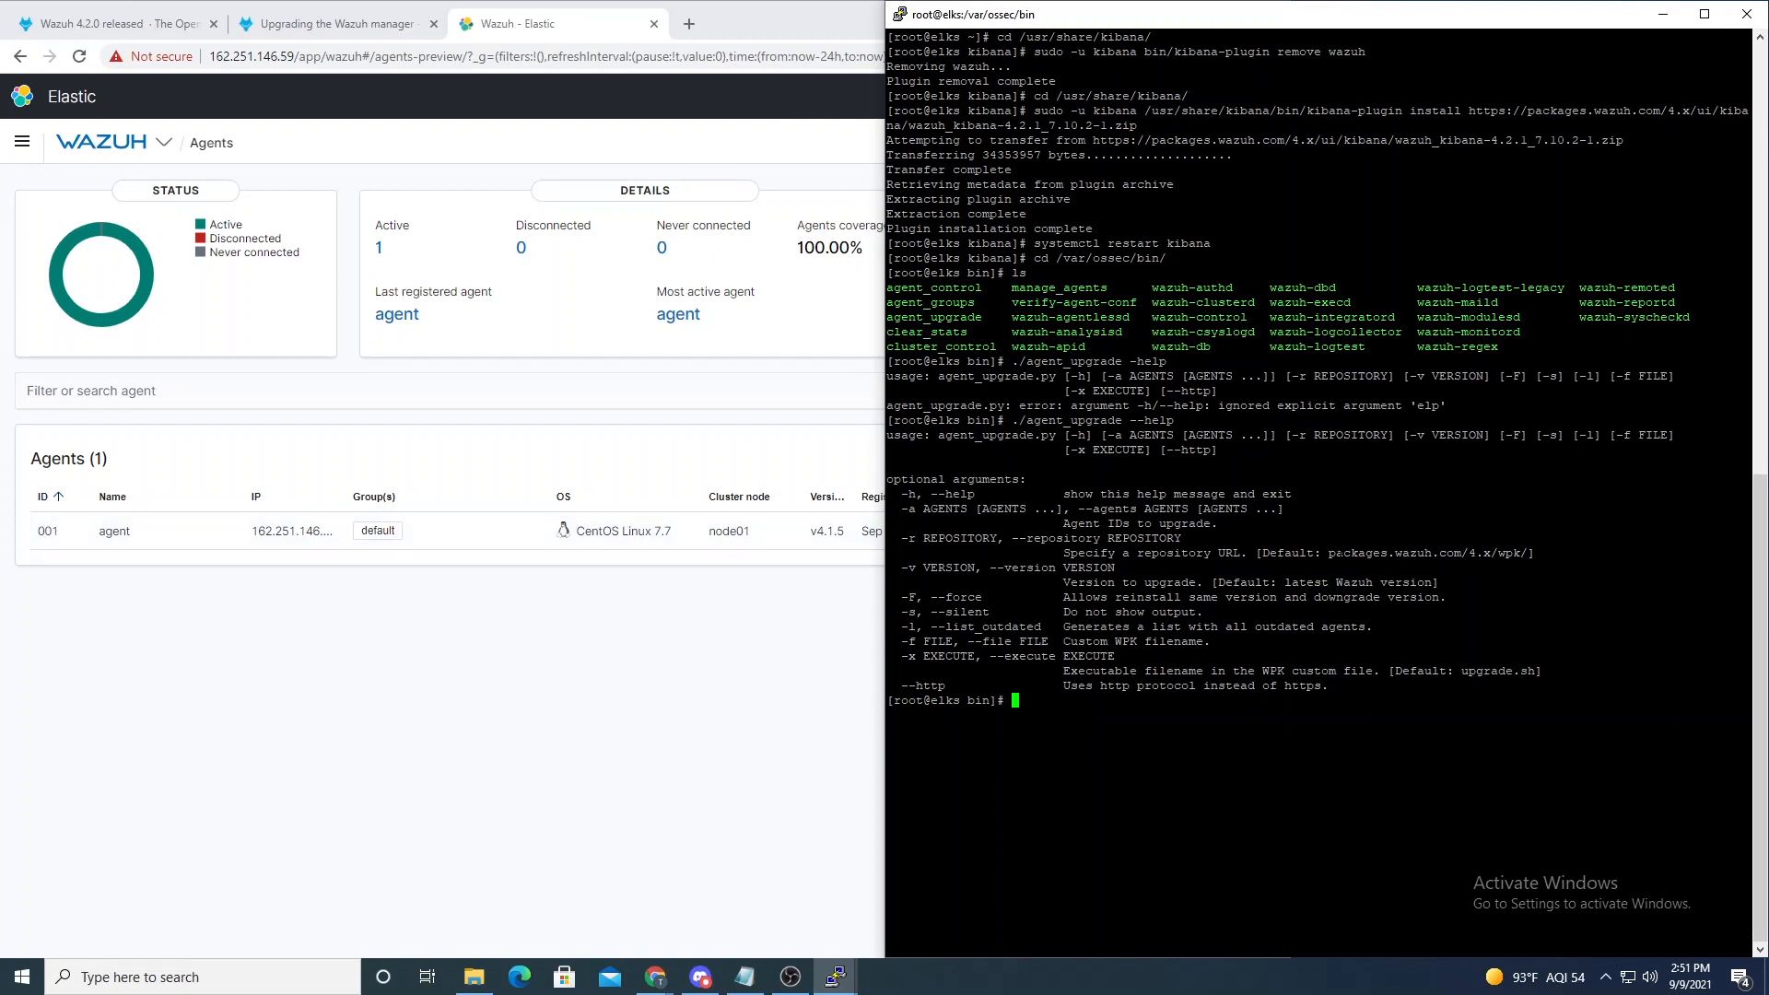
text(./agent_control -l)
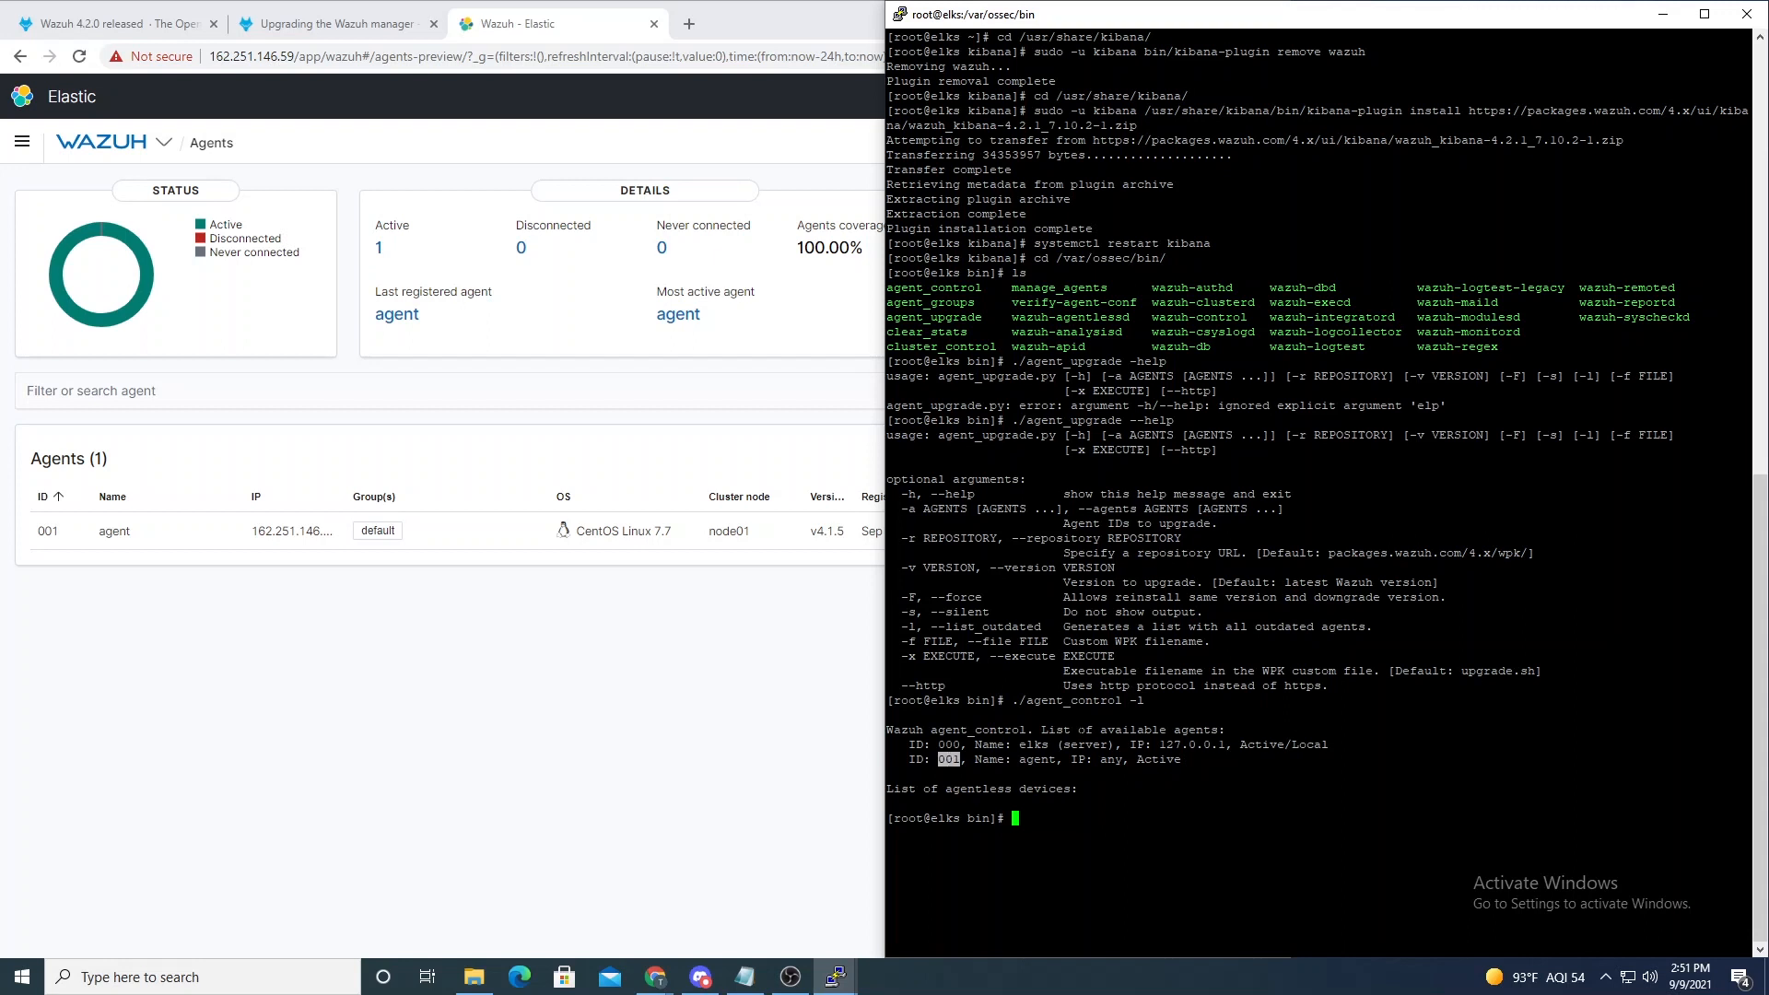
Step: Run ./agent_upgrade -a 001 to start upgrading agent 001
text(./agent_upgrade --h)
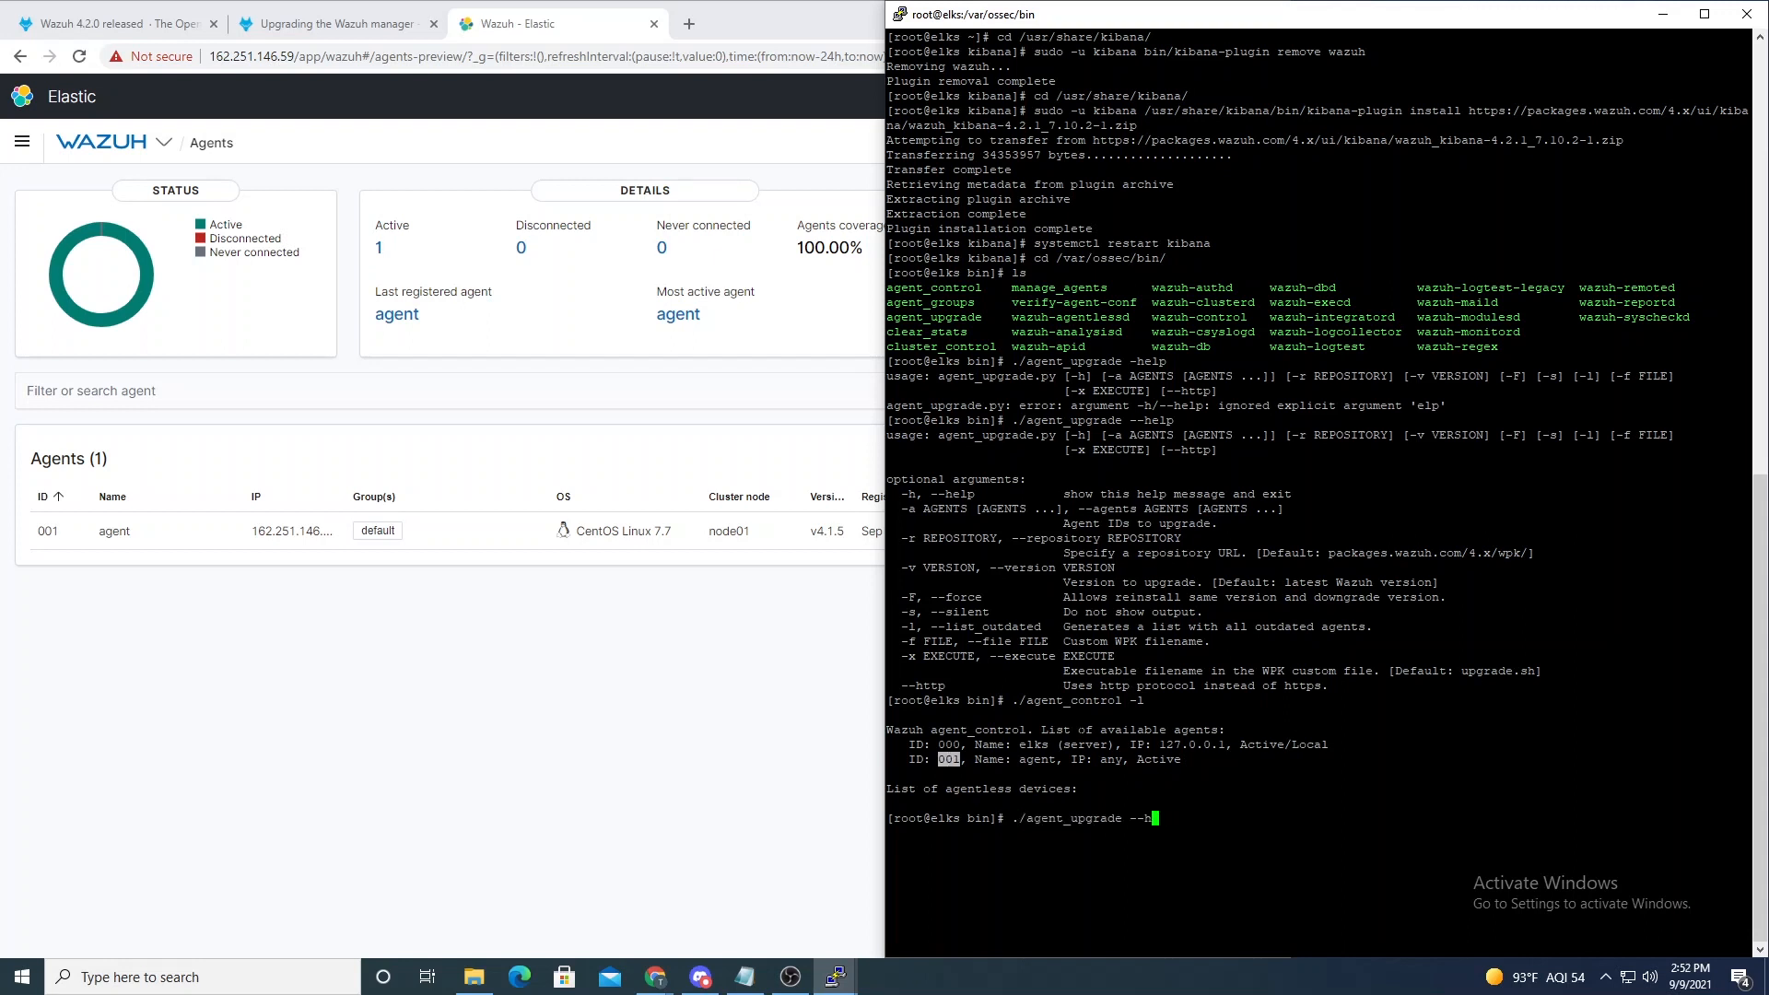
text(-a 001)
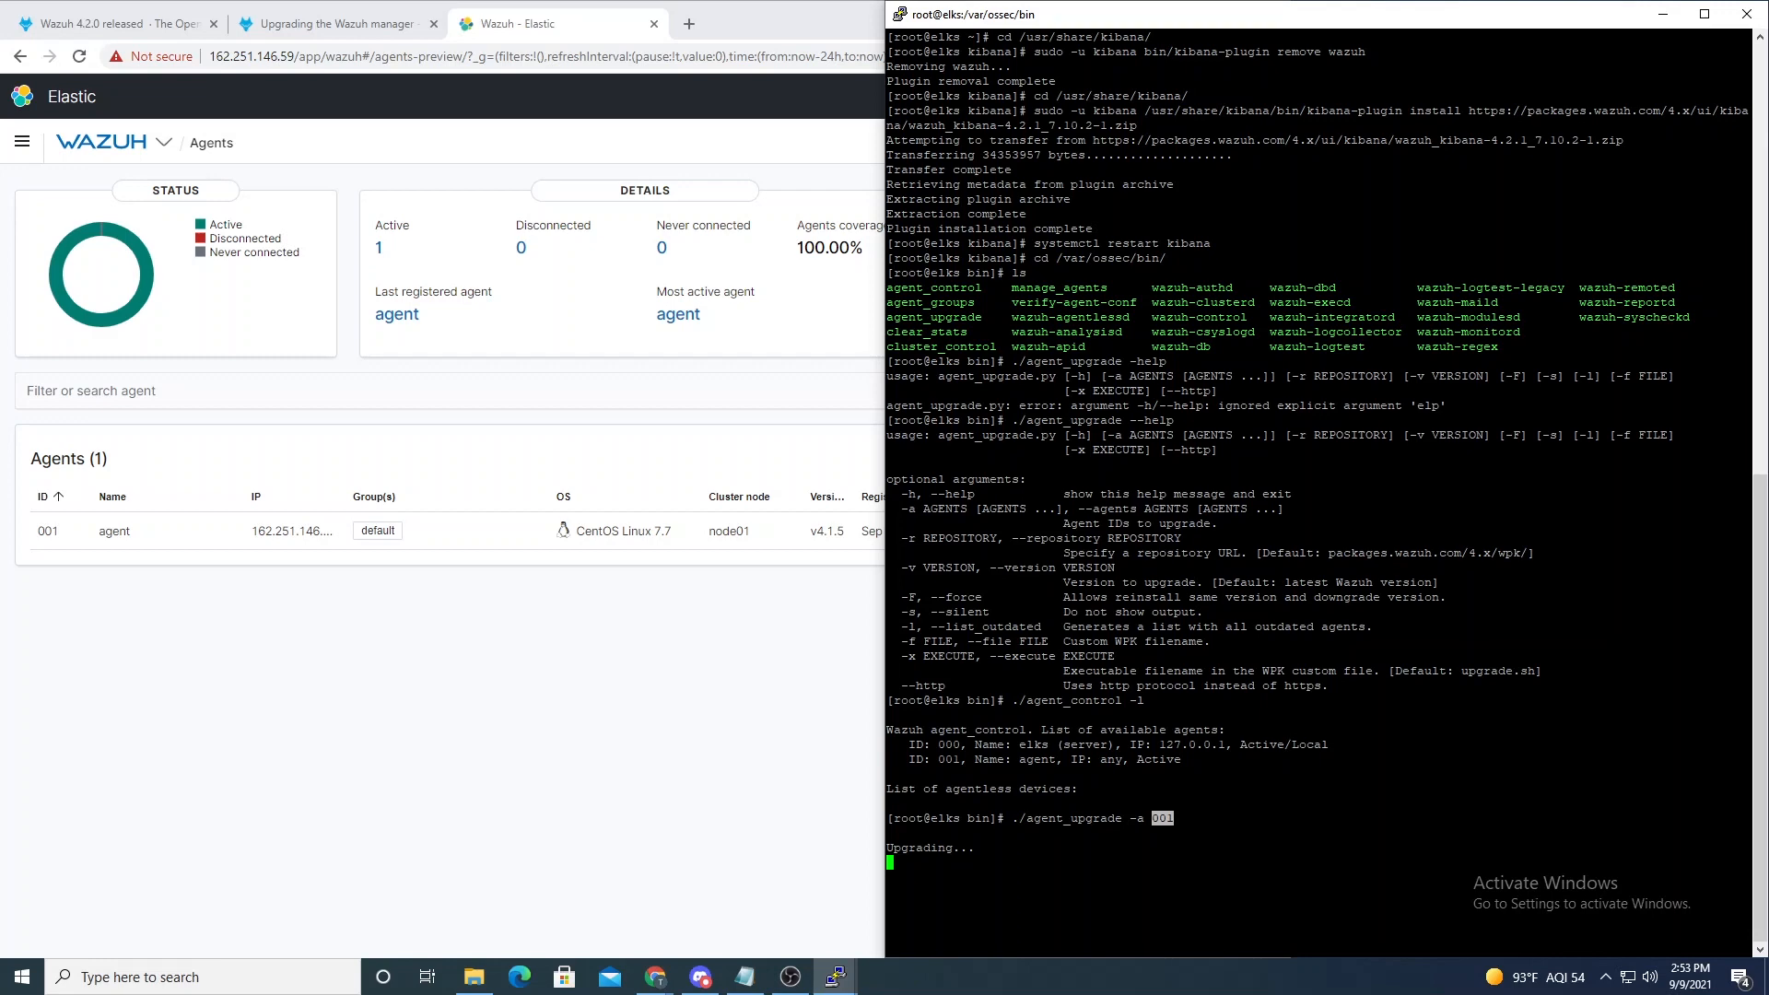
mouse_move(833, 976)
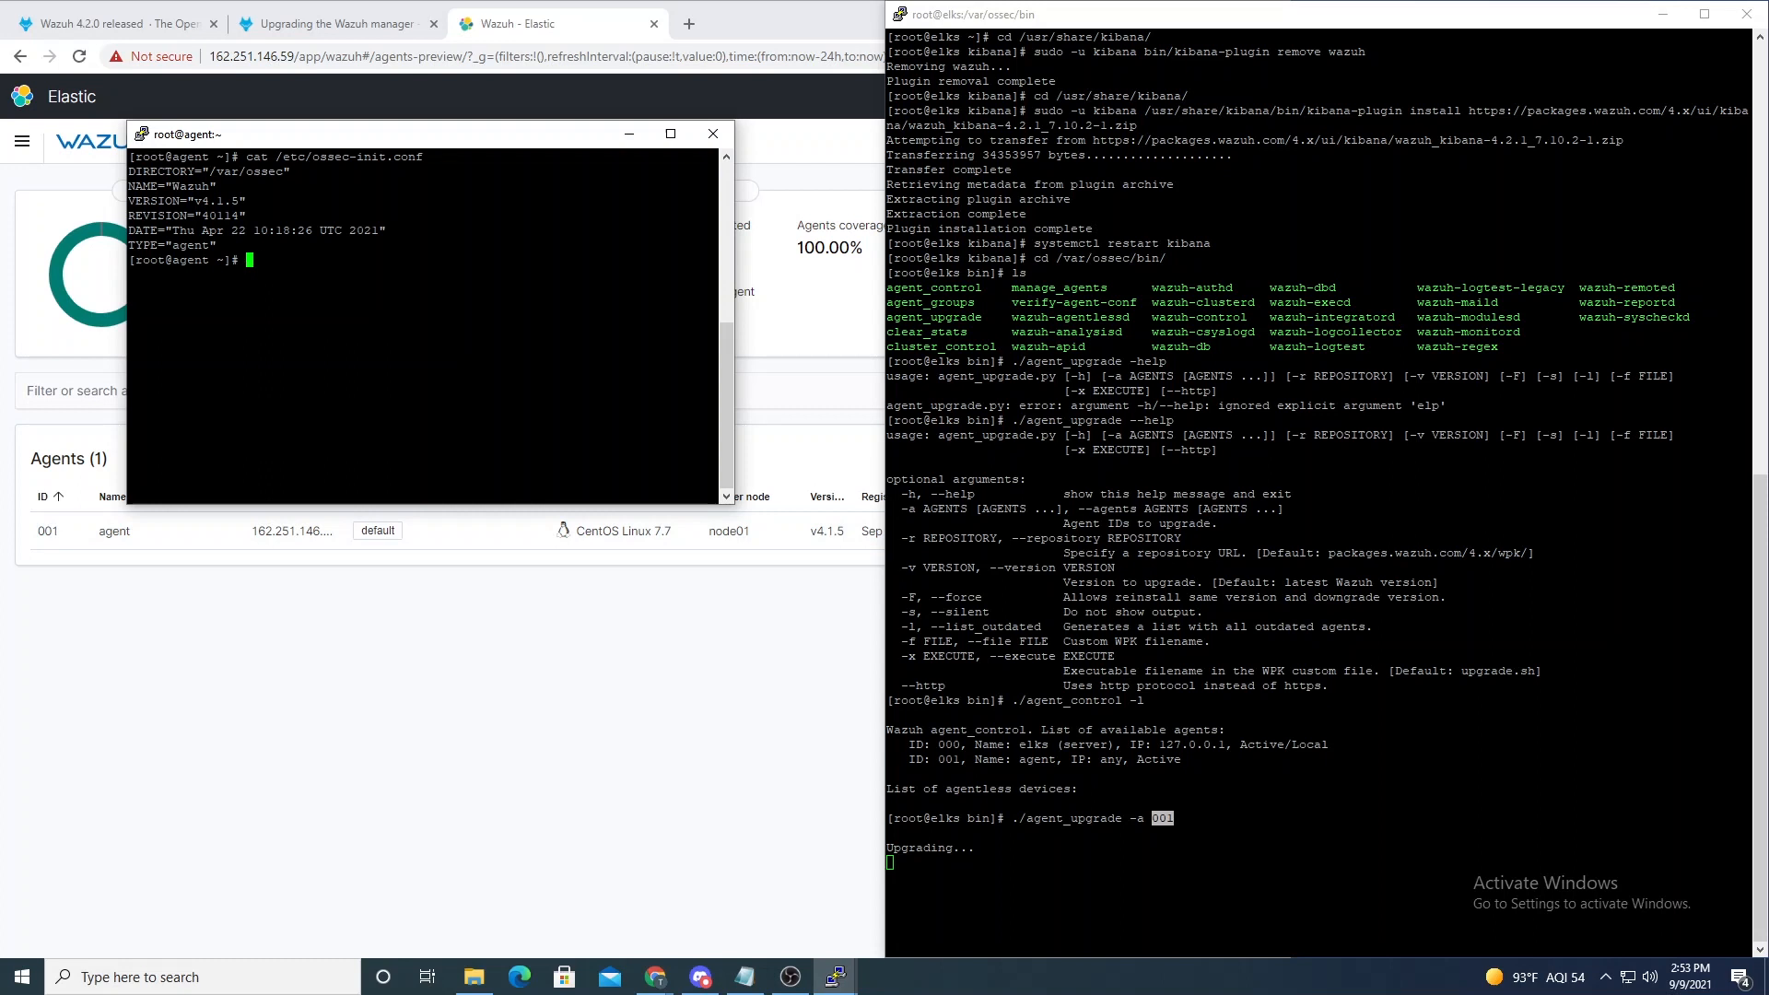
Step: Run tail -f on a log under /var/ossec/logs/ on the agent to follow the upgrade
text(tail -f /)
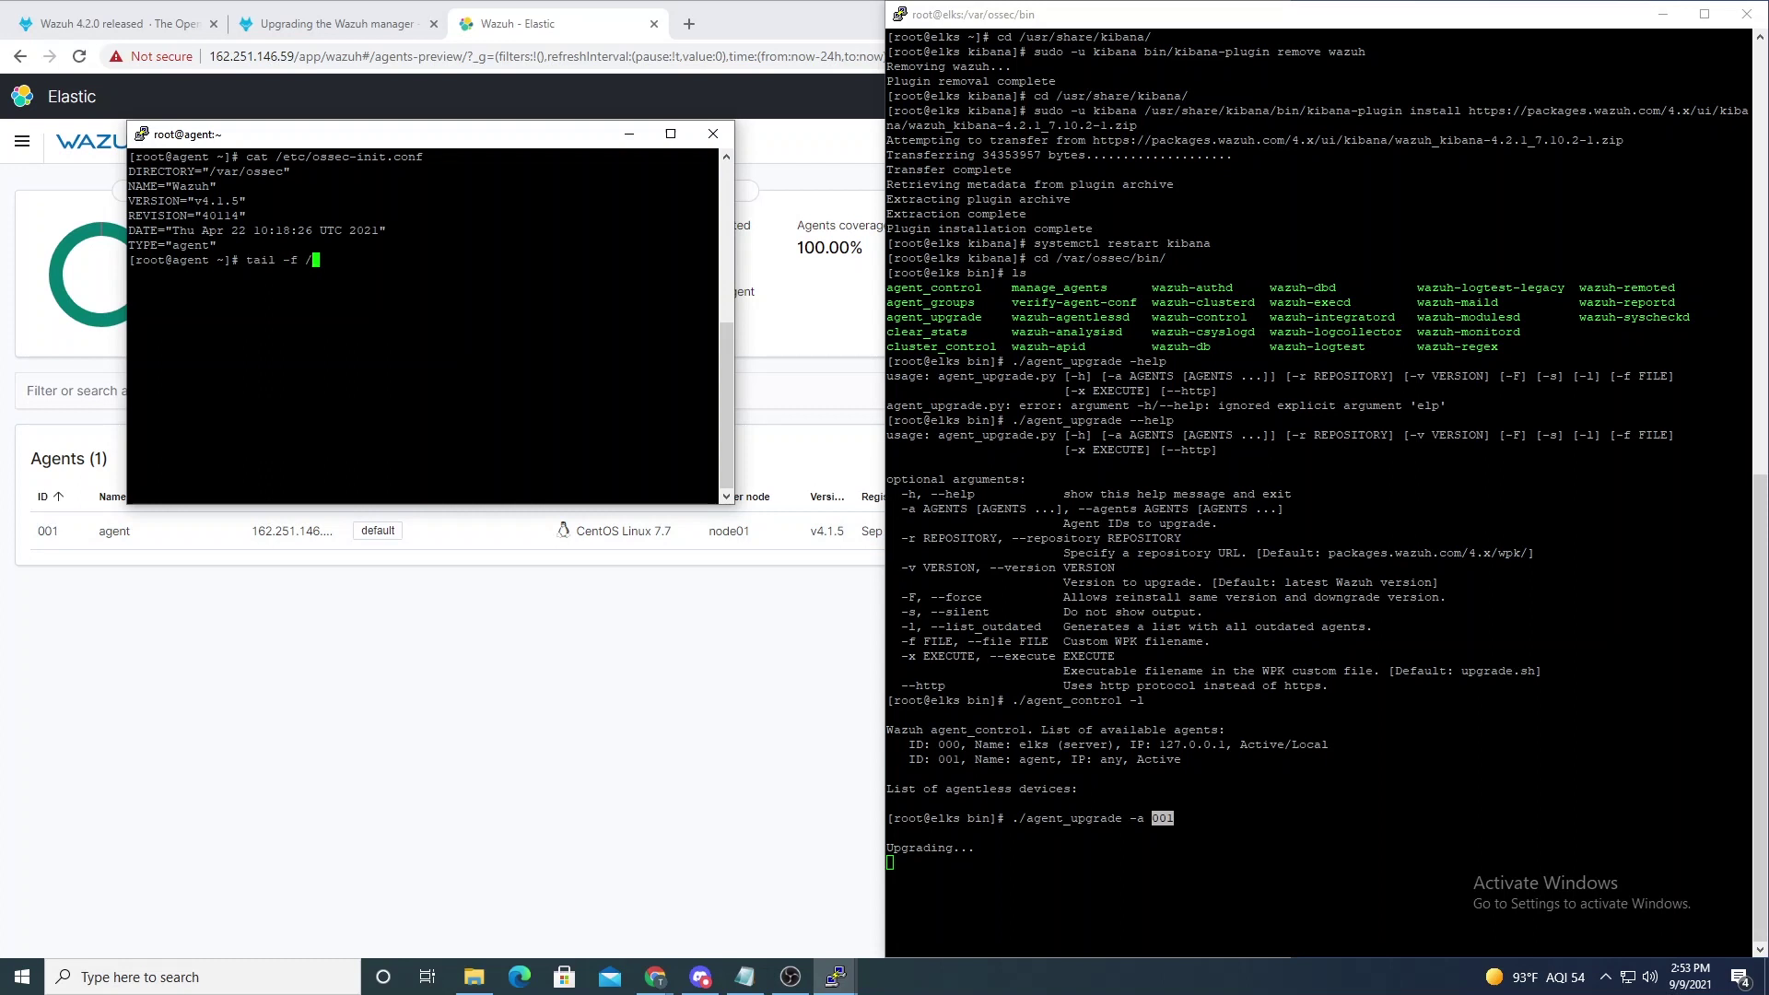
text(/var/ossec/logs/)
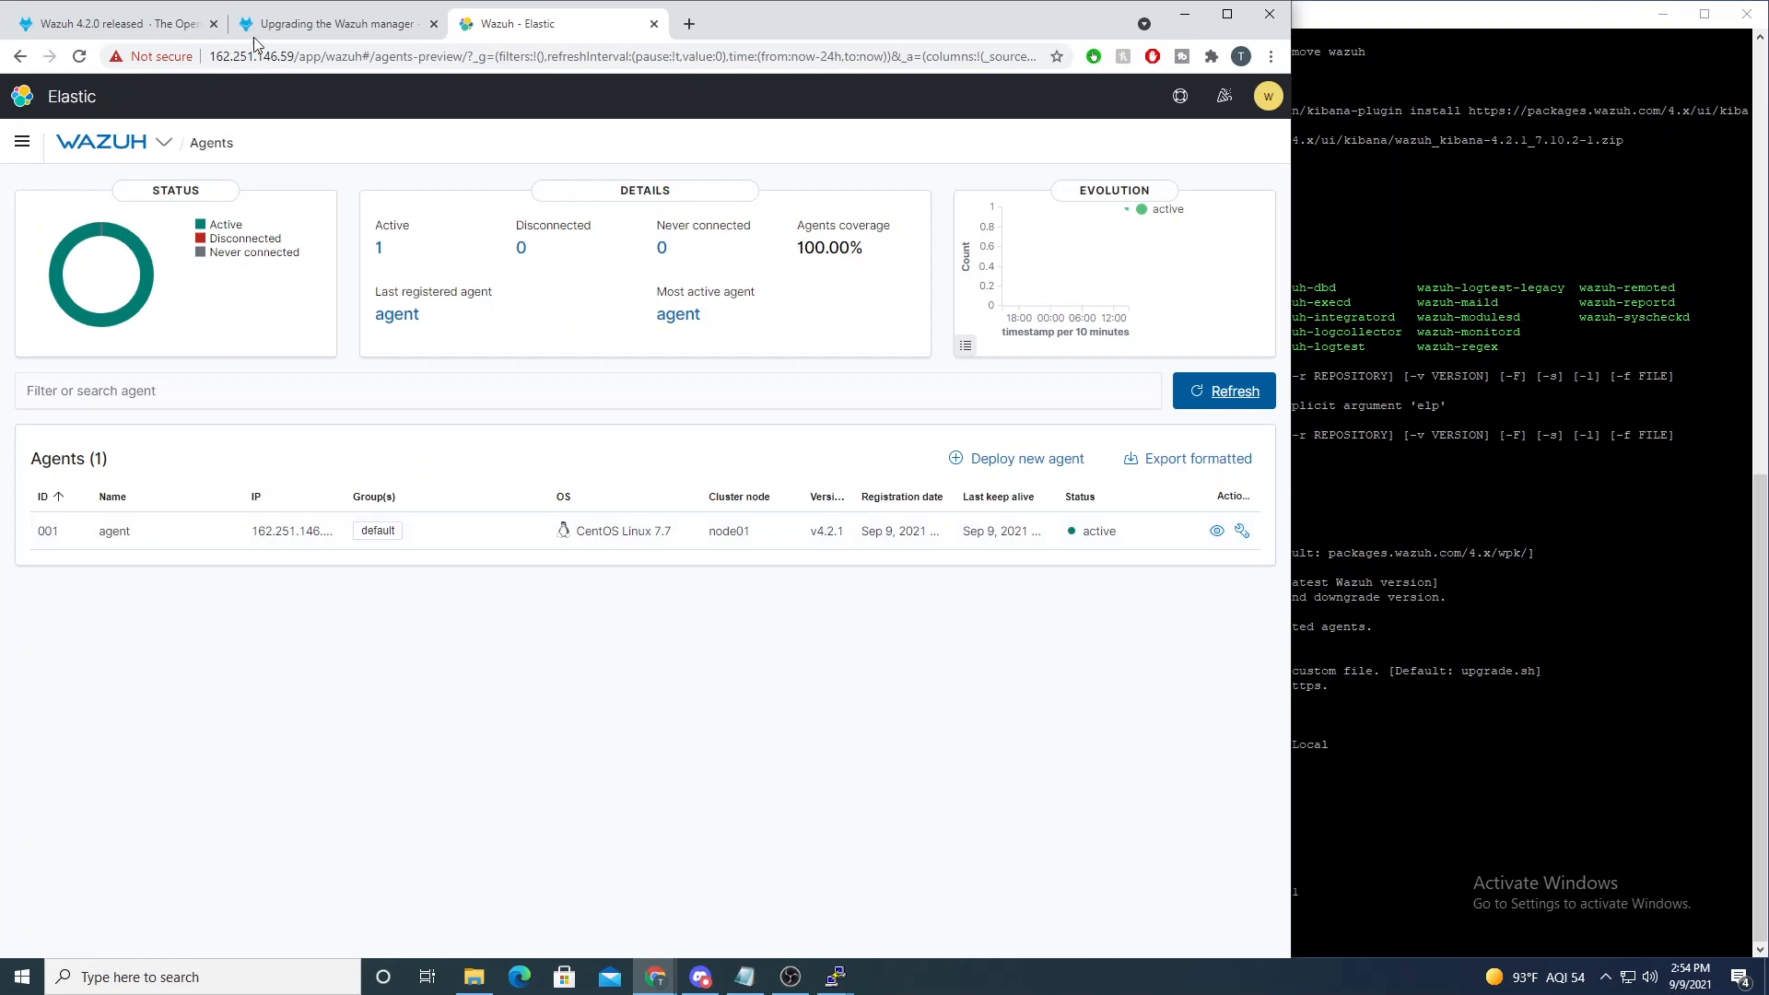
Step: Switch to the Wazuh 4.2.0 release blog and scroll to its New features section
click(102, 24)
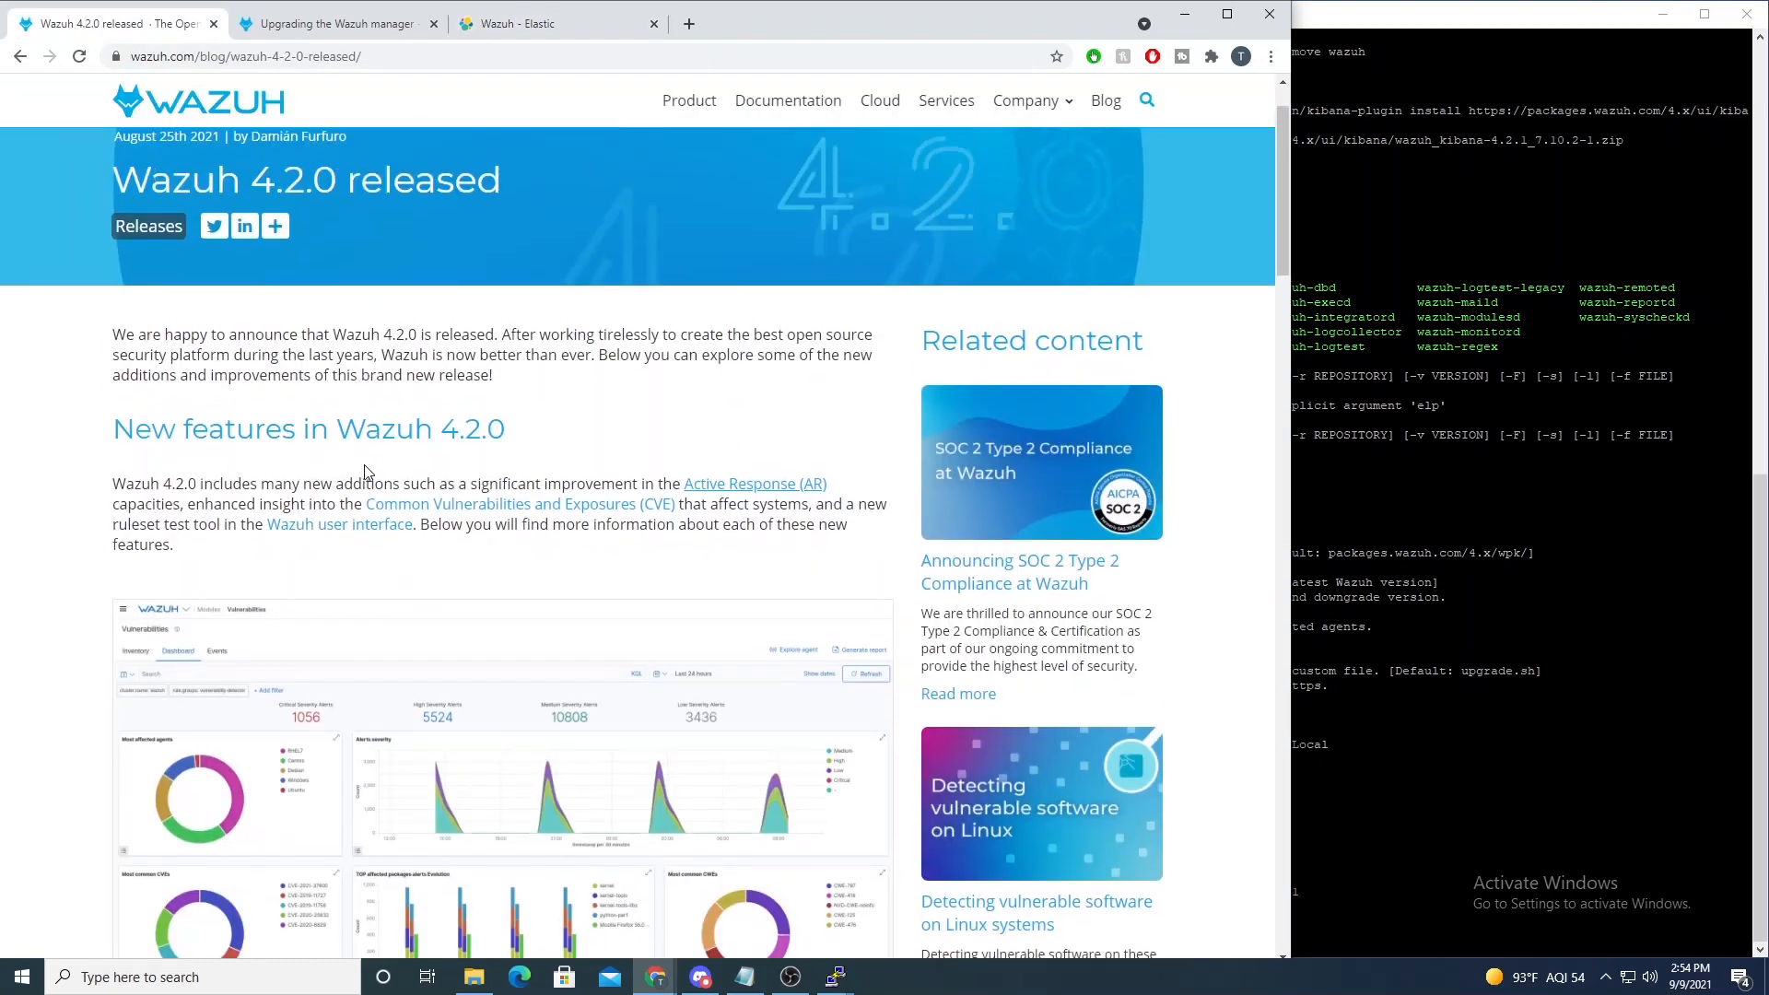
scroll(down, 3)
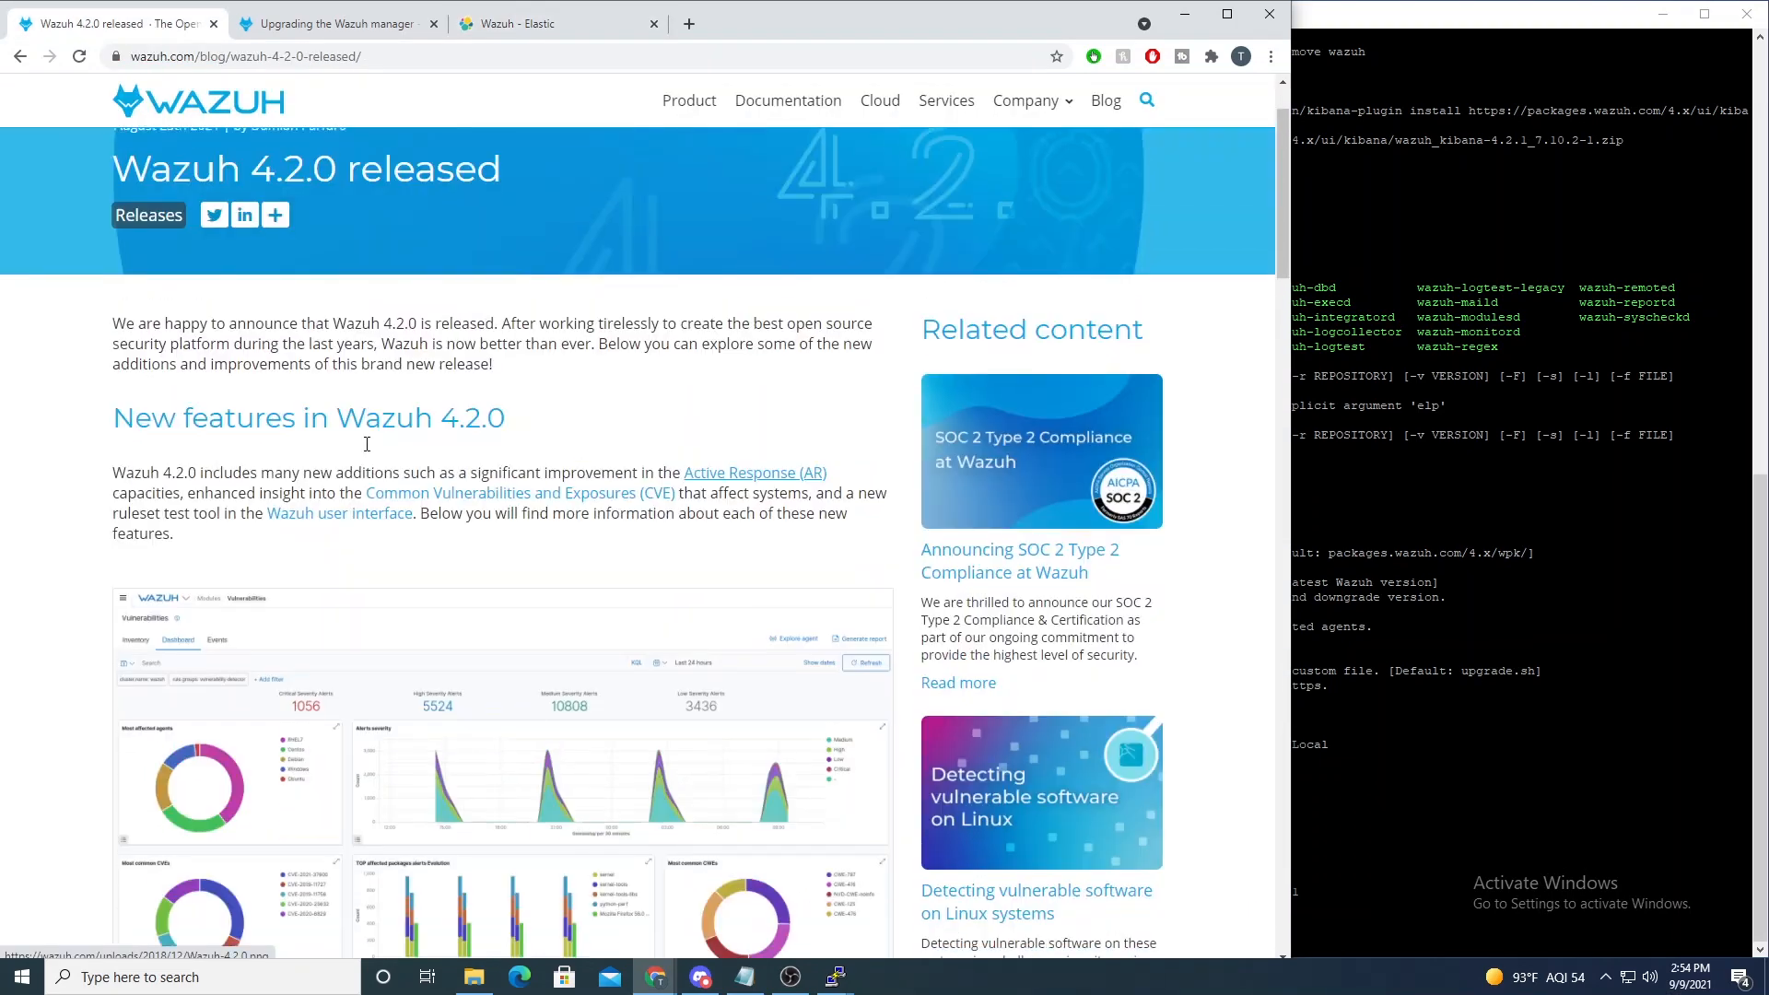
scroll(down, 3)
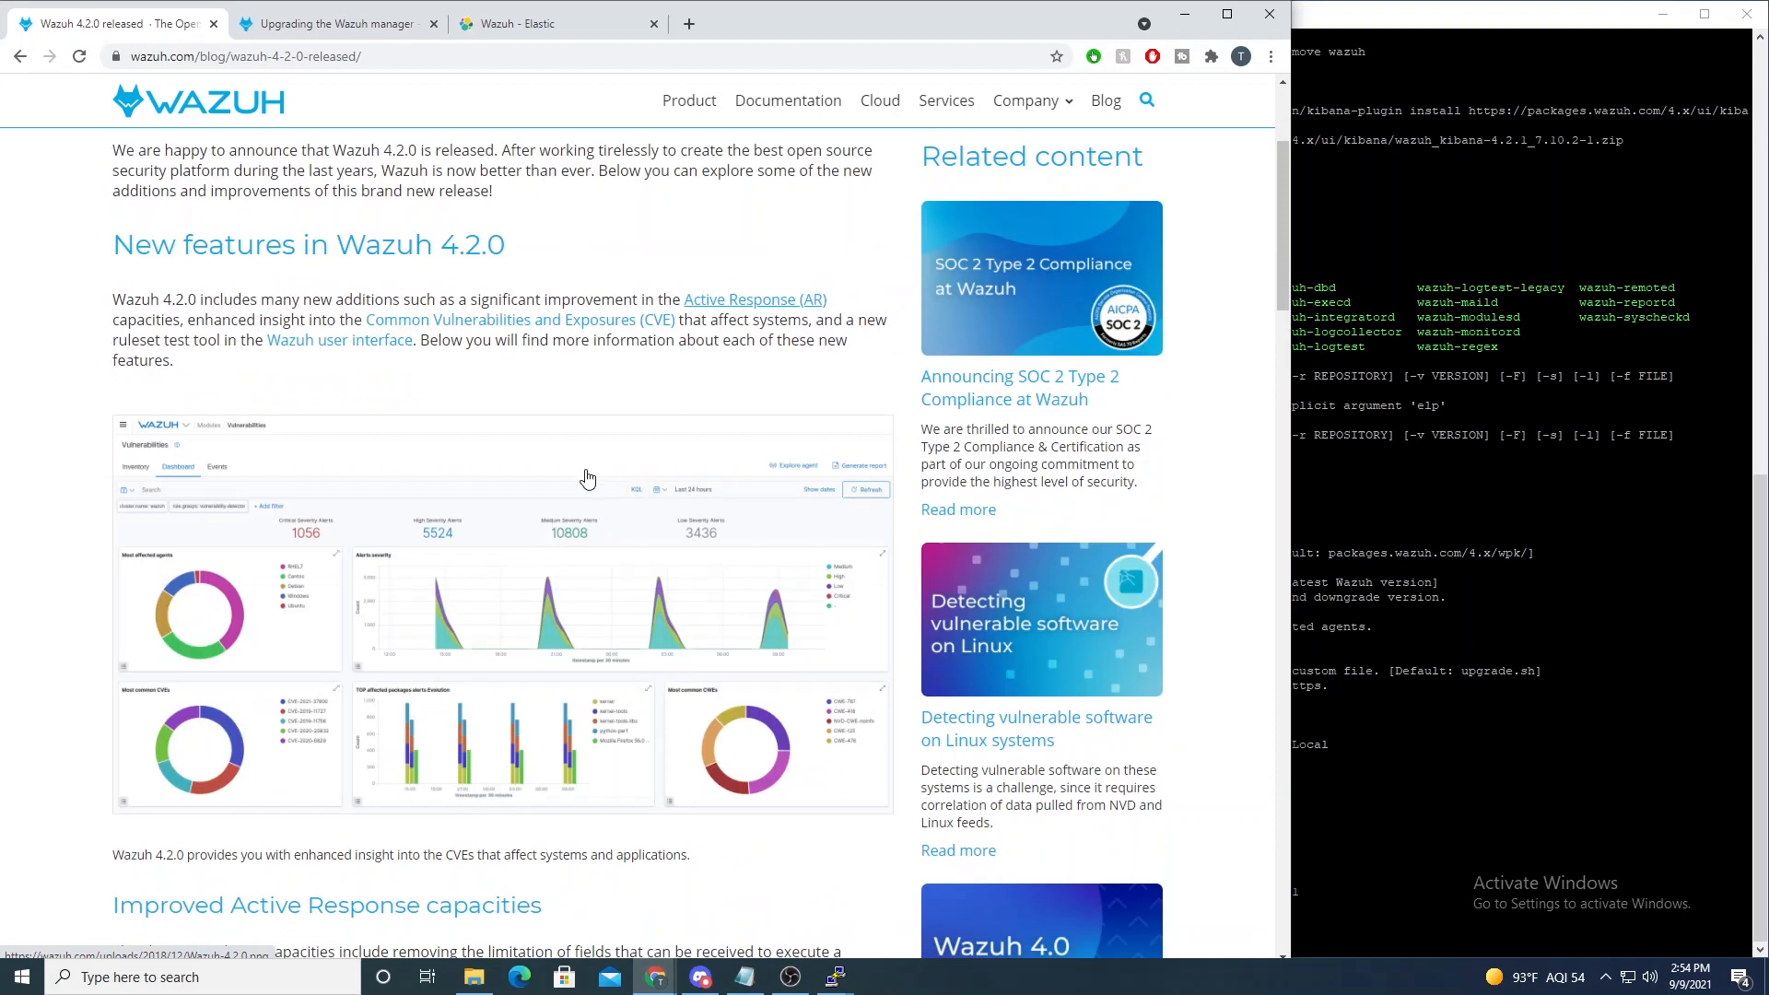
mouse_move(811, 305)
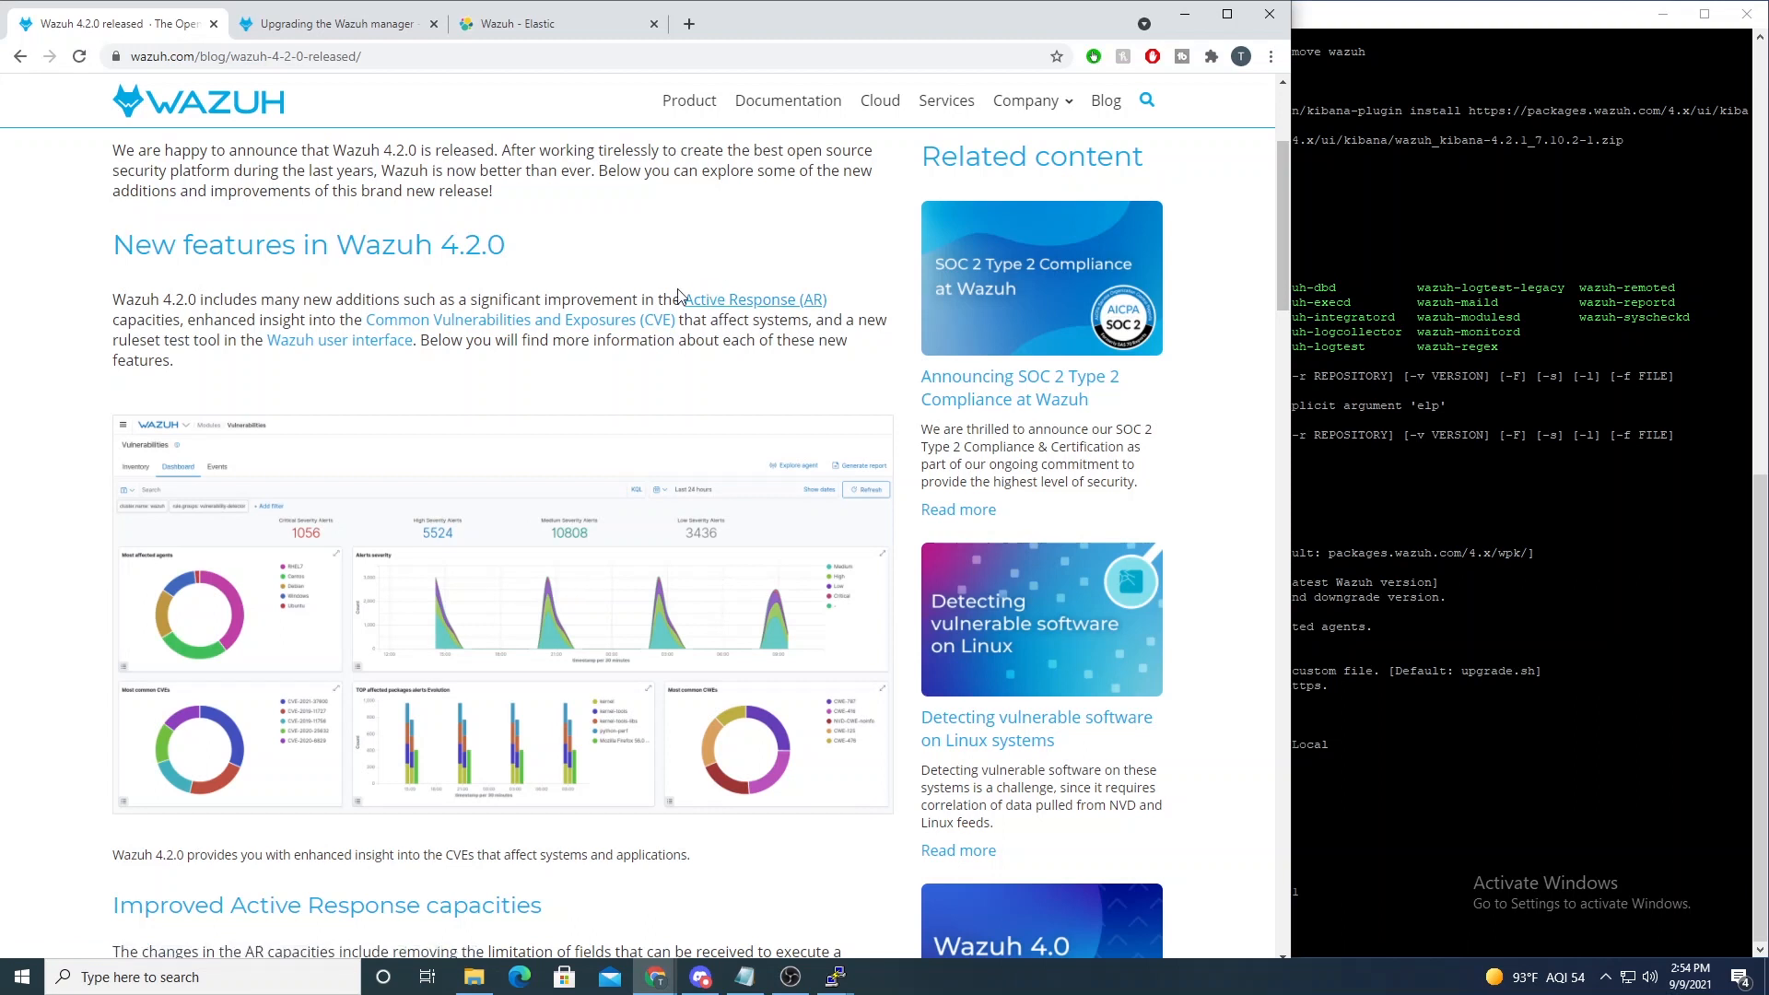
mouse_move(857, 256)
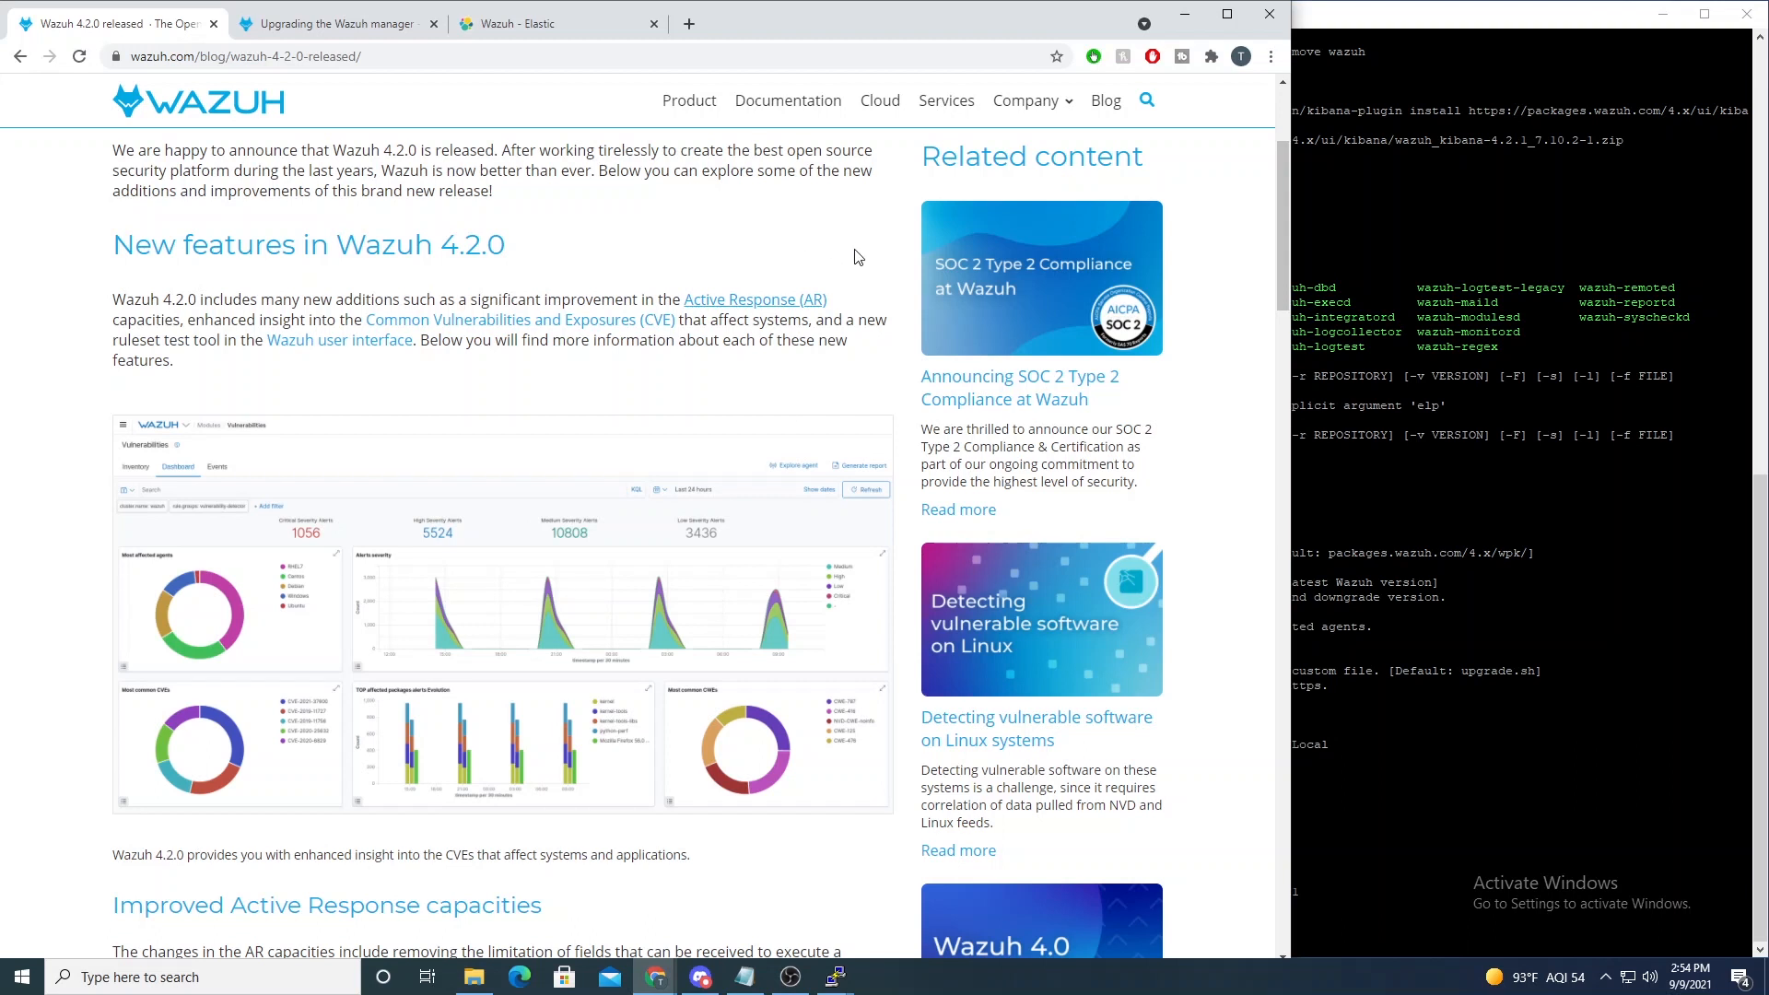
mouse_move(858, 293)
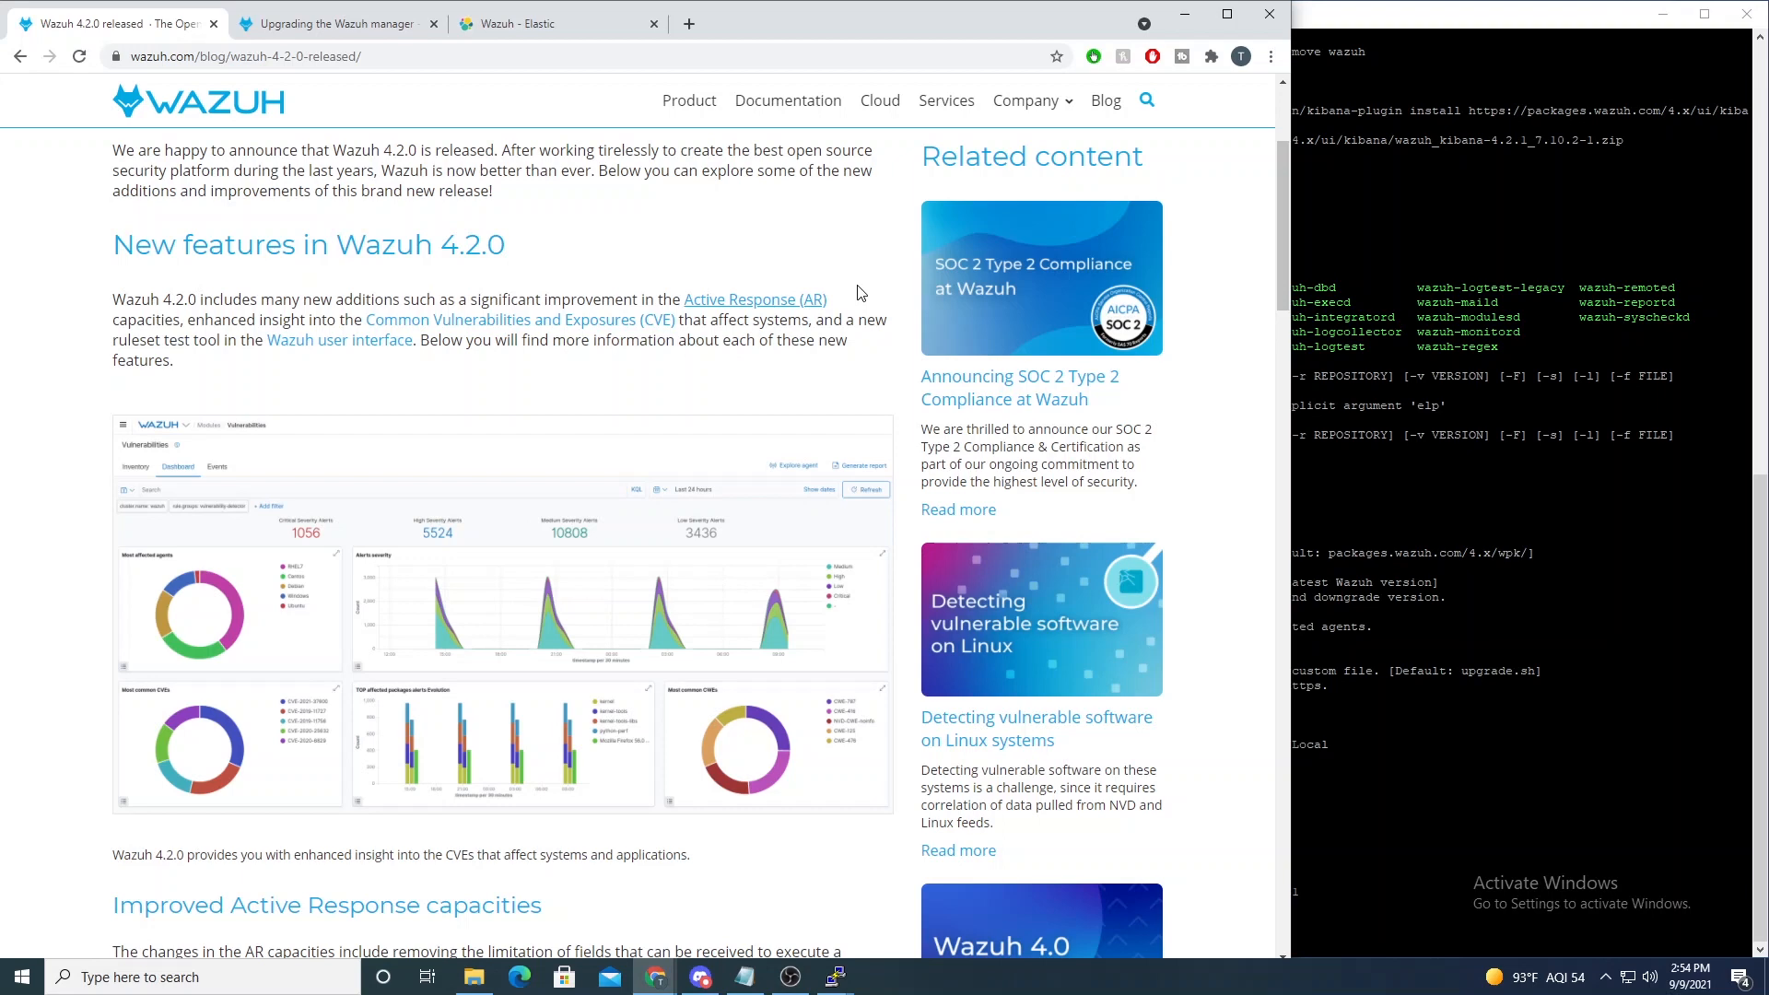
mouse_move(752, 258)
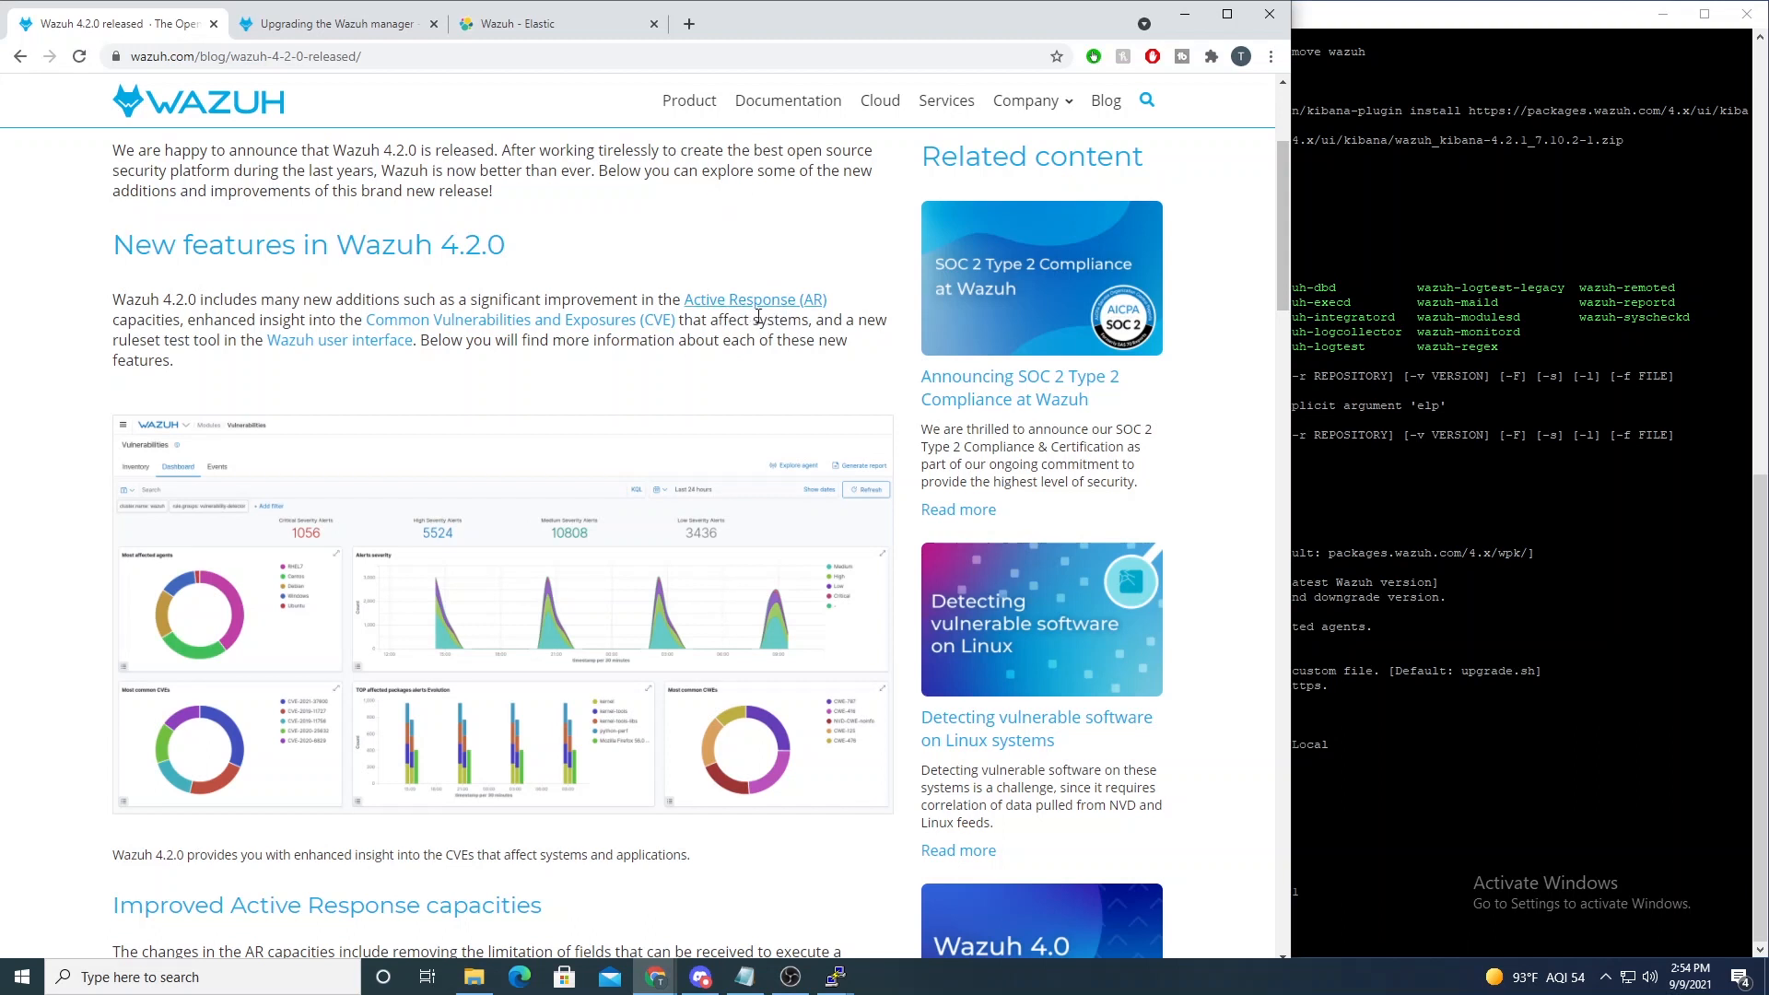
mouse_move(398, 346)
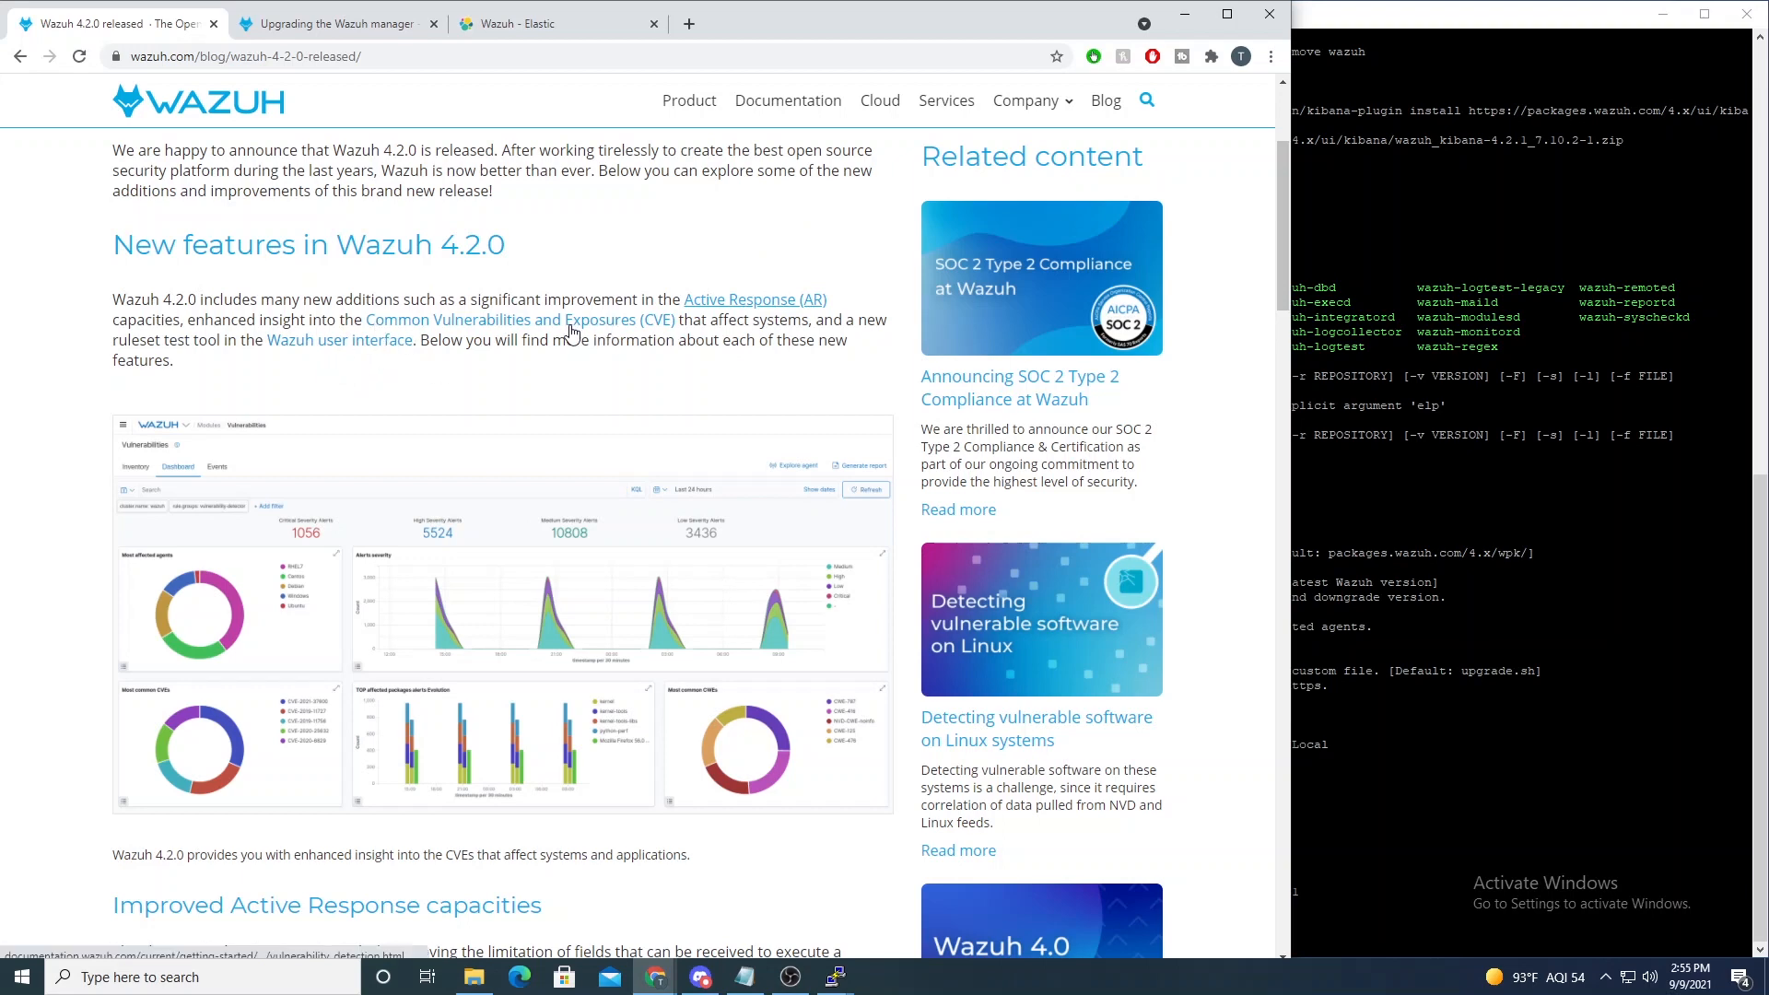
Step: Open the blog's dashboard screenshot in the lightbox and browse to the CVE-2020-27350 details image
scroll(down, 3)
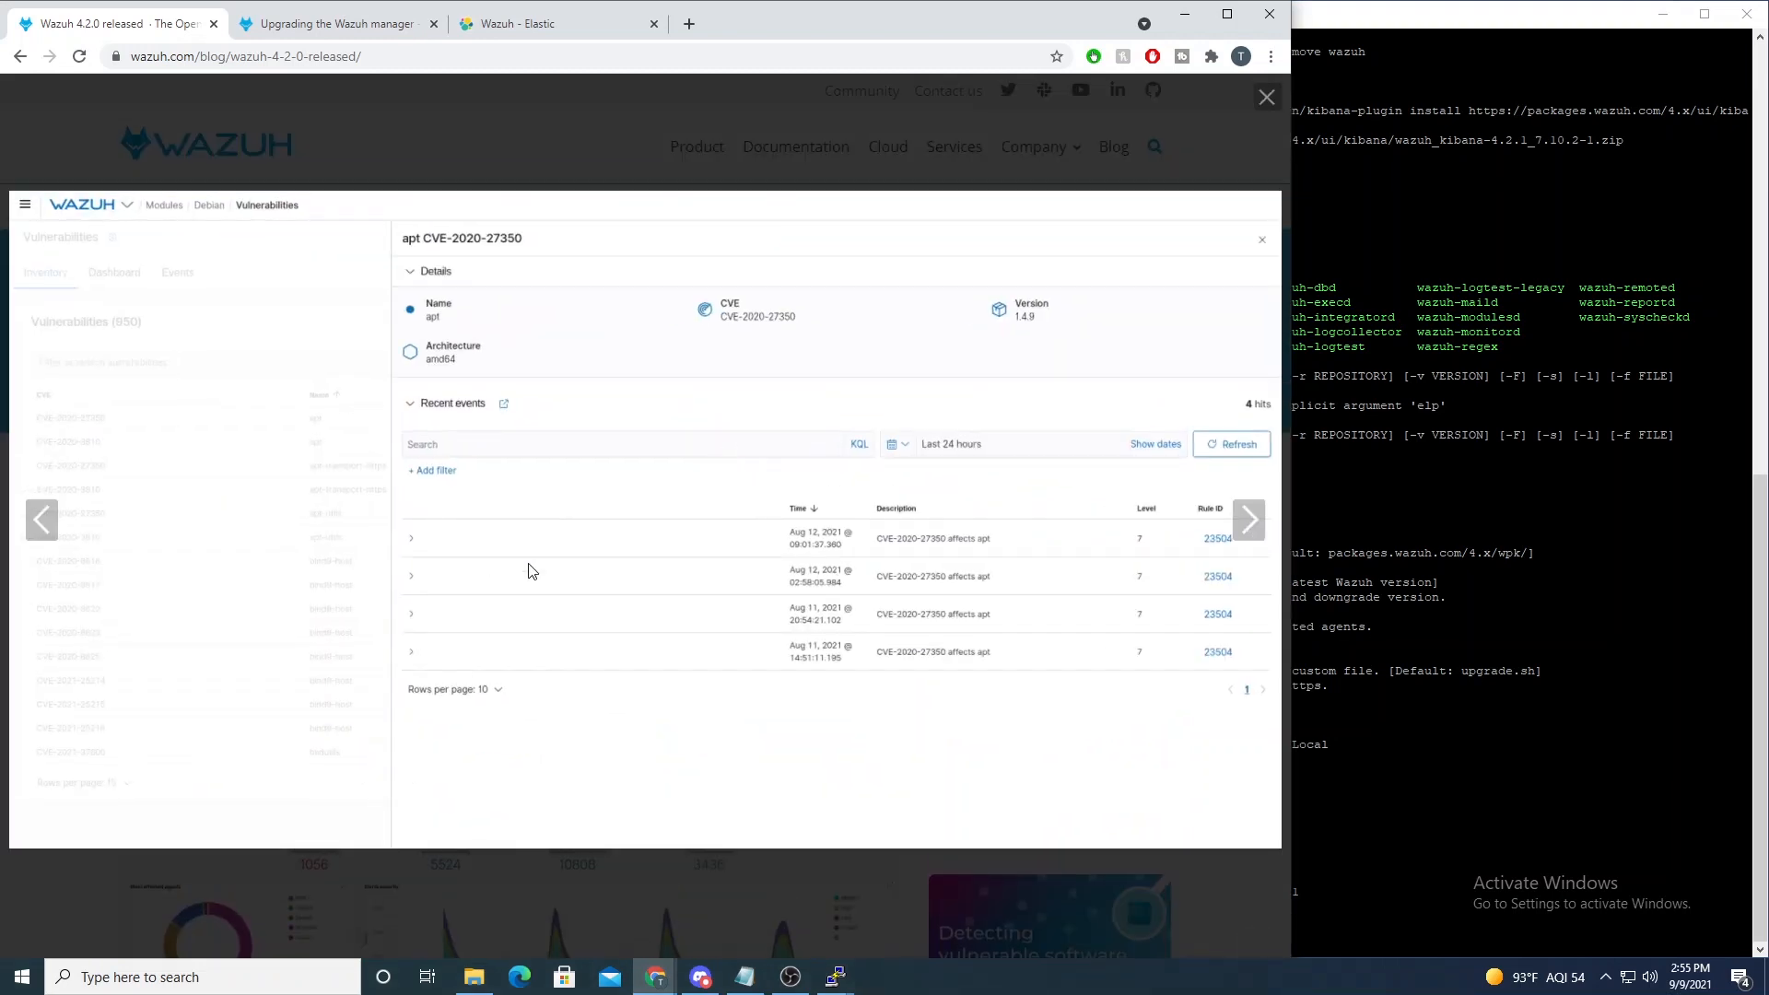
mouse_move(1052, 675)
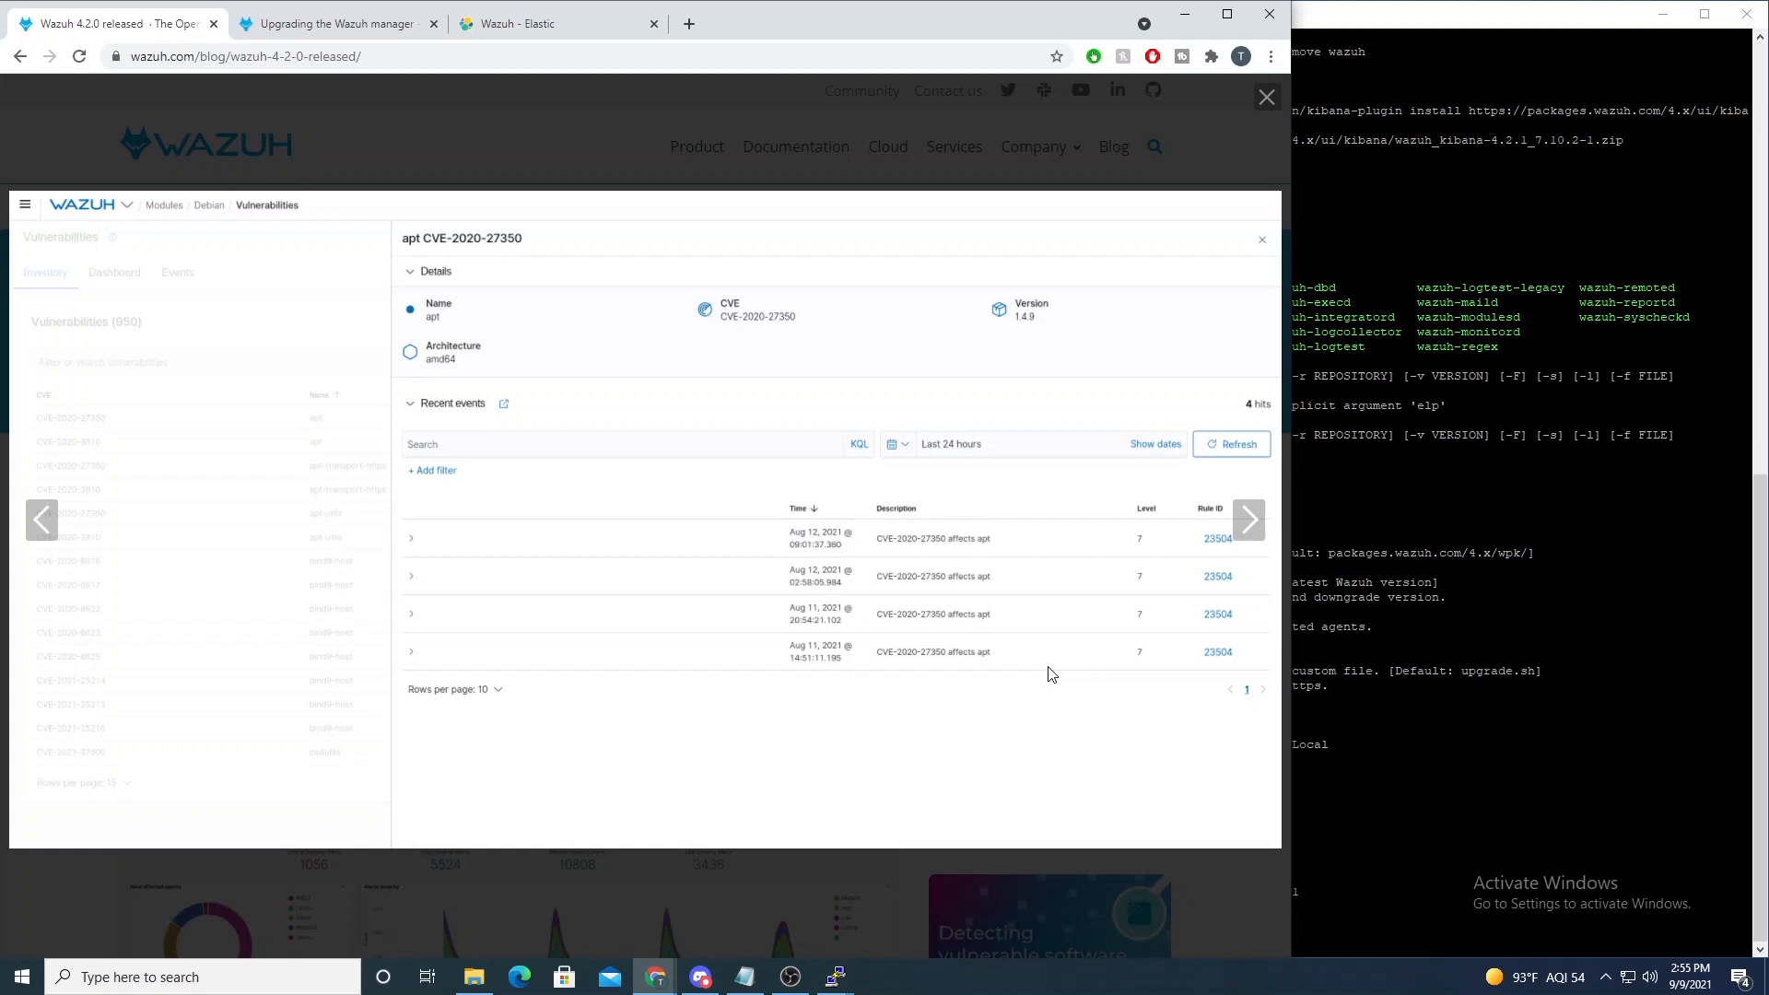
mouse_move(497, 135)
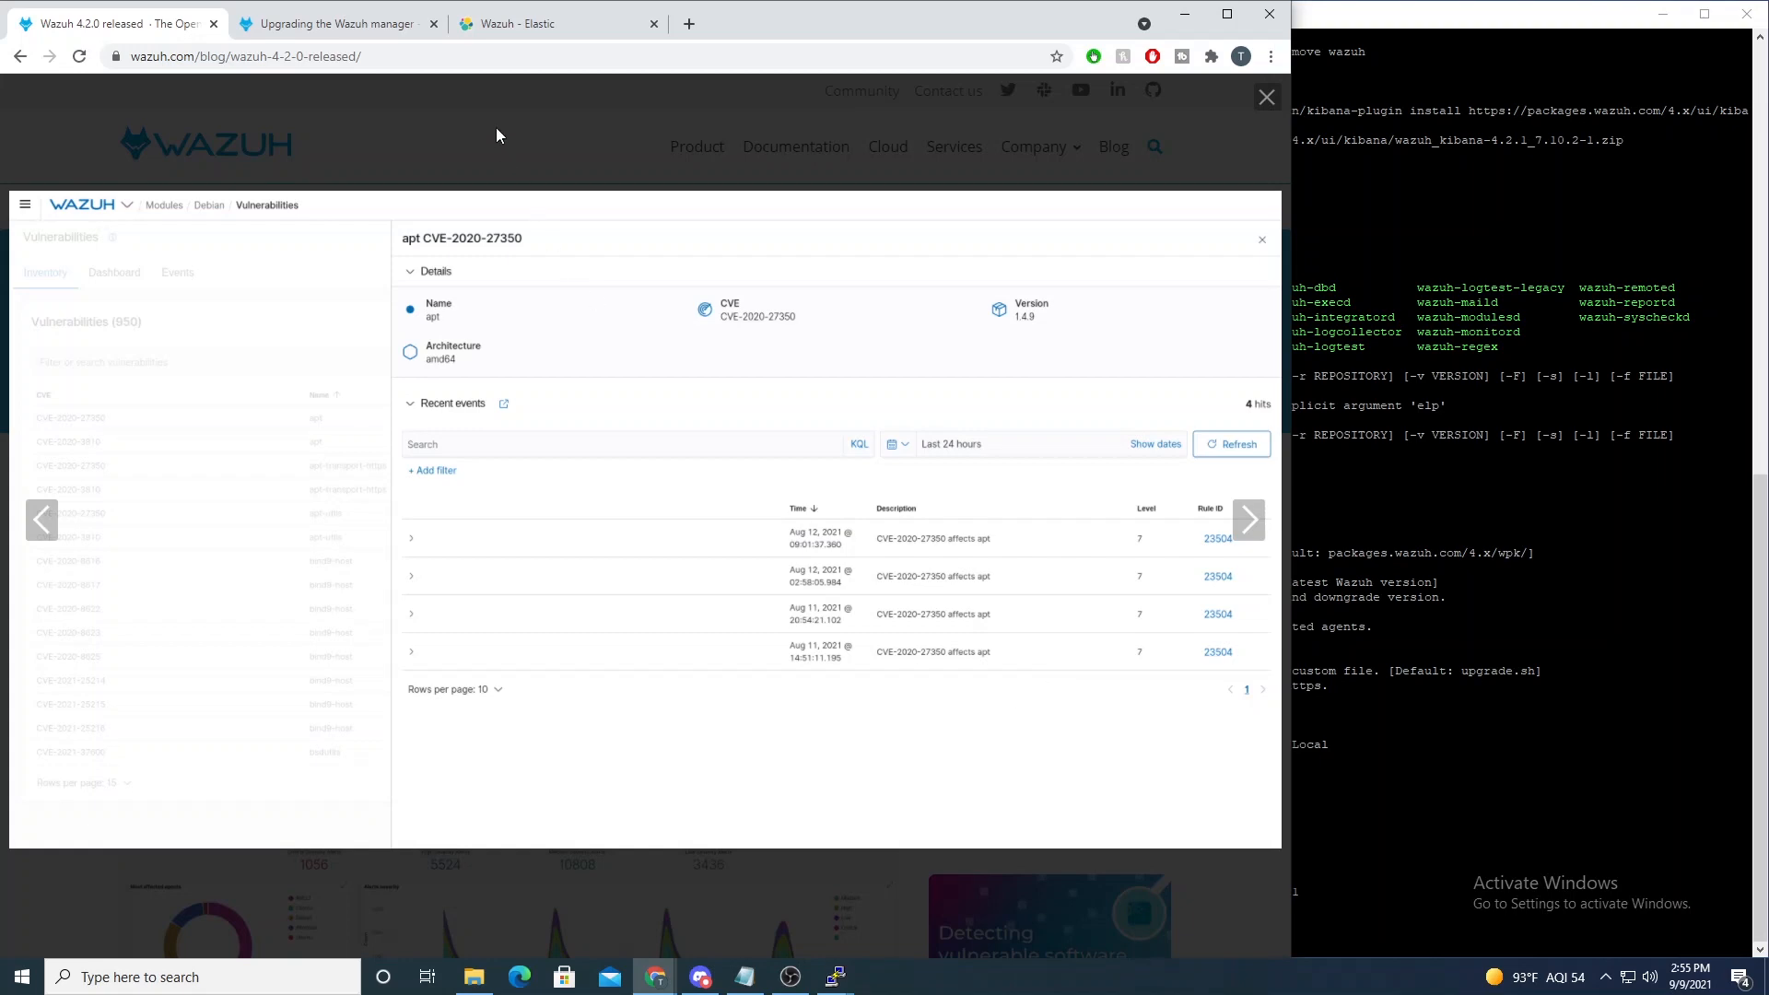
click(1266, 96)
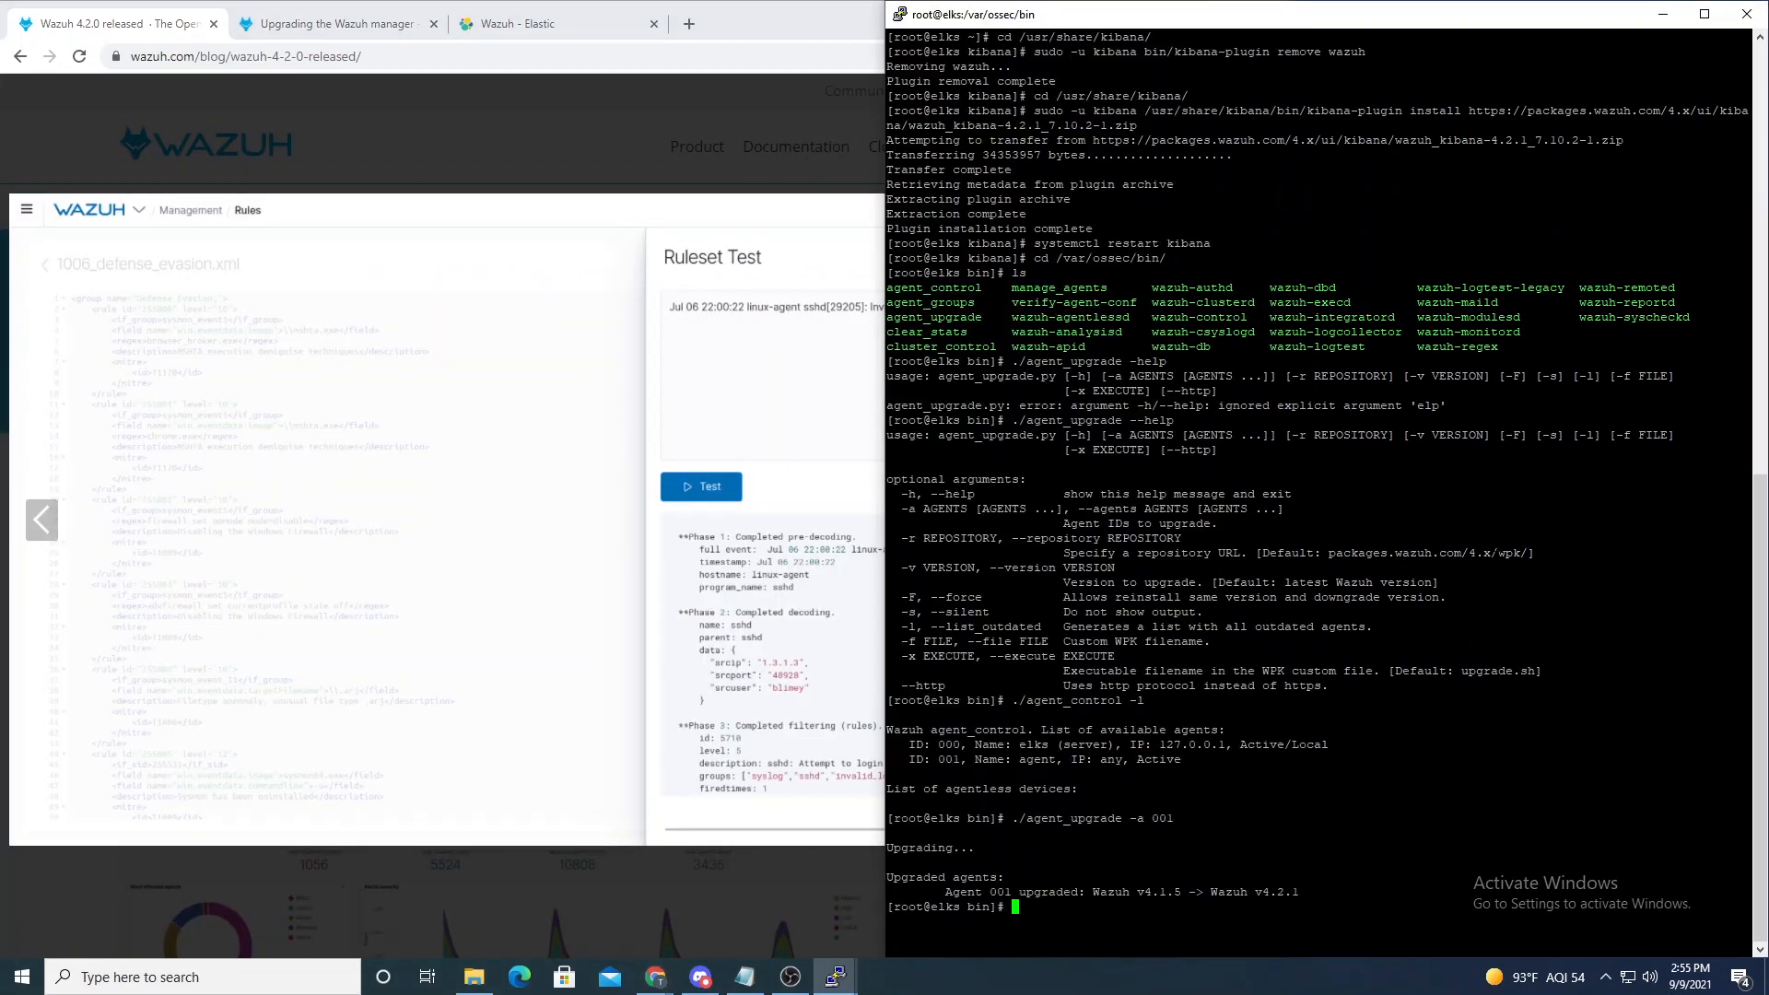
Step: Start /var/ossec/bin/wazuh-logtest on the Wazuh manager
text(/var/ossec/bin/)
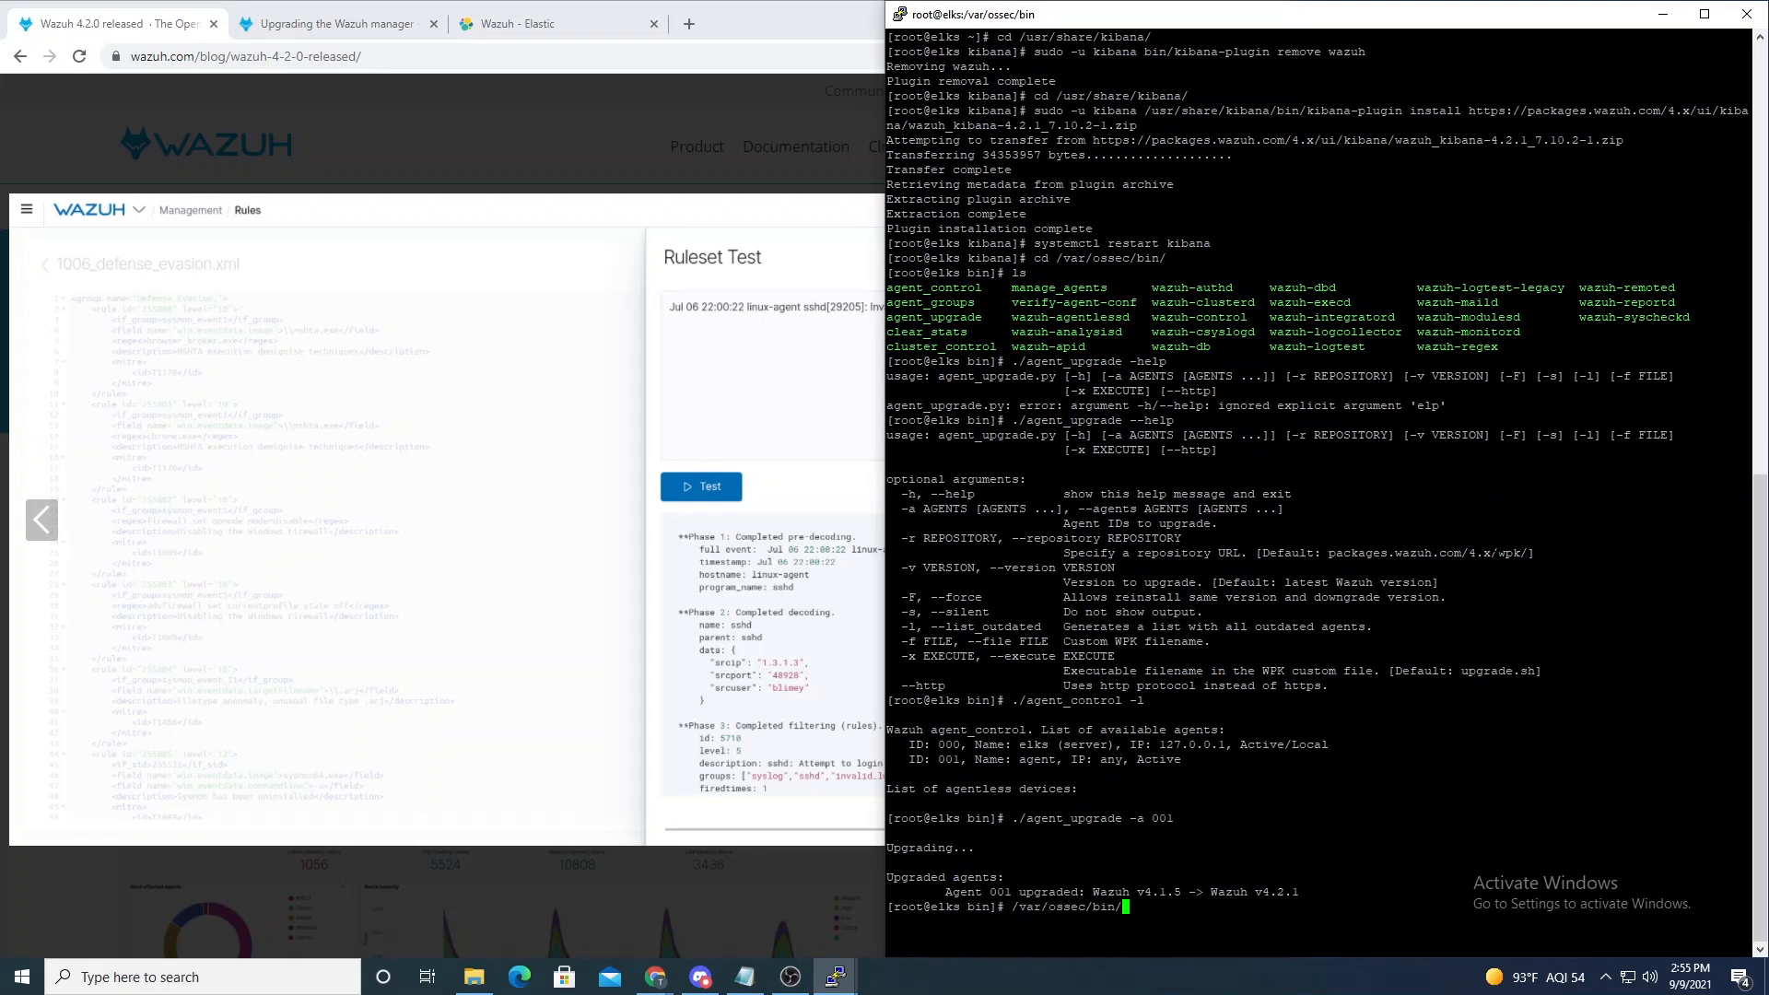
text(wazuh-logtest)
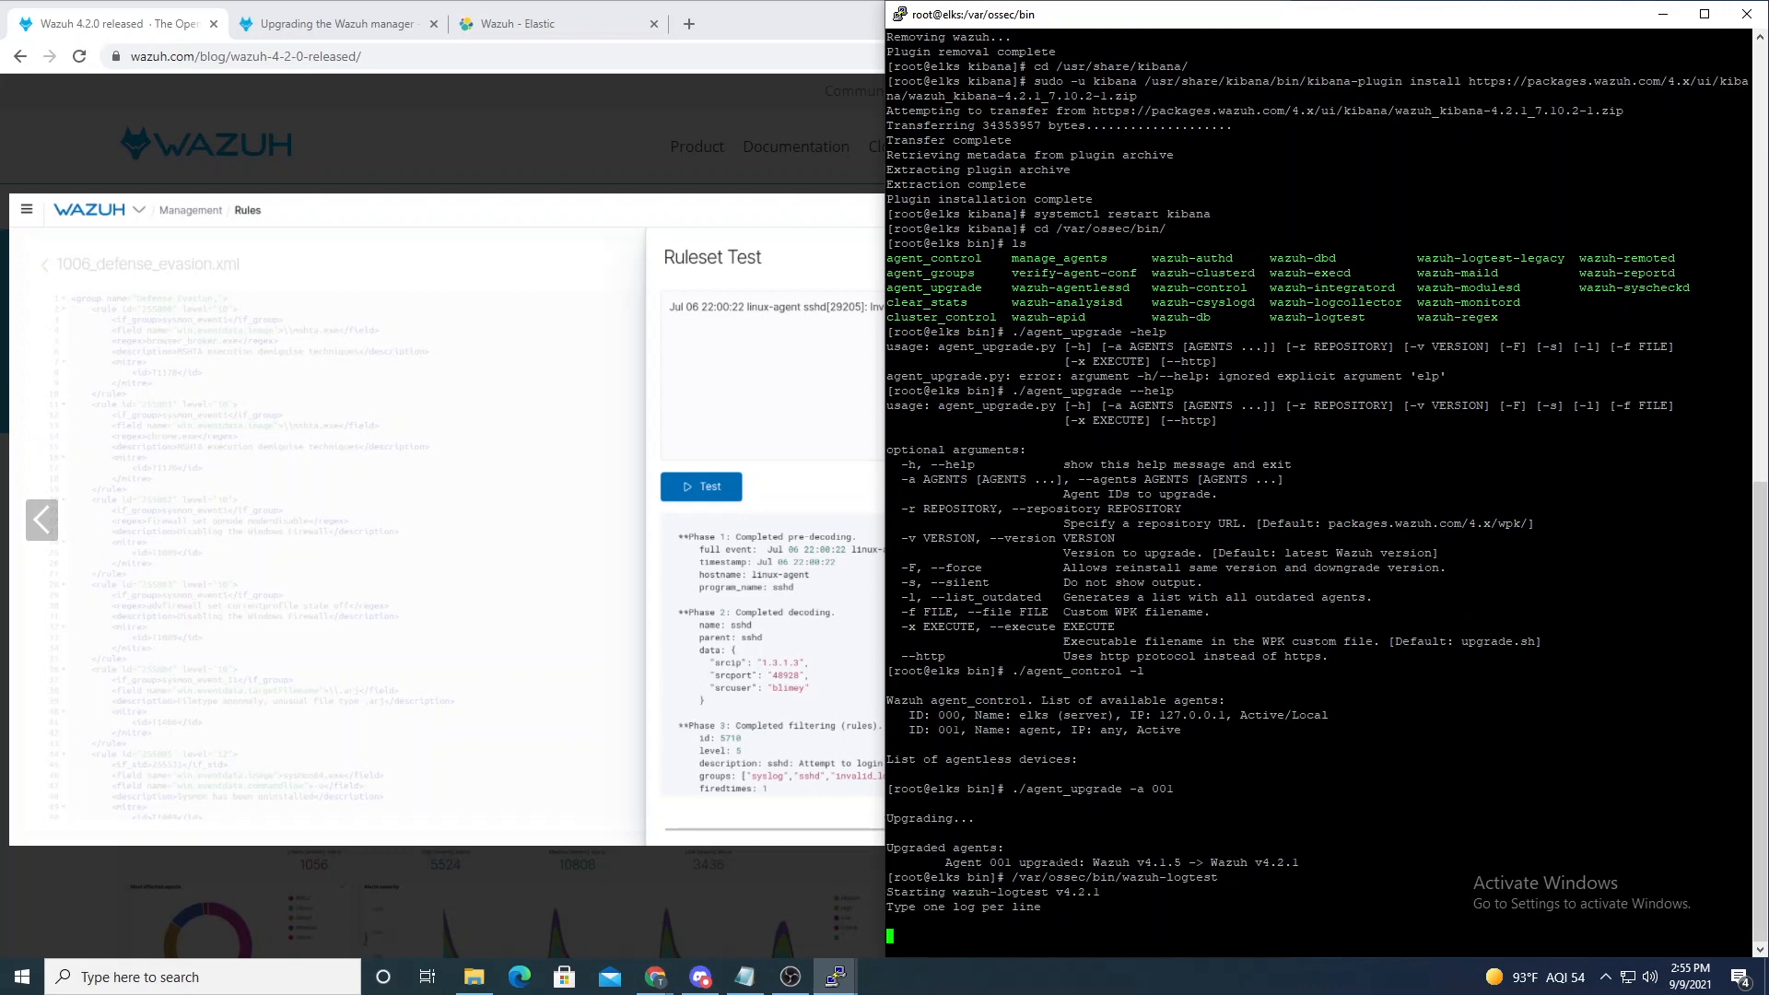
mouse_move(328, 453)
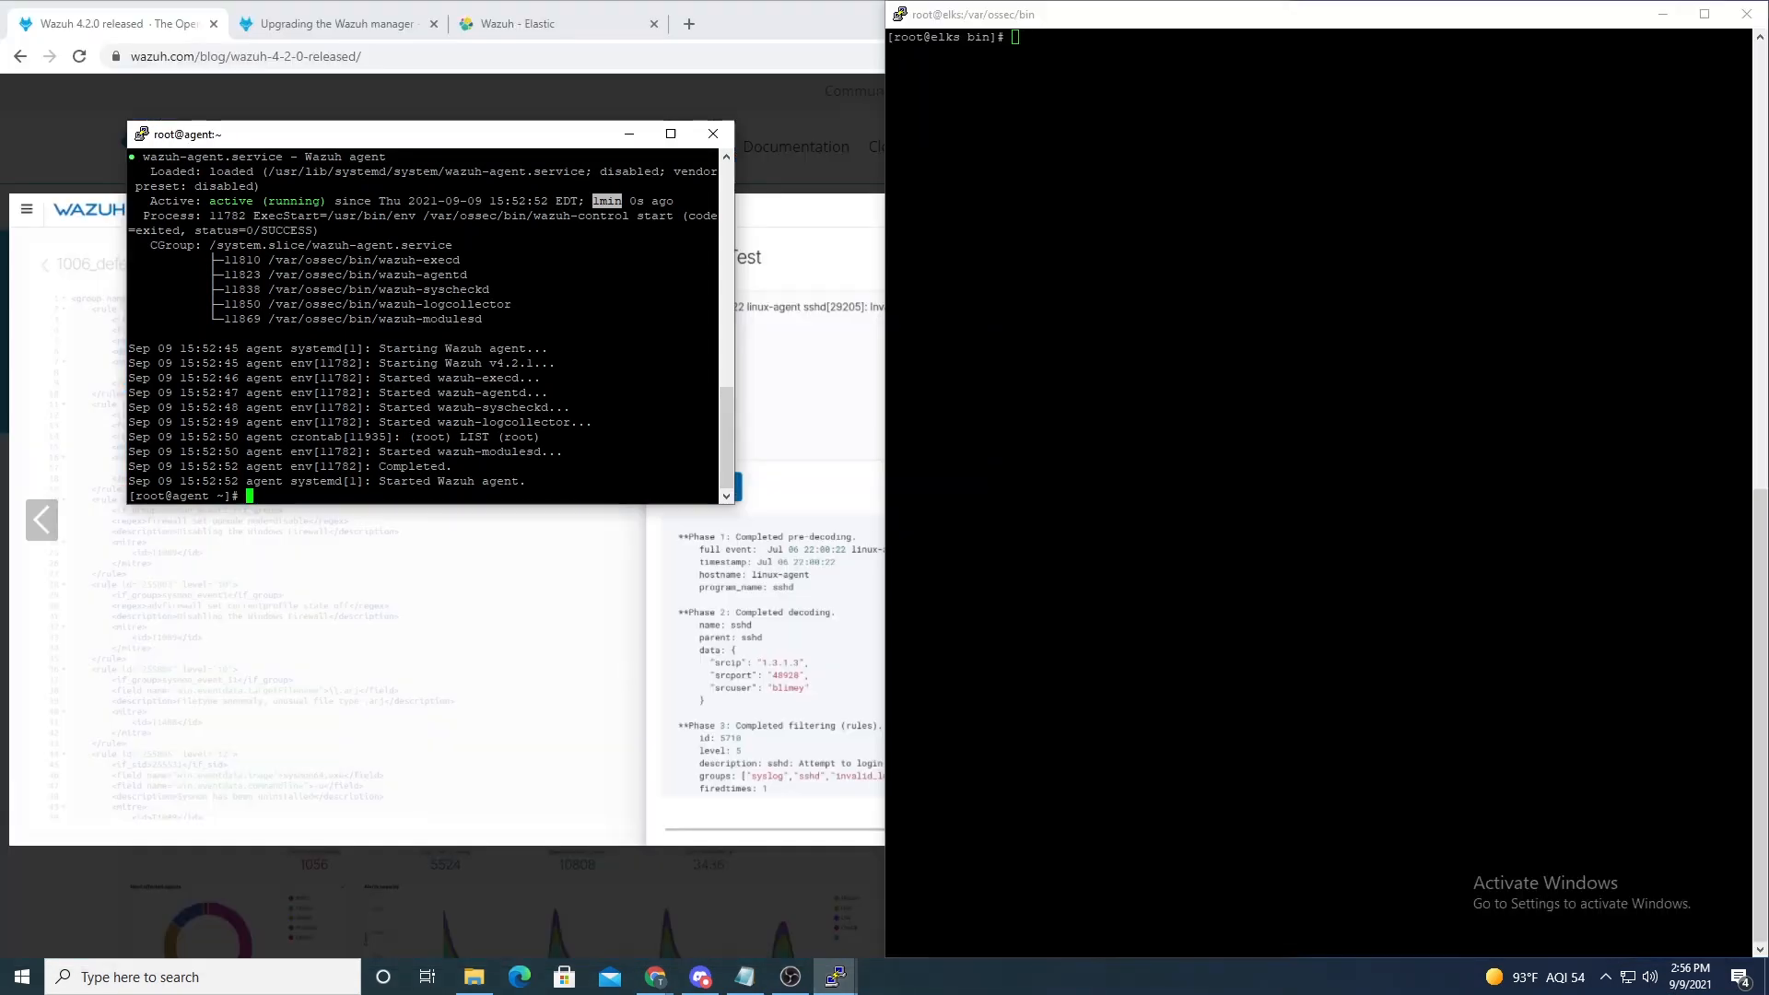
Step: Maximize the agent session and follow /var/log/messages with tail -f
text(tail -f /var/log/messages)
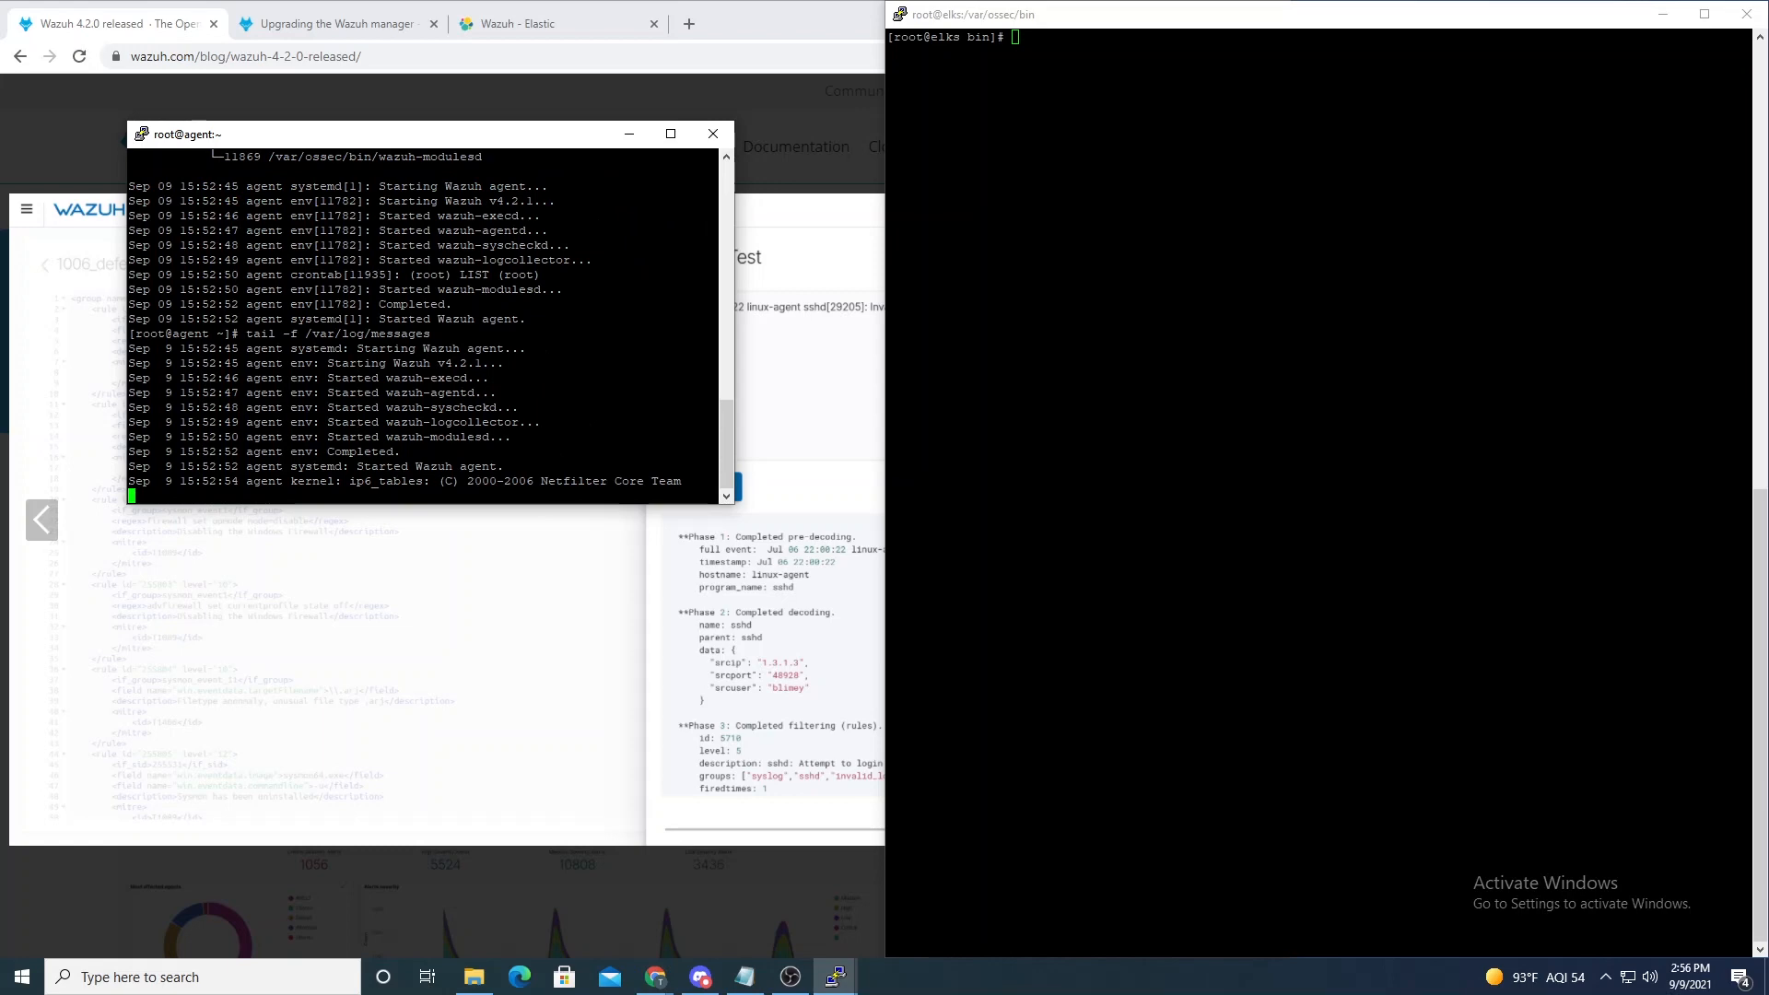
click(671, 133)
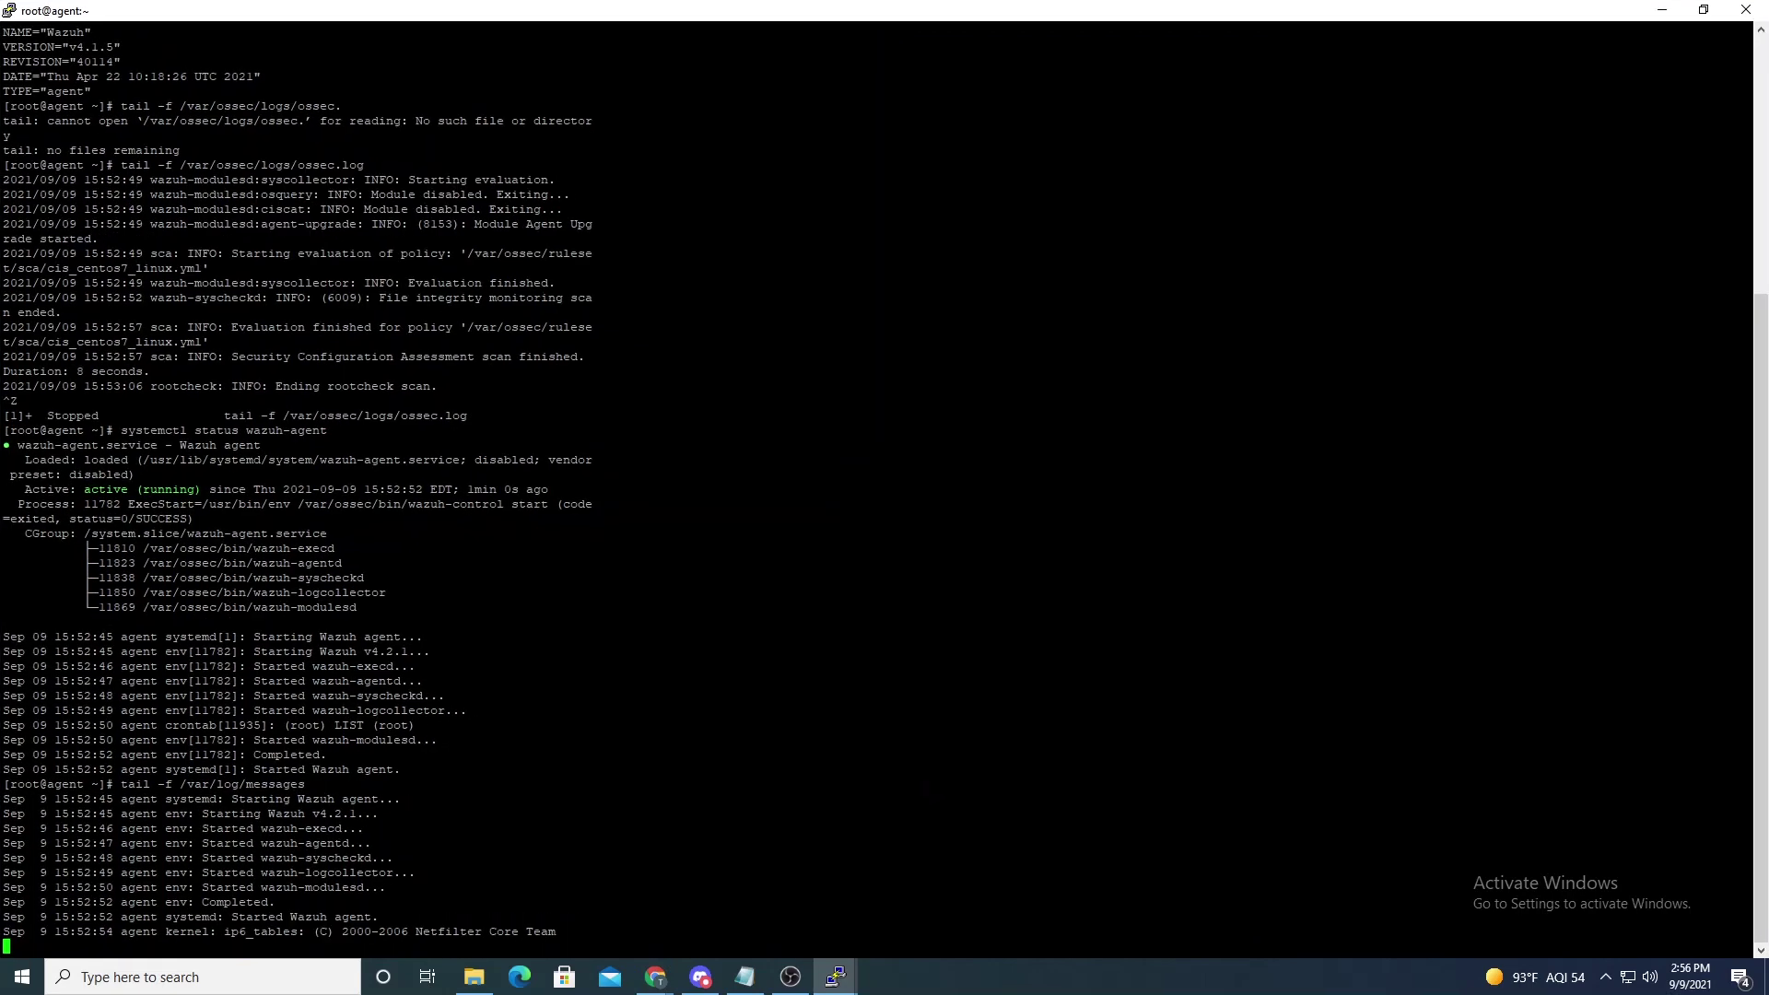
text(tail -f /var/log)
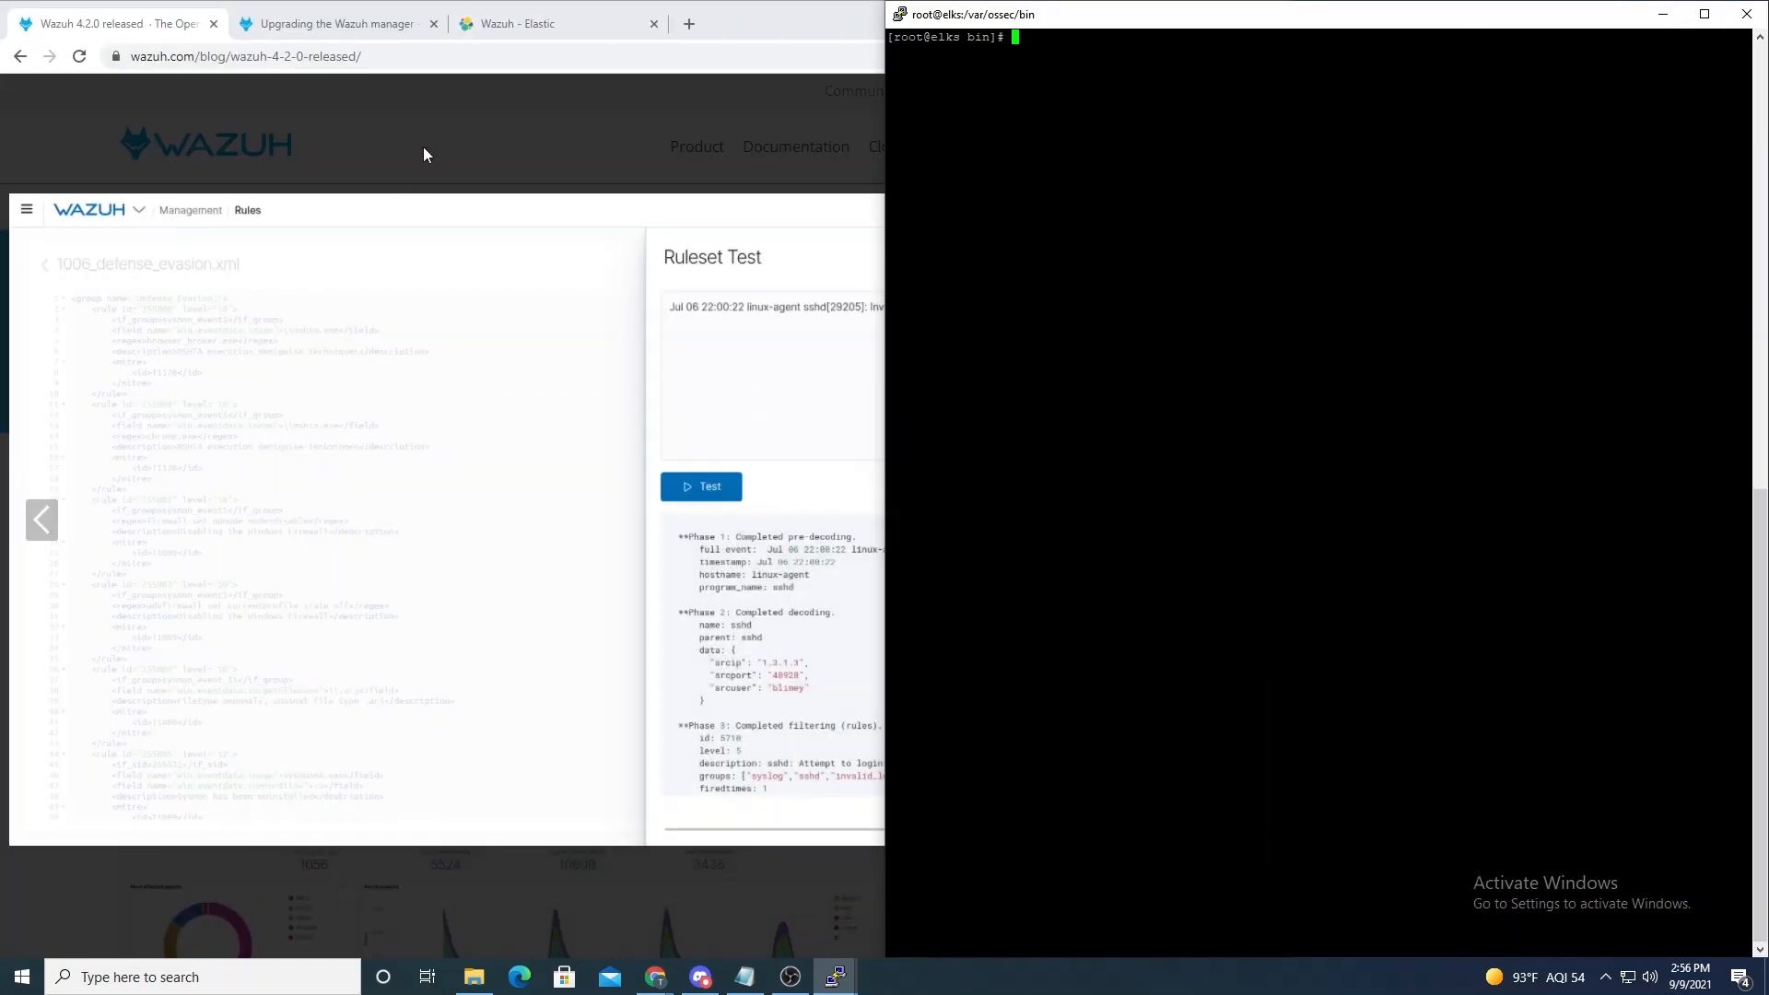
click(520, 24)
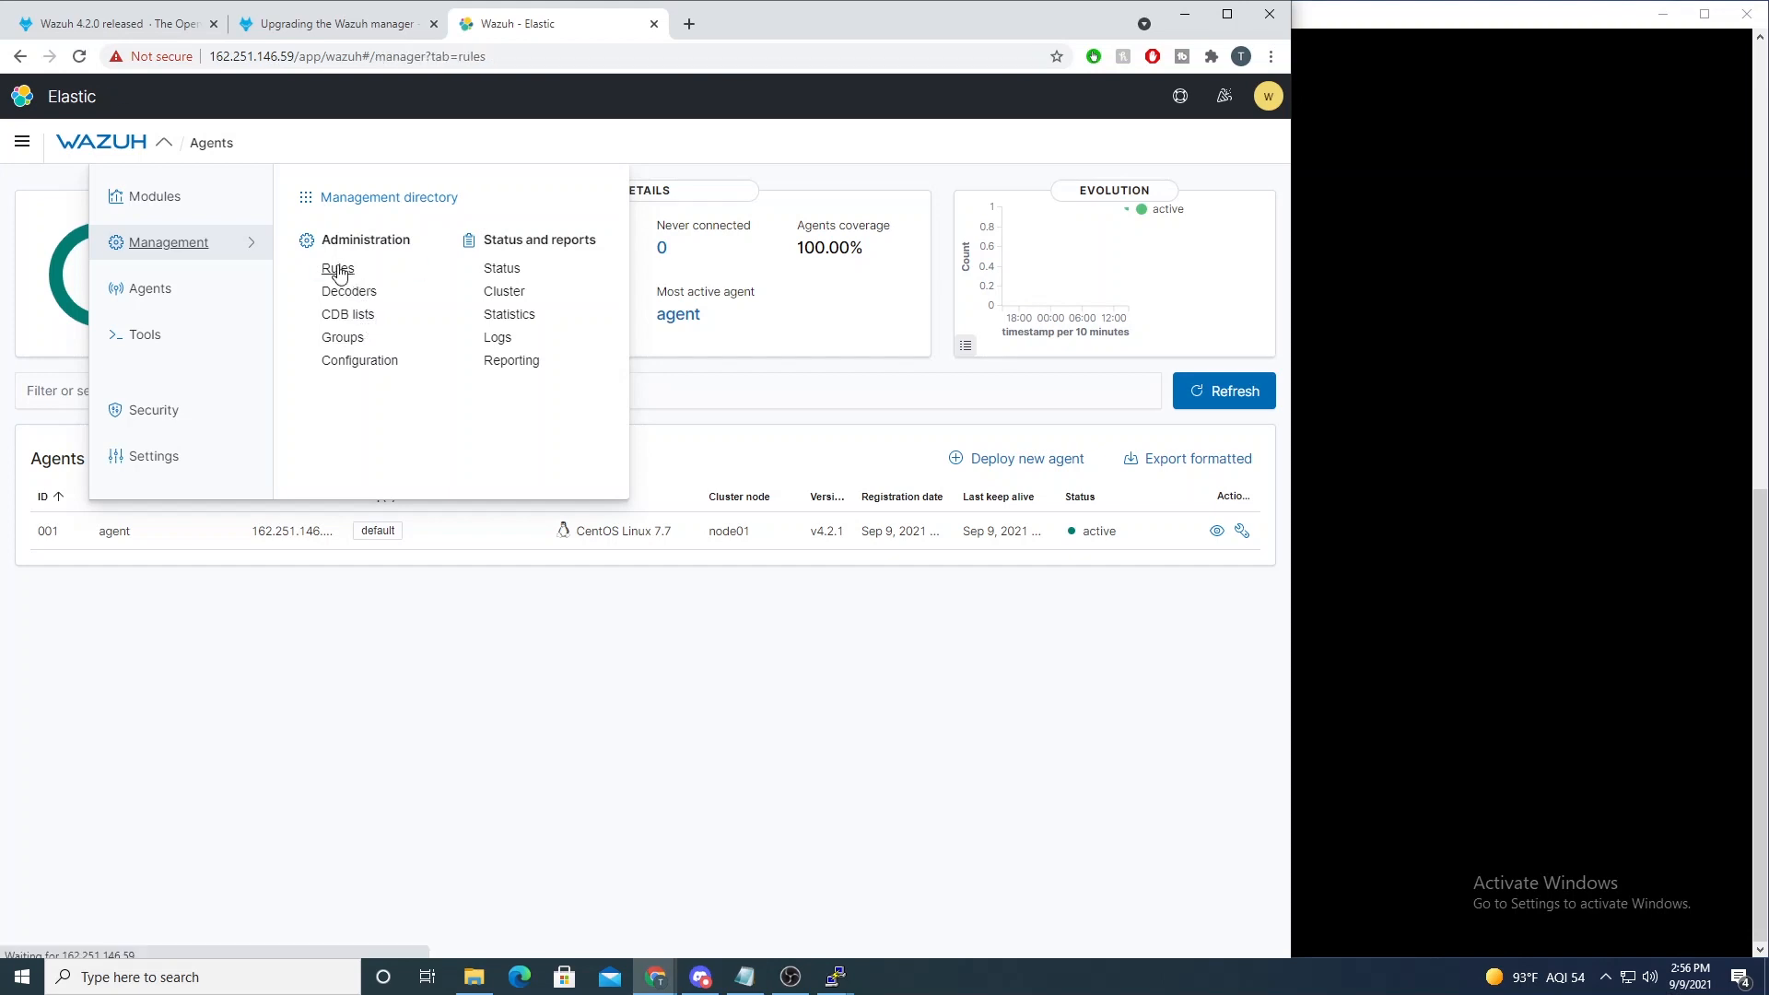
Step: Go to Management > Rules, filter to custom rule files and edit local_rules.xml
click(337, 270)
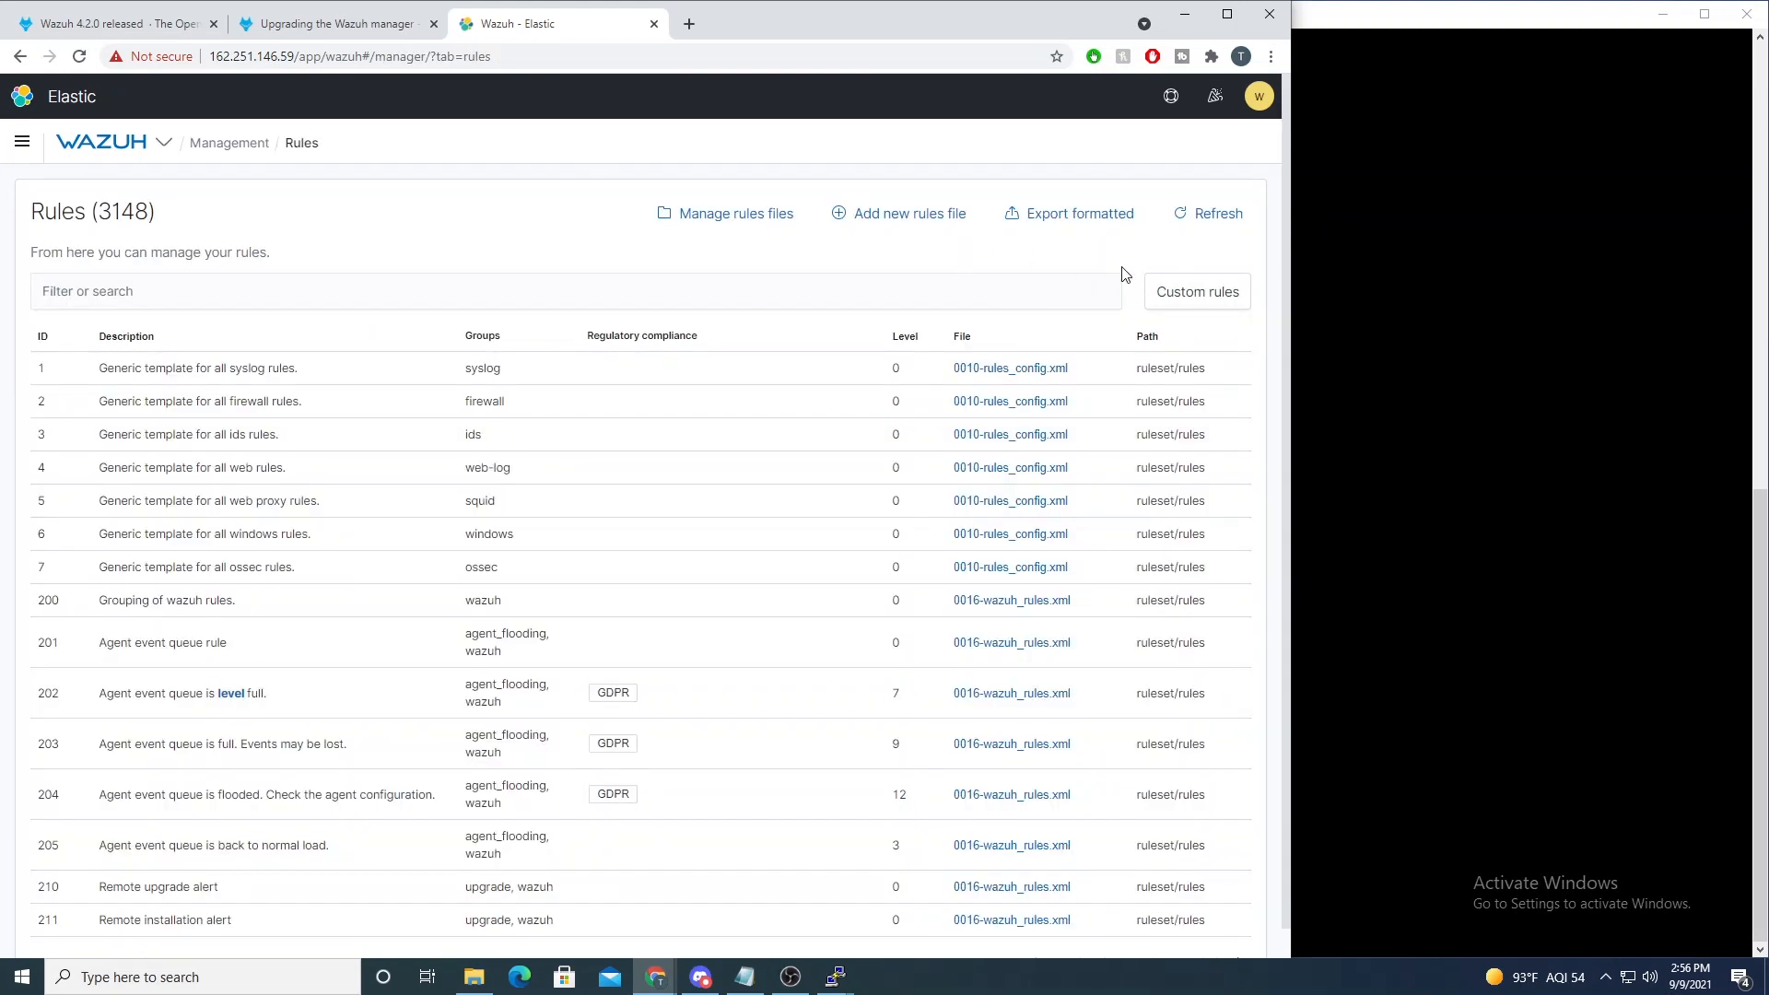
click(1198, 291)
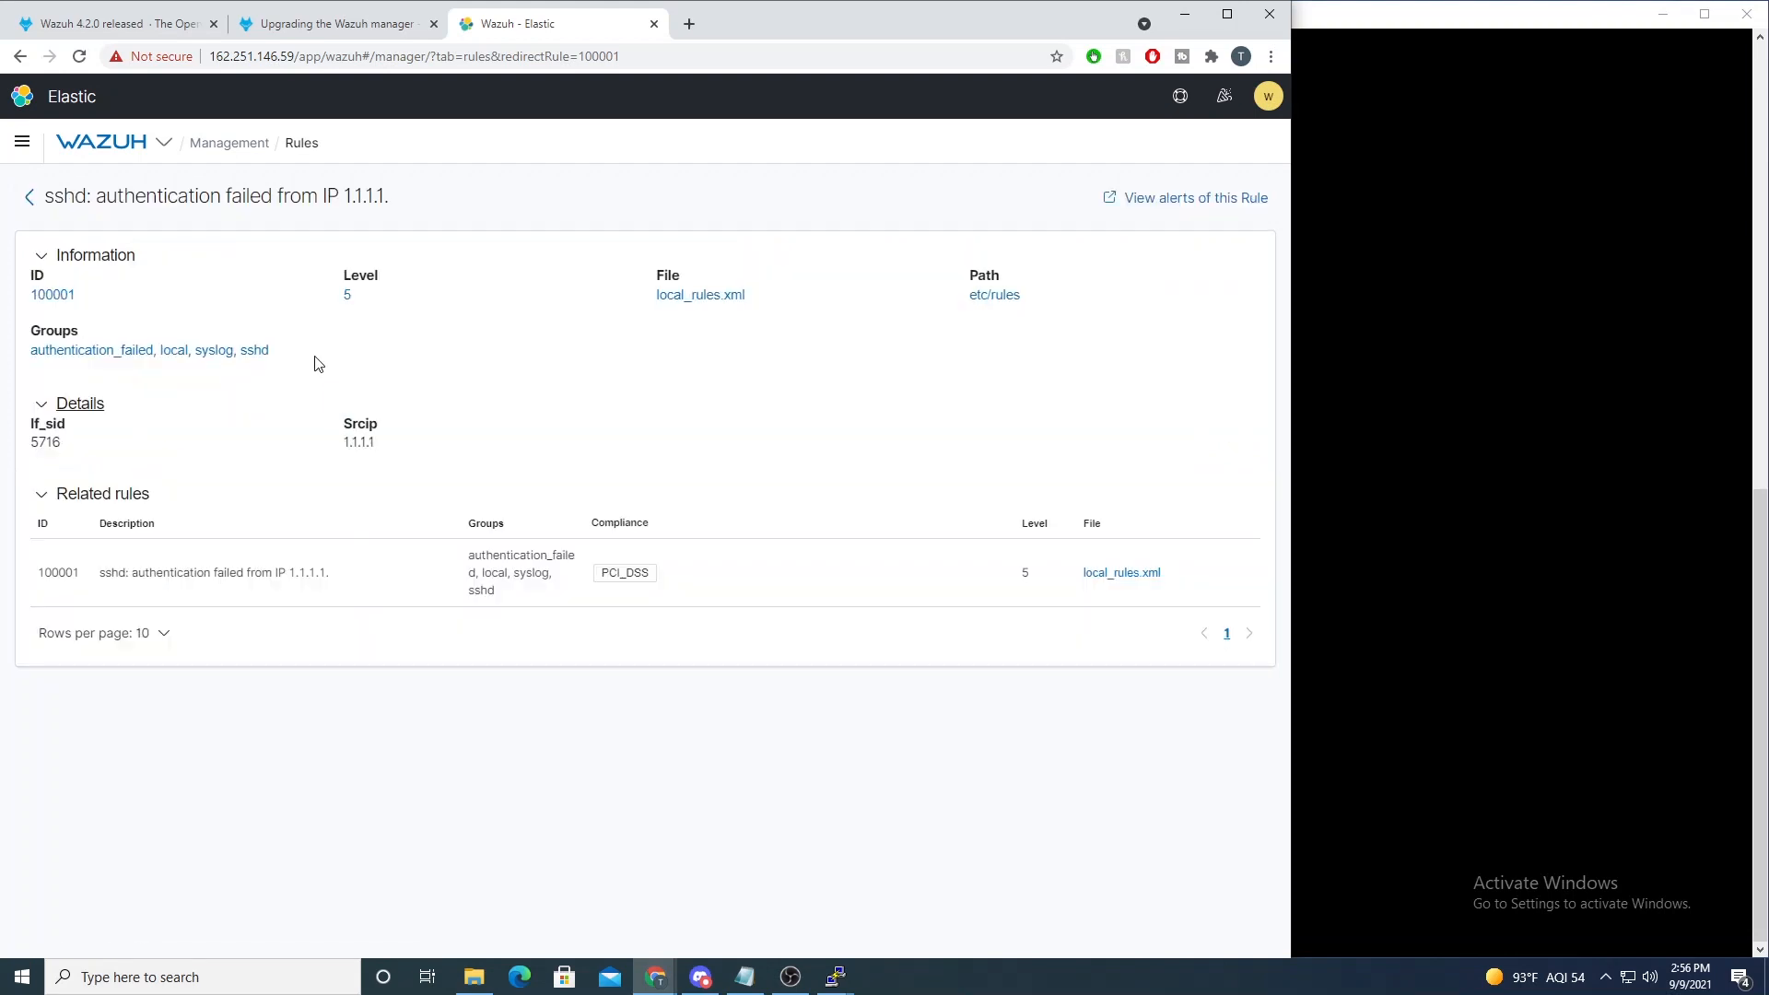
click(35, 195)
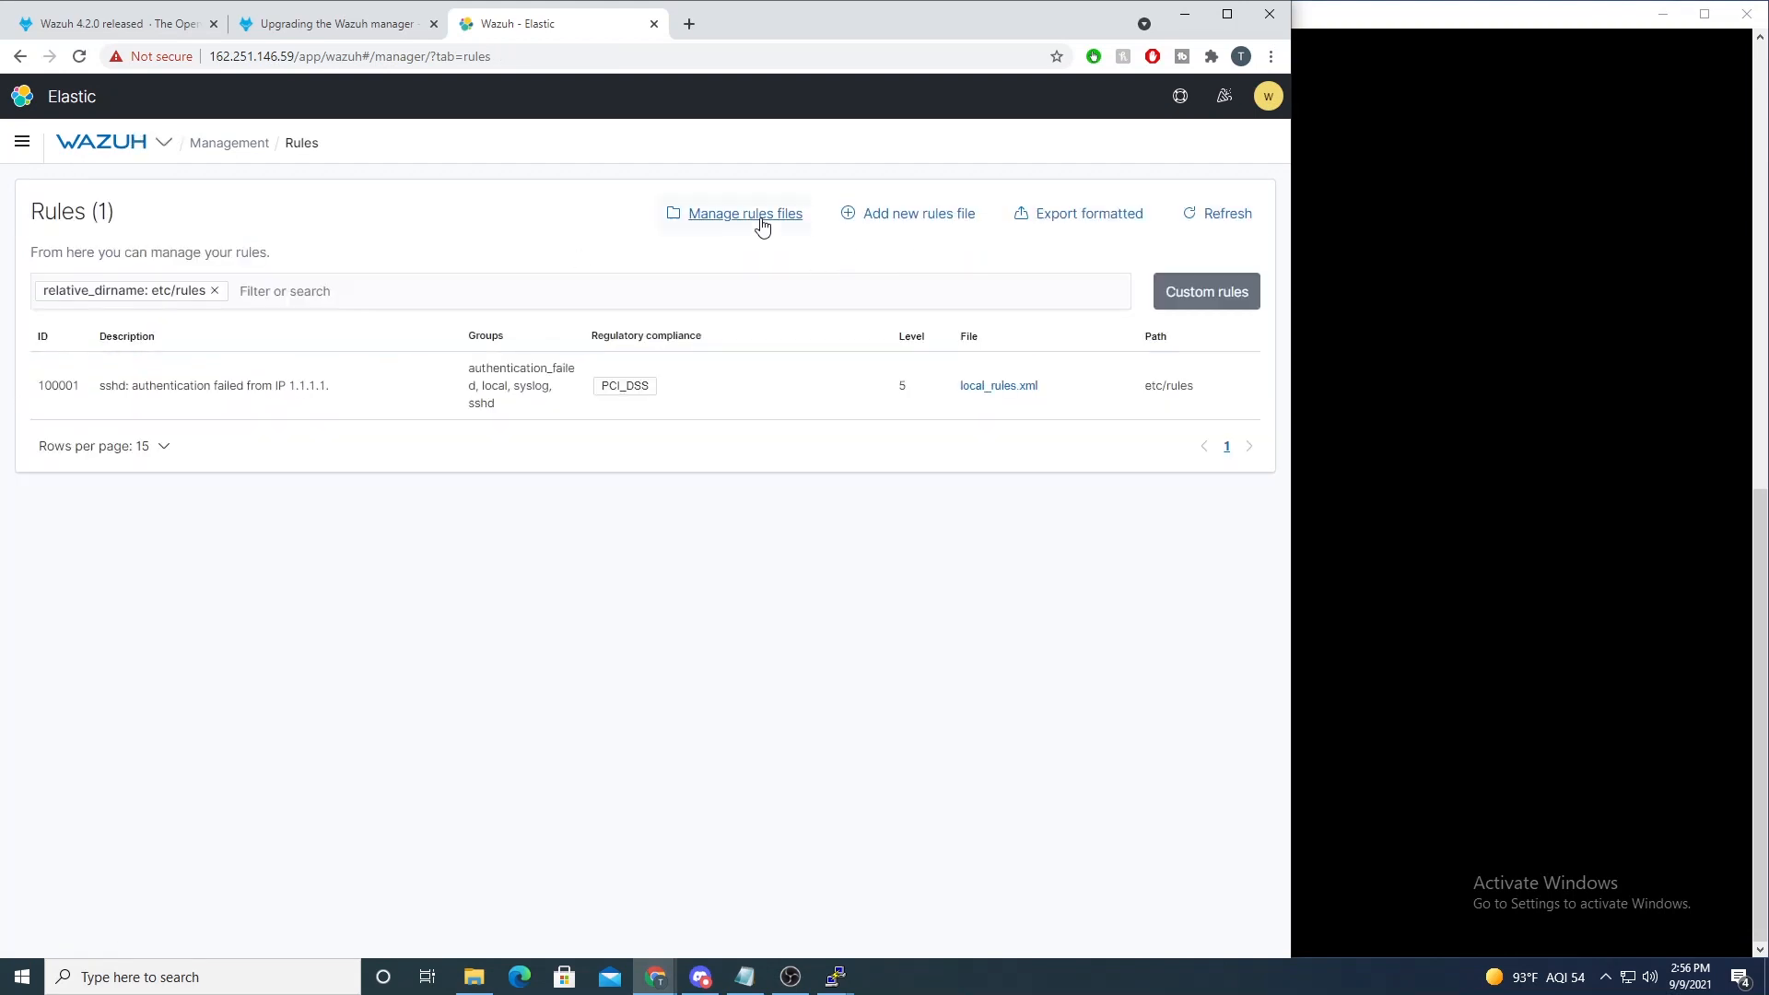
click(745, 213)
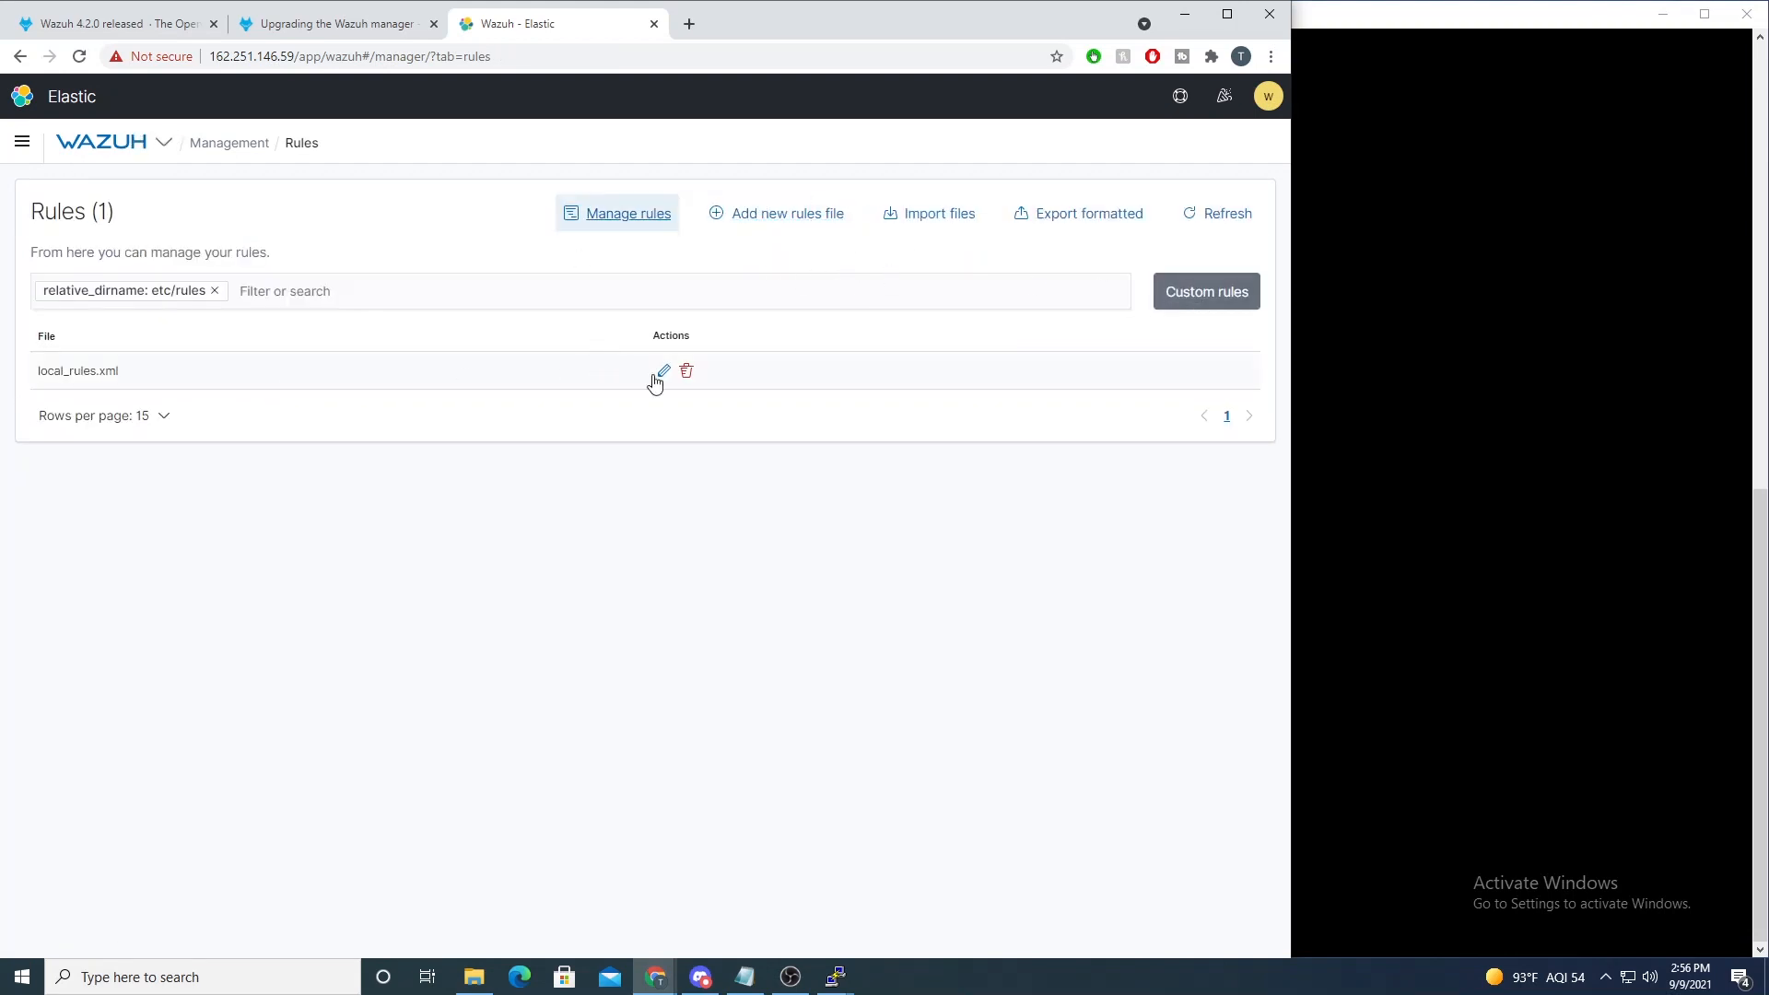
click(664, 371)
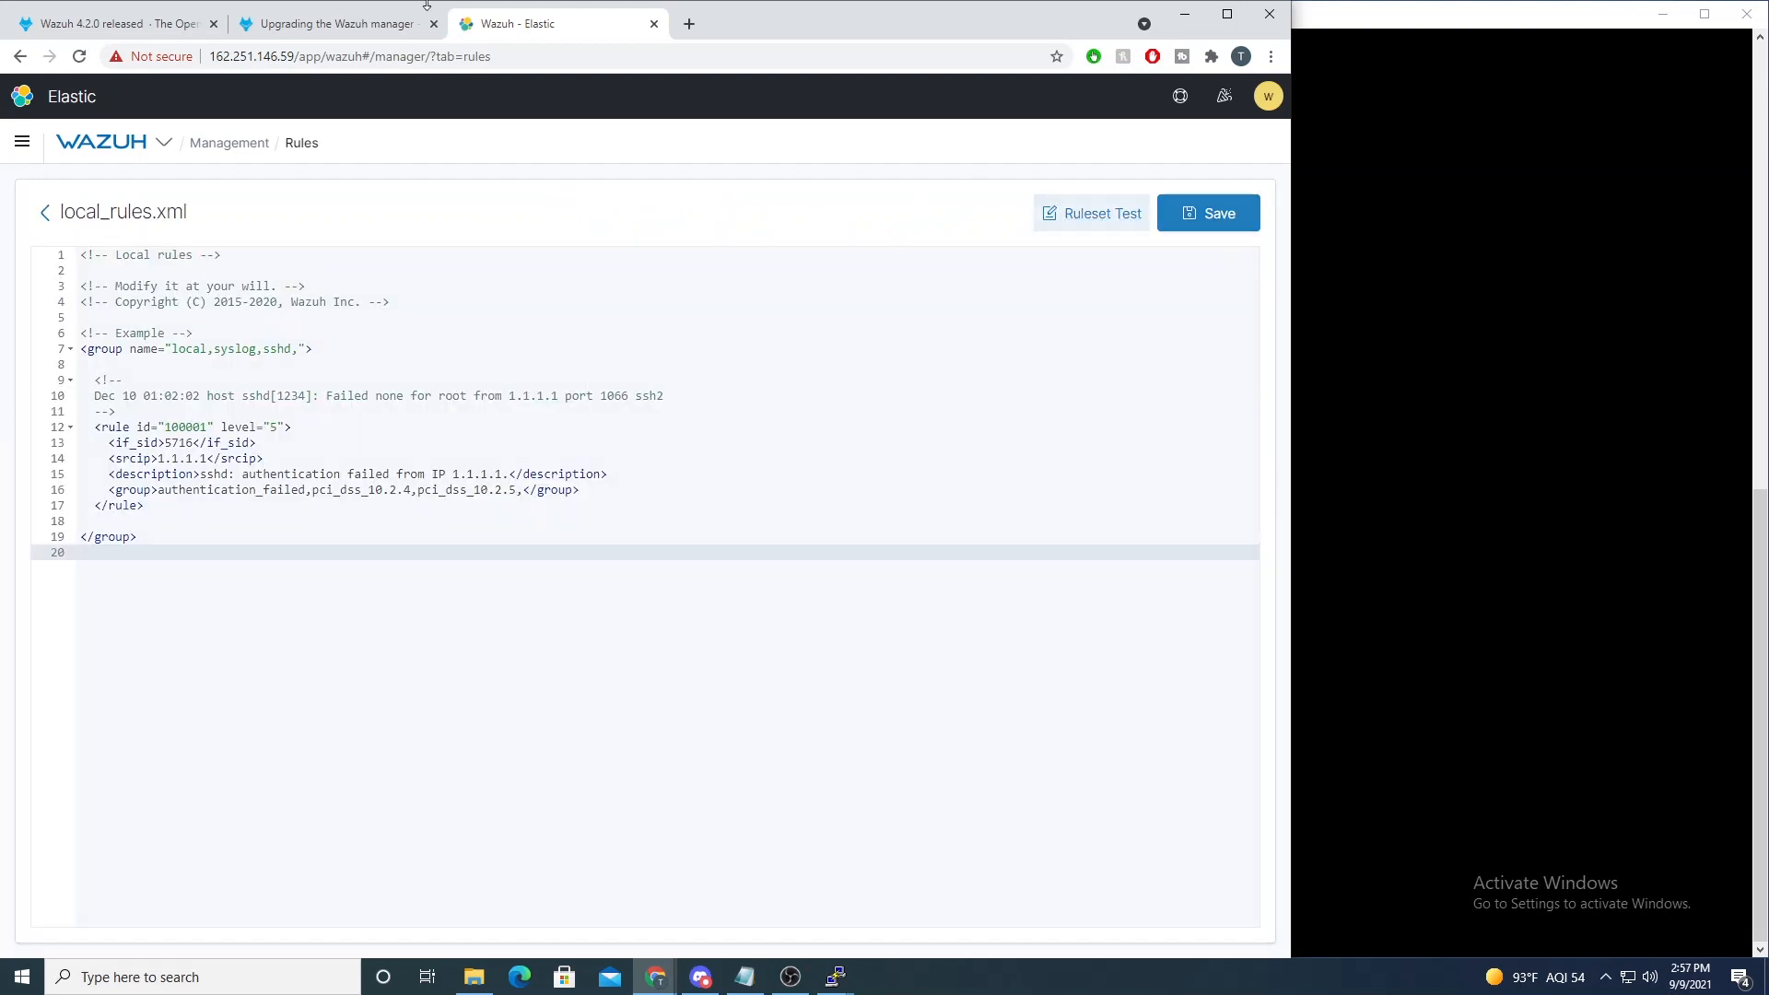
Step: Run Ruleset Test on the sudo pam_unix session-opened line, reviewing the rule 5501 match
click(1100, 214)
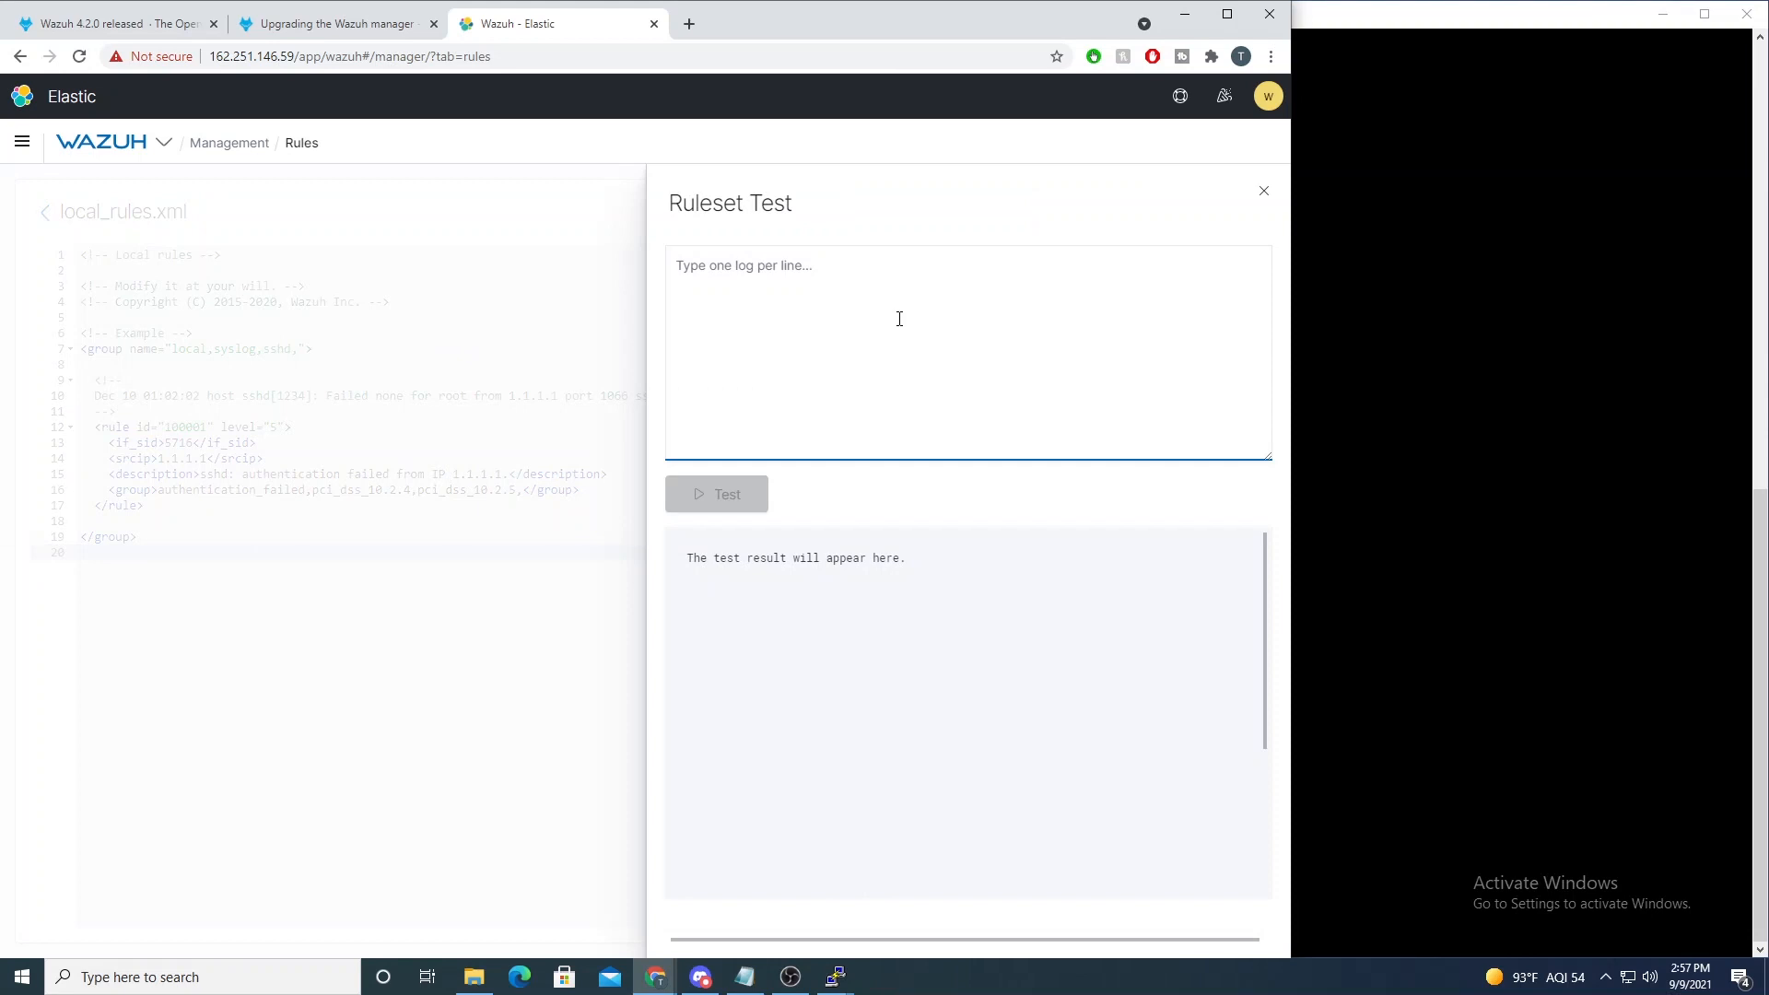
text(Sep  9 15:44:42 agent sudo: pam_unix(sudo:session): session opened for user root by root(uid=0))
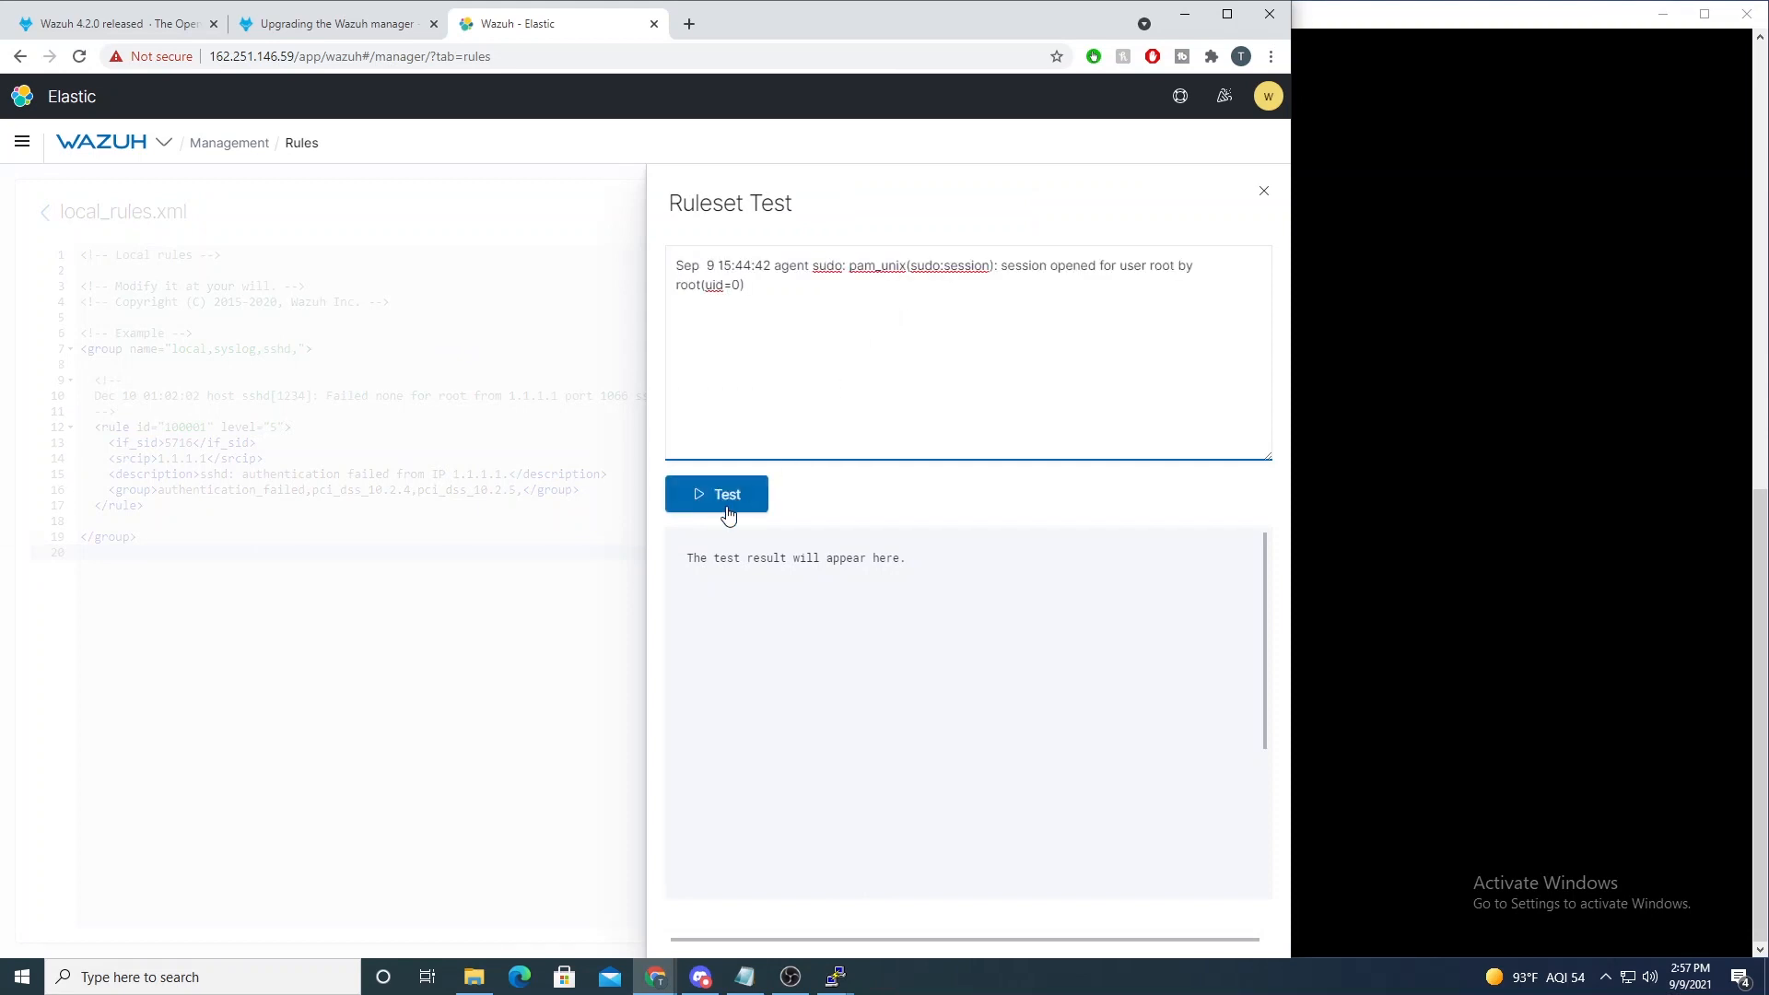
click(717, 494)
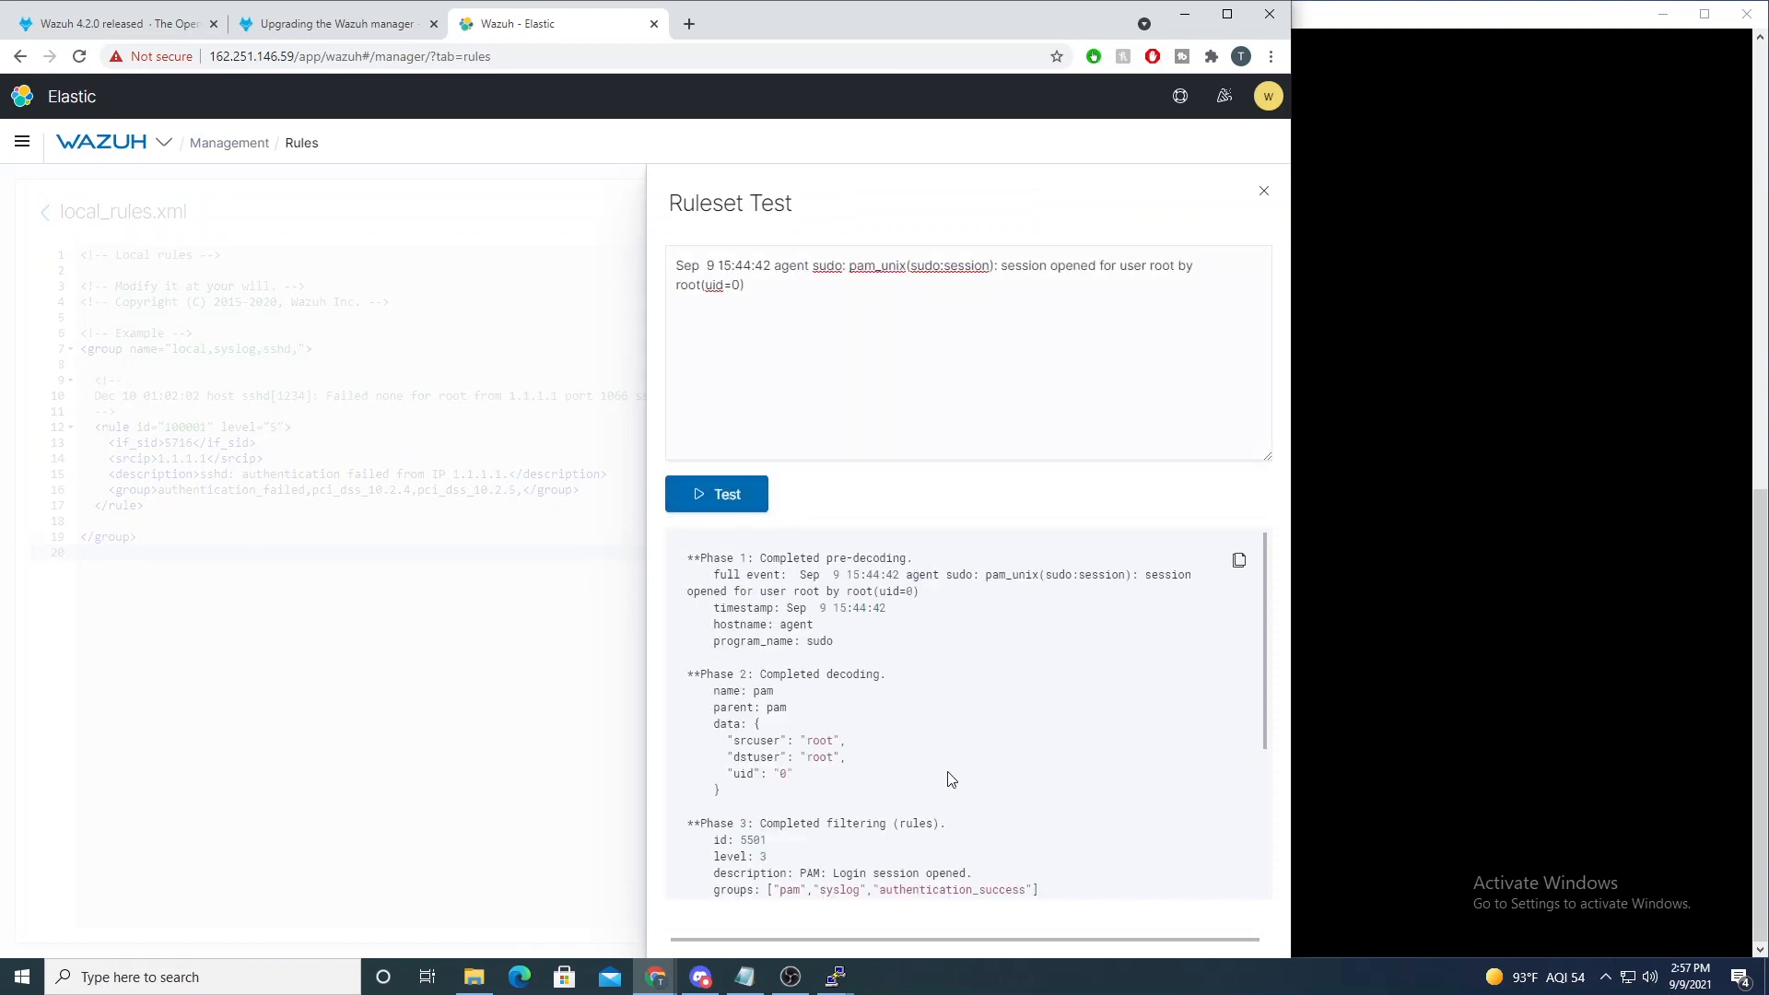
scroll(down, 3)
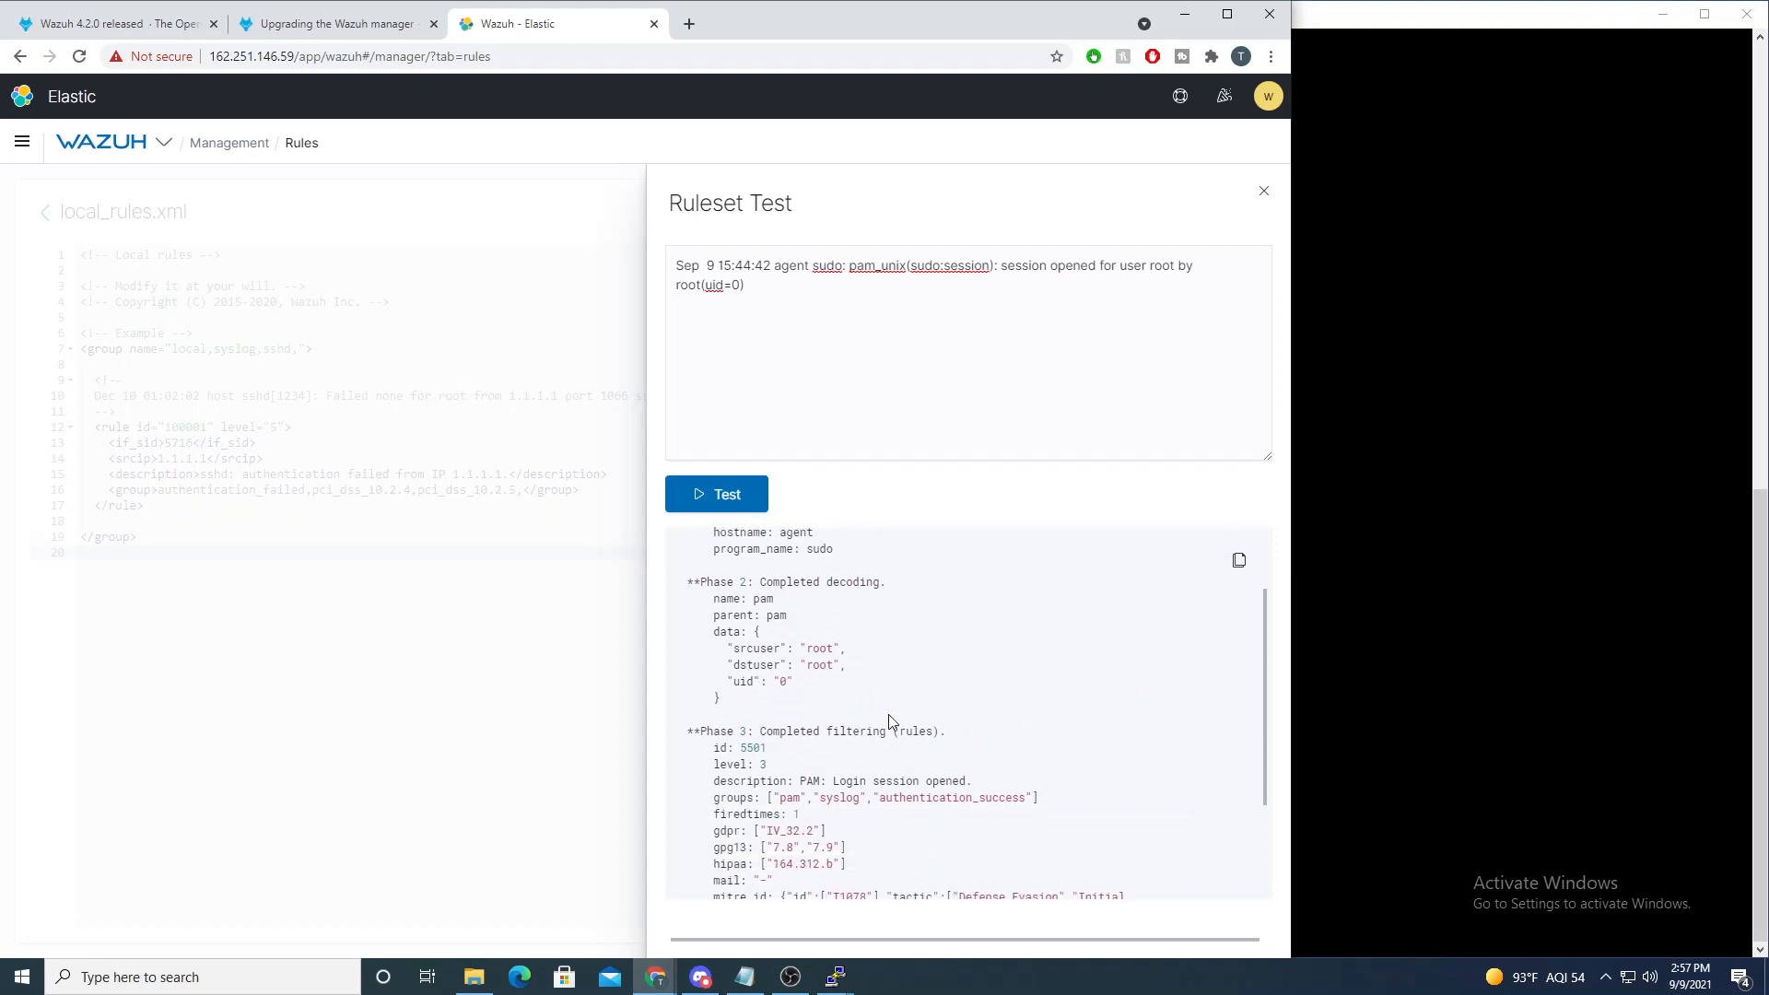
scroll(down, 3)
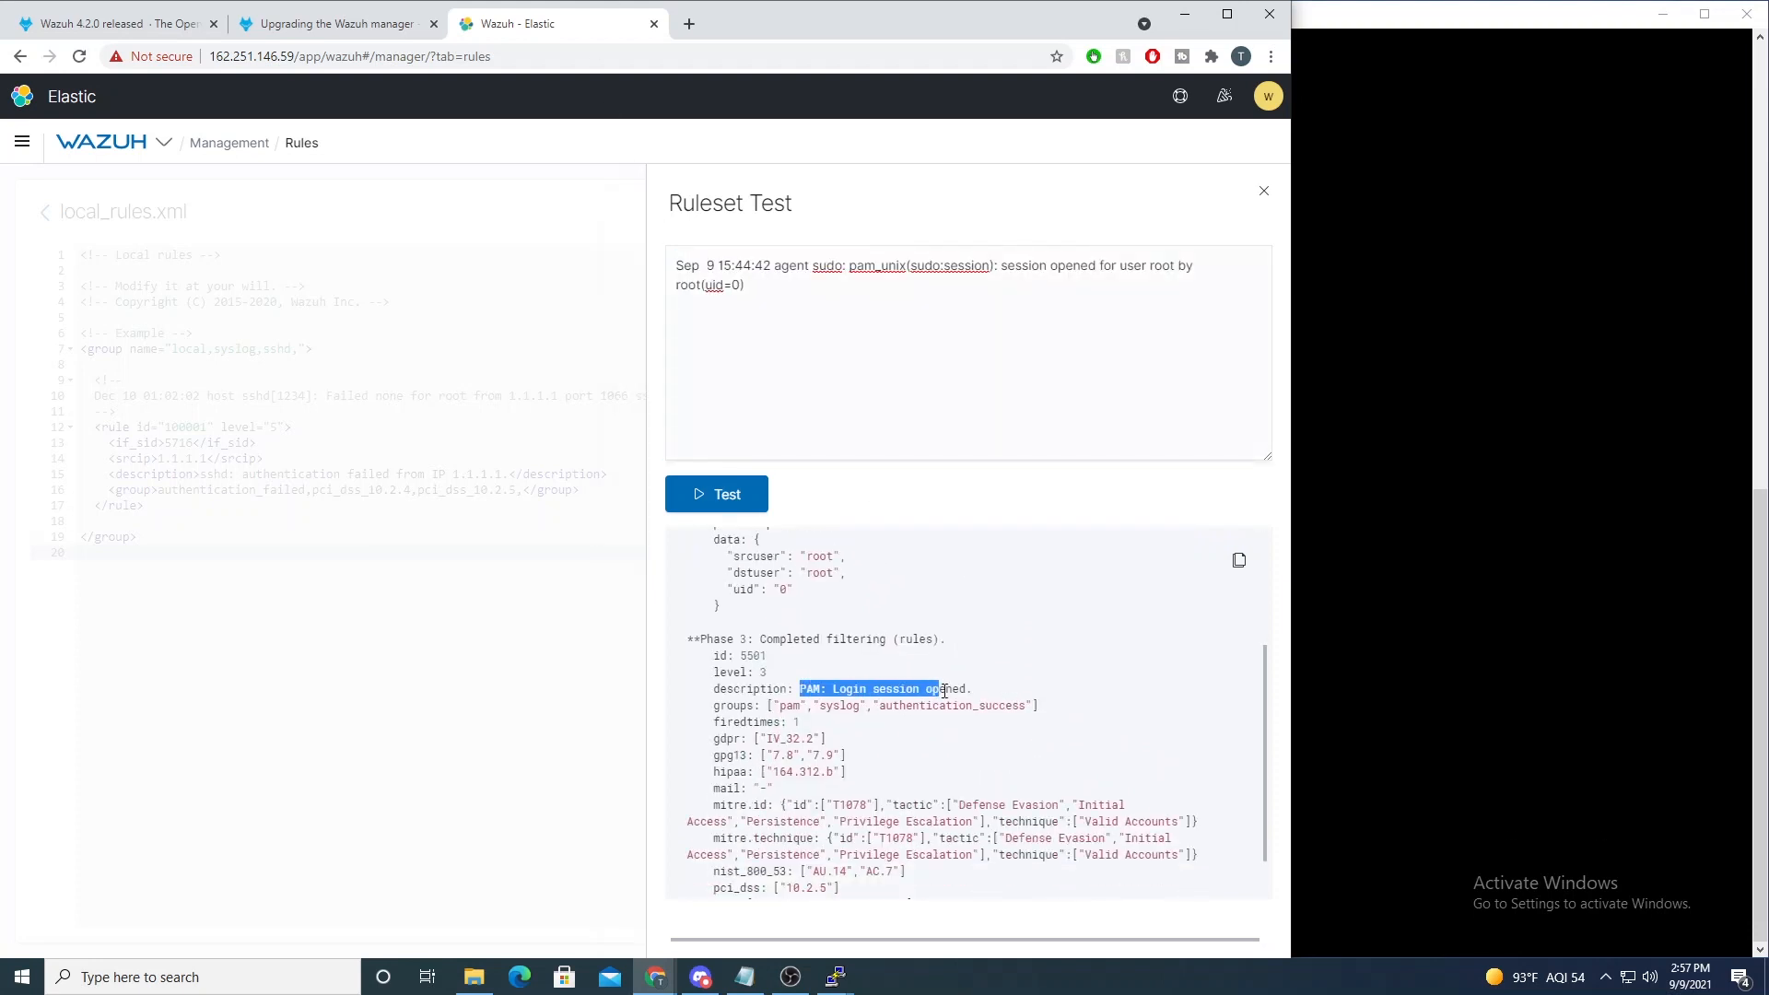
scroll(down, 3)
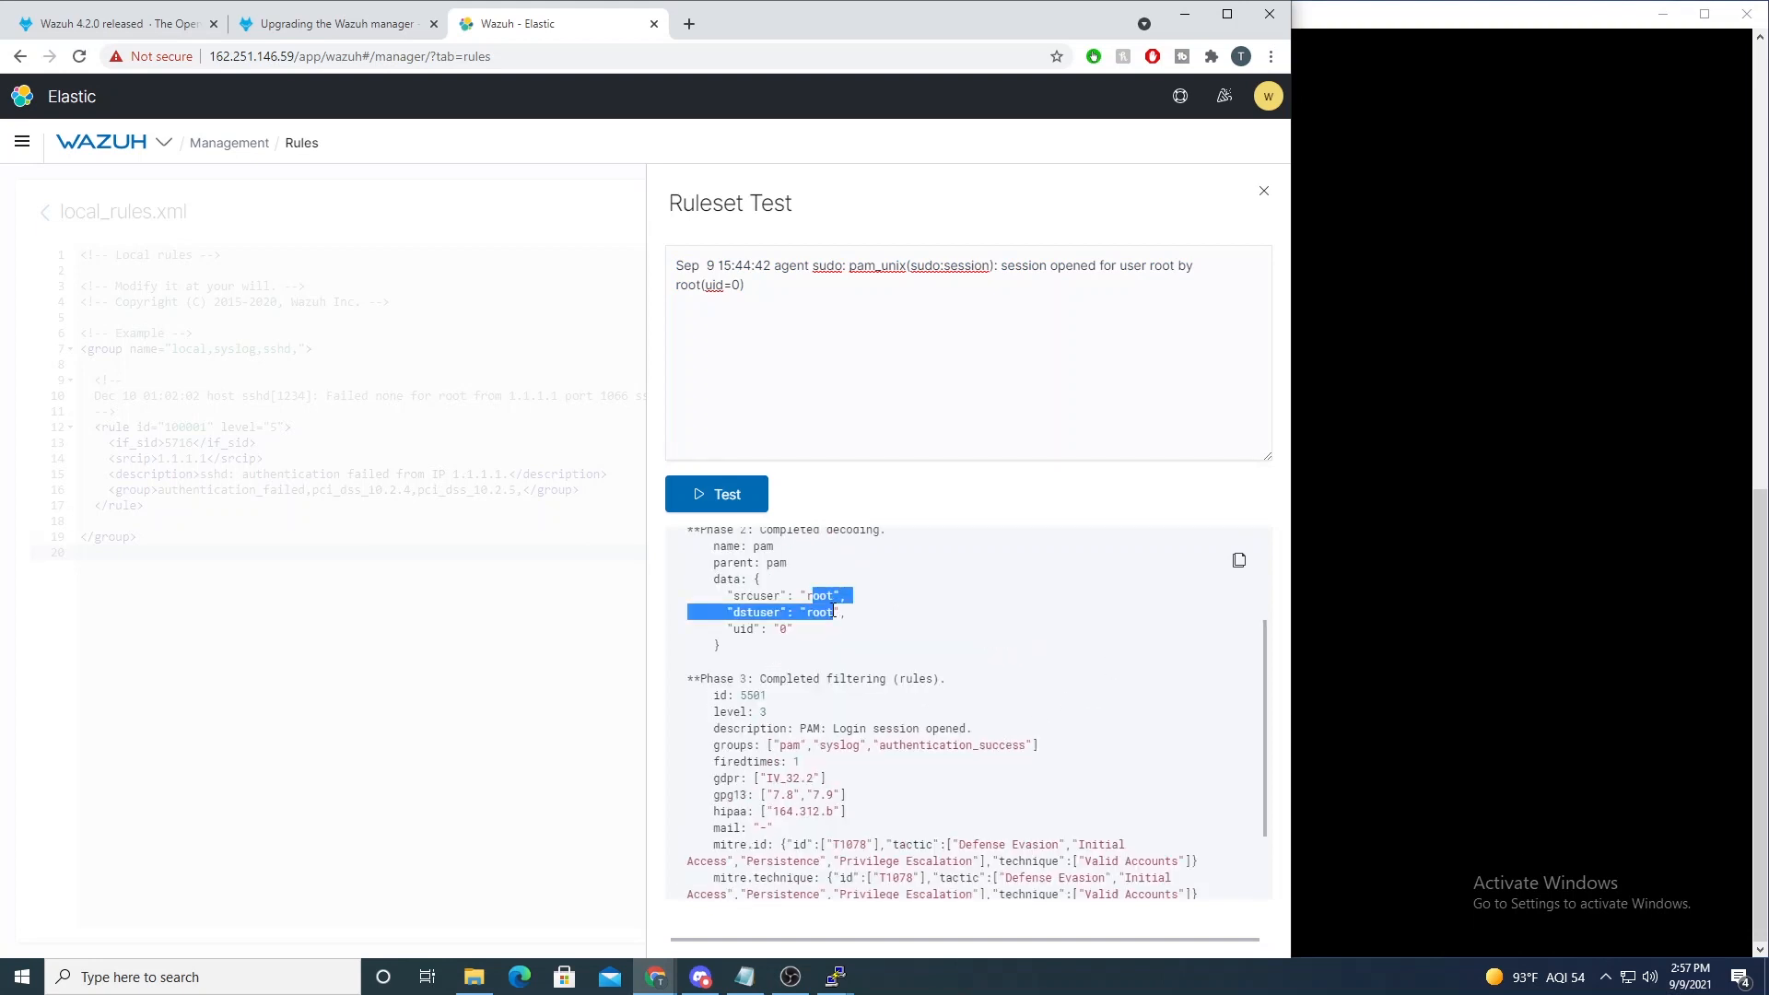
mouse_move(873, 623)
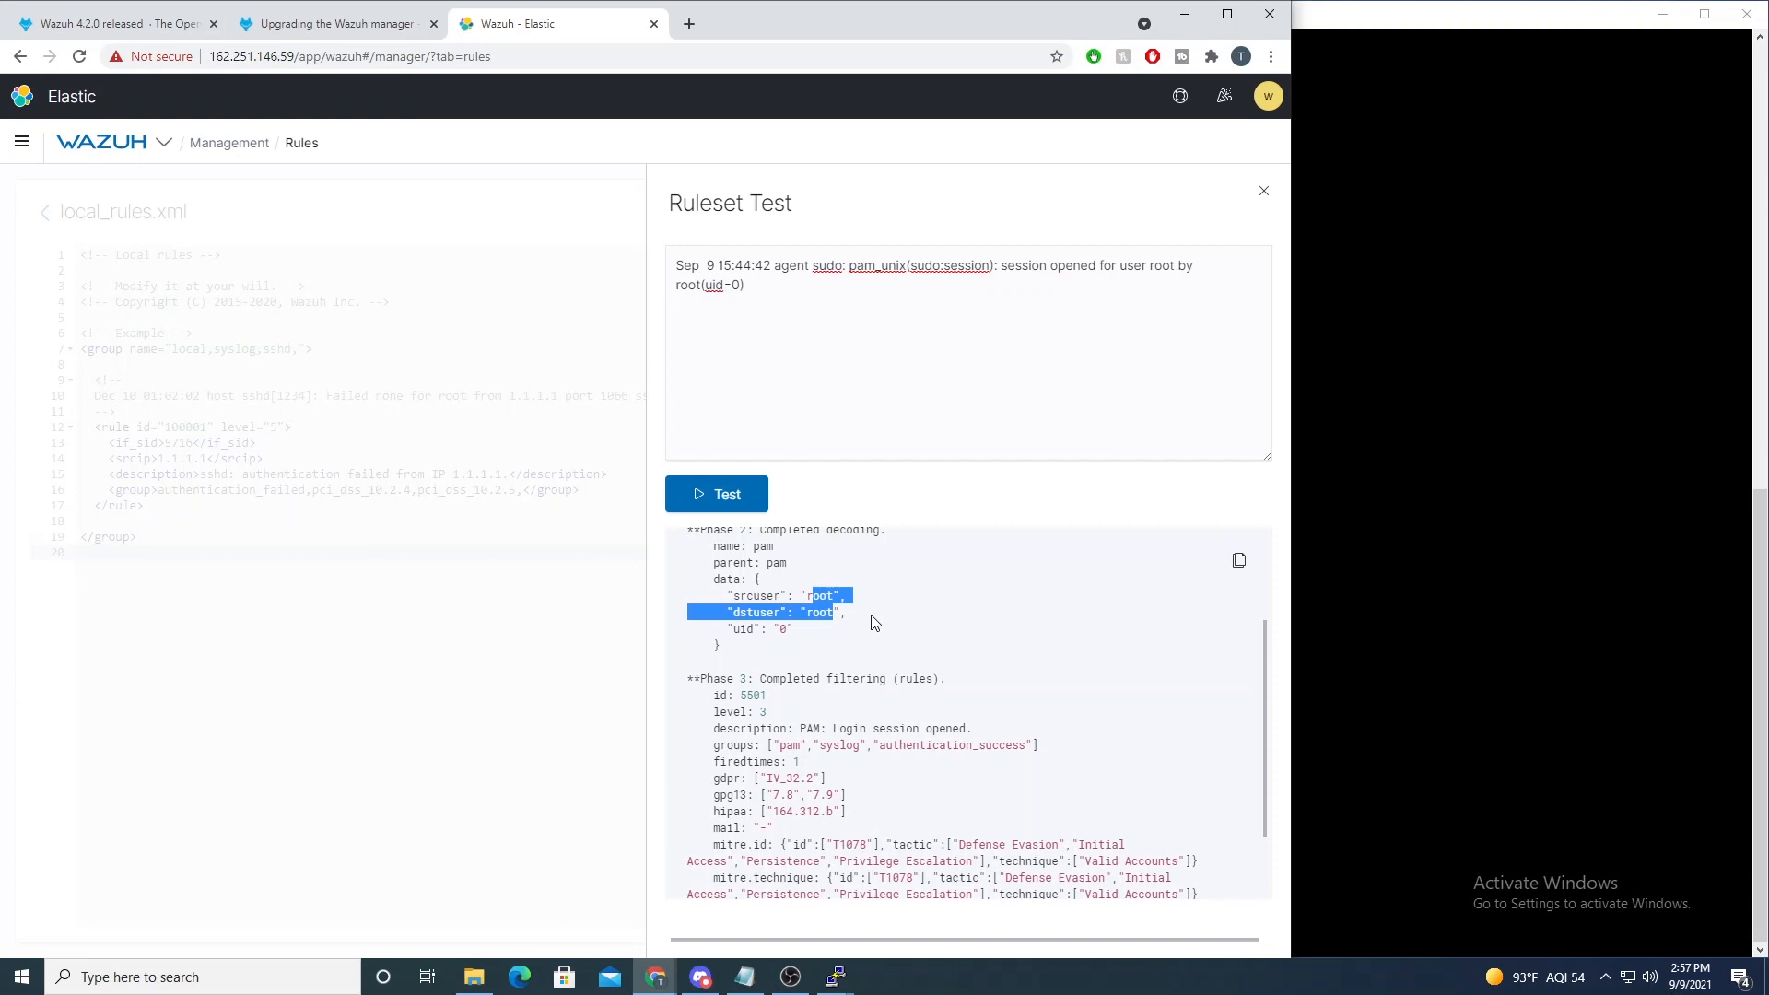
Step: Return to the 4.2.0 release post and scroll to the CVE inventory section
click(92, 18)
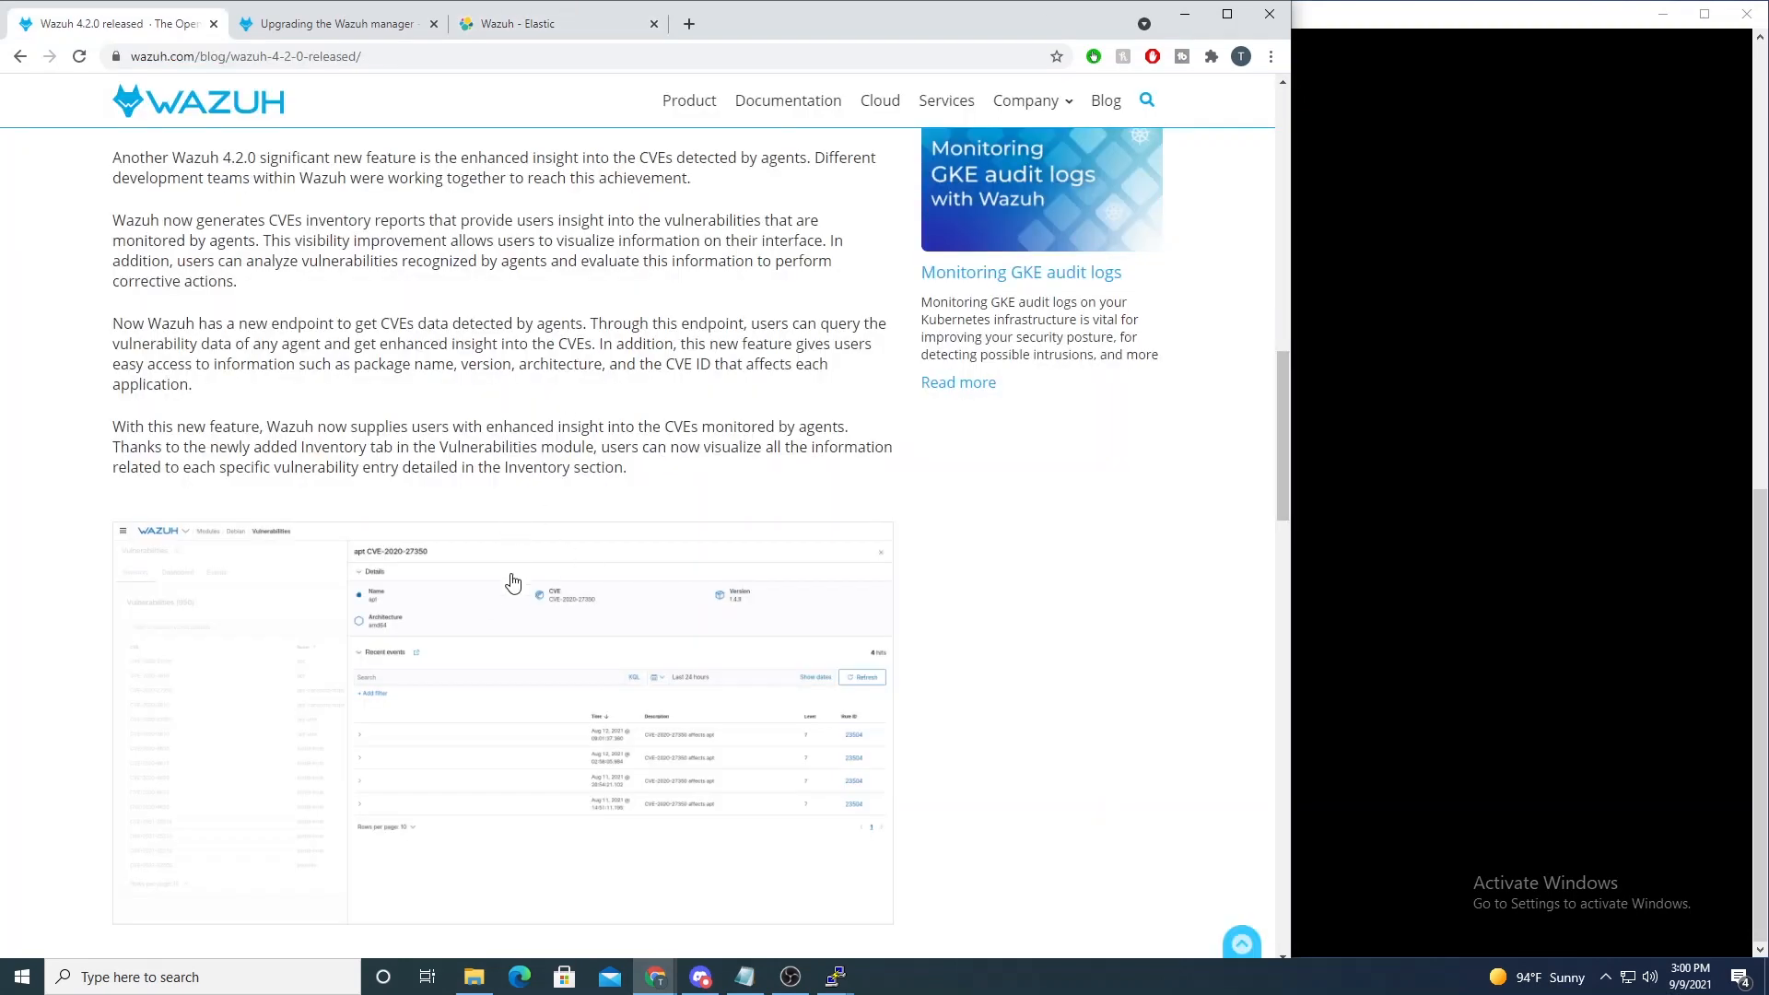
scroll(down, 3)
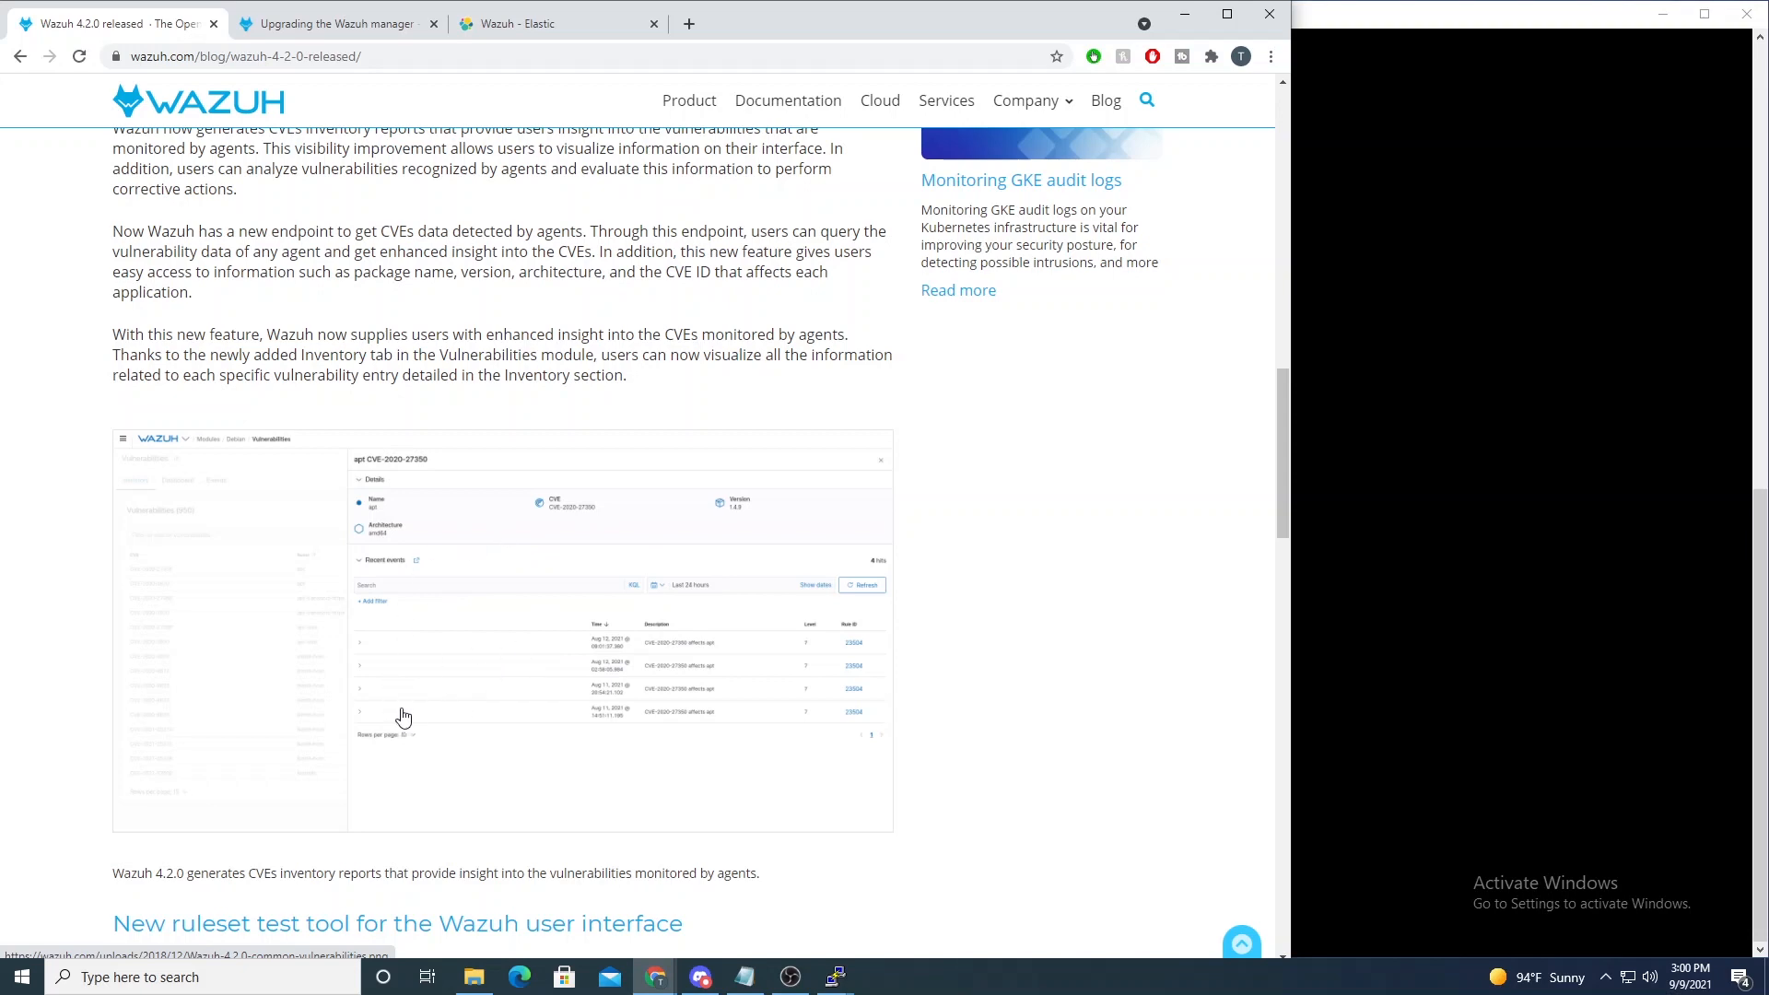
mouse_move(509, 695)
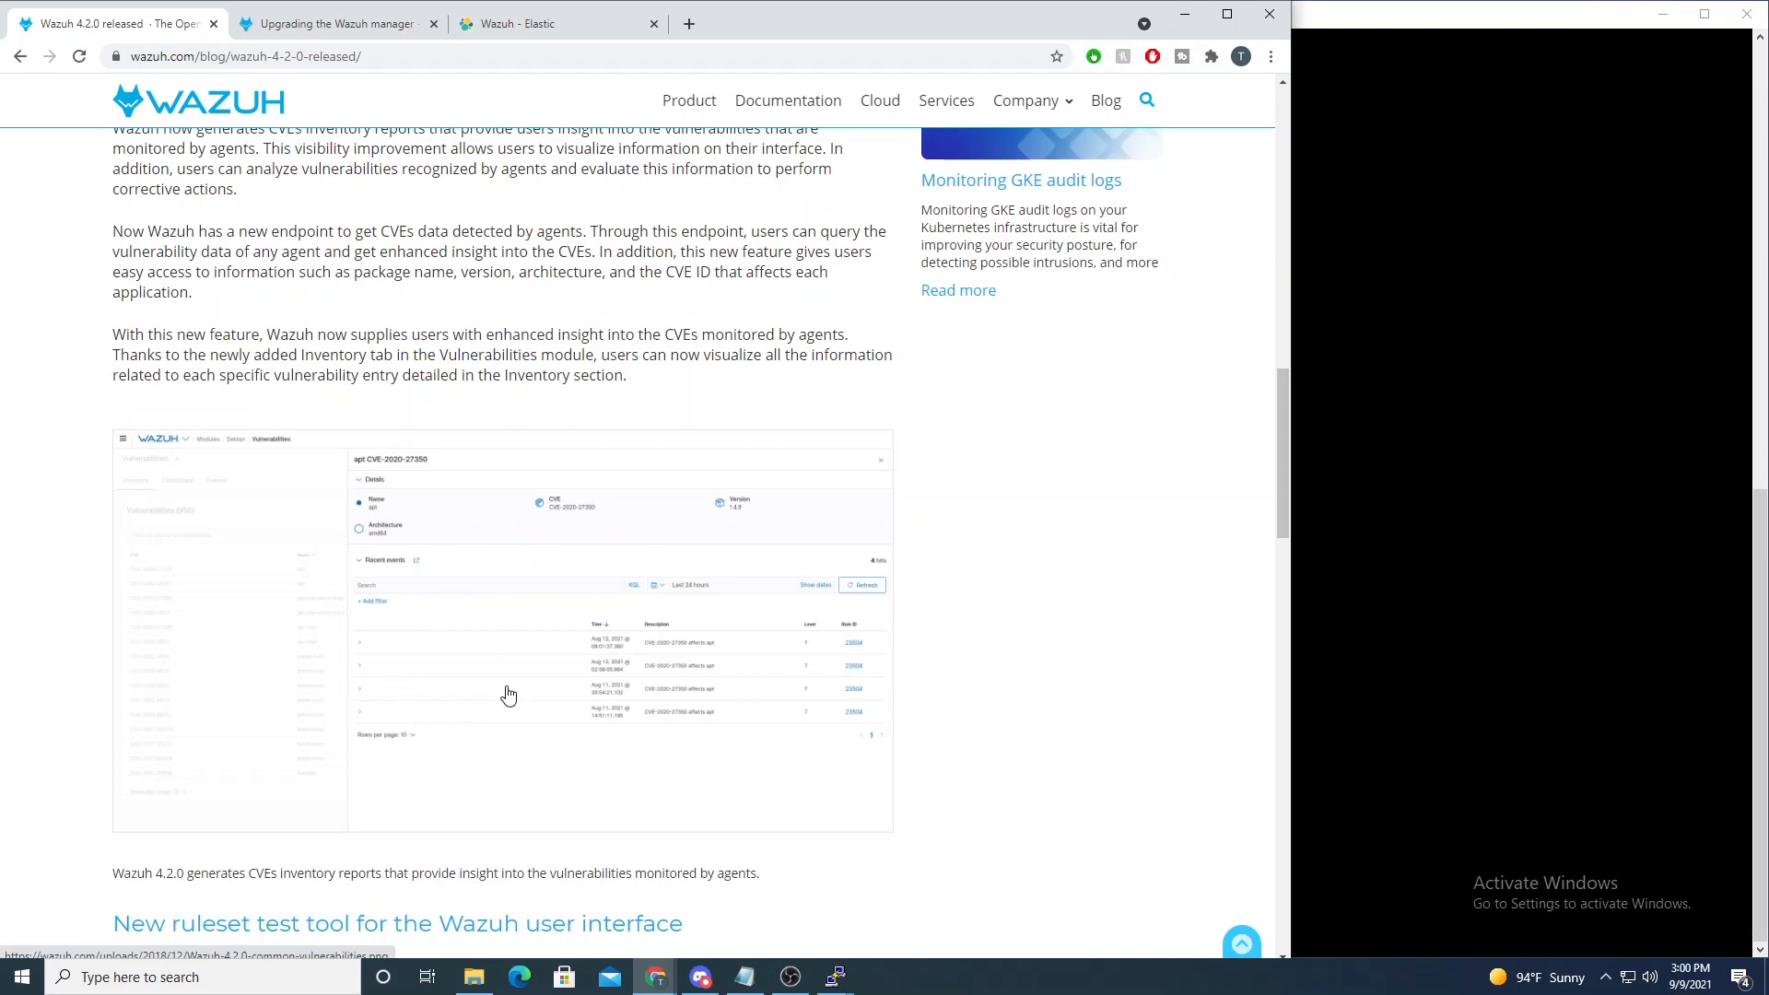
mouse_move(555, 48)
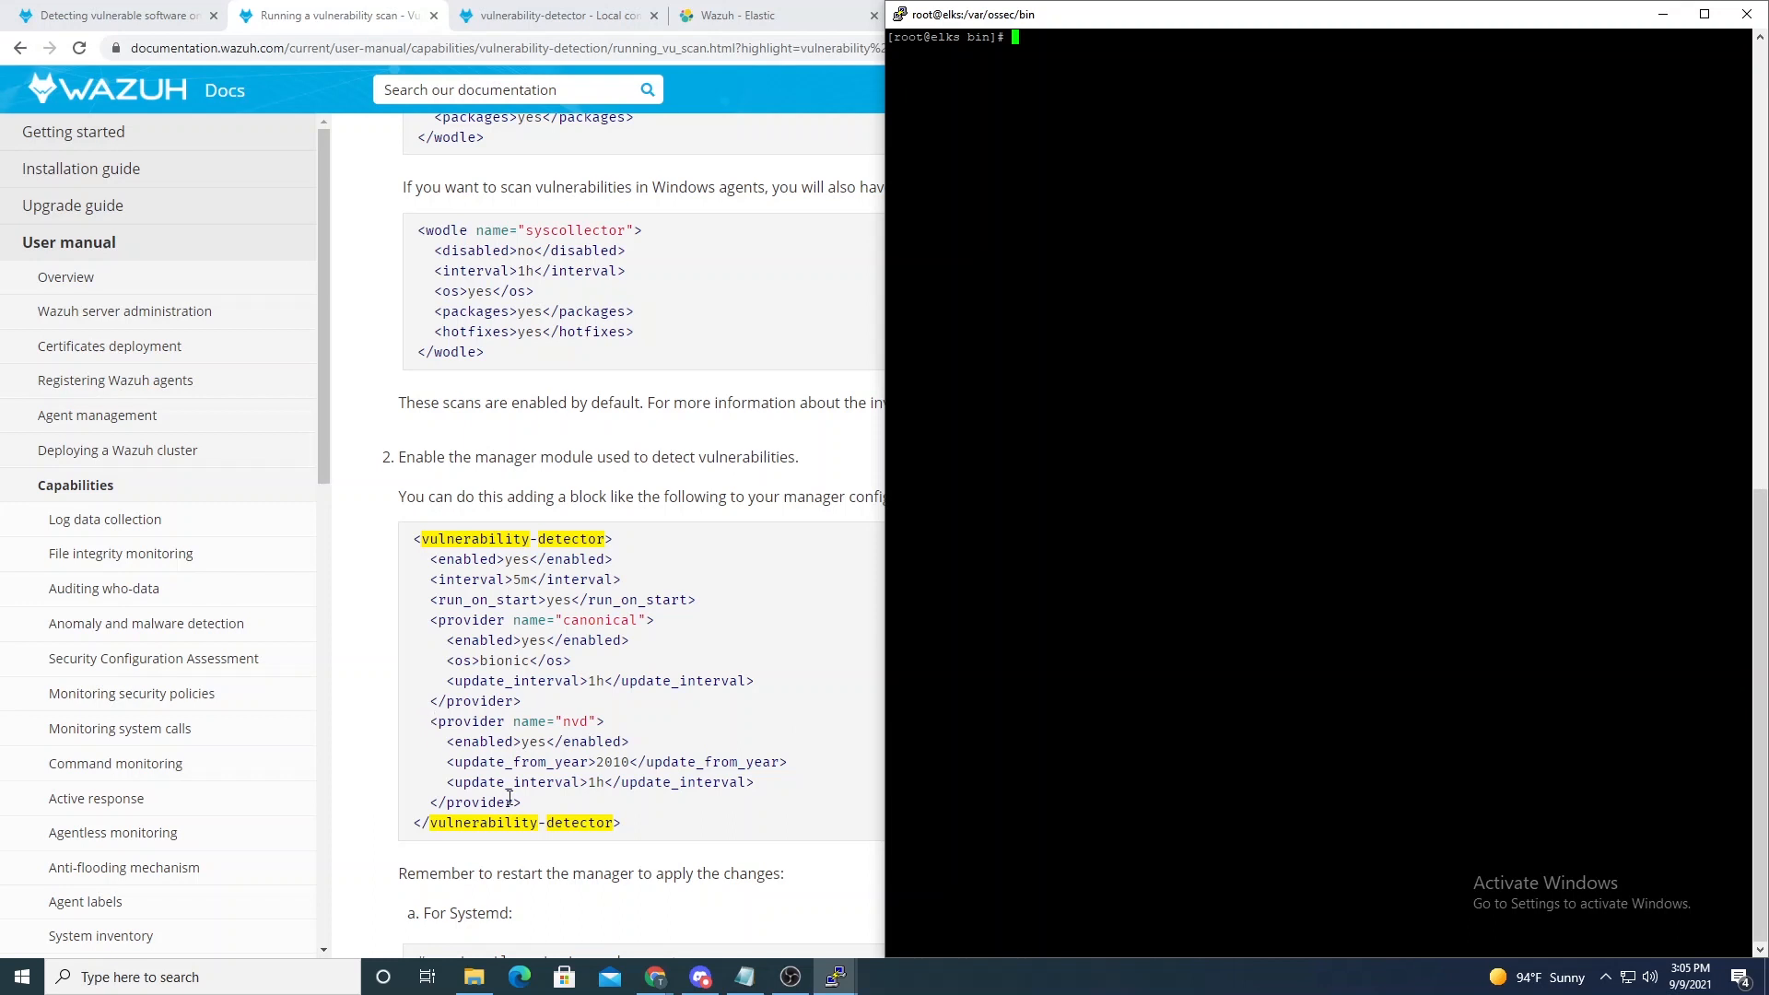
Step: Edit ossec.conf in nano, find the vulnerability detector and set the redhat provider enabled to yes
text(n)
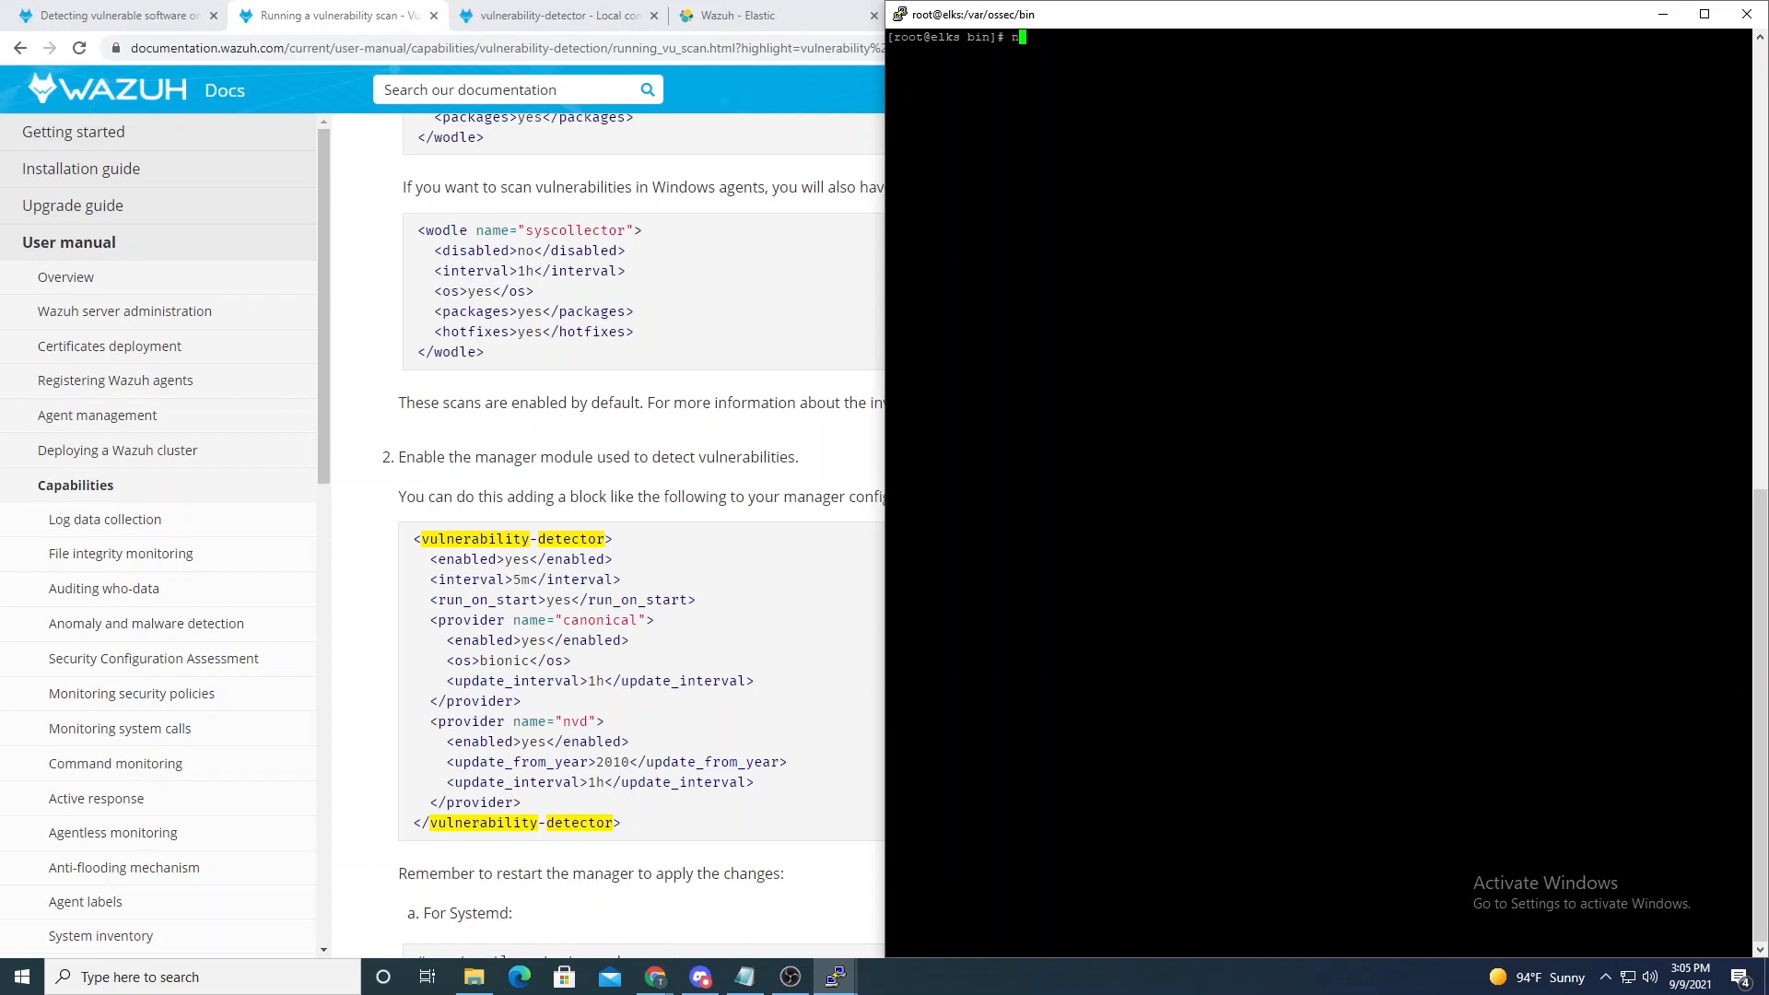
text(nano /etc/)
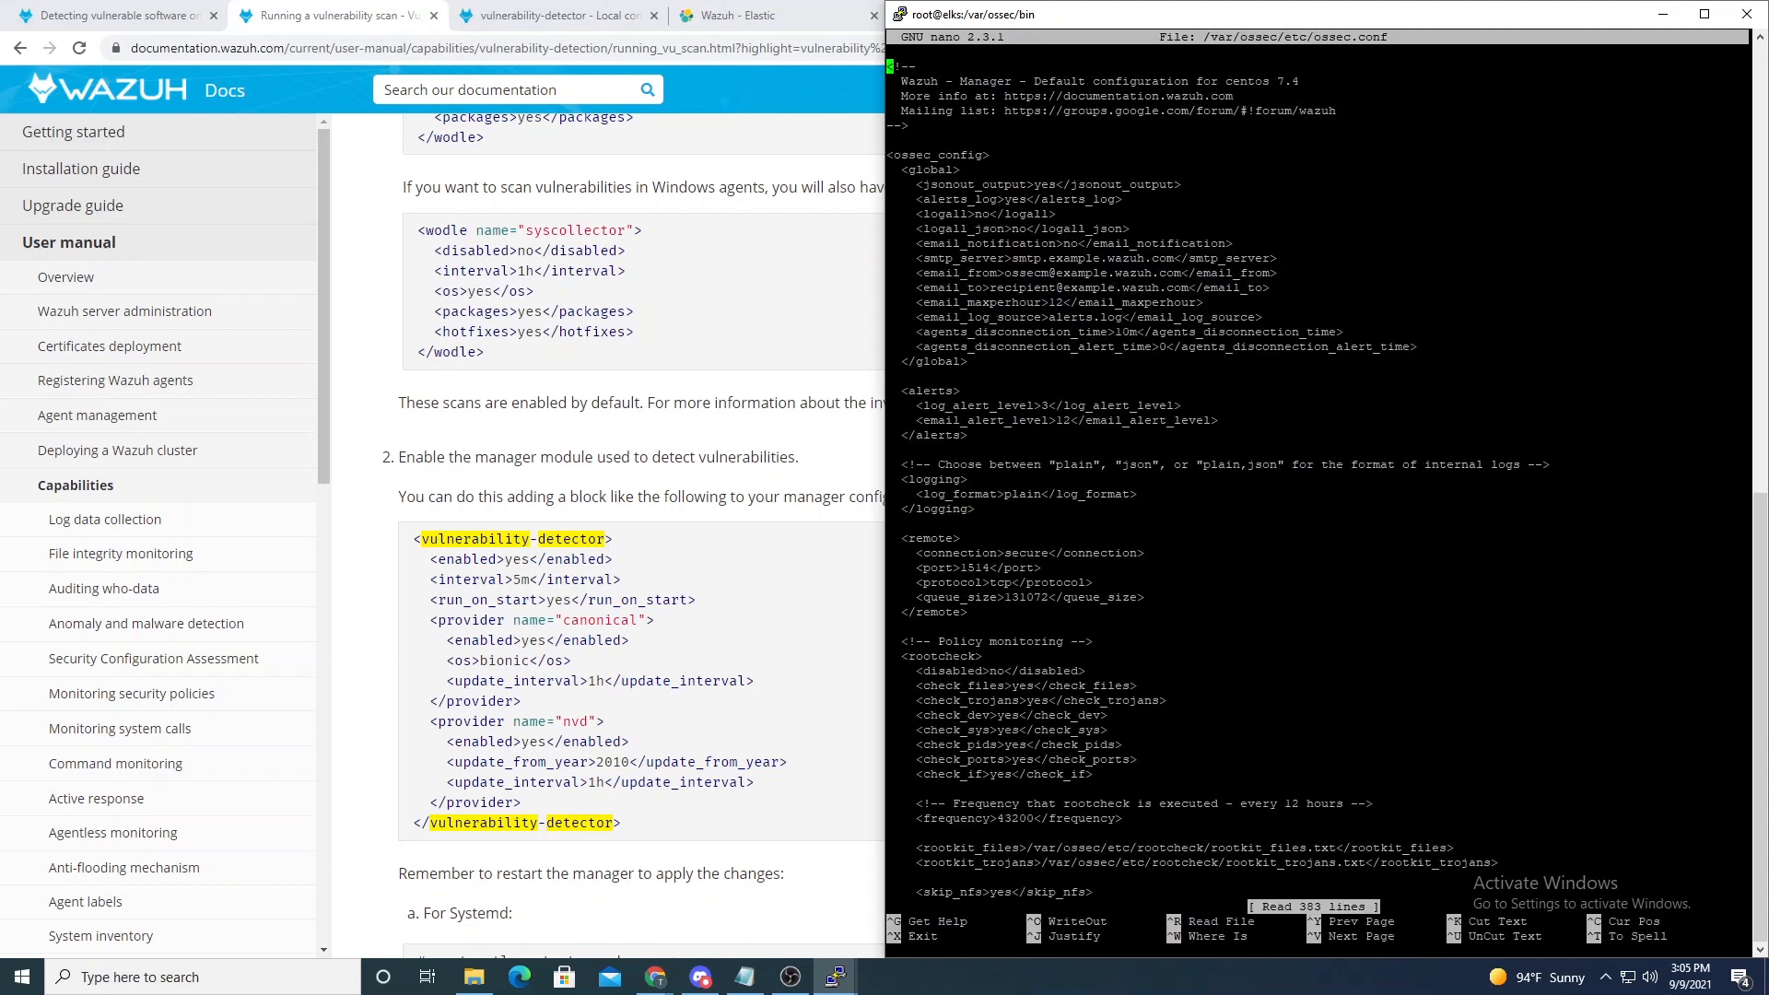
text(vulner)
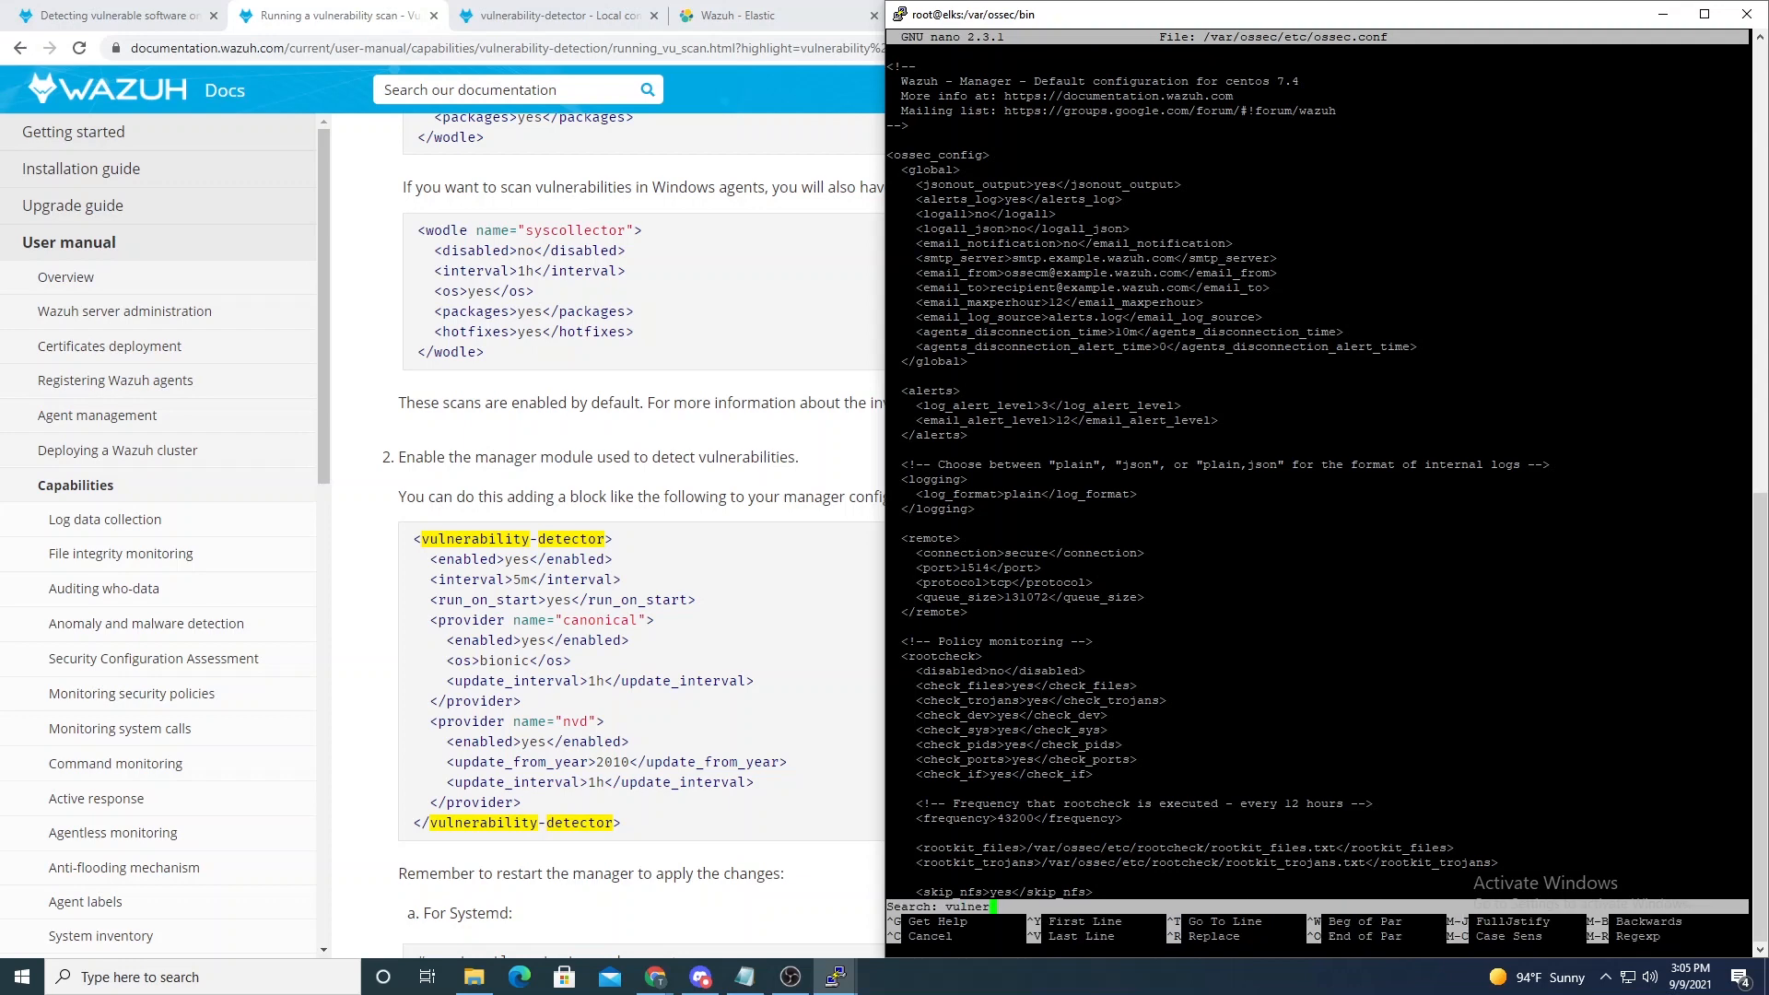
key(Enter)
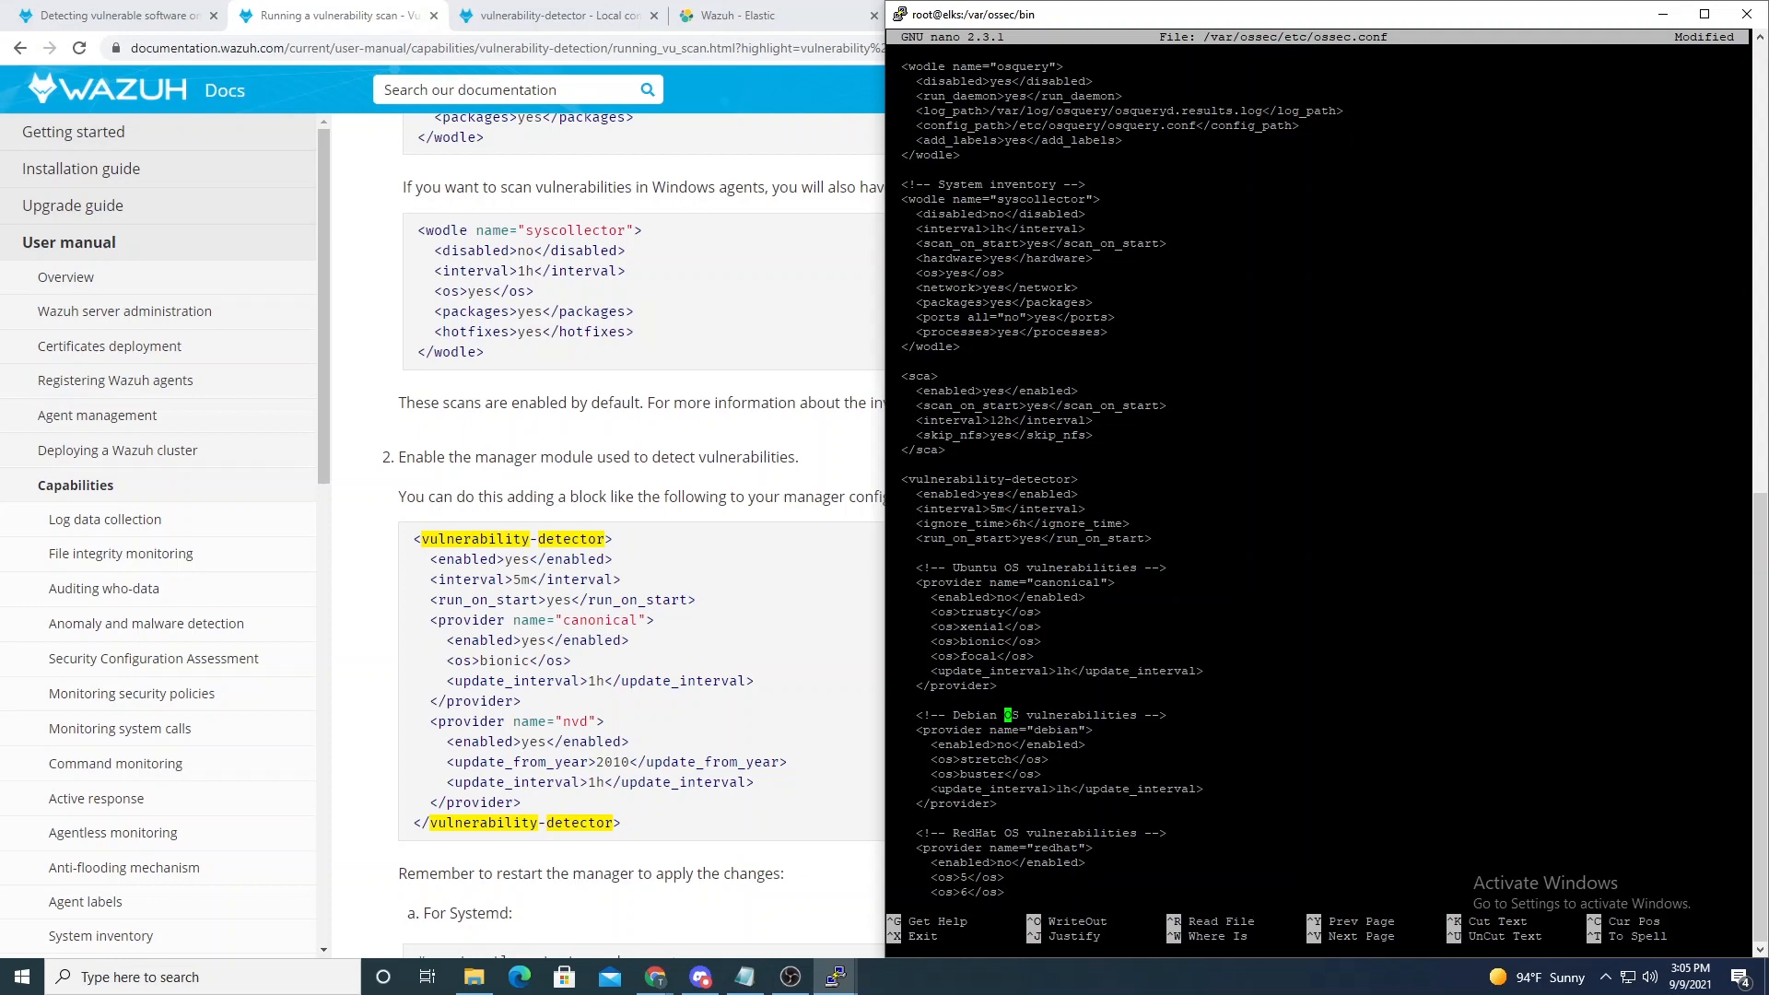
scroll(down, 3)
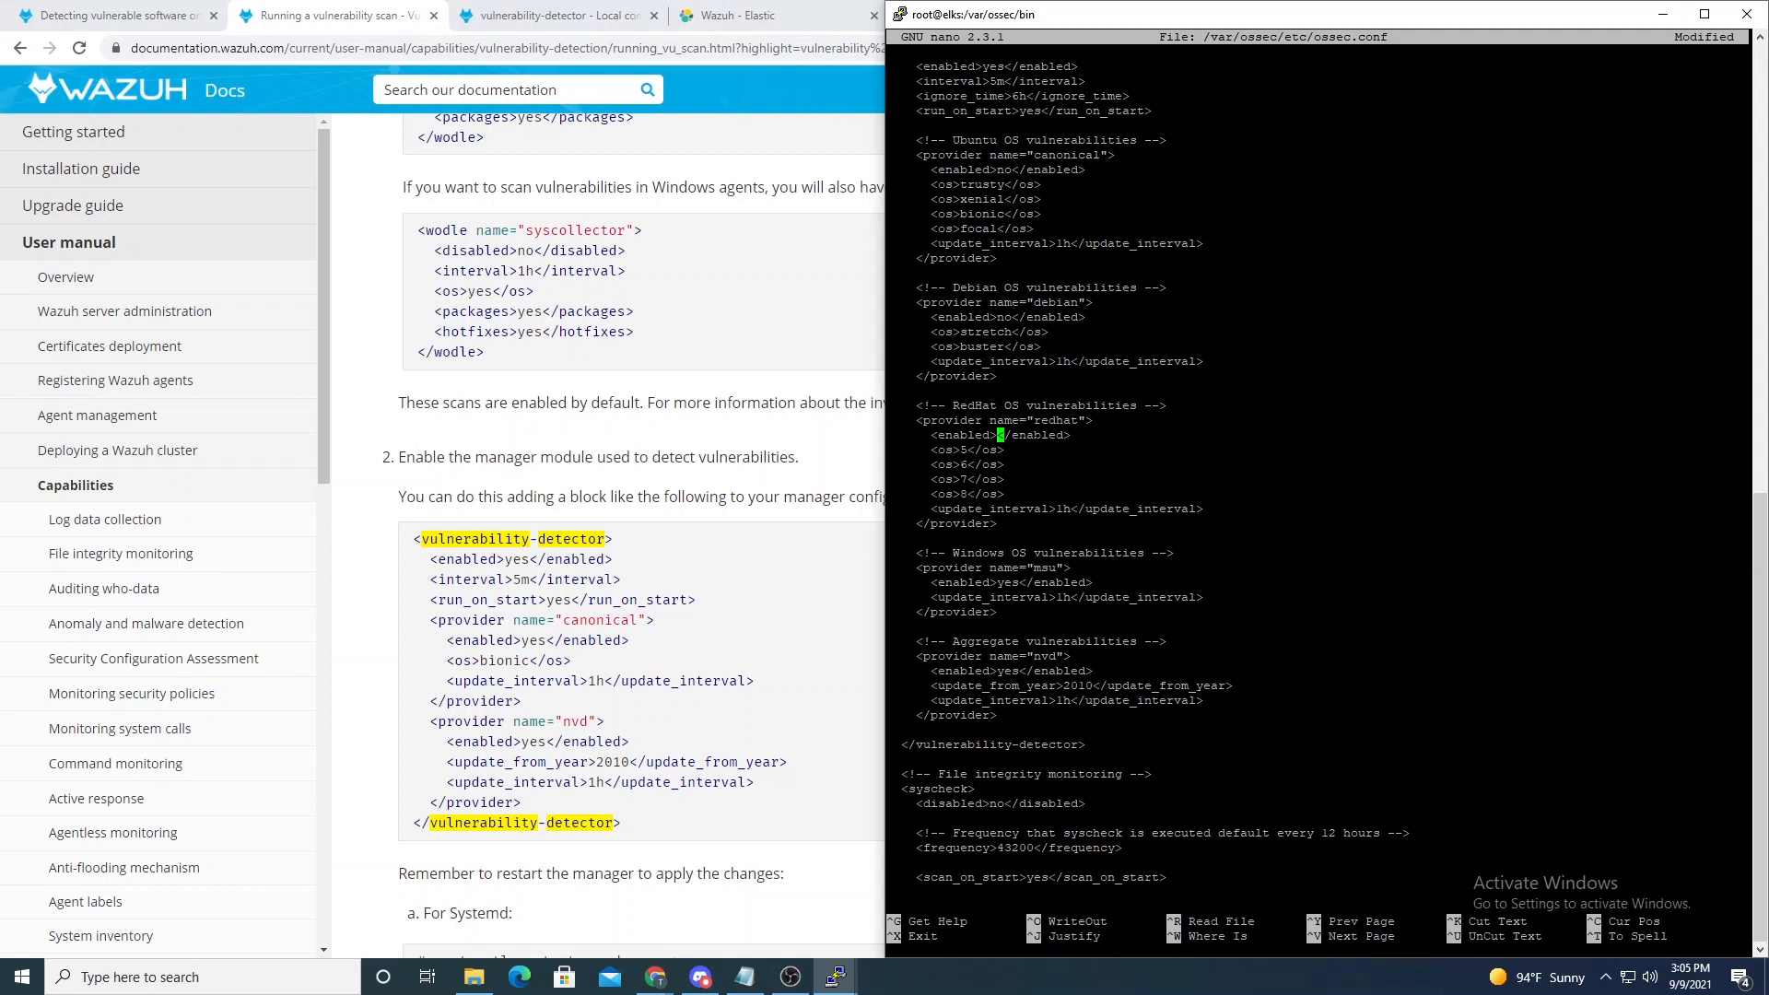
text(yes)
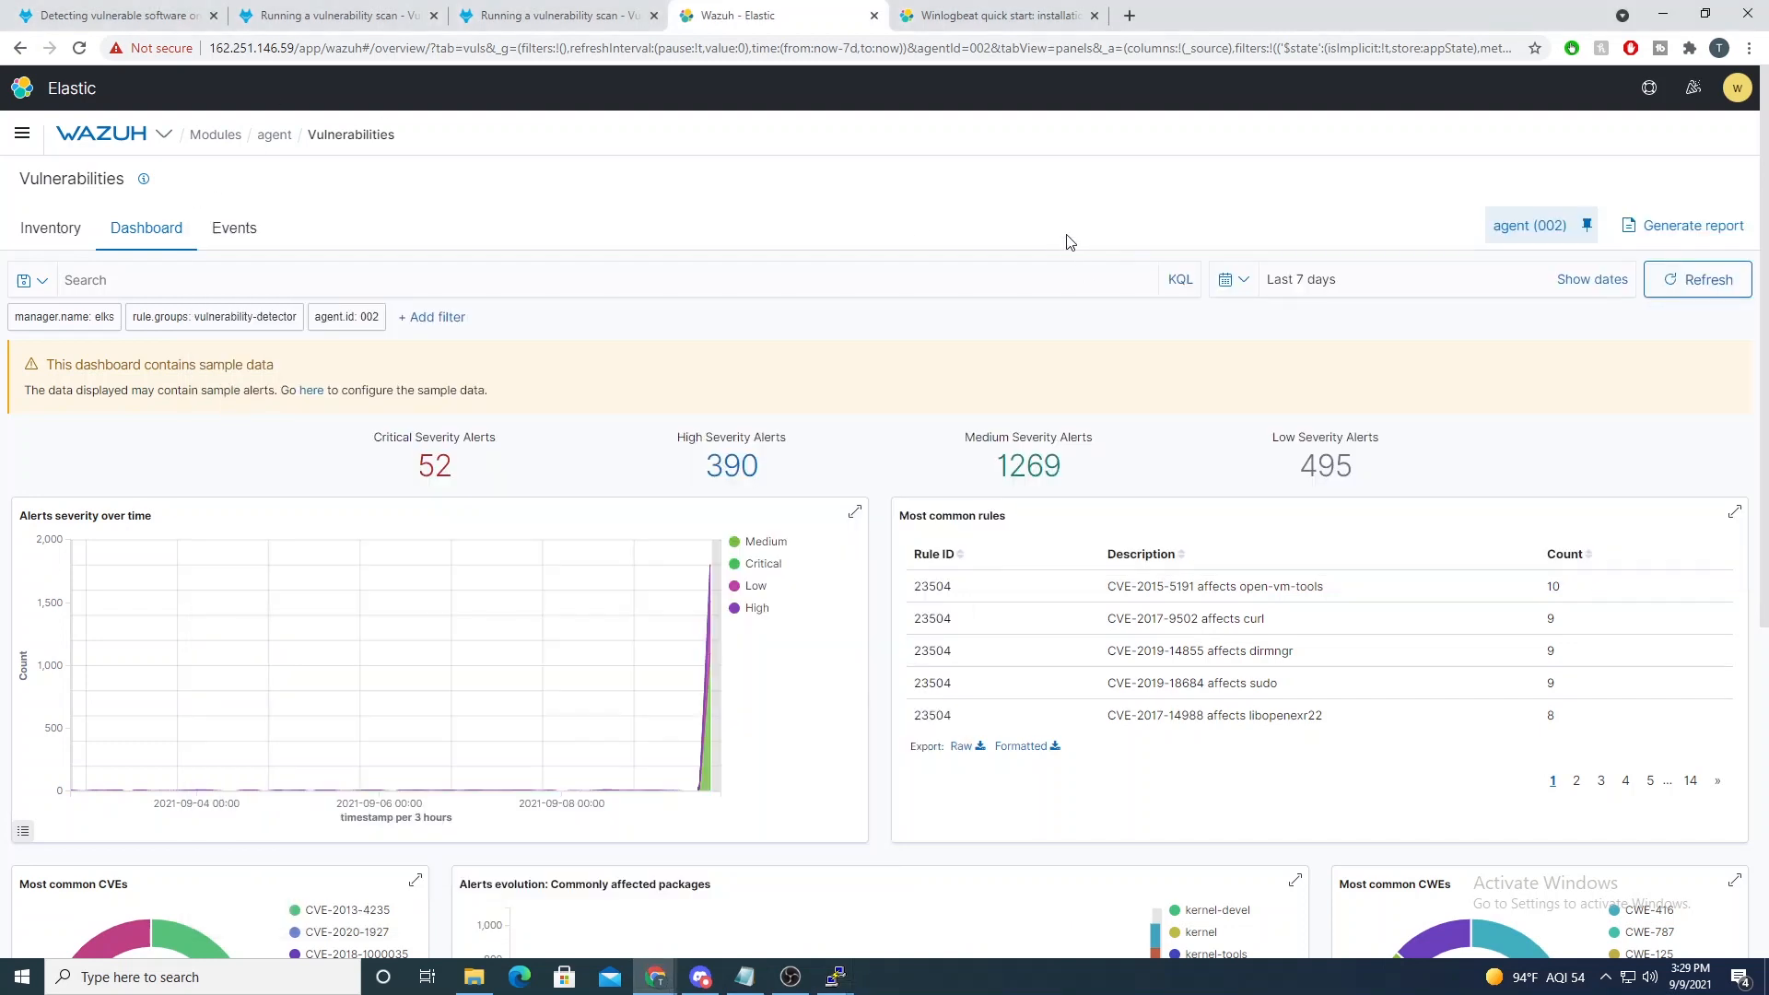
Step: Show the agent's vulnerability Inventory and filter it to python packages
click(52, 228)
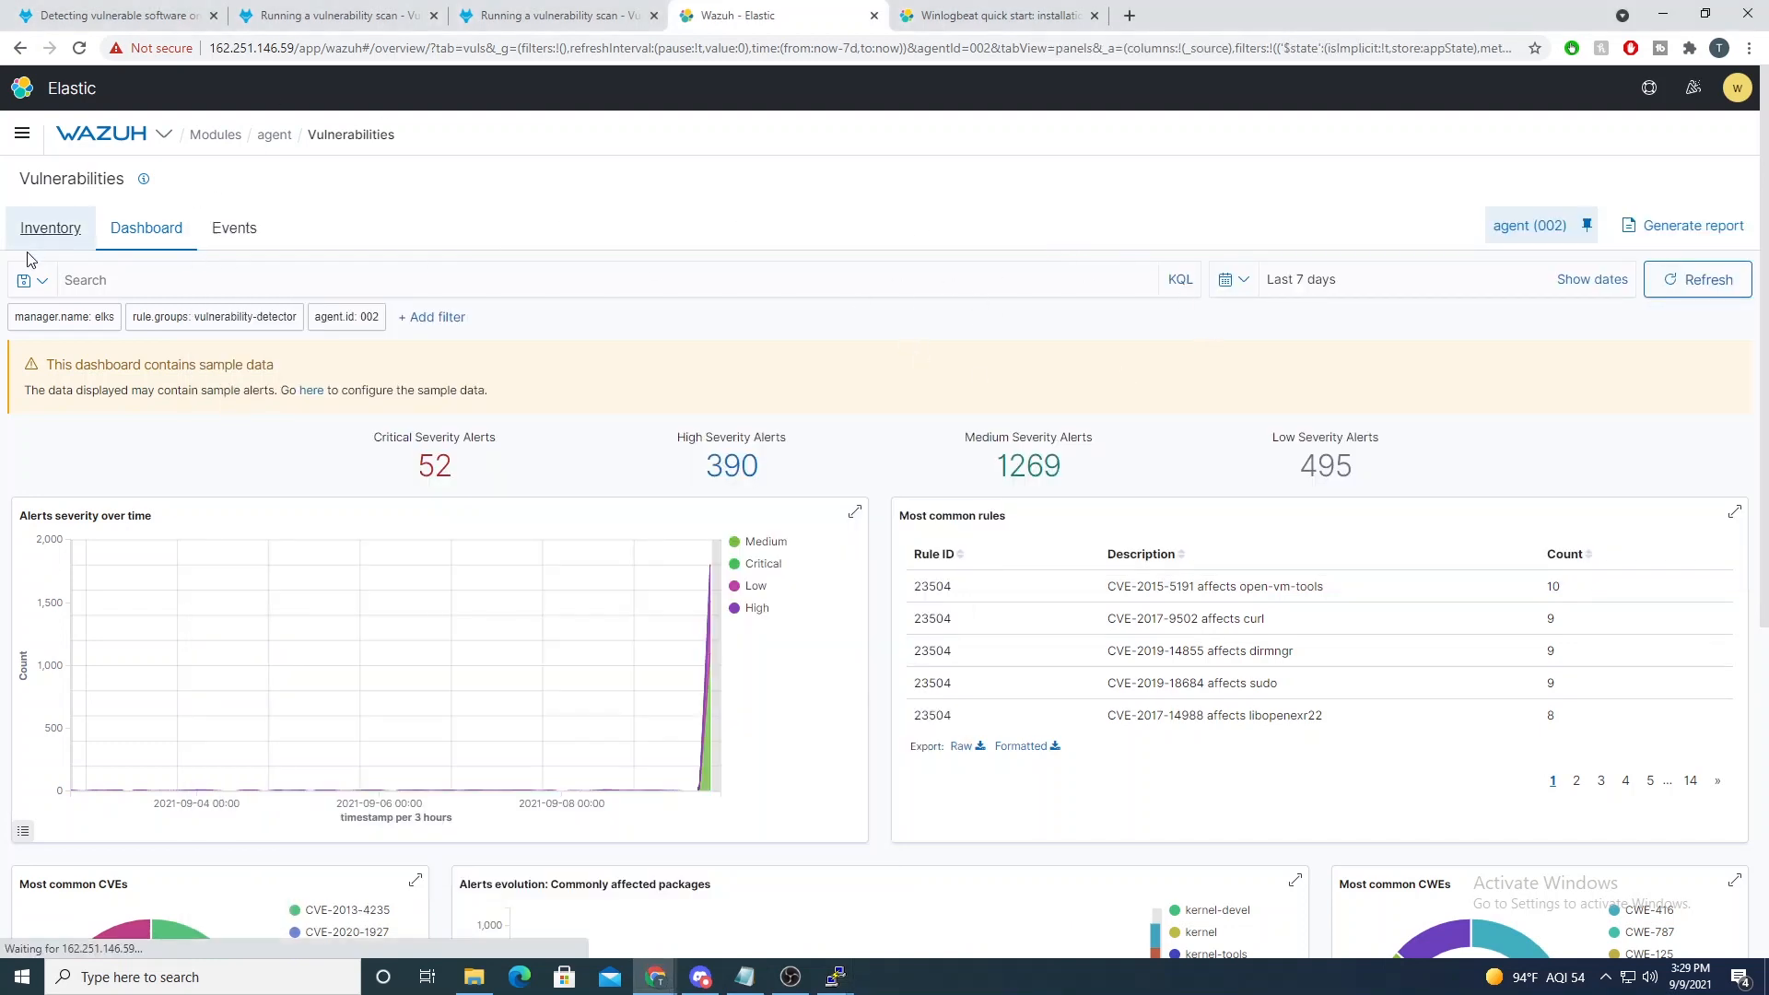
click(49, 229)
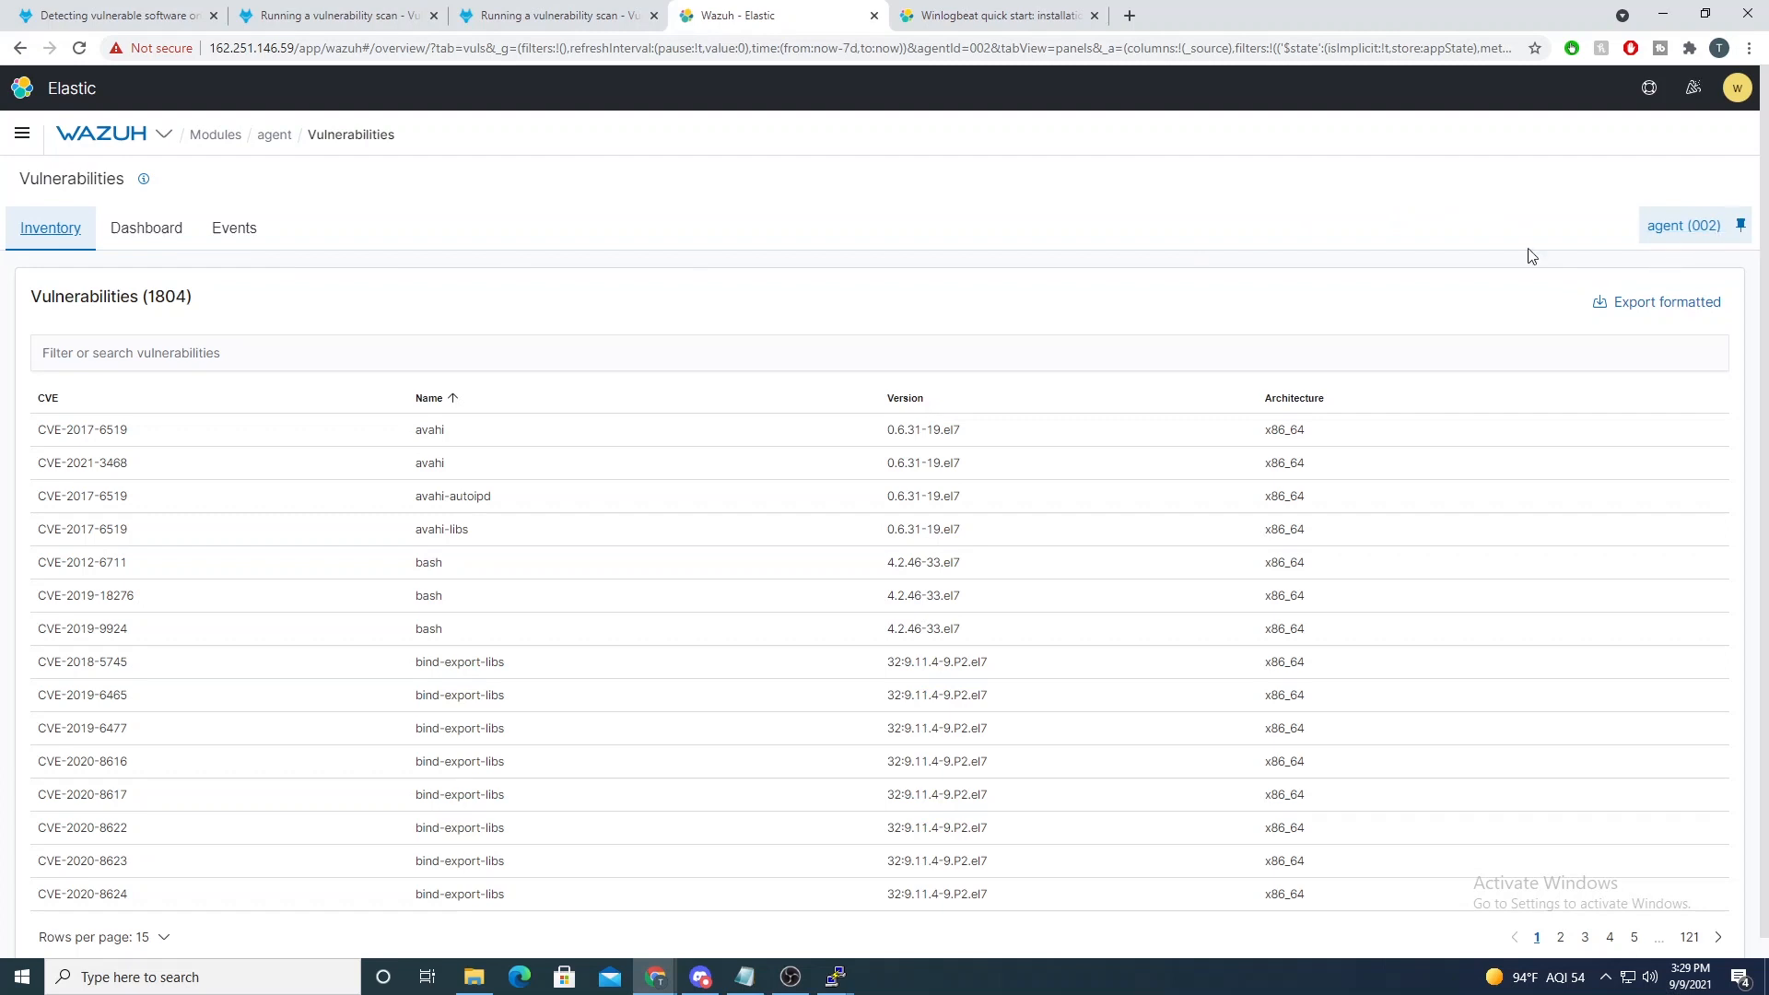
mouse_move(536, 538)
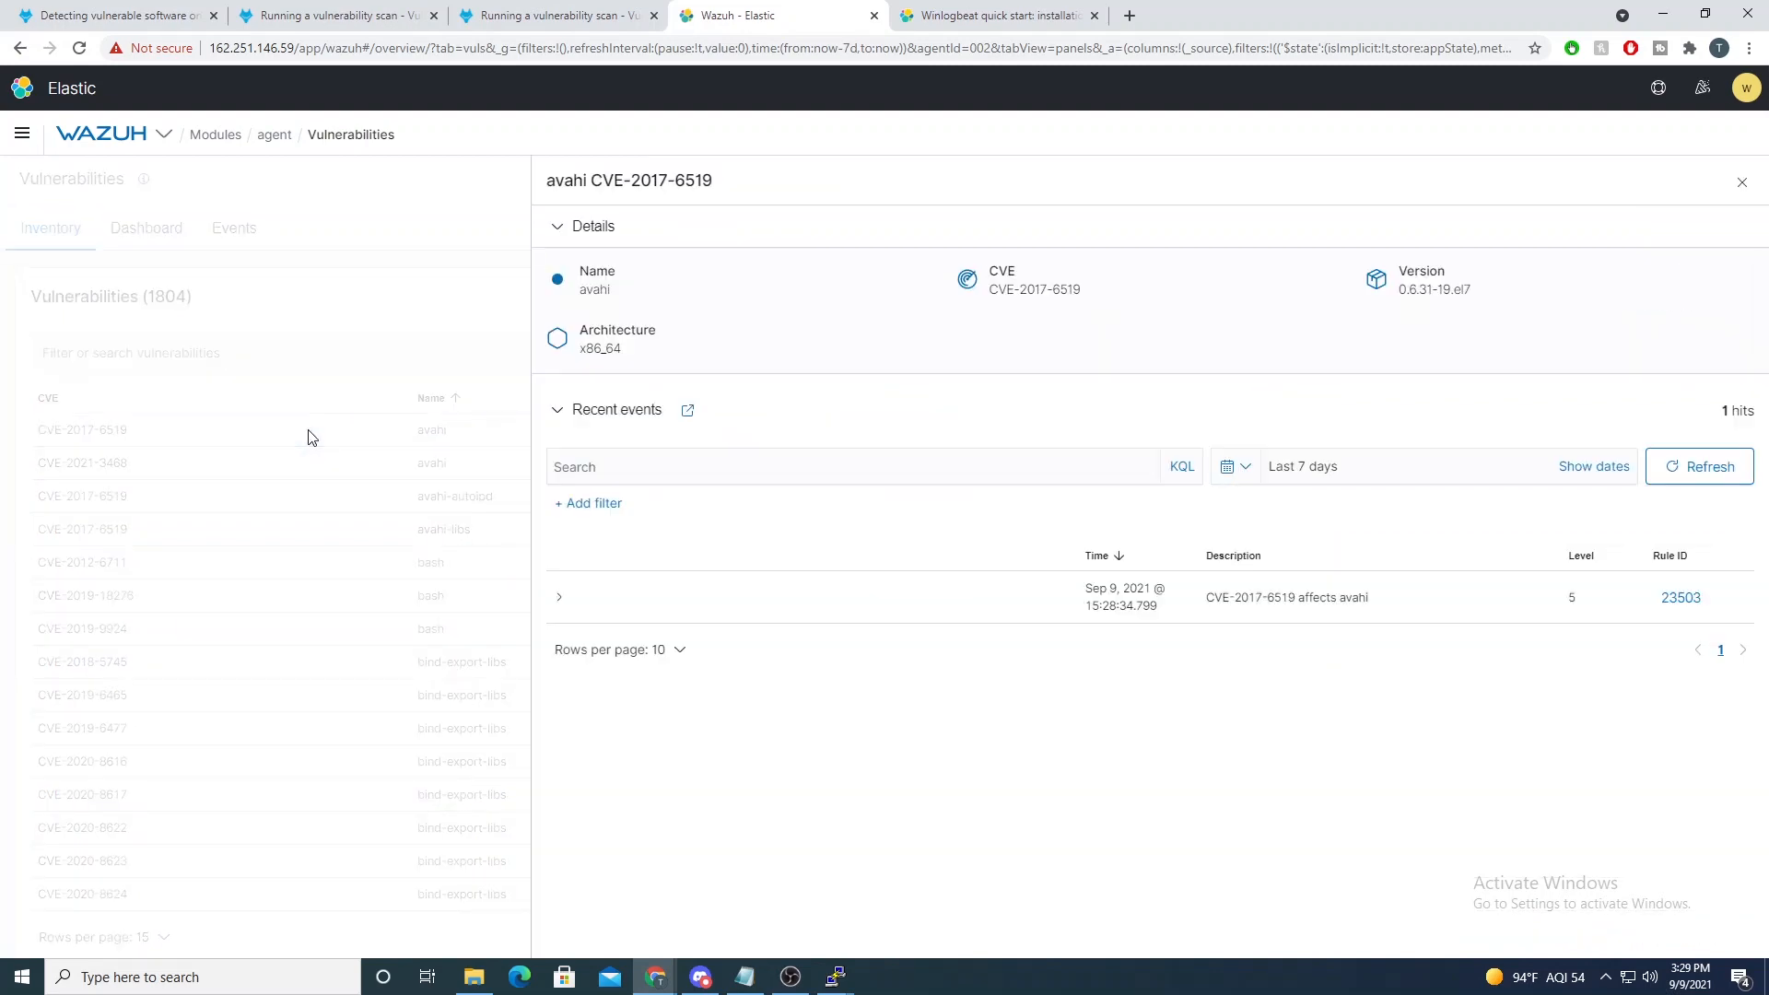
click(1743, 183)
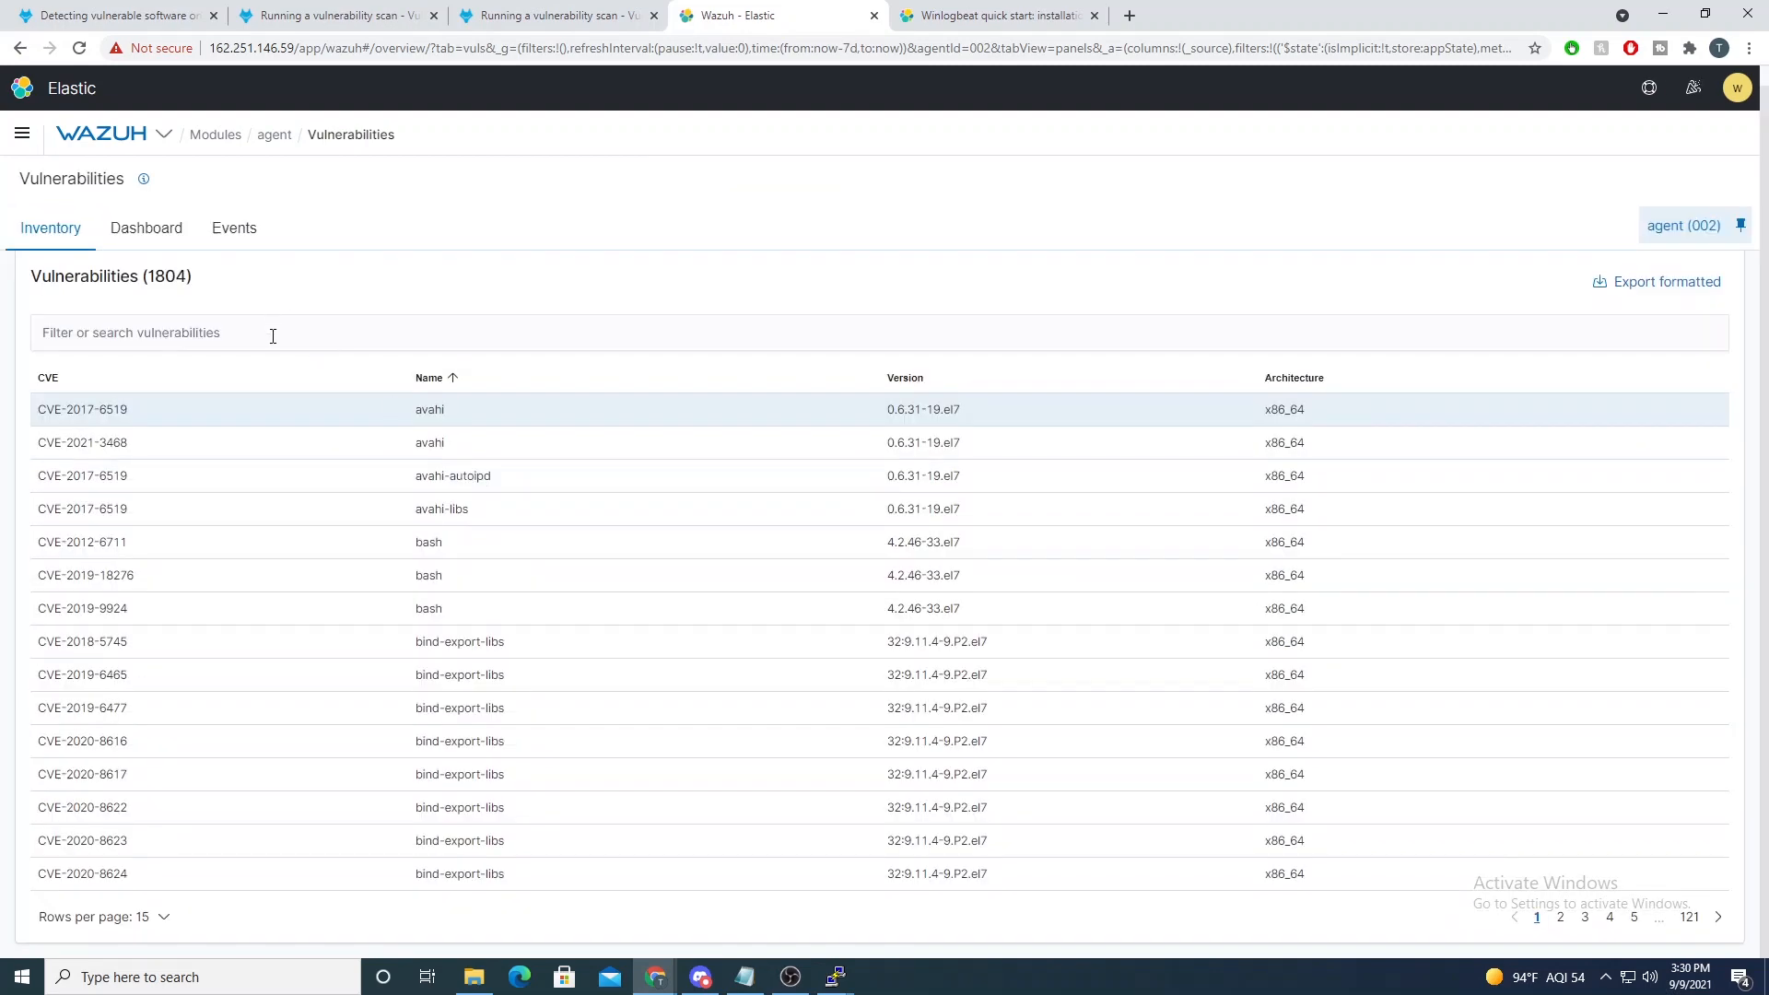
text(python)
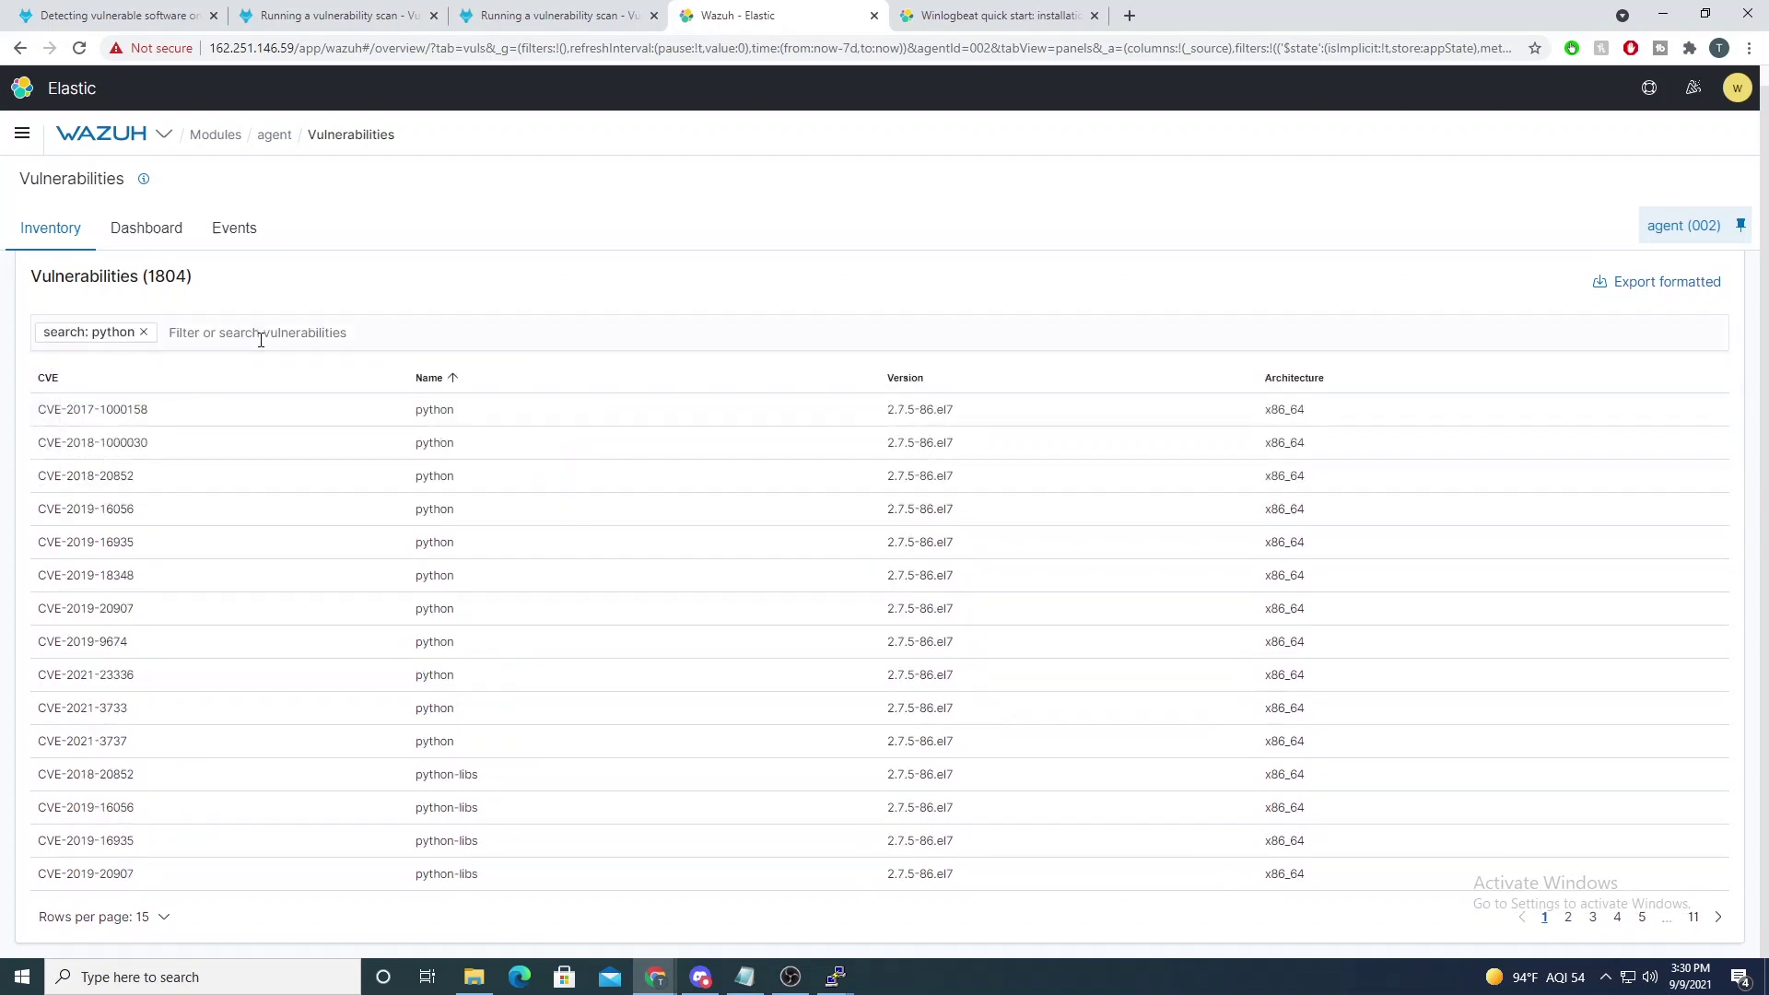
click(92, 409)
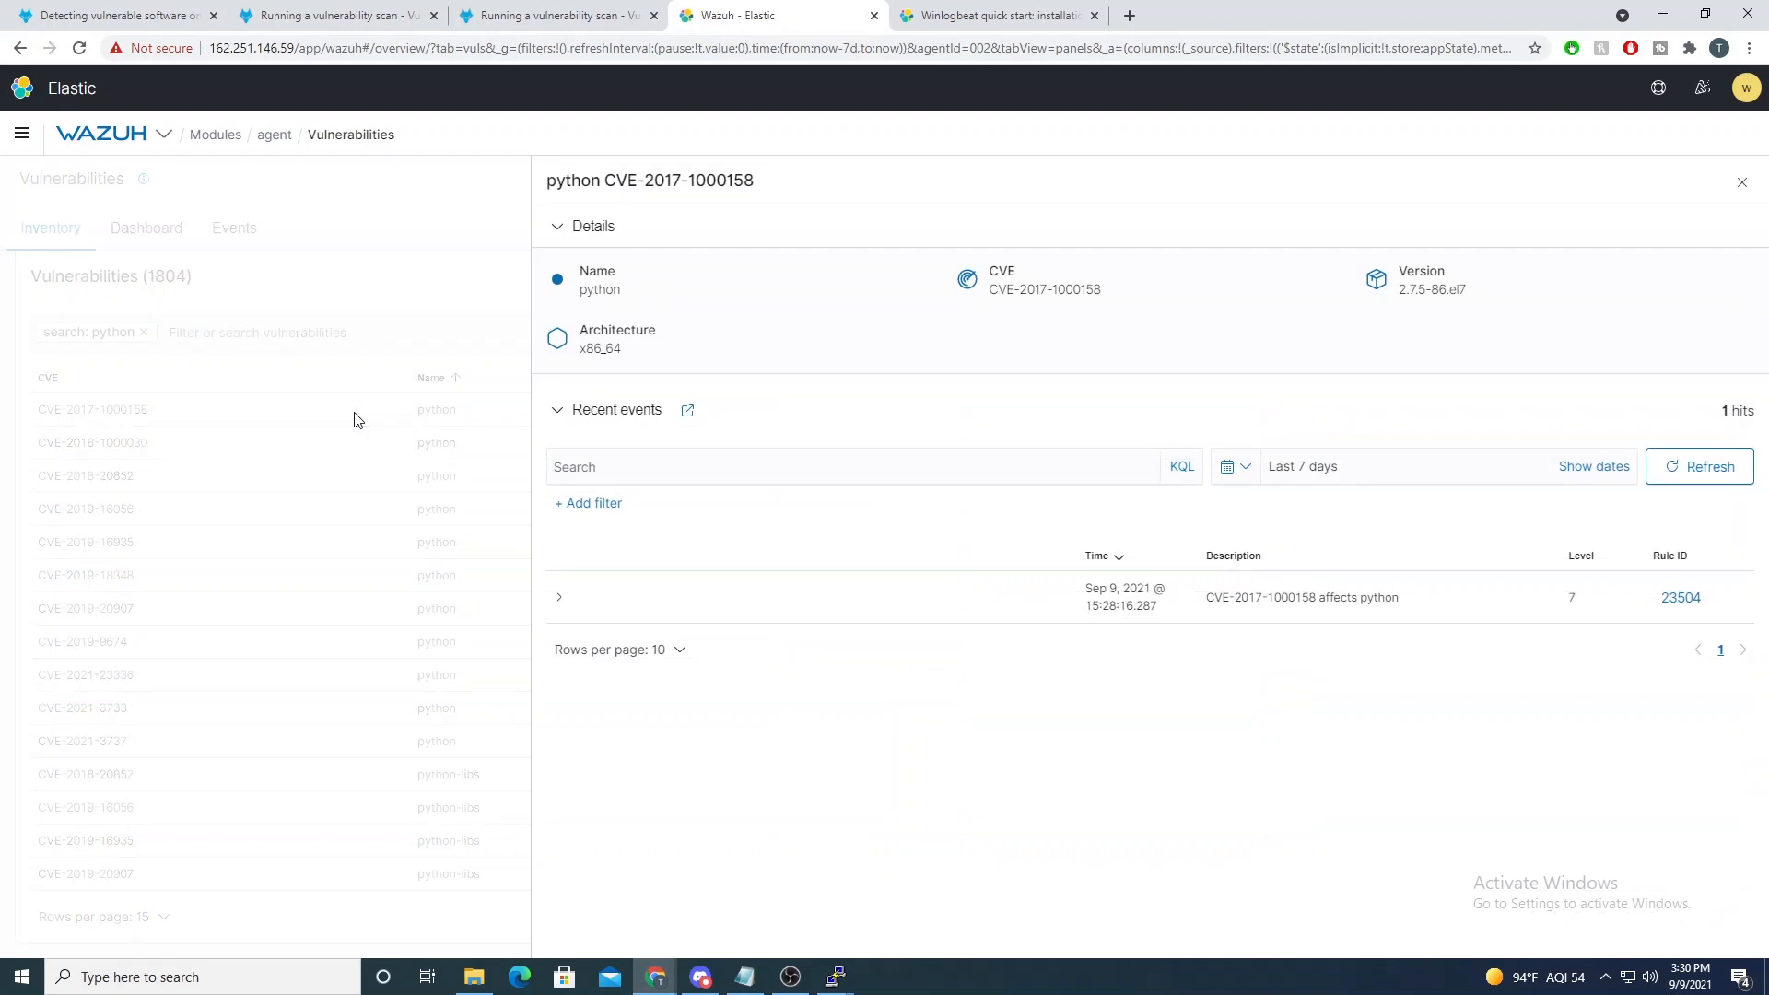
mouse_move(555, 601)
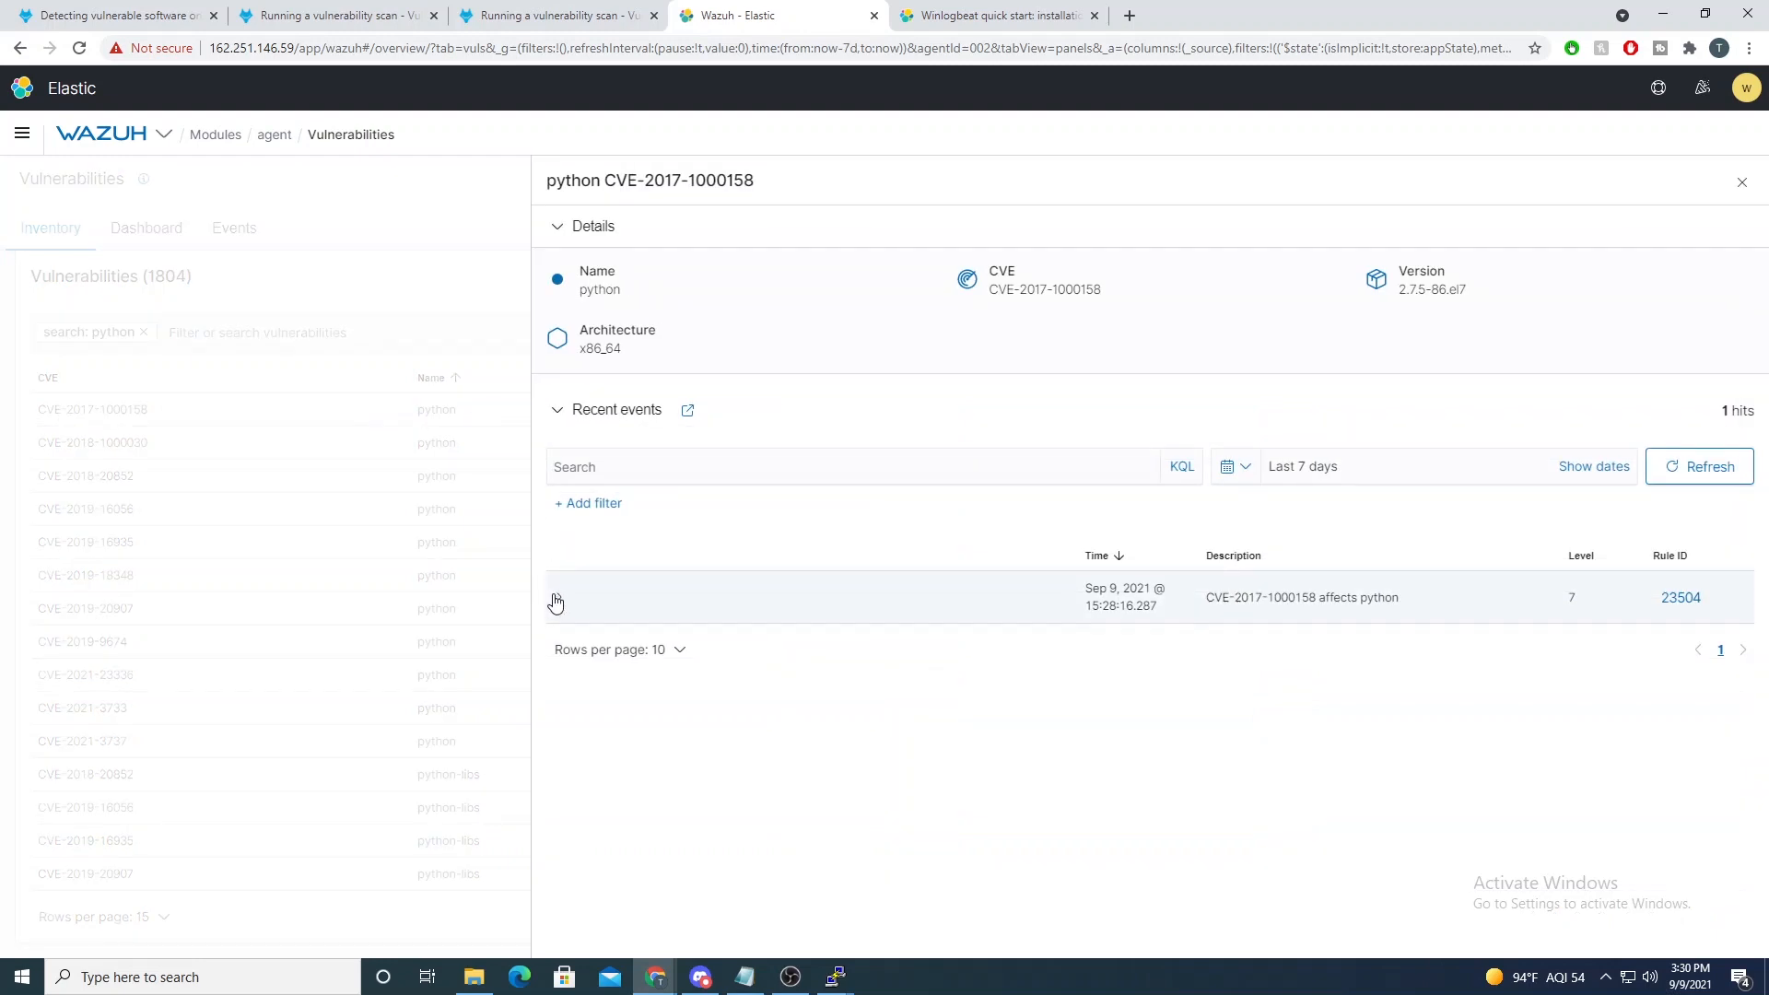
click(555, 602)
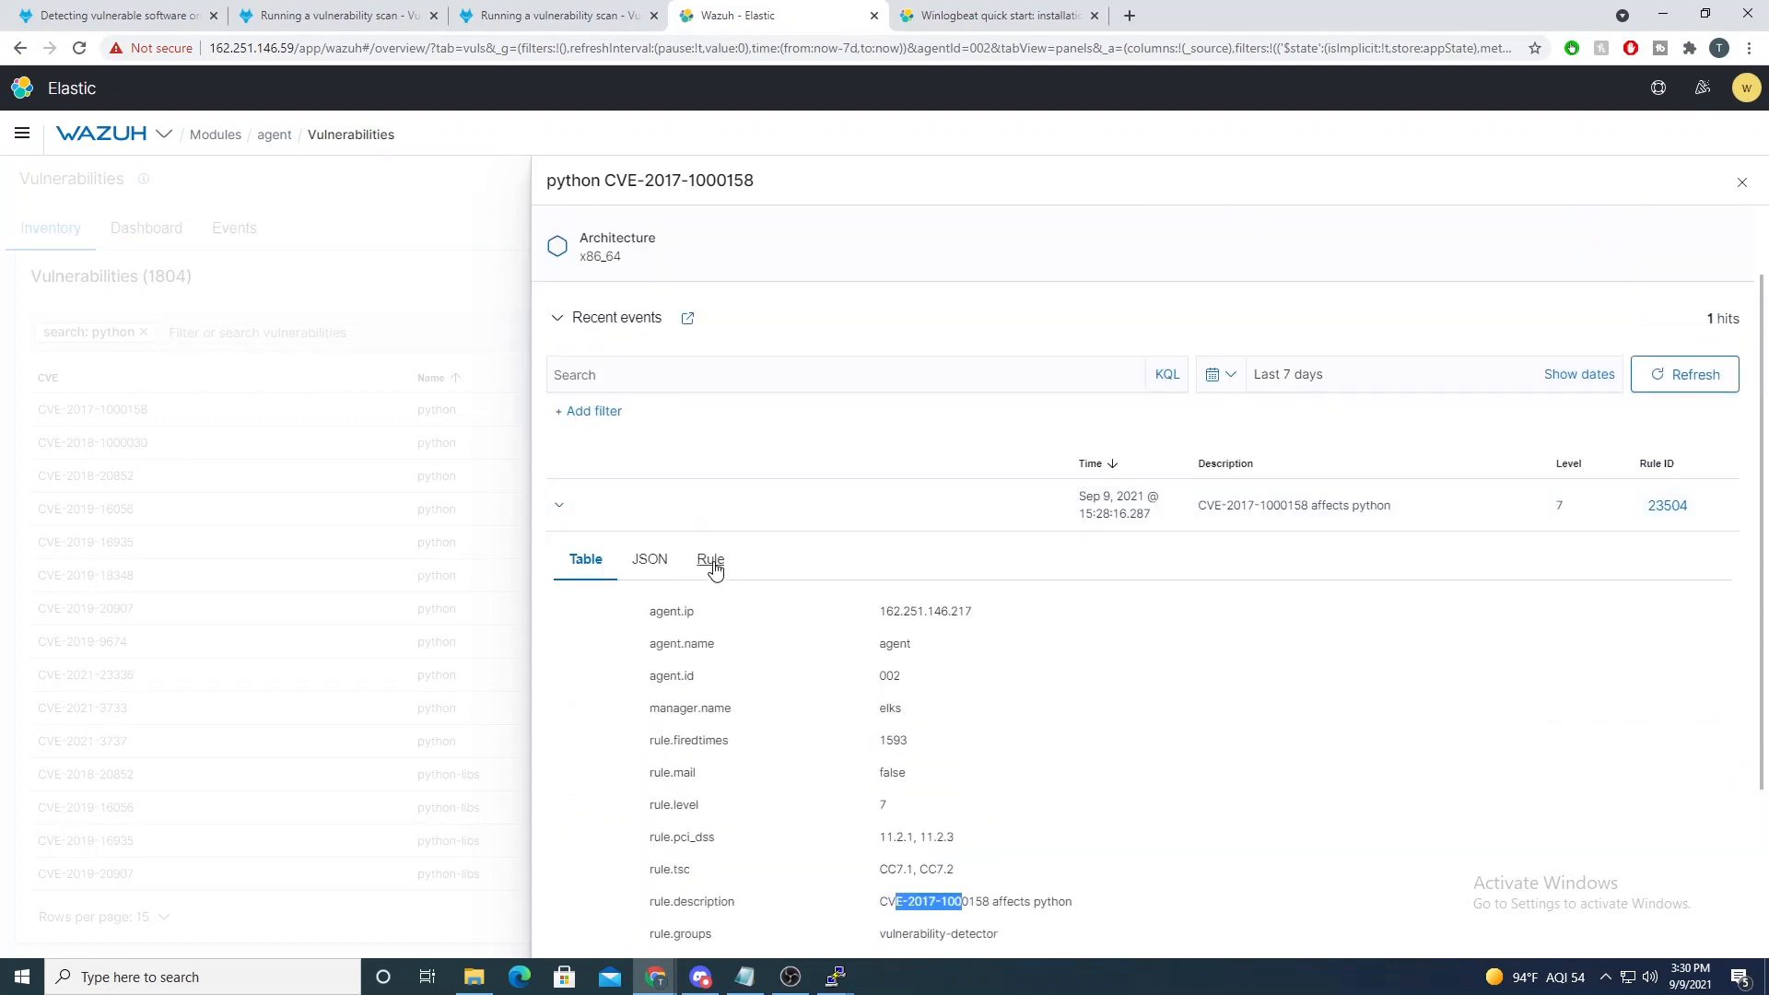
click(710, 560)
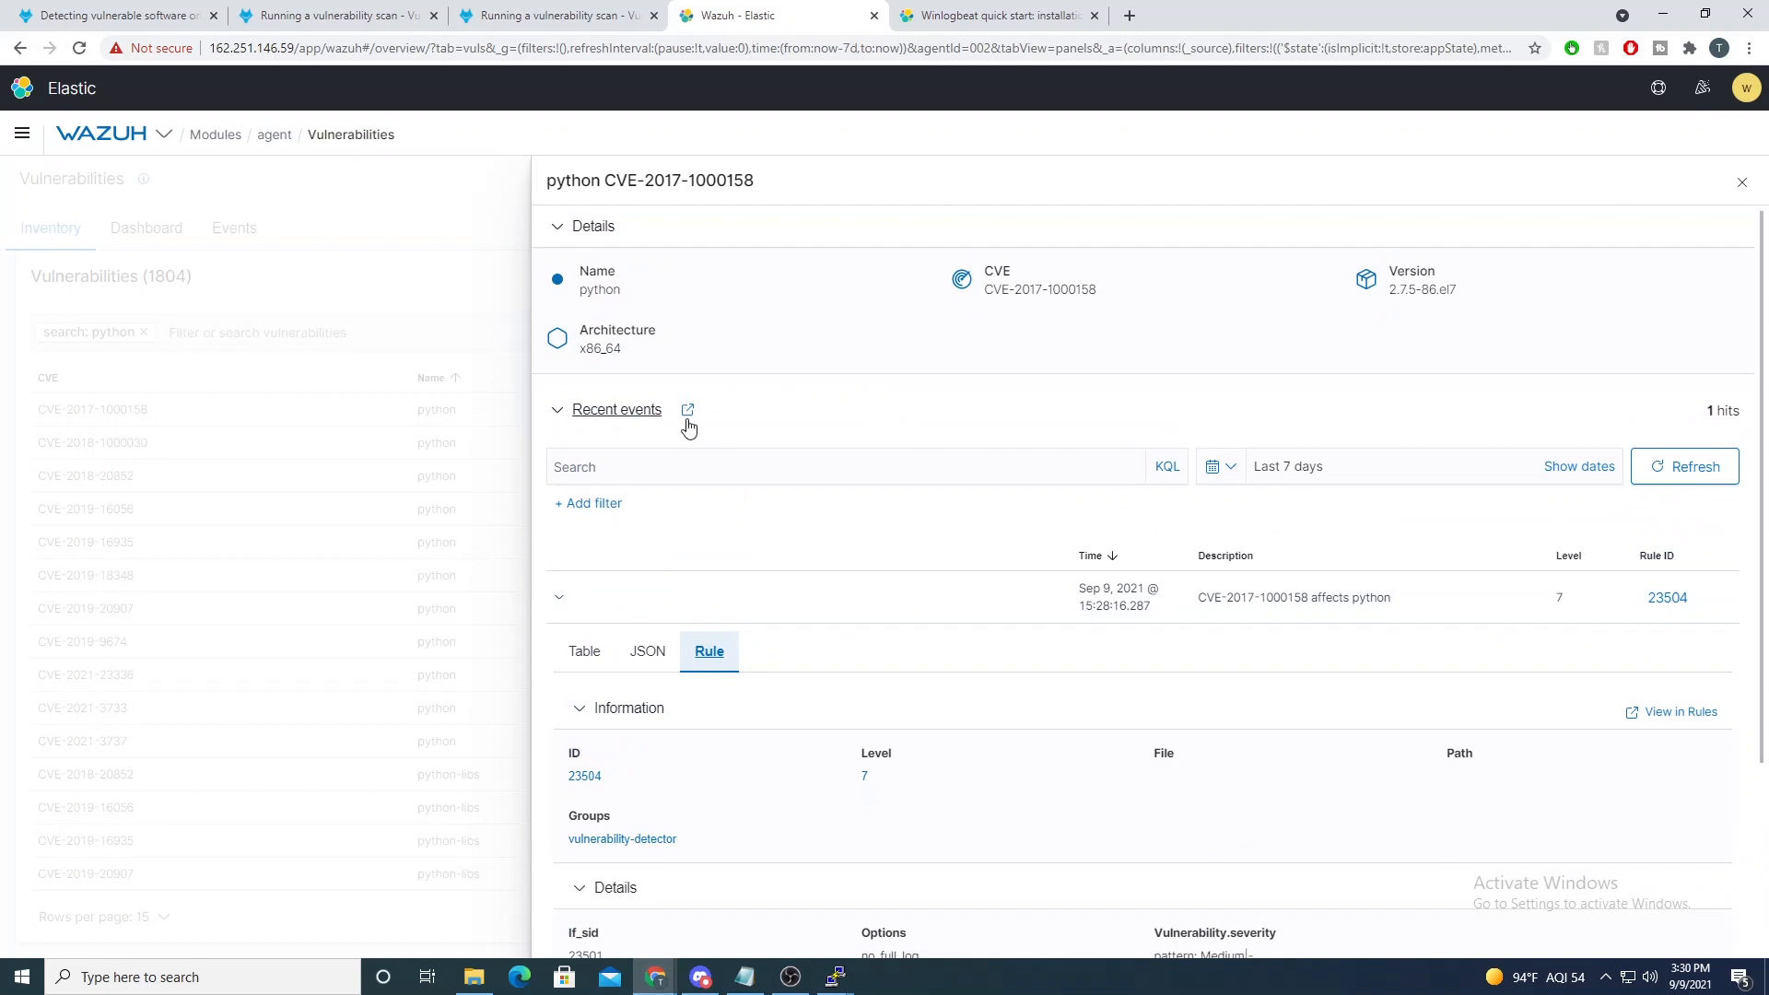
click(1741, 181)
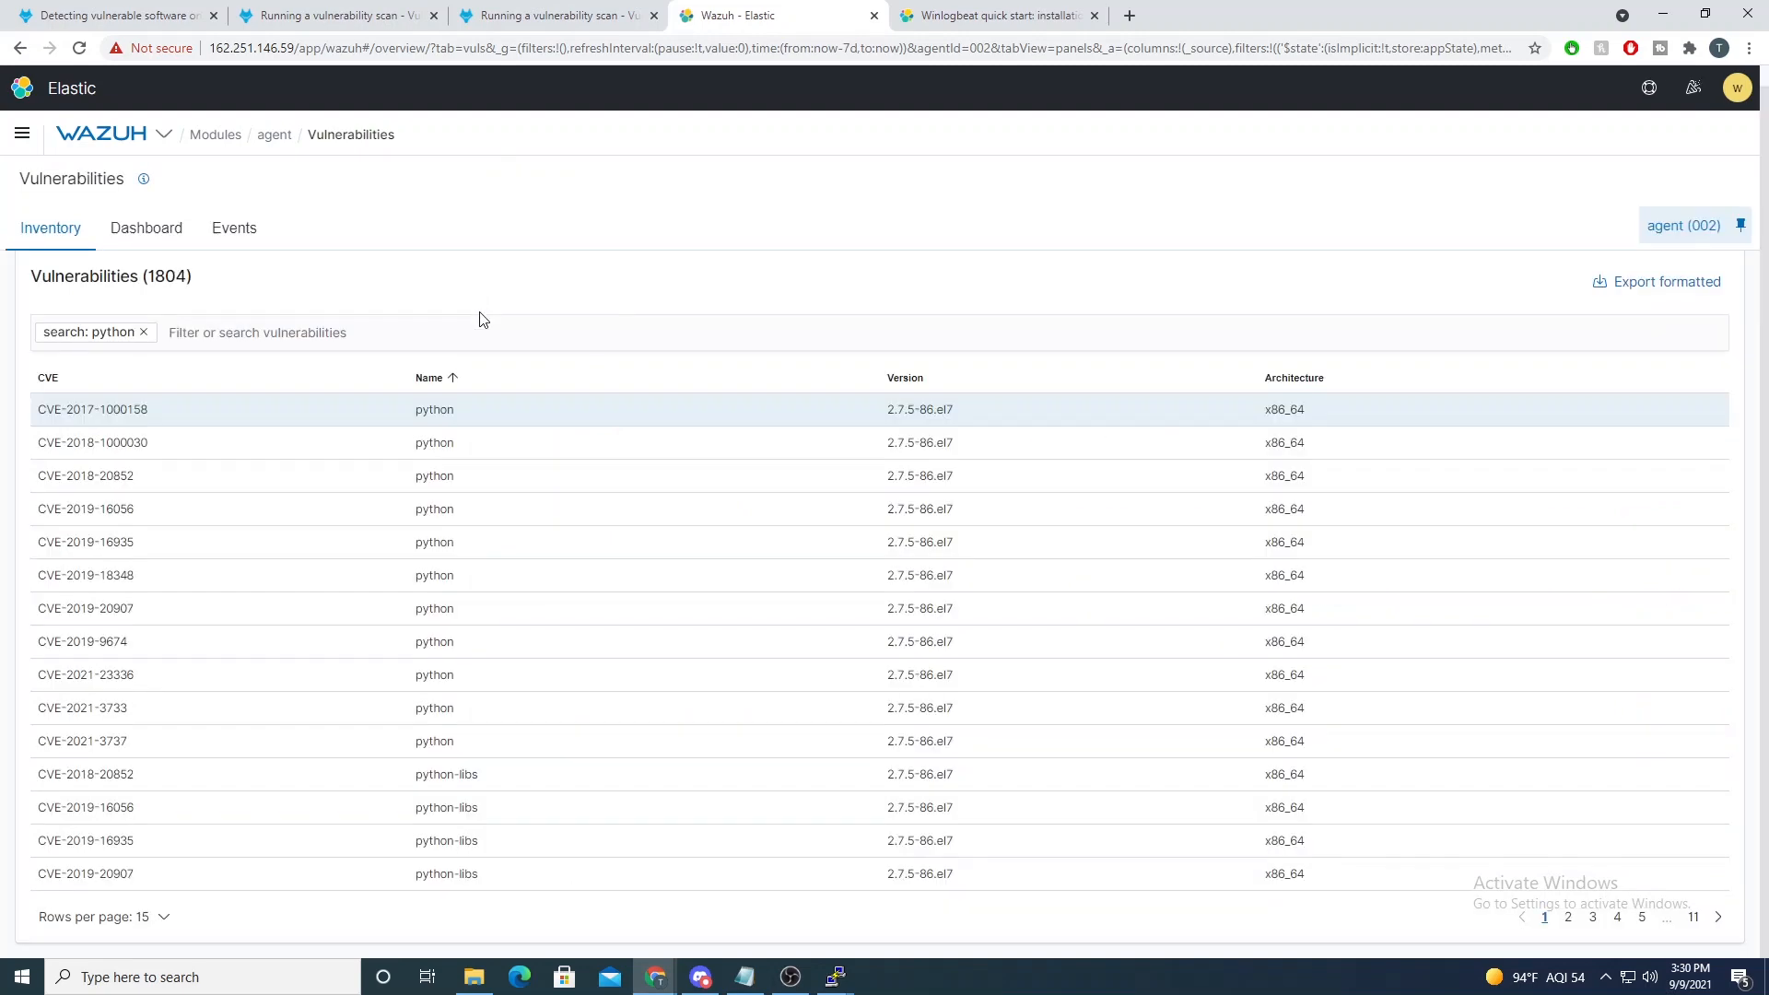
click(85, 476)
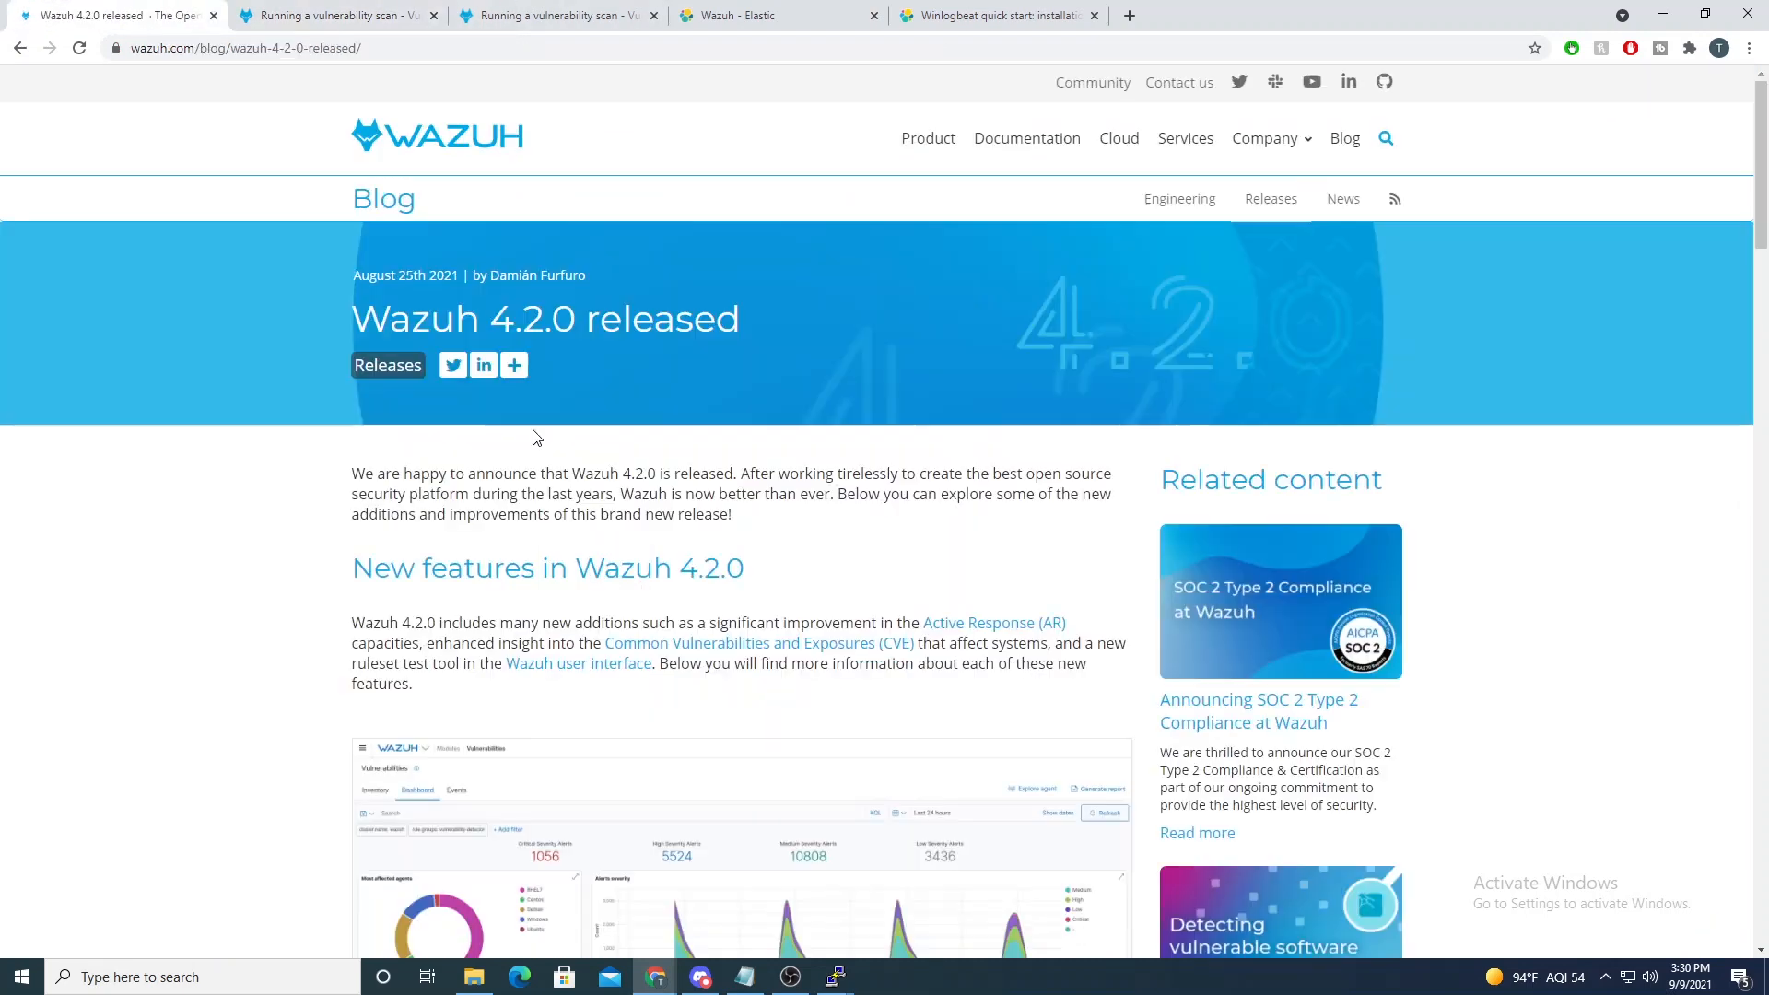
Step: Scroll the 4.2.0 post down to the CVE enhanced insight and inventory details section
scroll(down, 3)
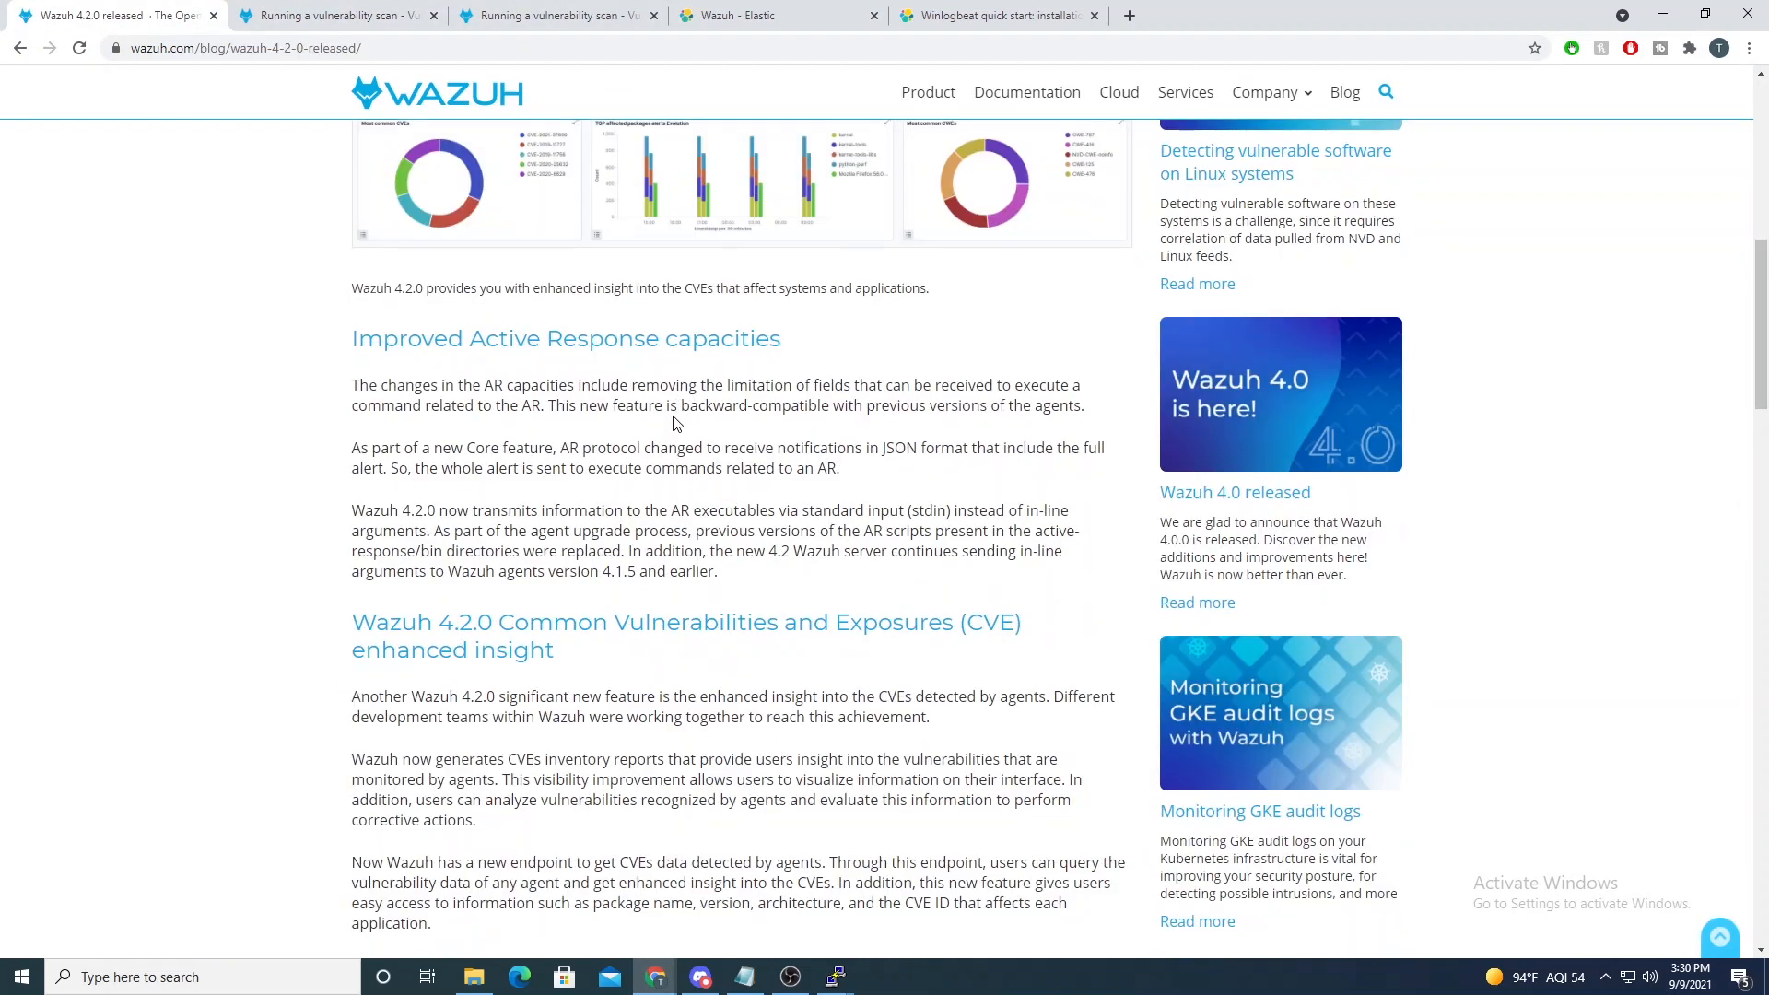
scroll(down, 3)
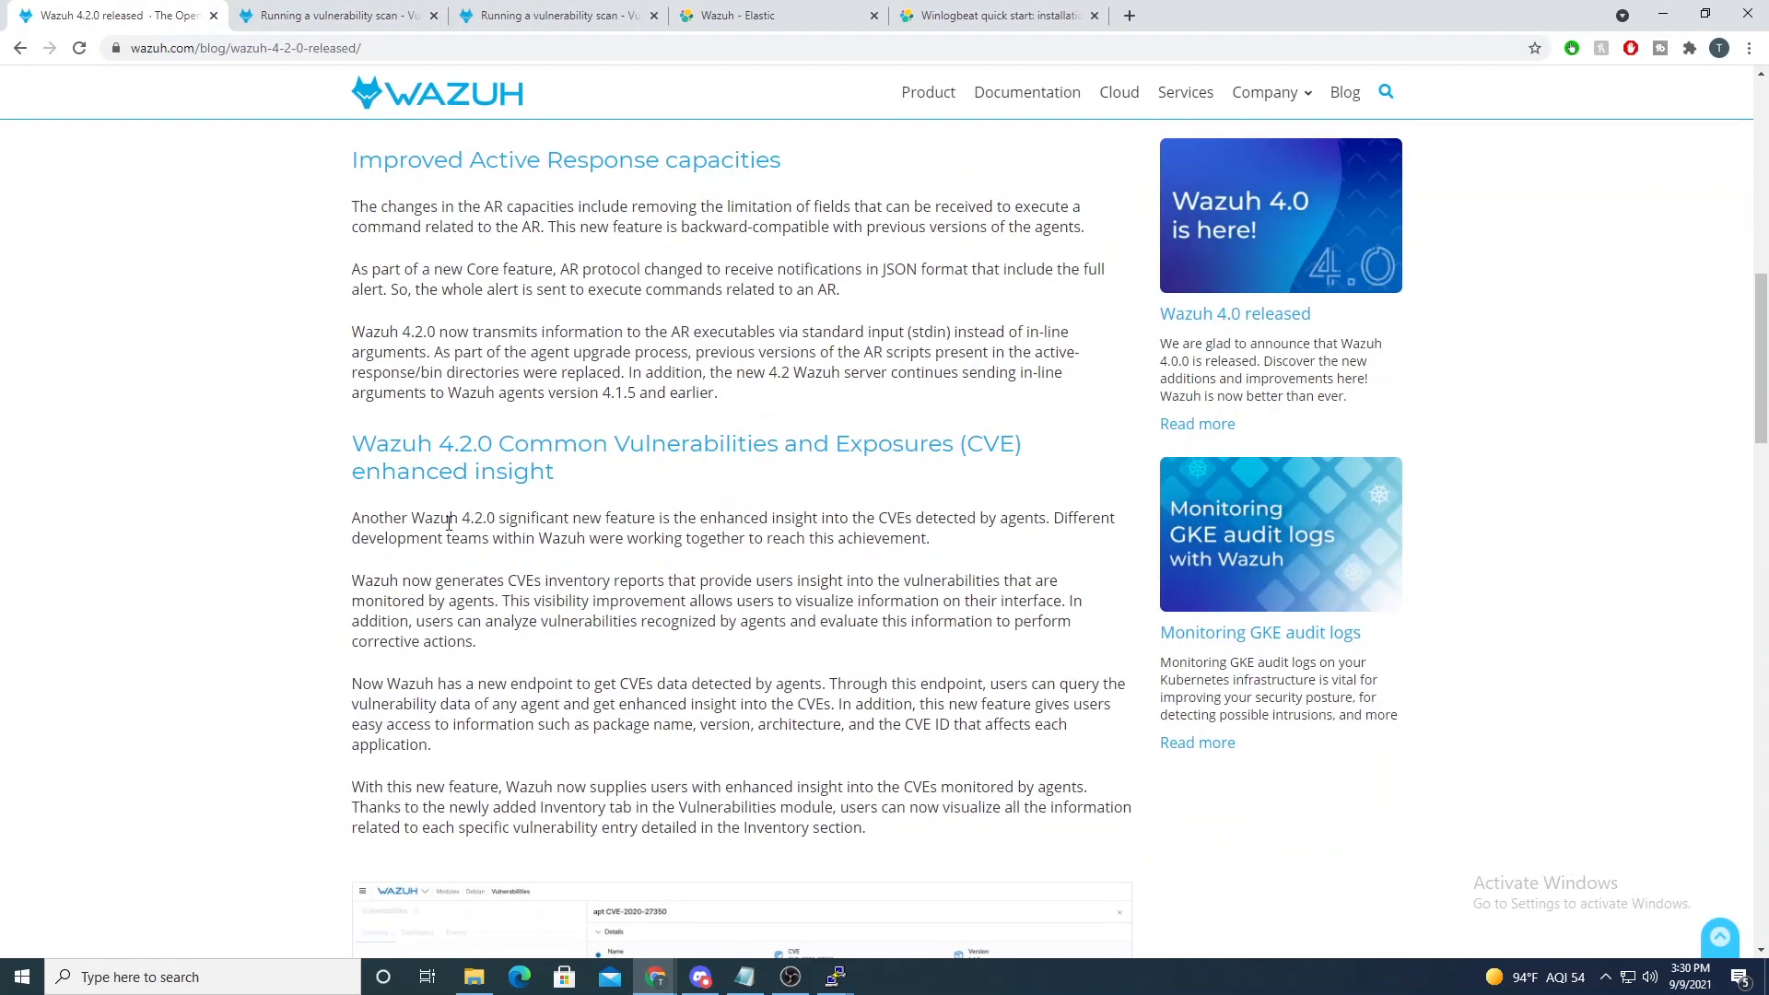
scroll(down, 3)
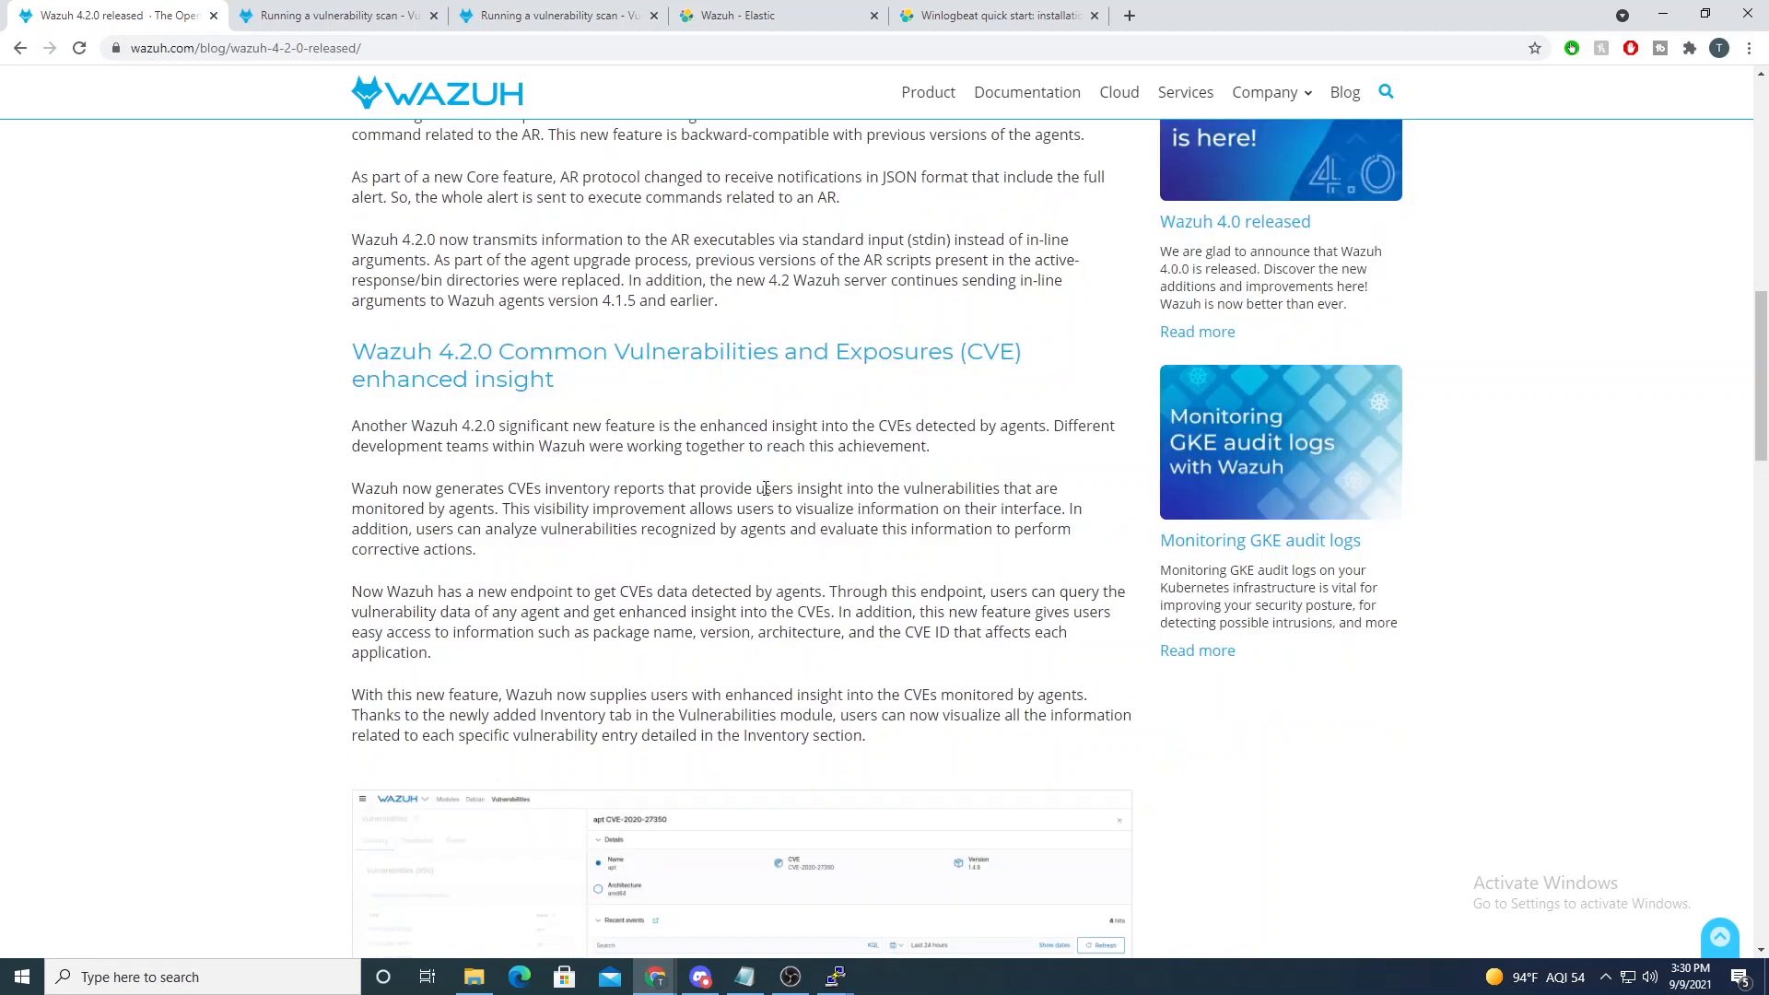
scroll(down, 3)
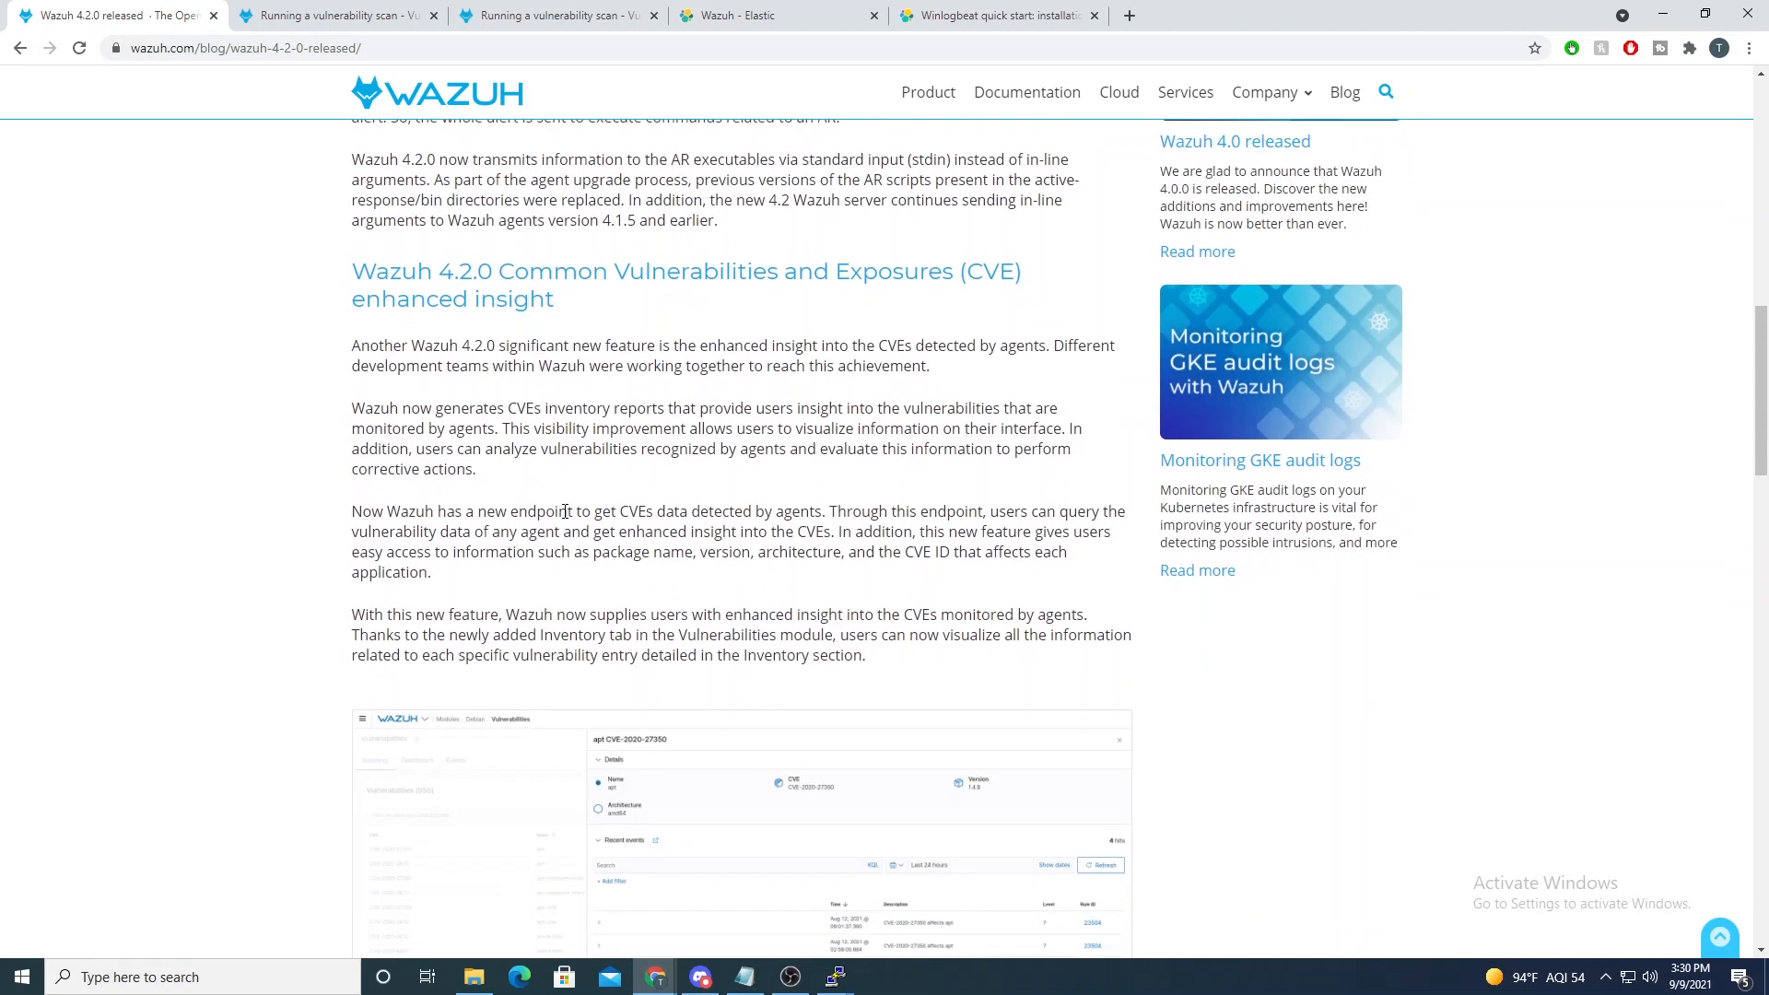
scroll(down, 3)
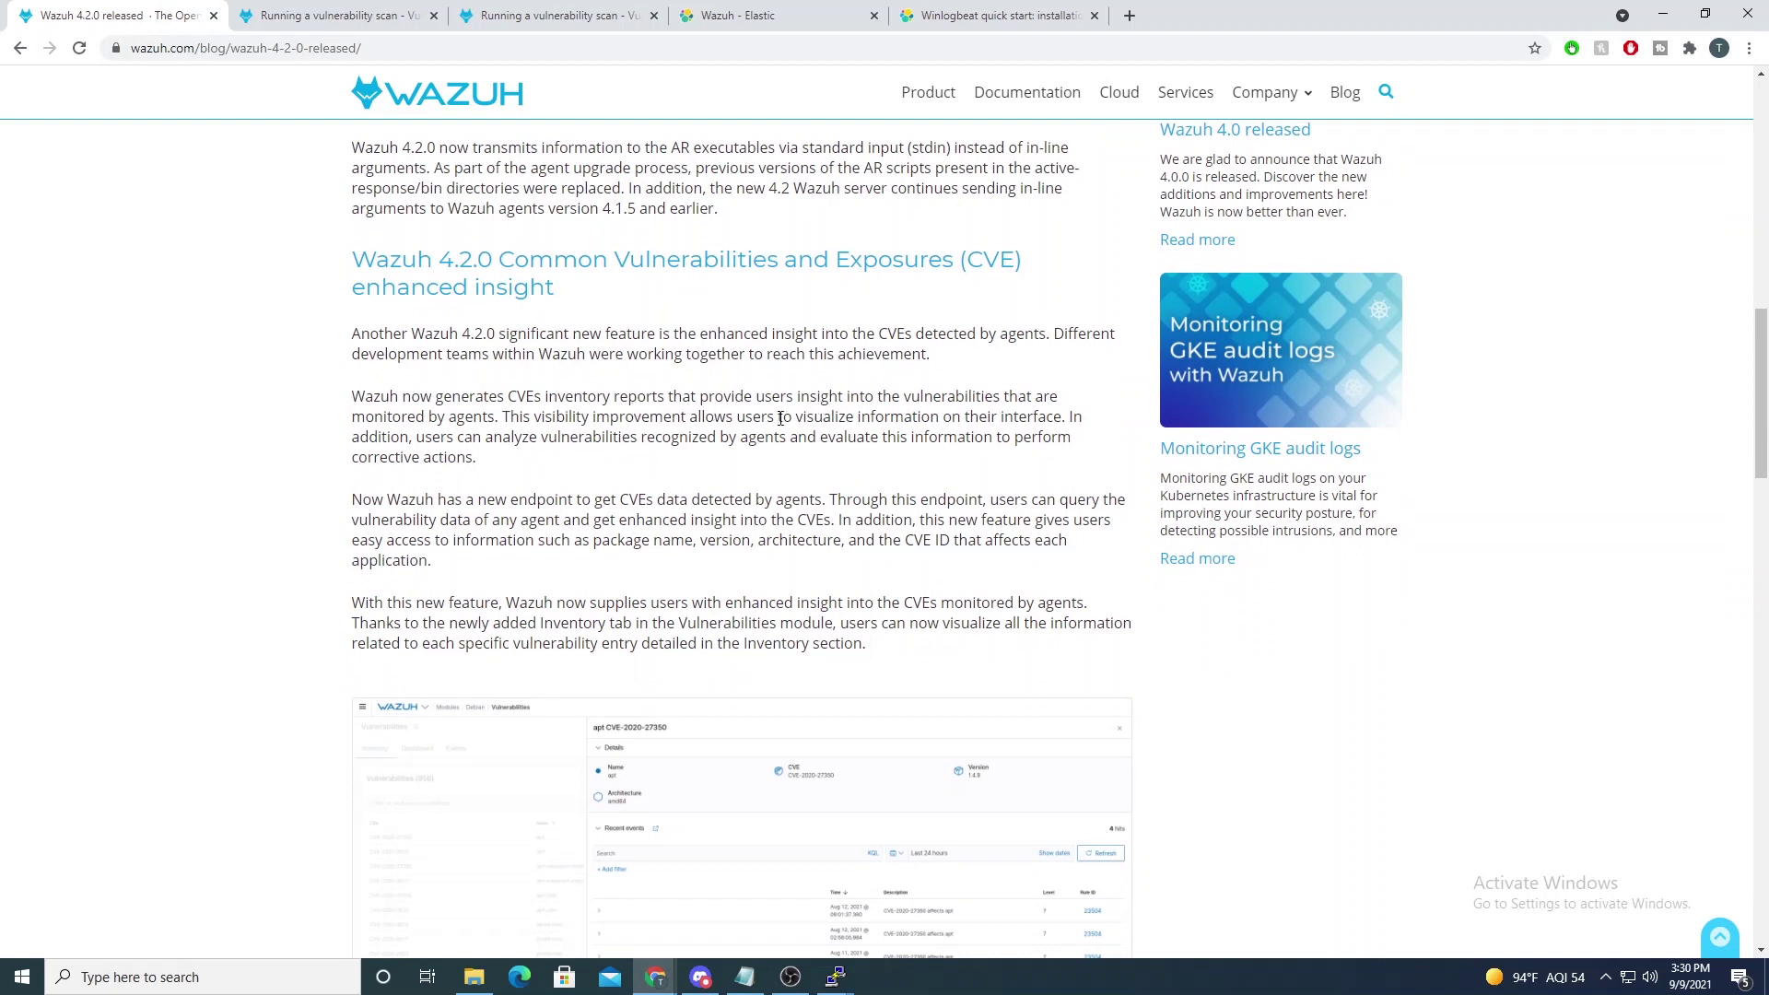
scroll(down, 3)
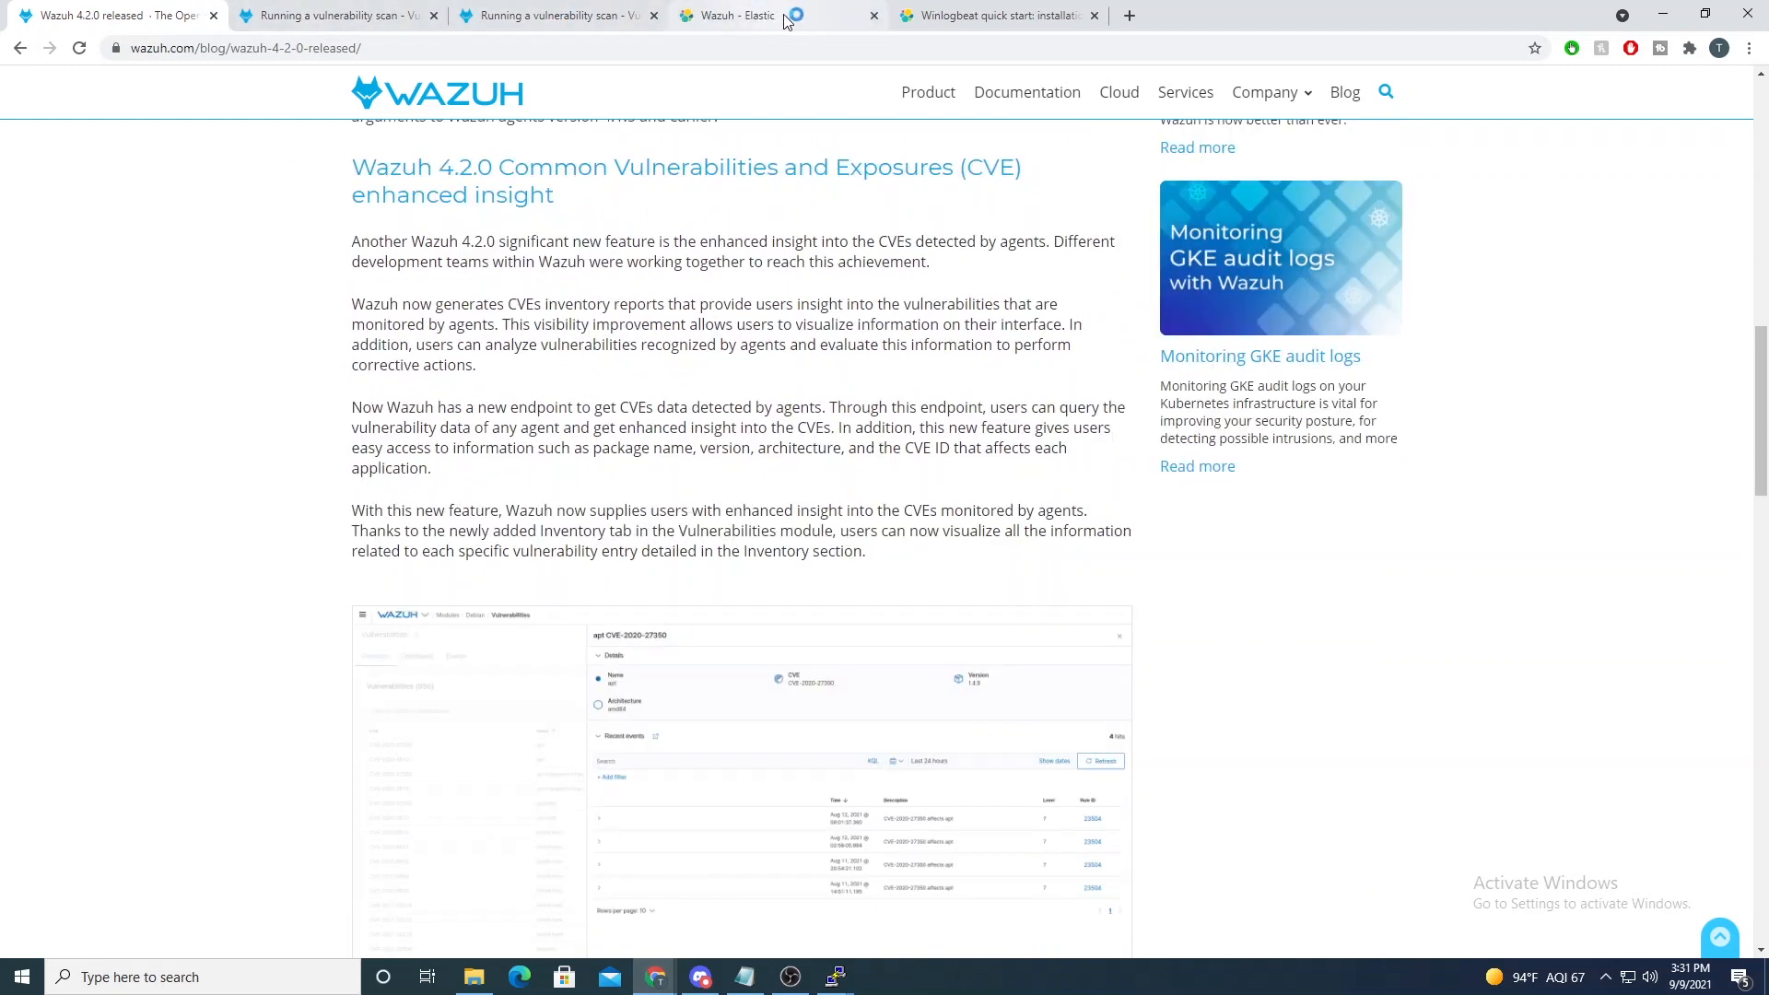
Step: Back in the Wazuh tab, show python CVE-2018-20852's details with its recent event expanded
click(736, 15)
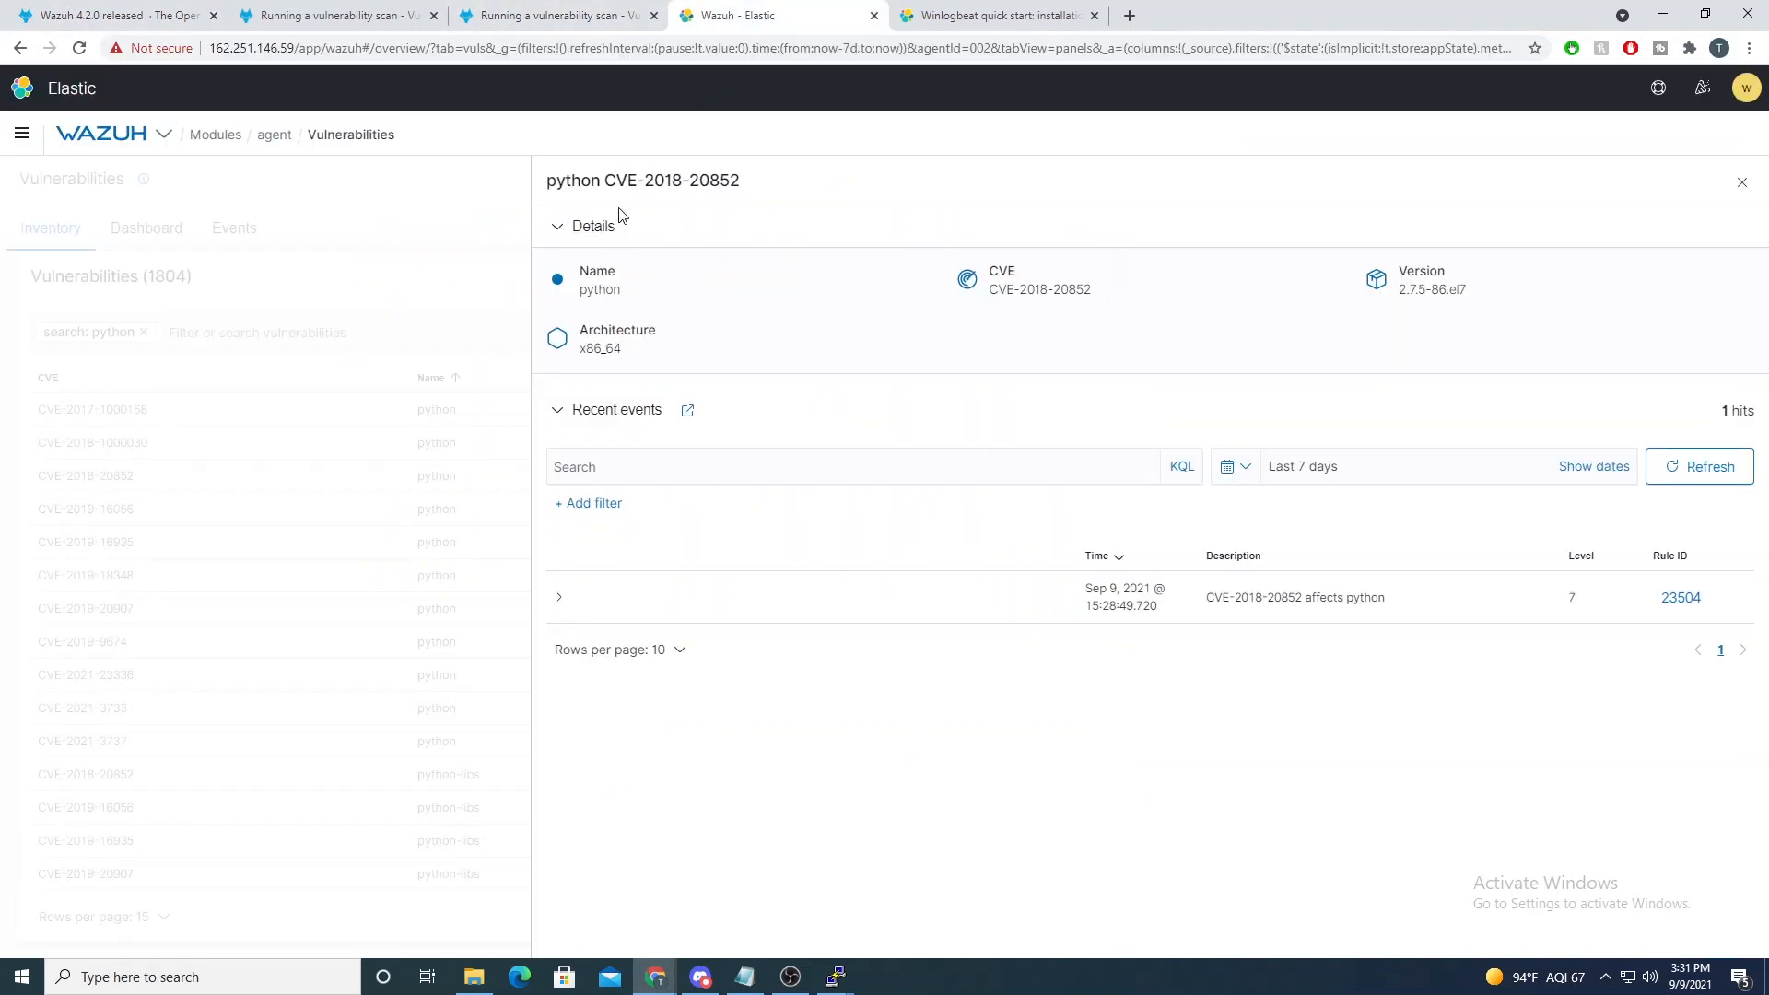
double_click(1000, 288)
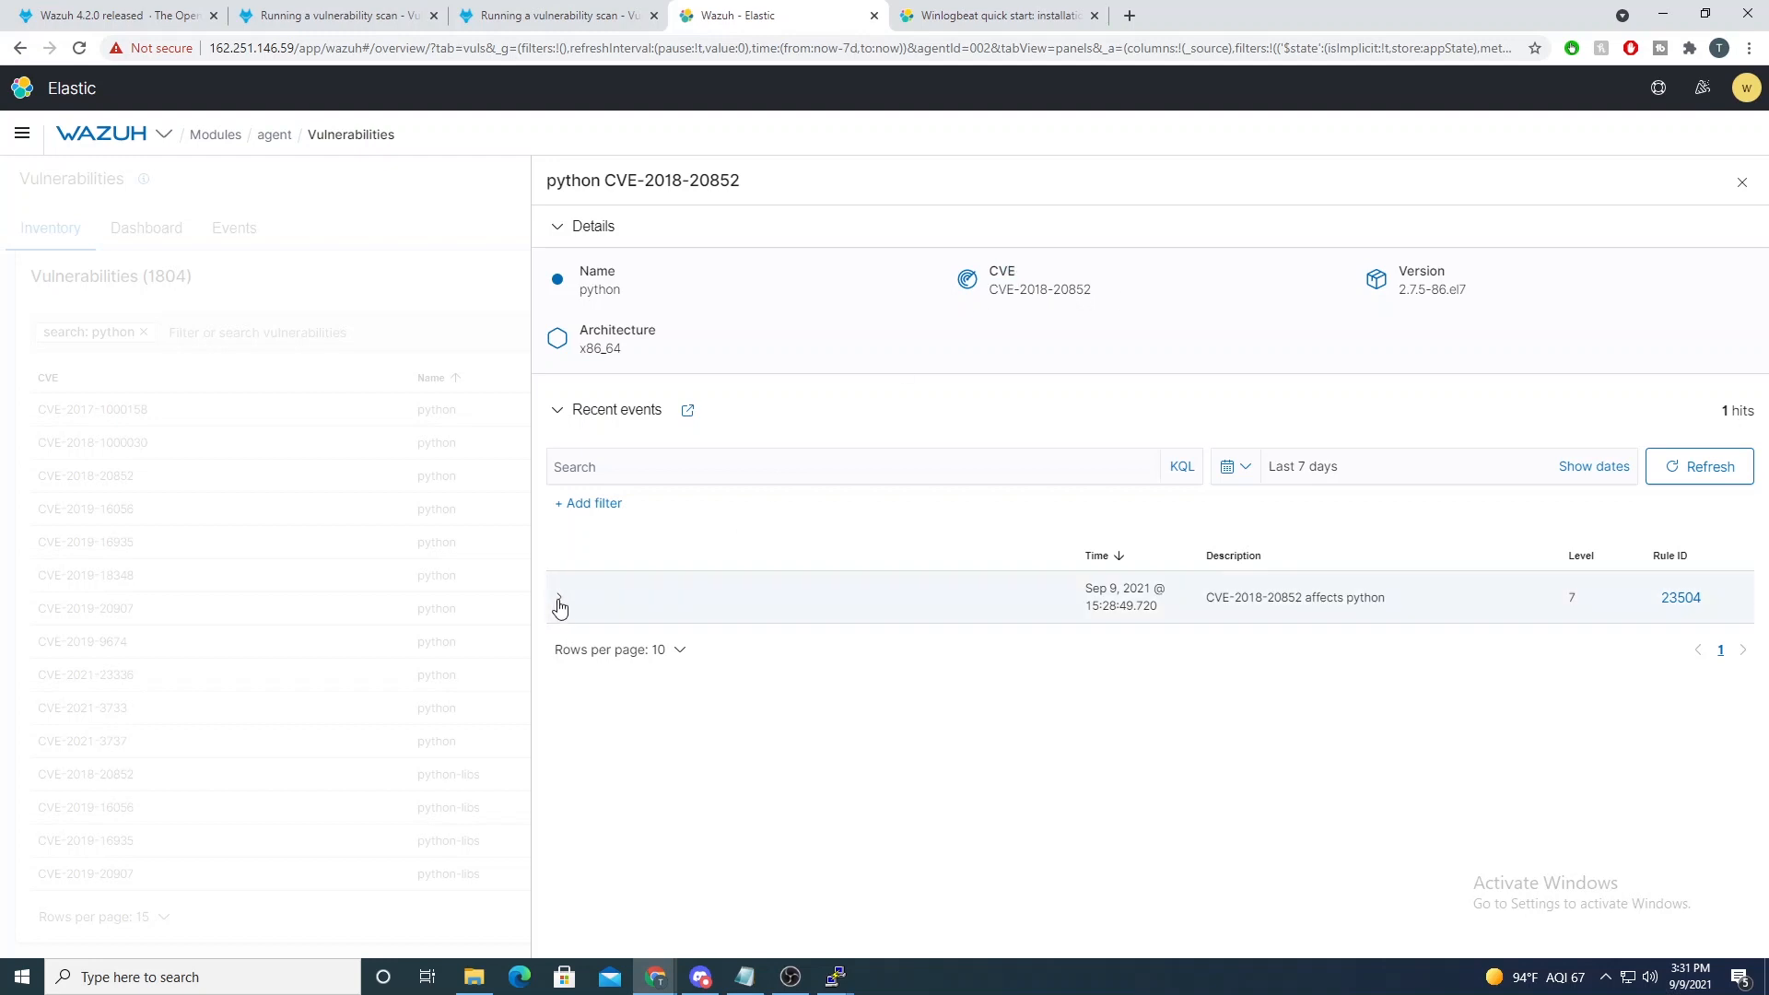
click(560, 600)
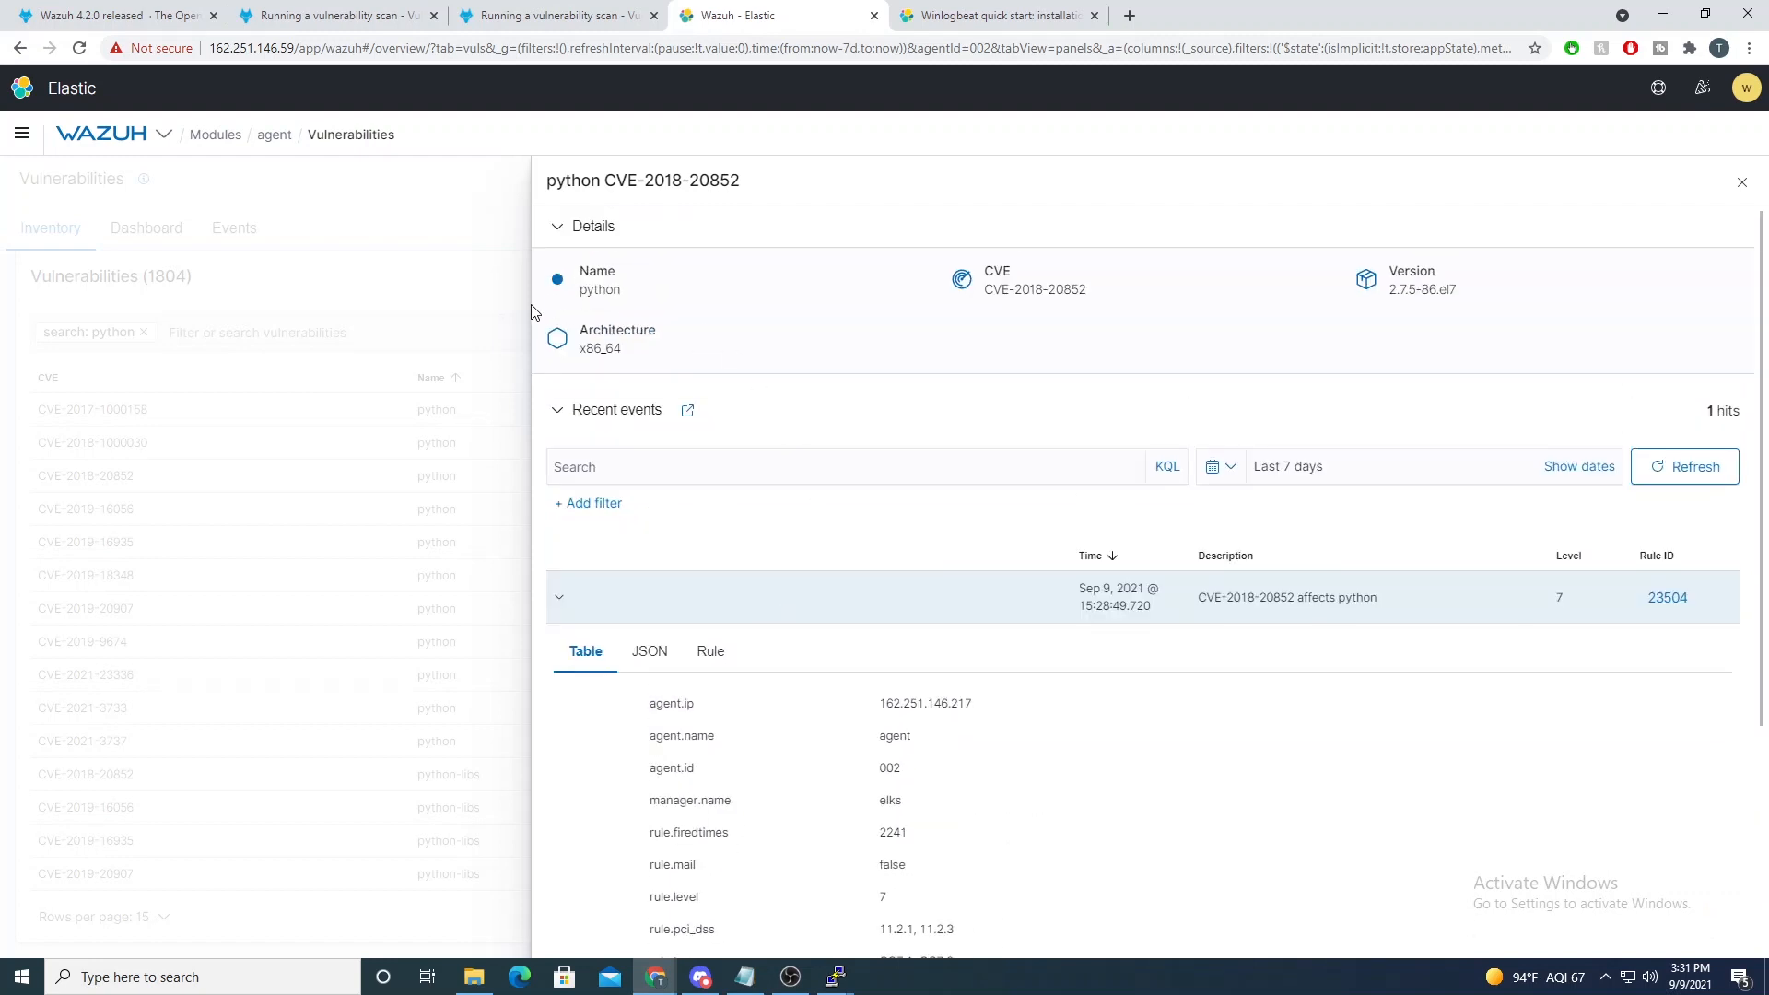
mouse_move(1050, 343)
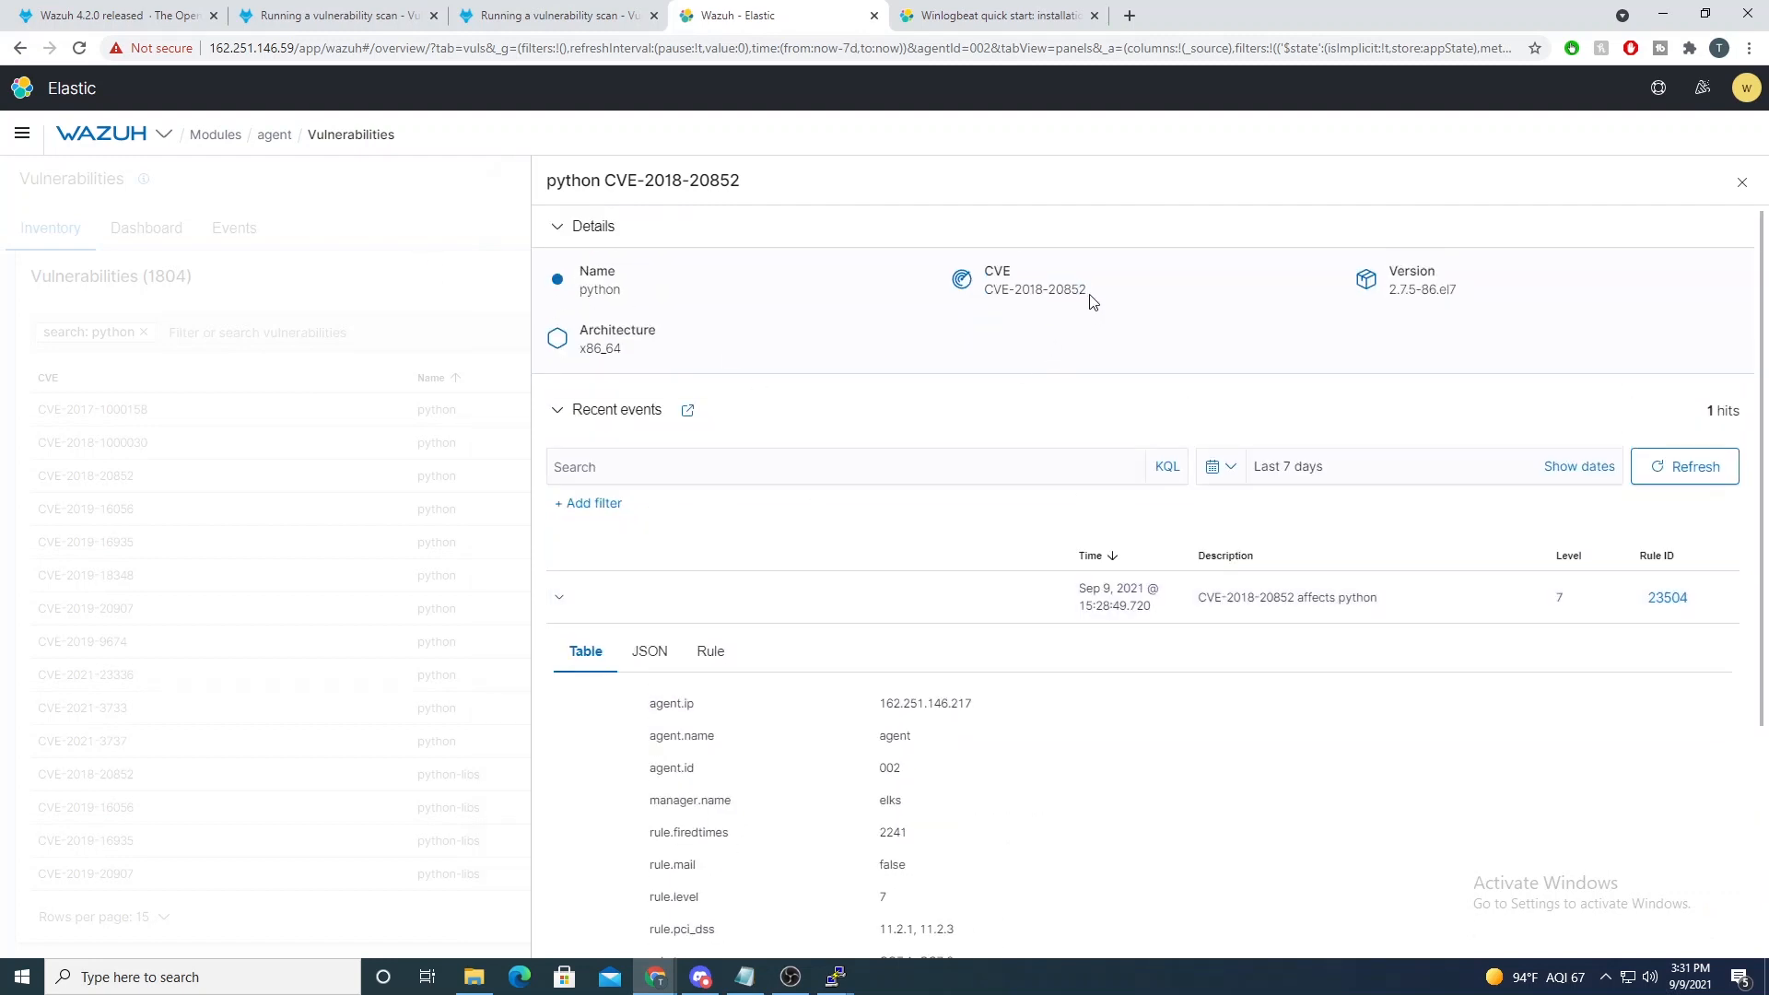
double_click(1033, 289)
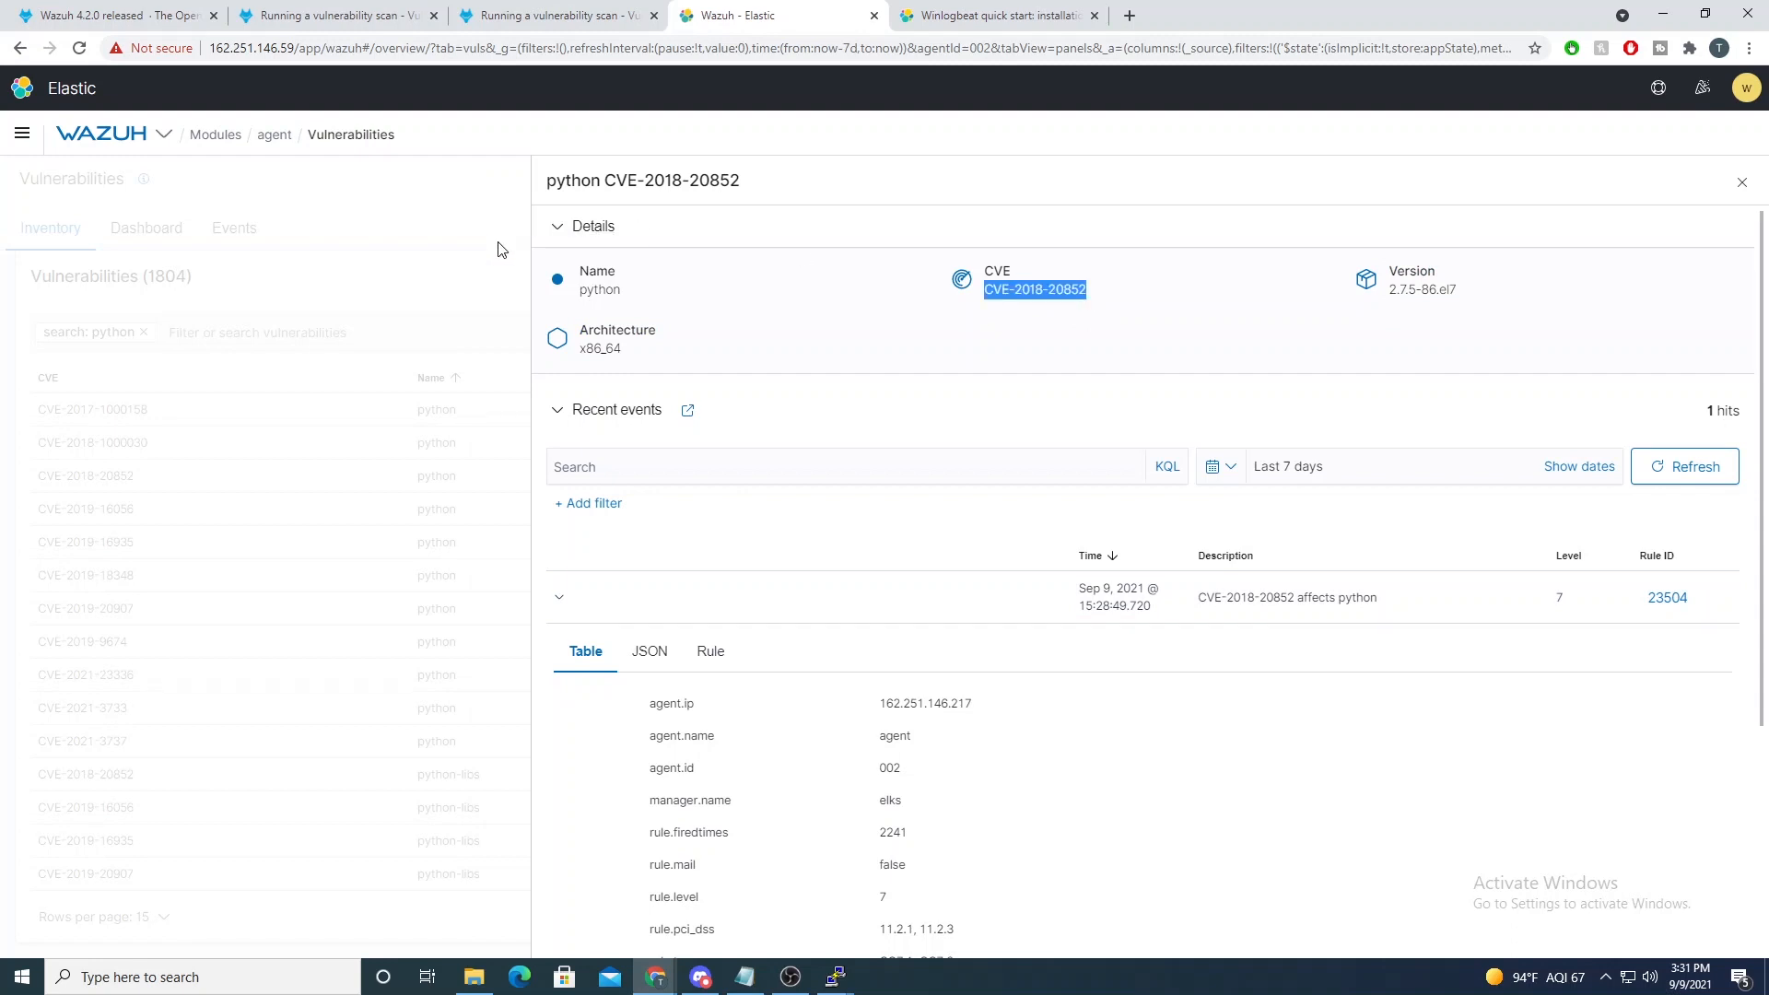
Step: Close the flyout and export the python-filtered inventory as vuls-vulnerabilities.csv
click(1743, 181)
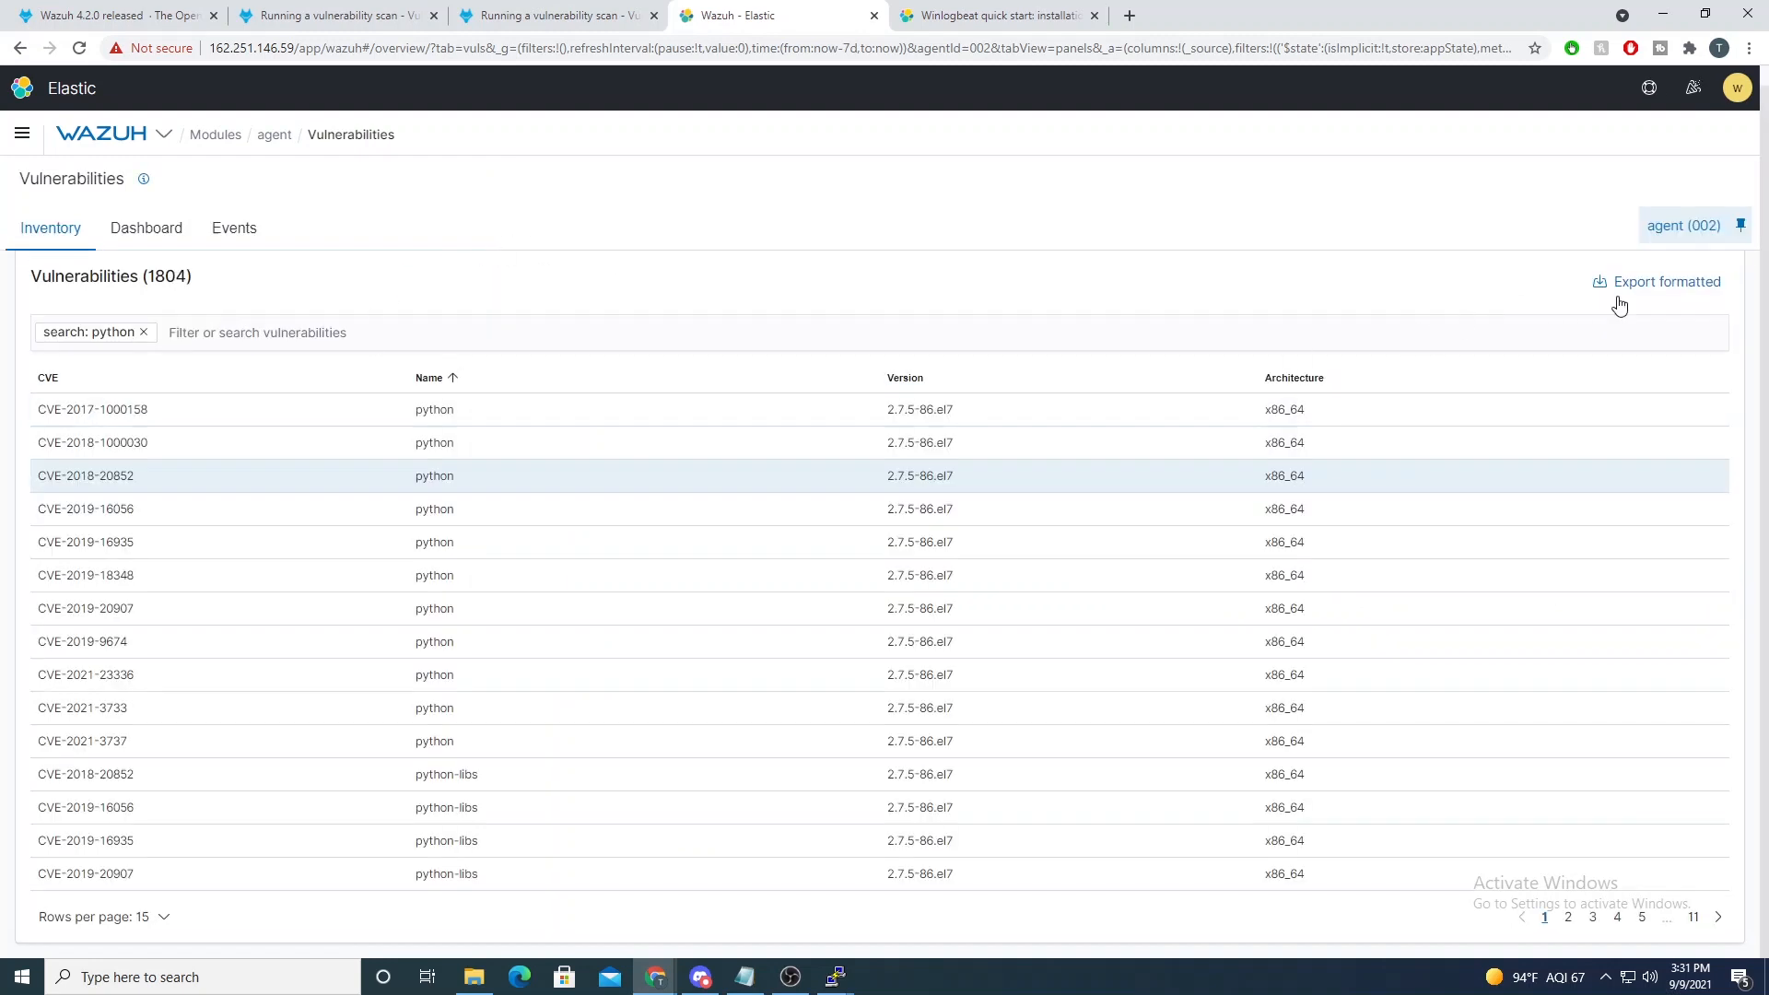
click(1666, 281)
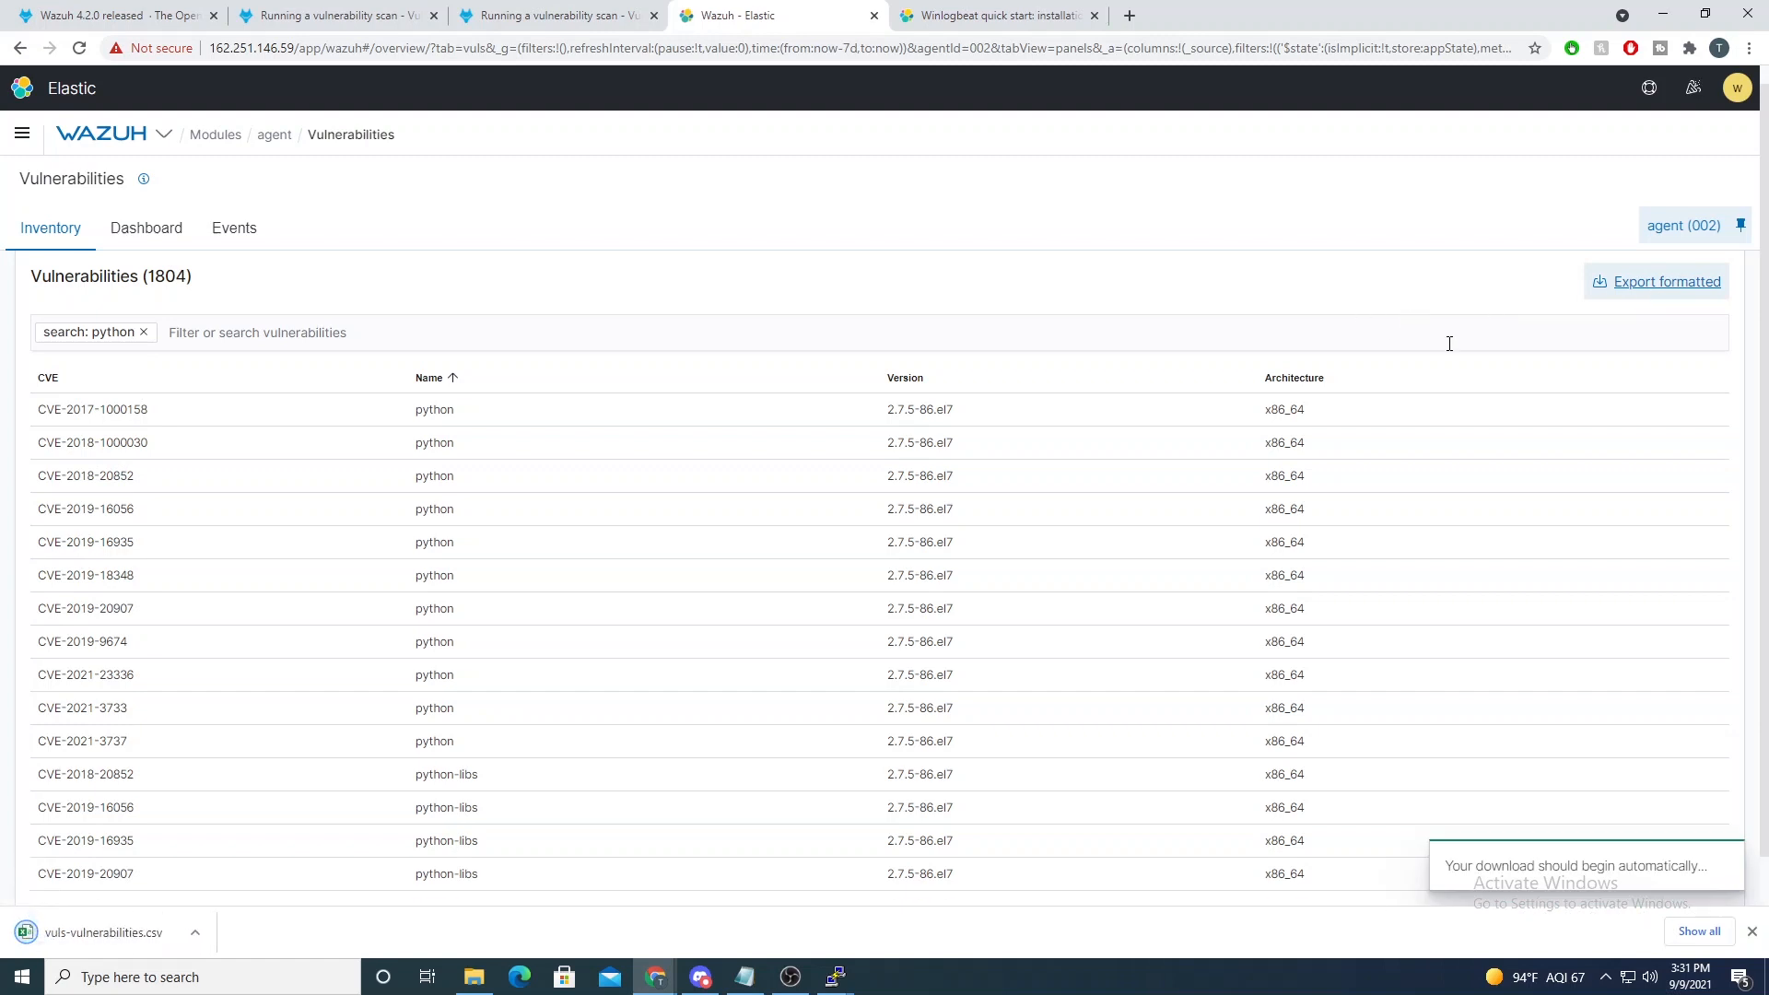
mouse_move(111, 932)
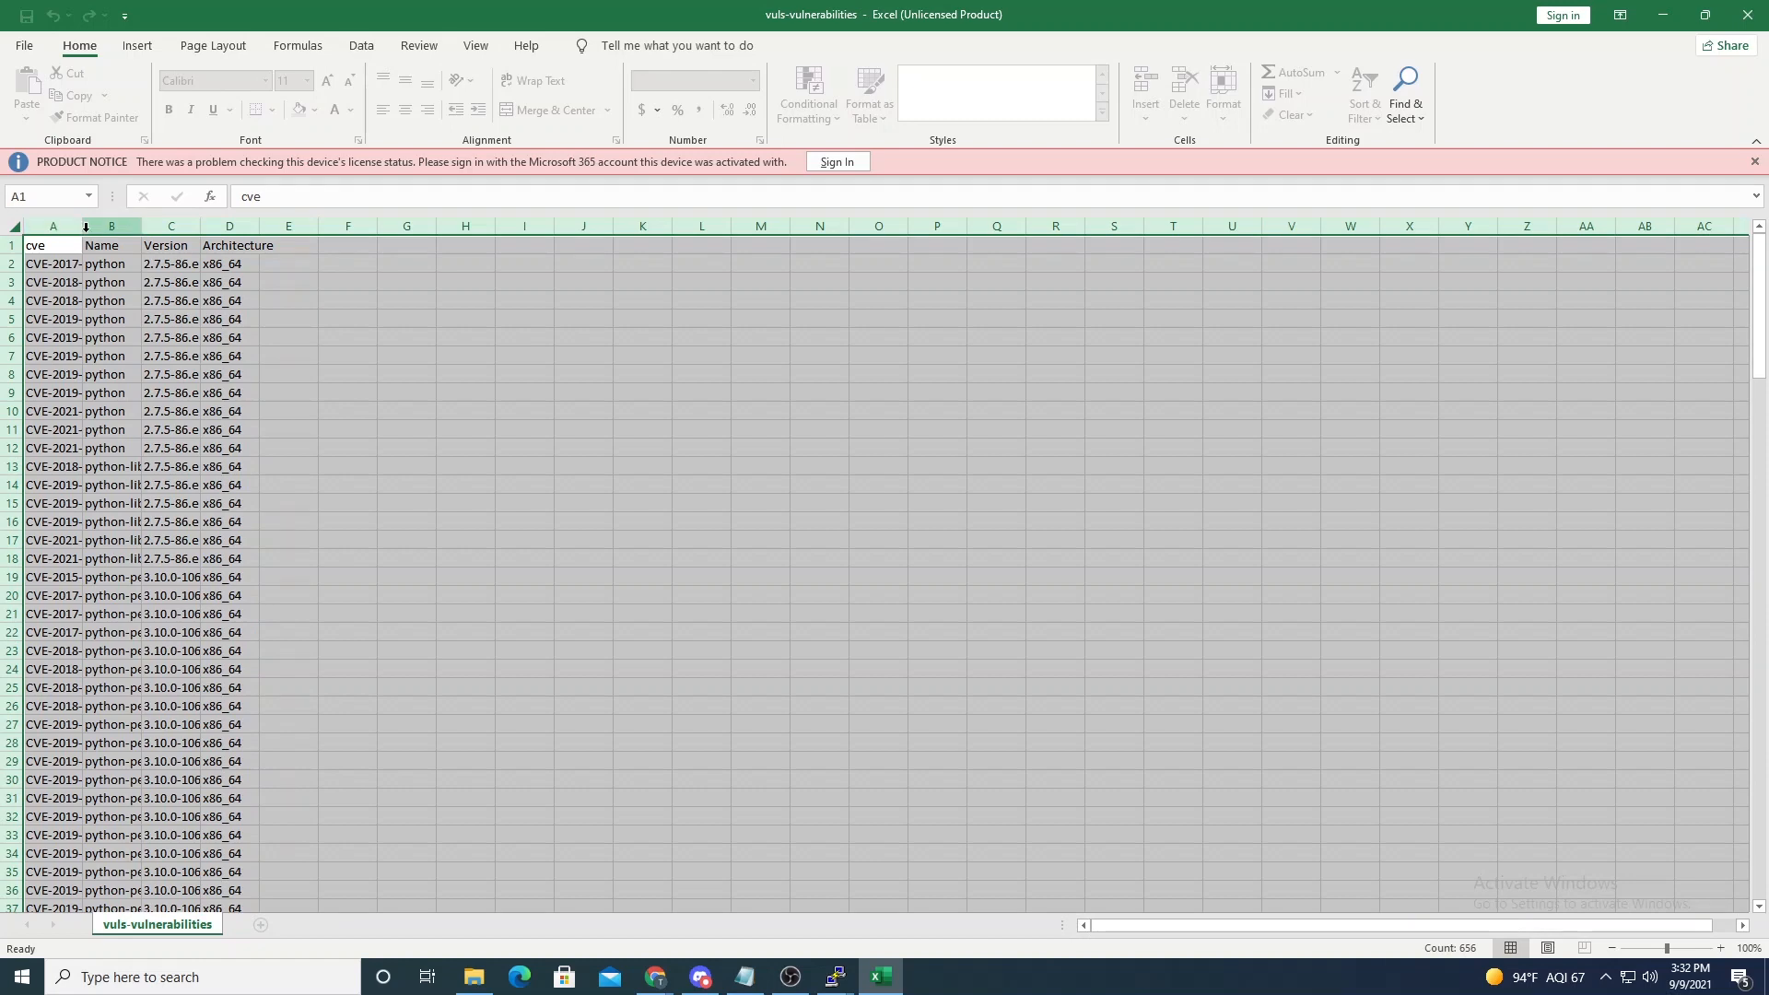
click(111, 282)
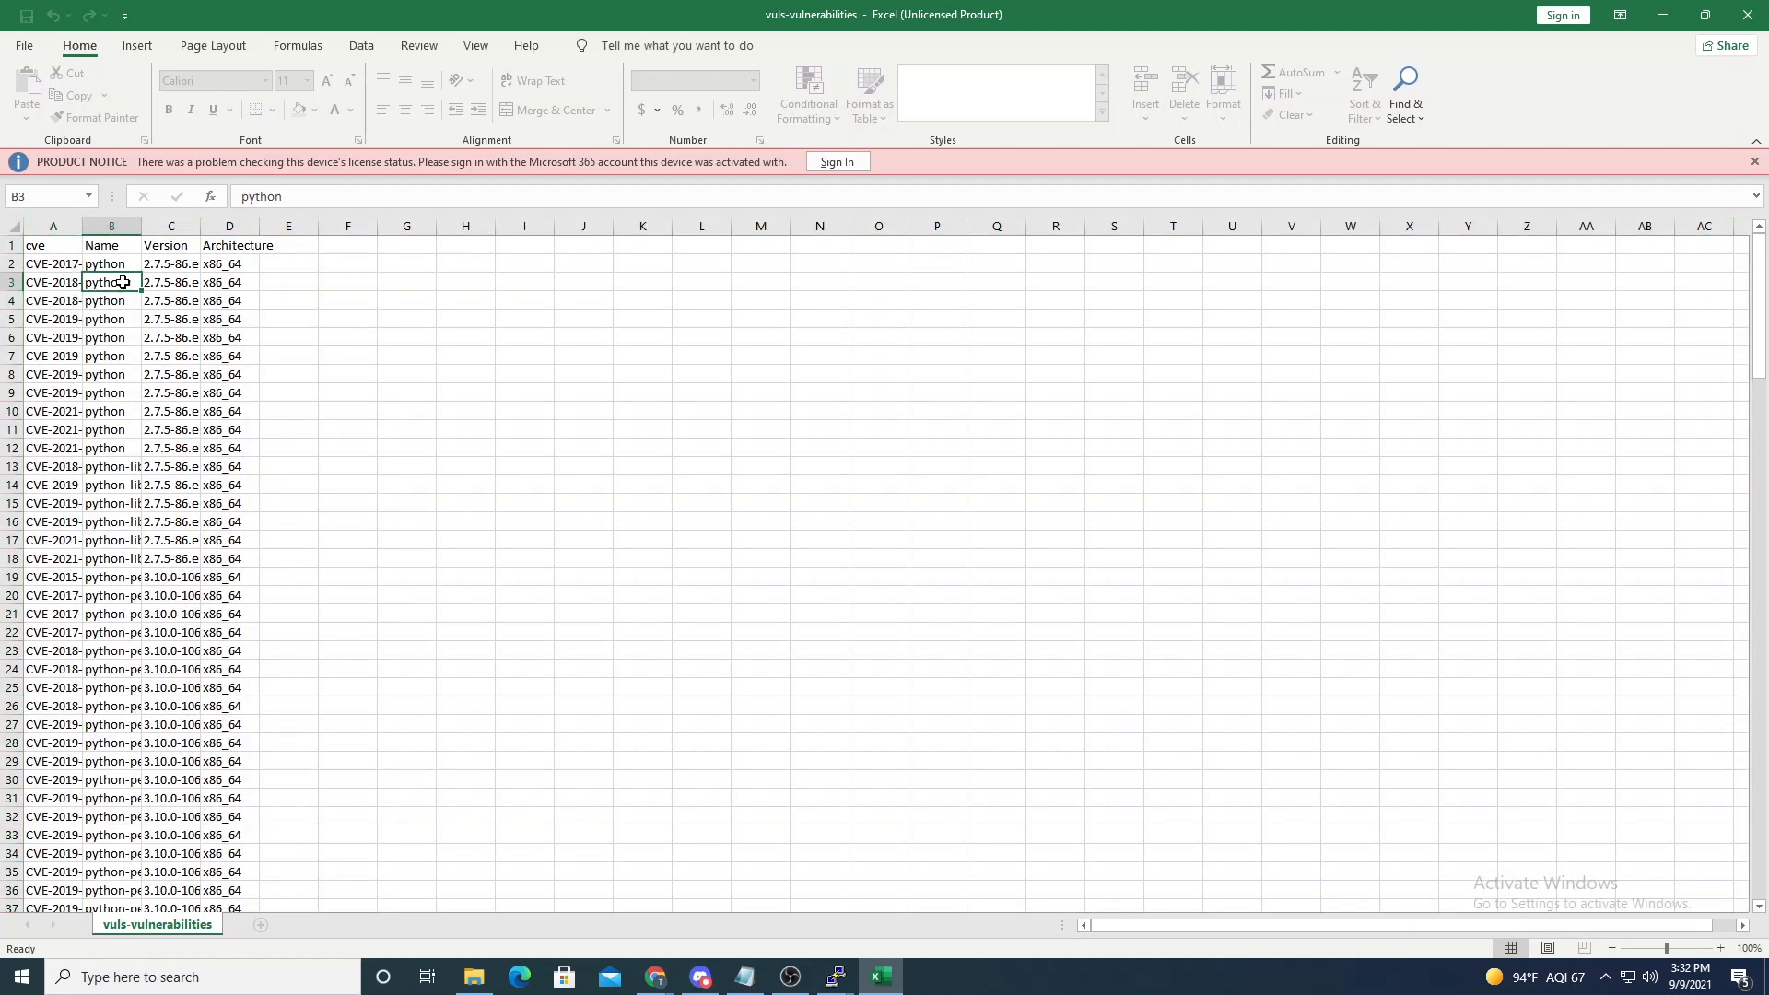
mouse_move(170, 59)
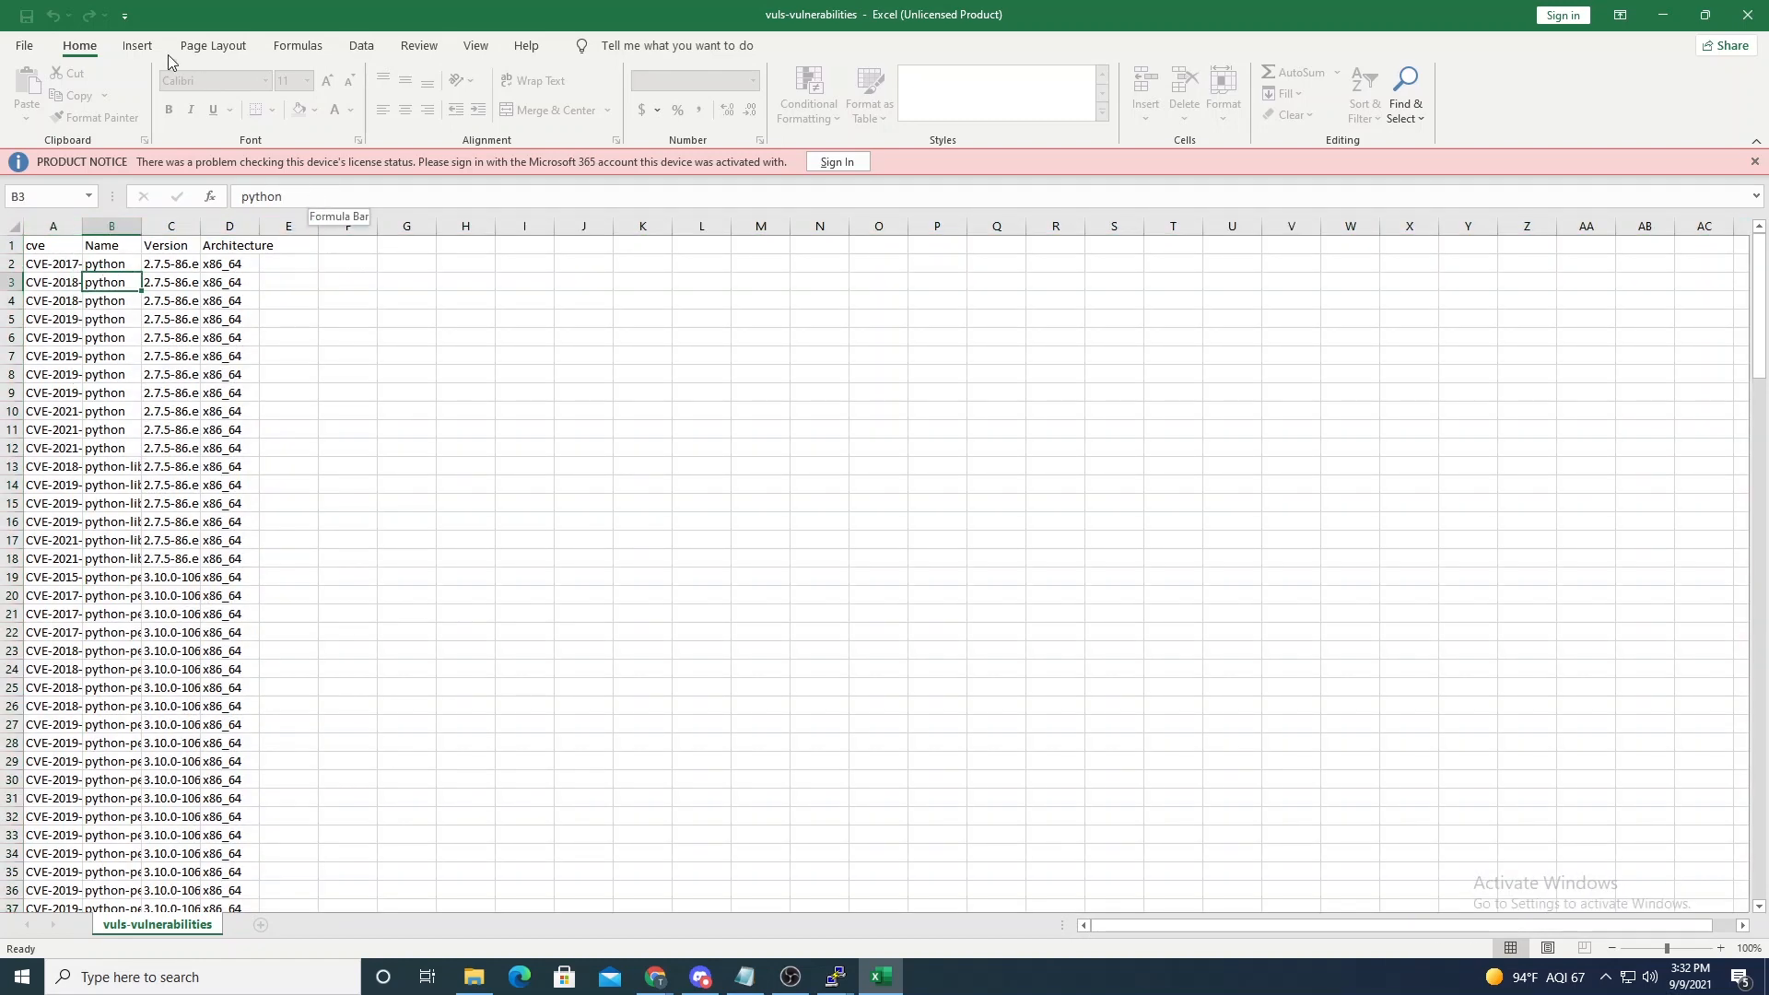
scroll(down, 3)
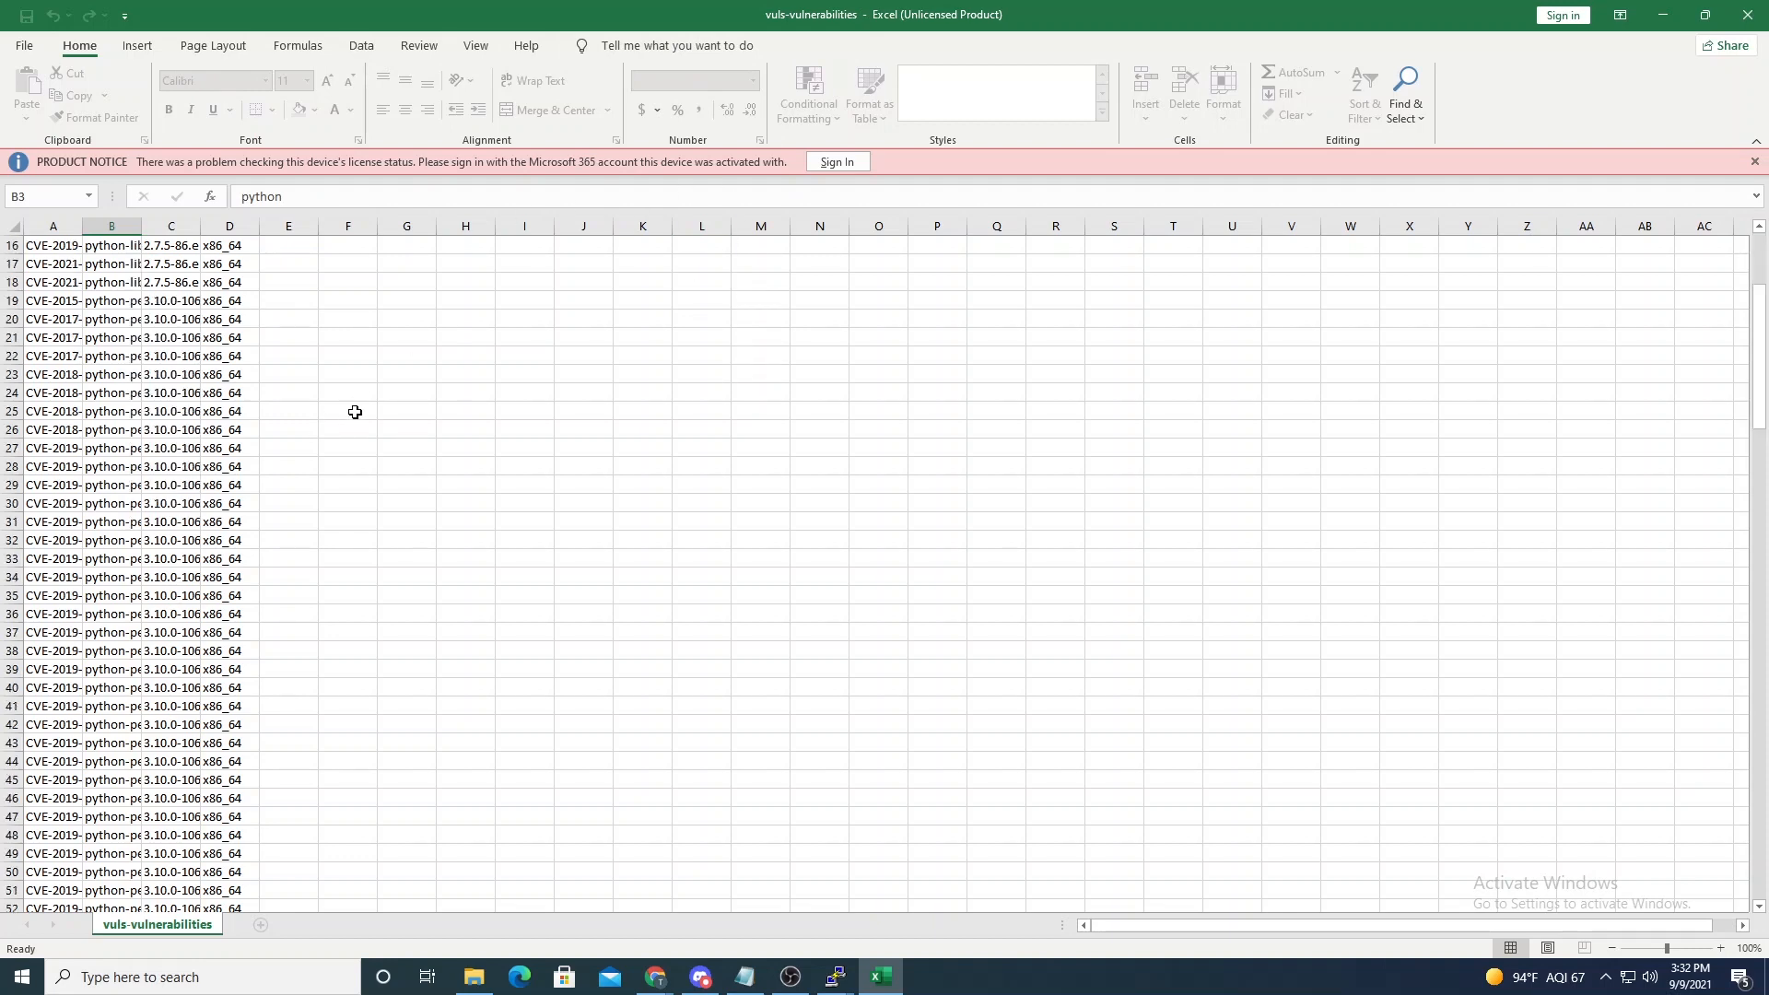
scroll(up, 3)
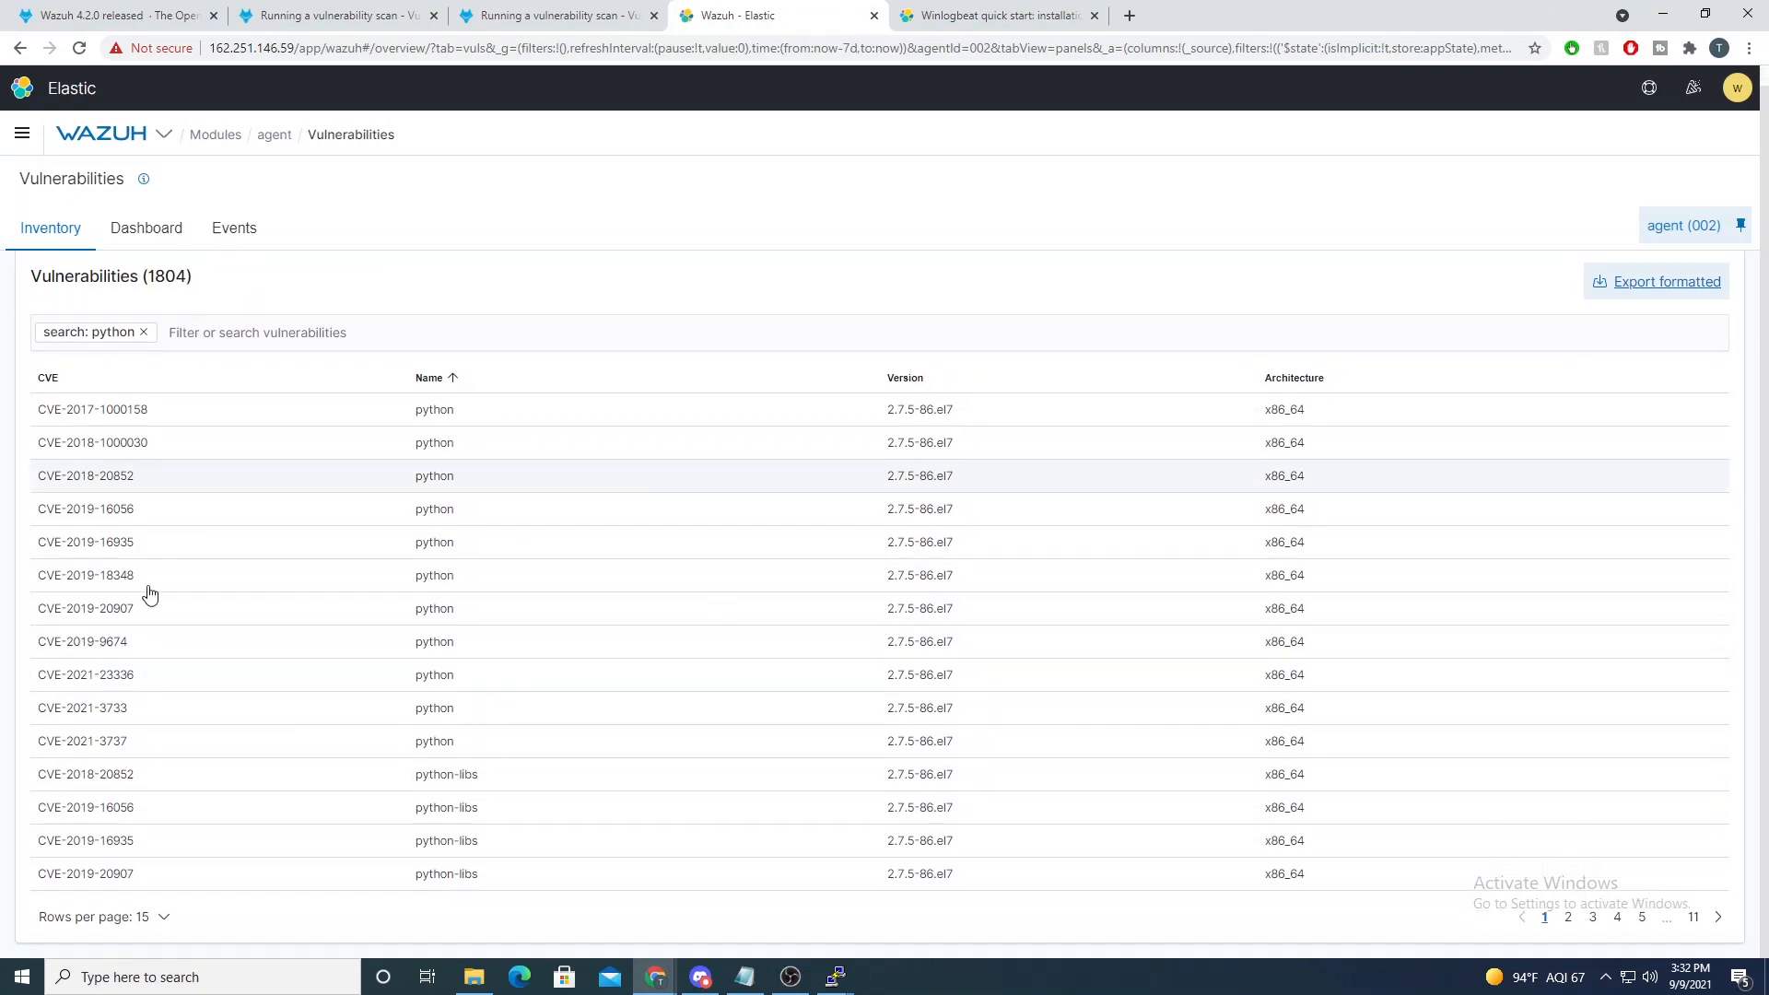
mouse_move(269, 487)
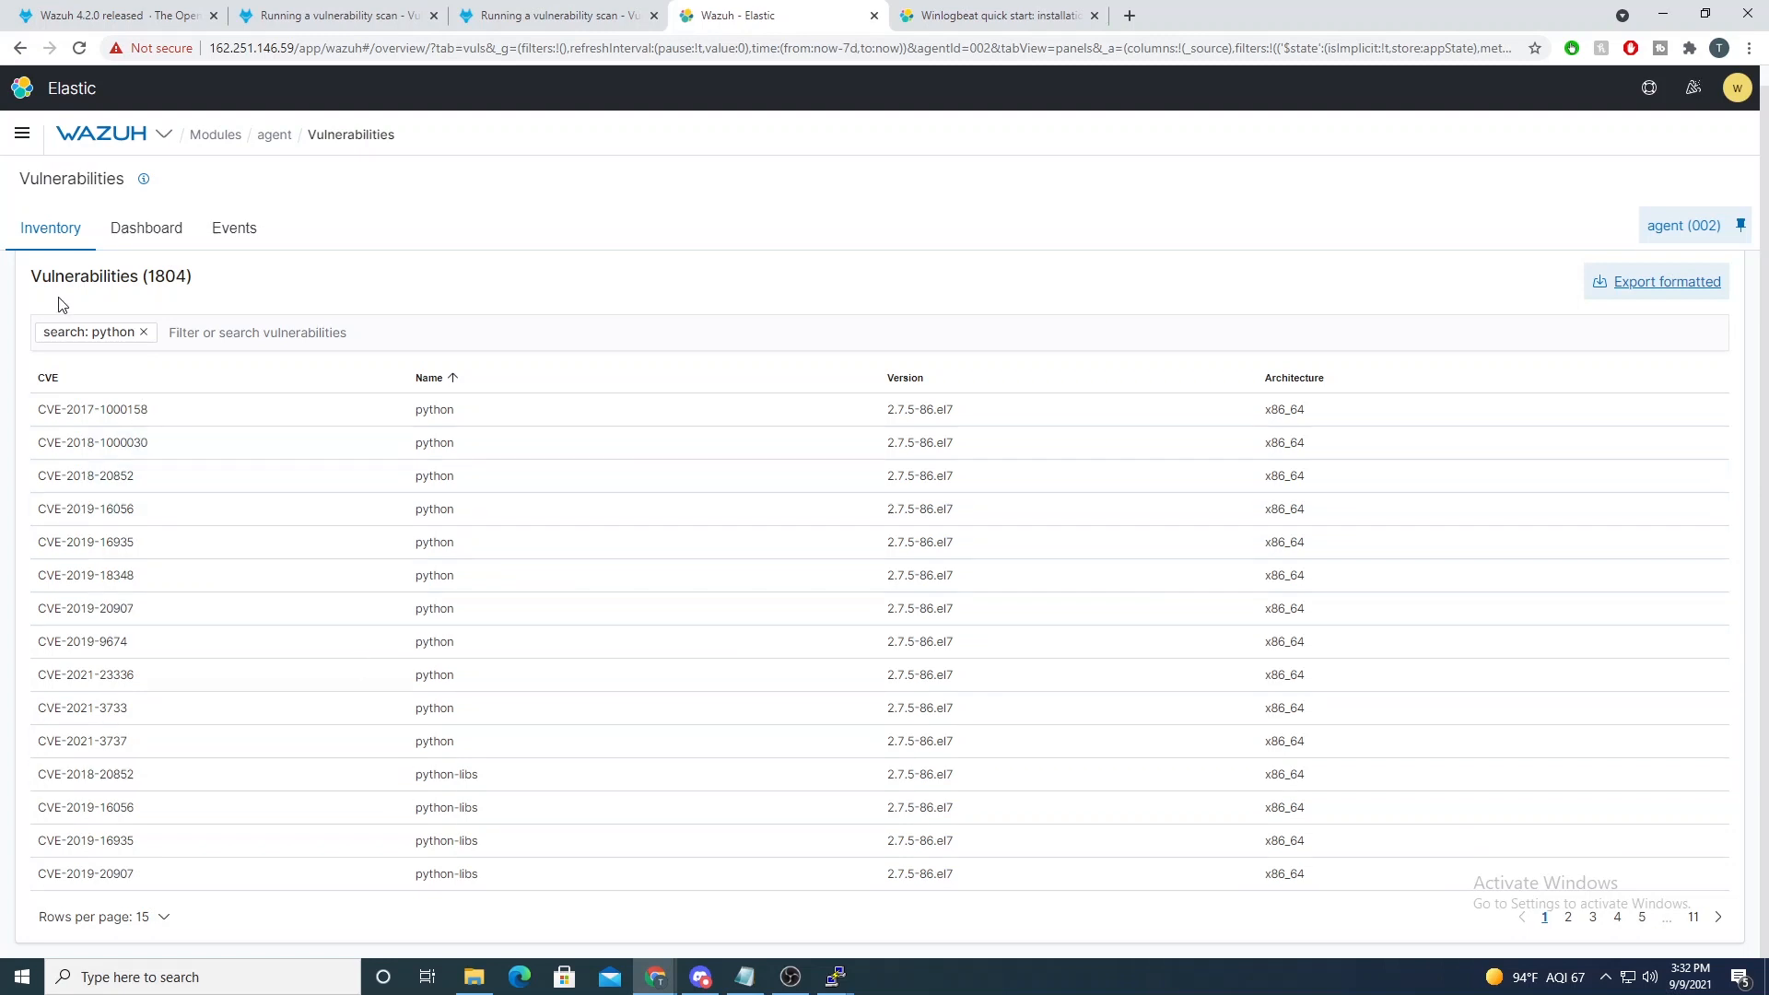
Step: Remove the python filter, page through the 1804 vulnerabilities to page 12 and view emacs-filesystem CVE-2019-13310
click(144, 332)
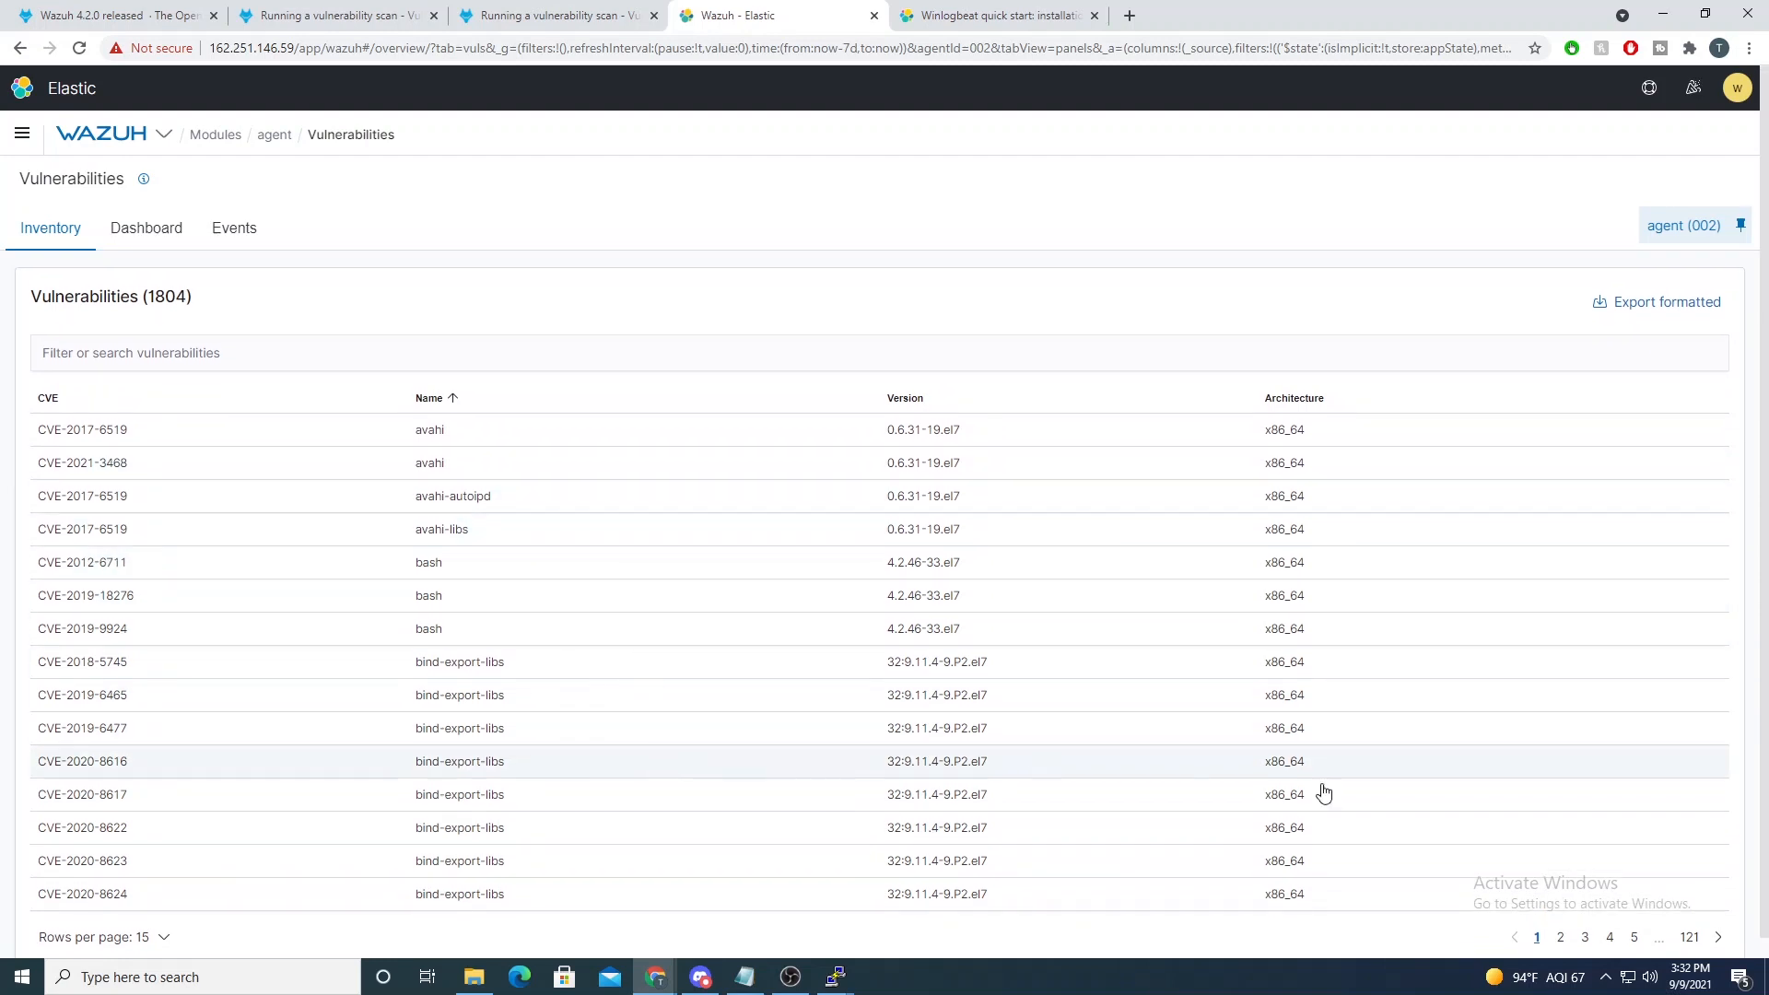
click(1717, 936)
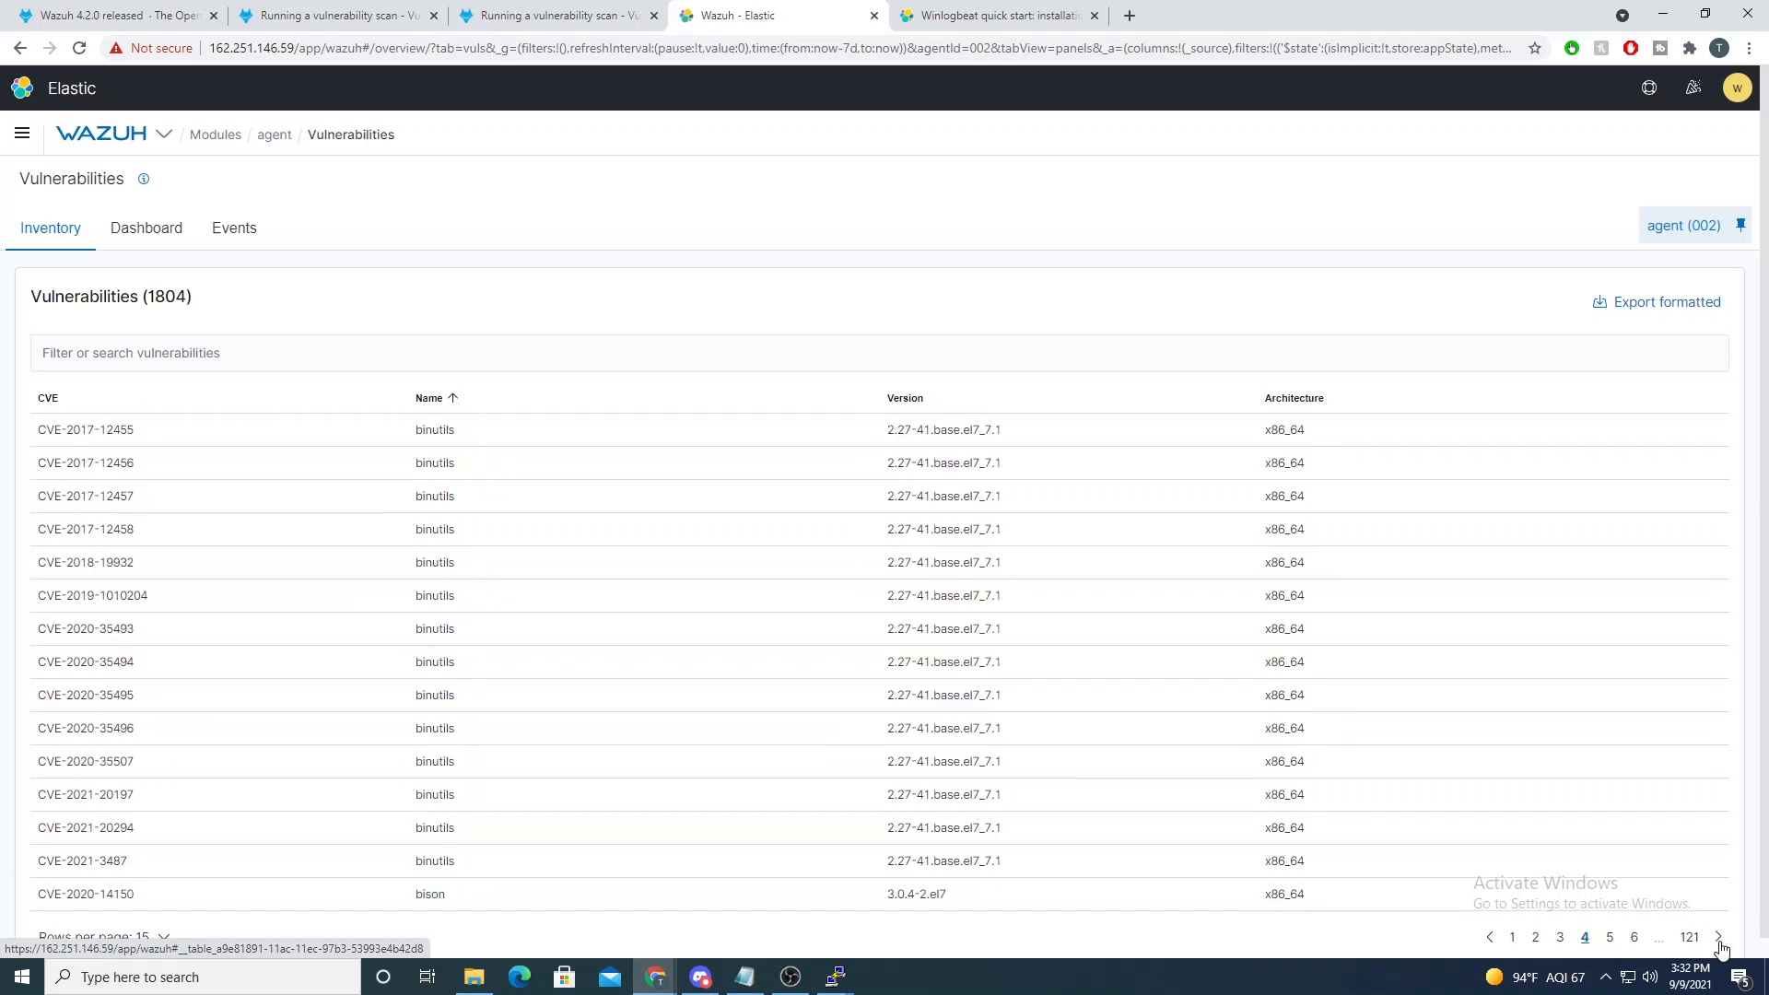
click(1718, 936)
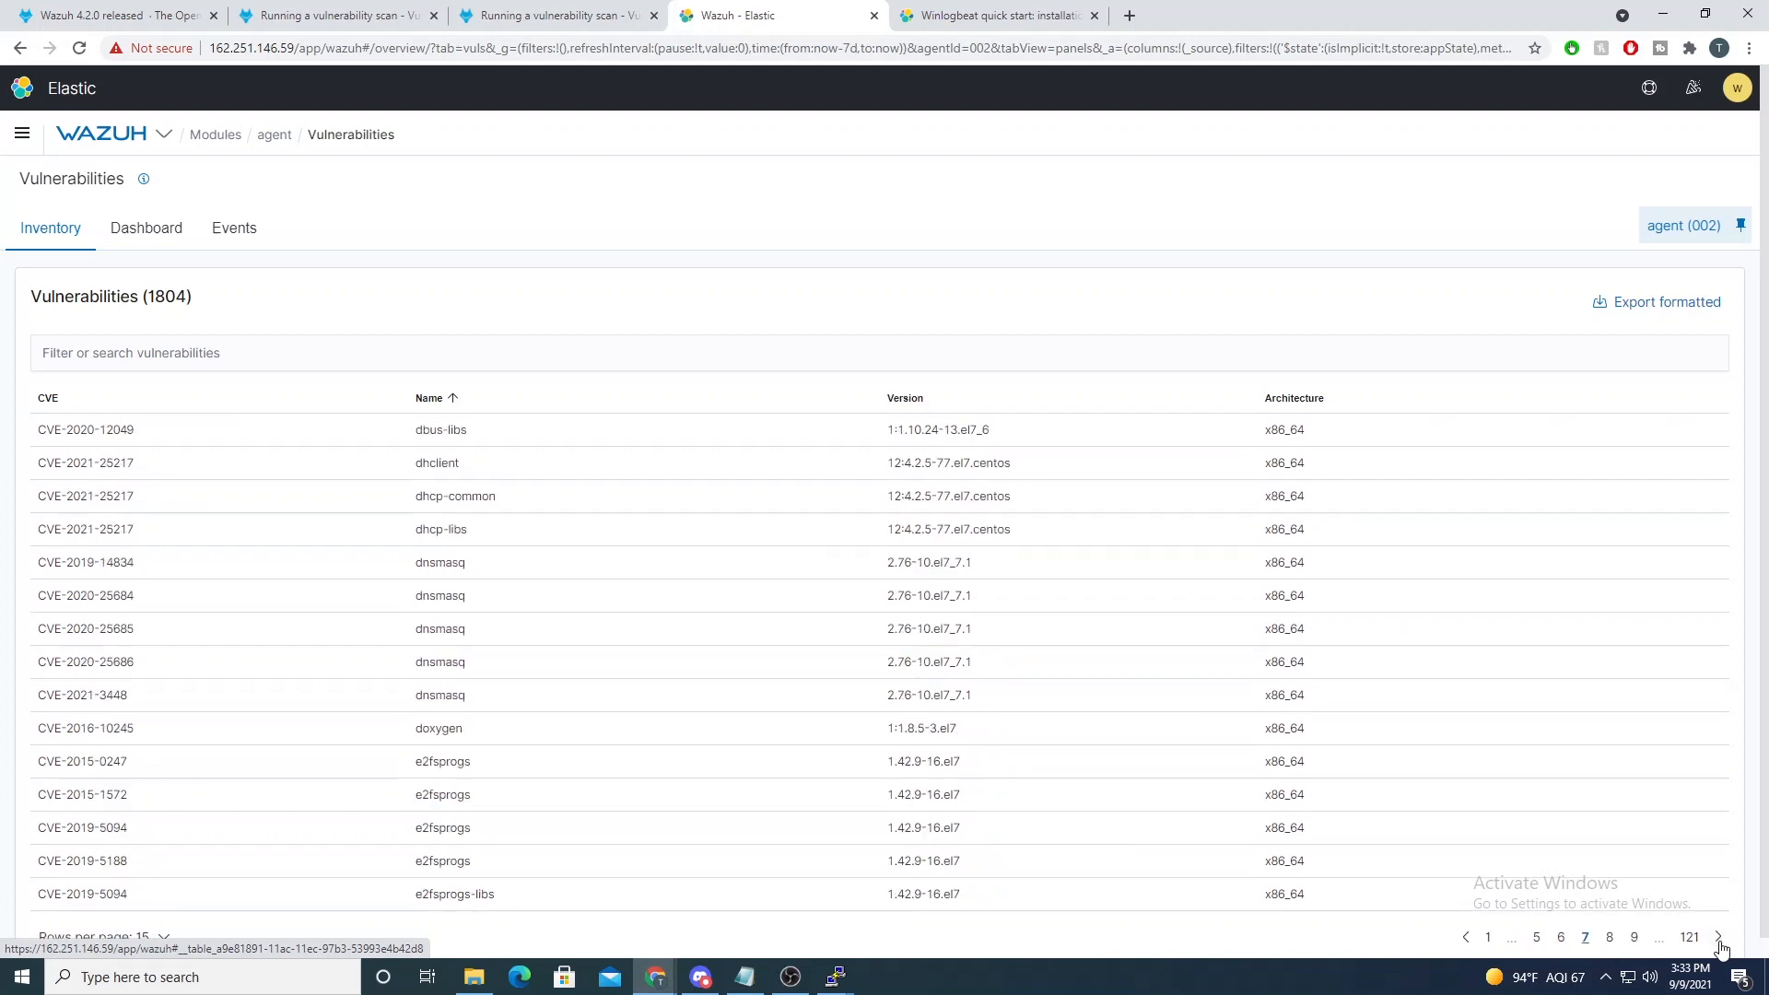
click(1718, 936)
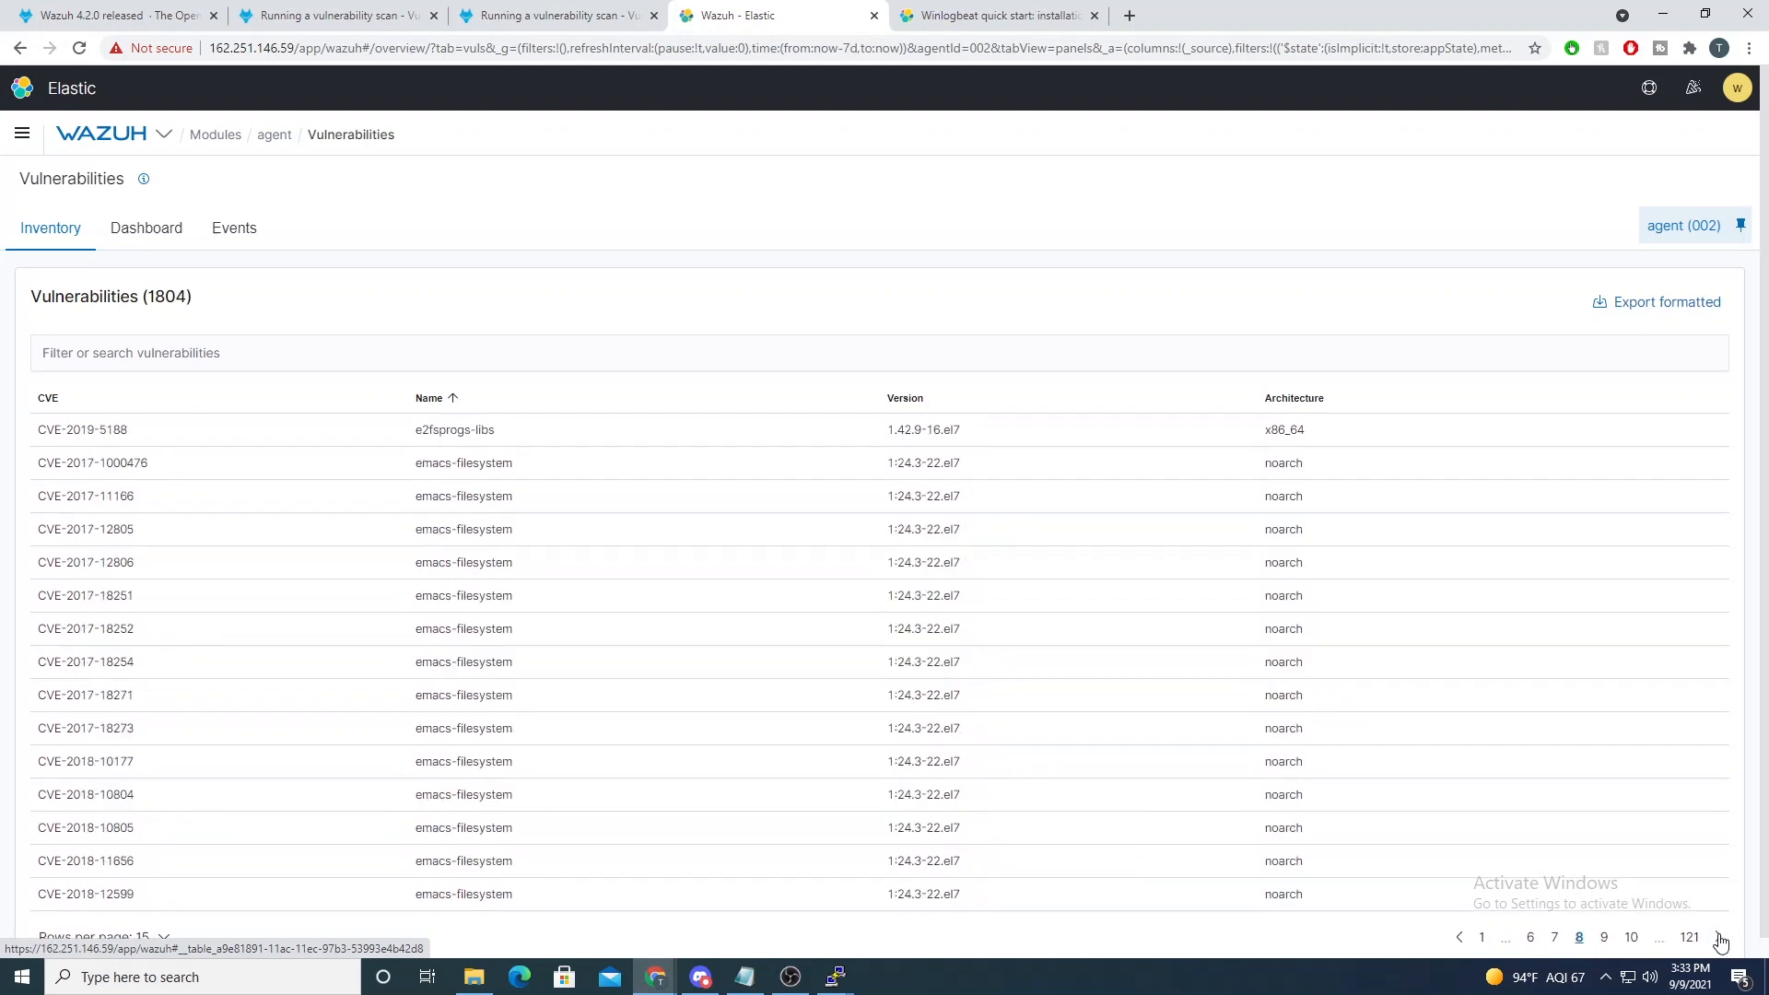
mouse_move(1721, 944)
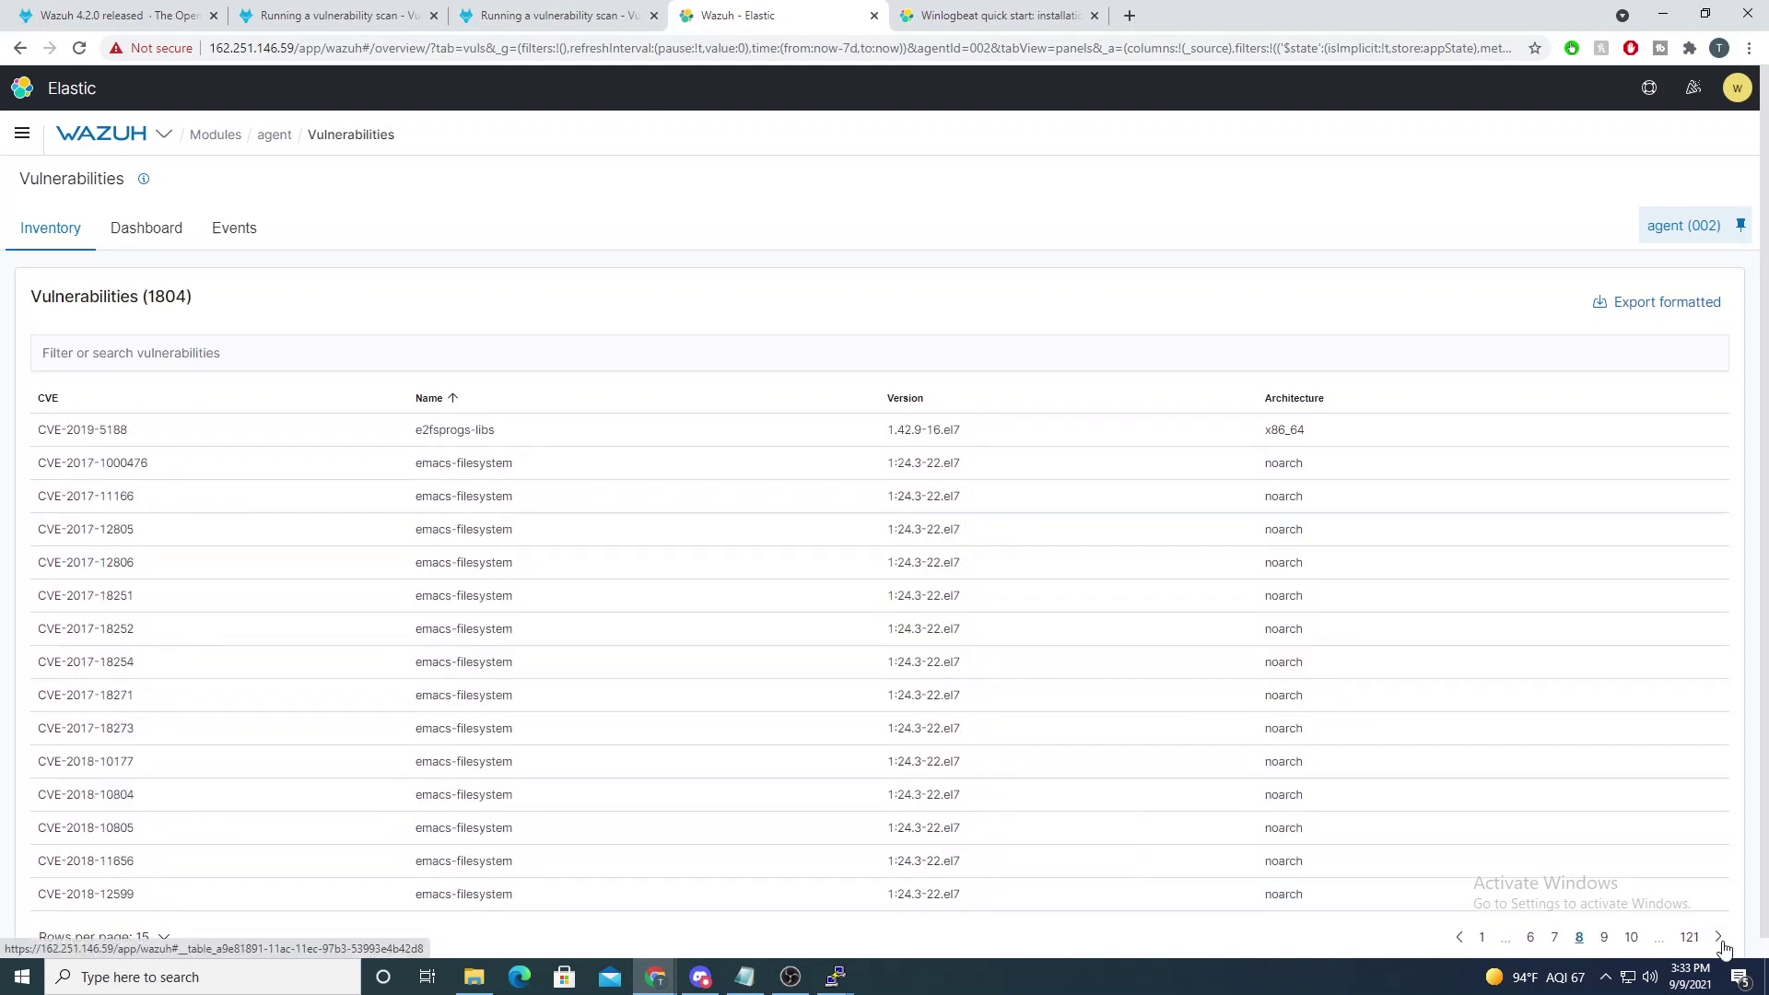
click(1718, 936)
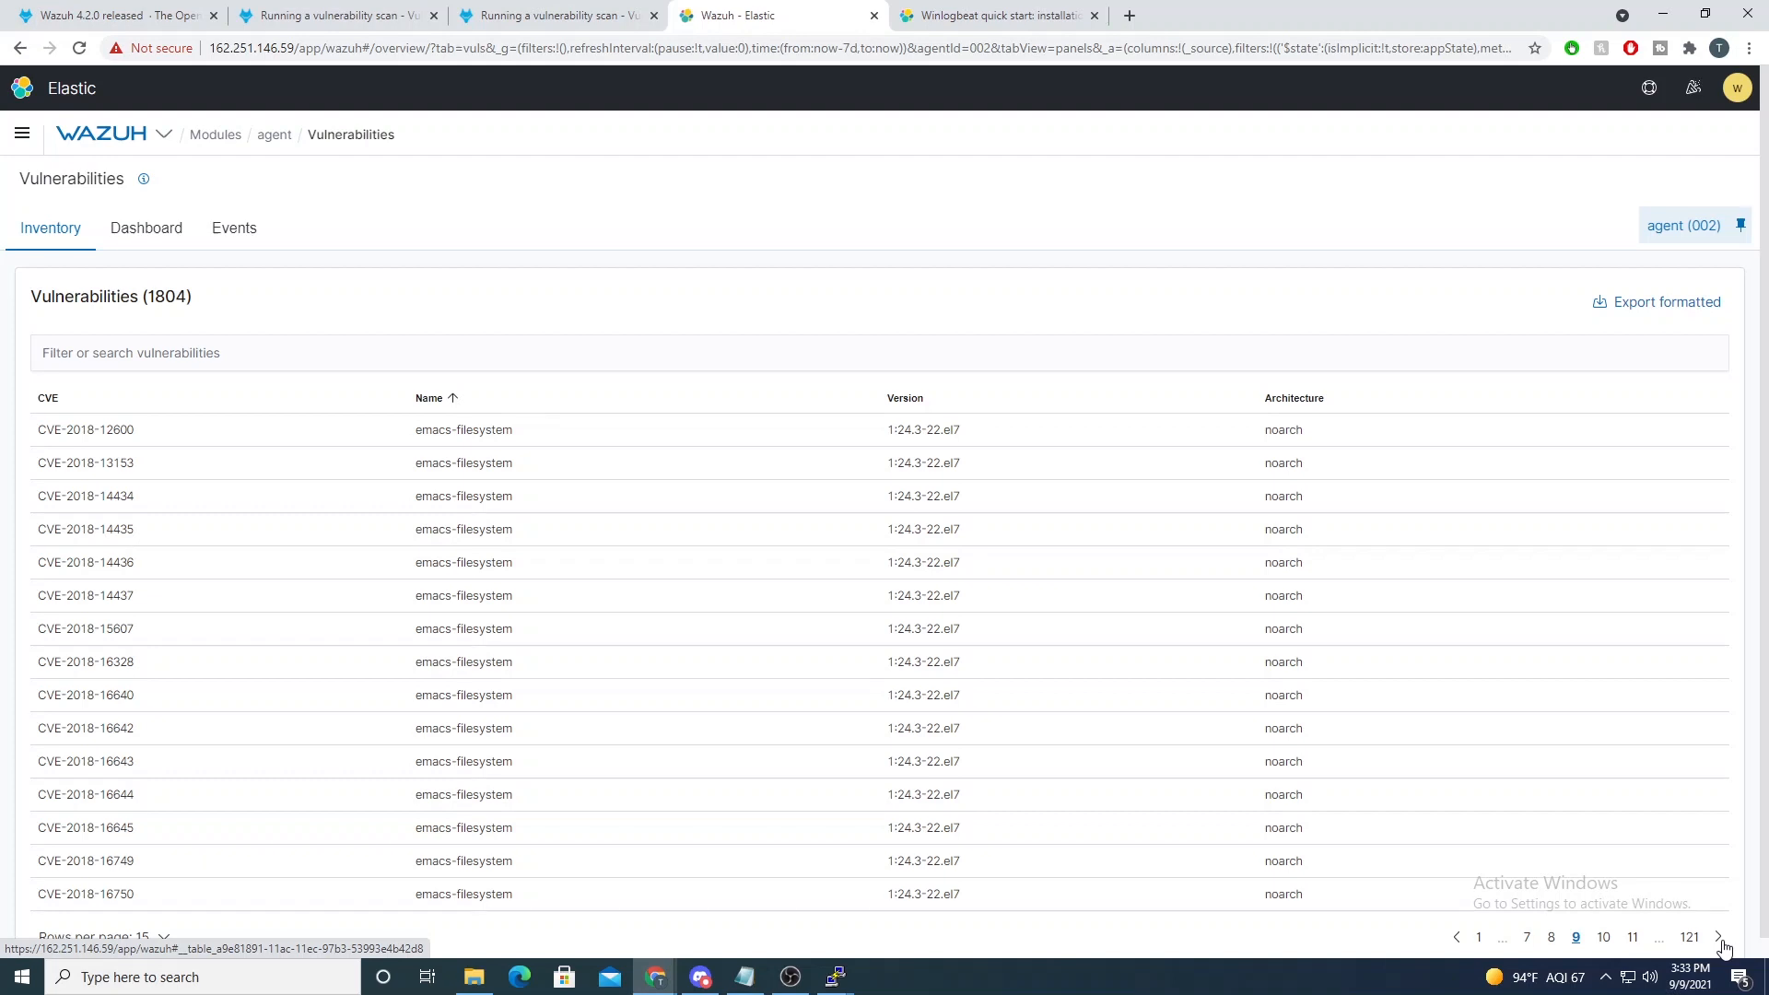
click(1717, 936)
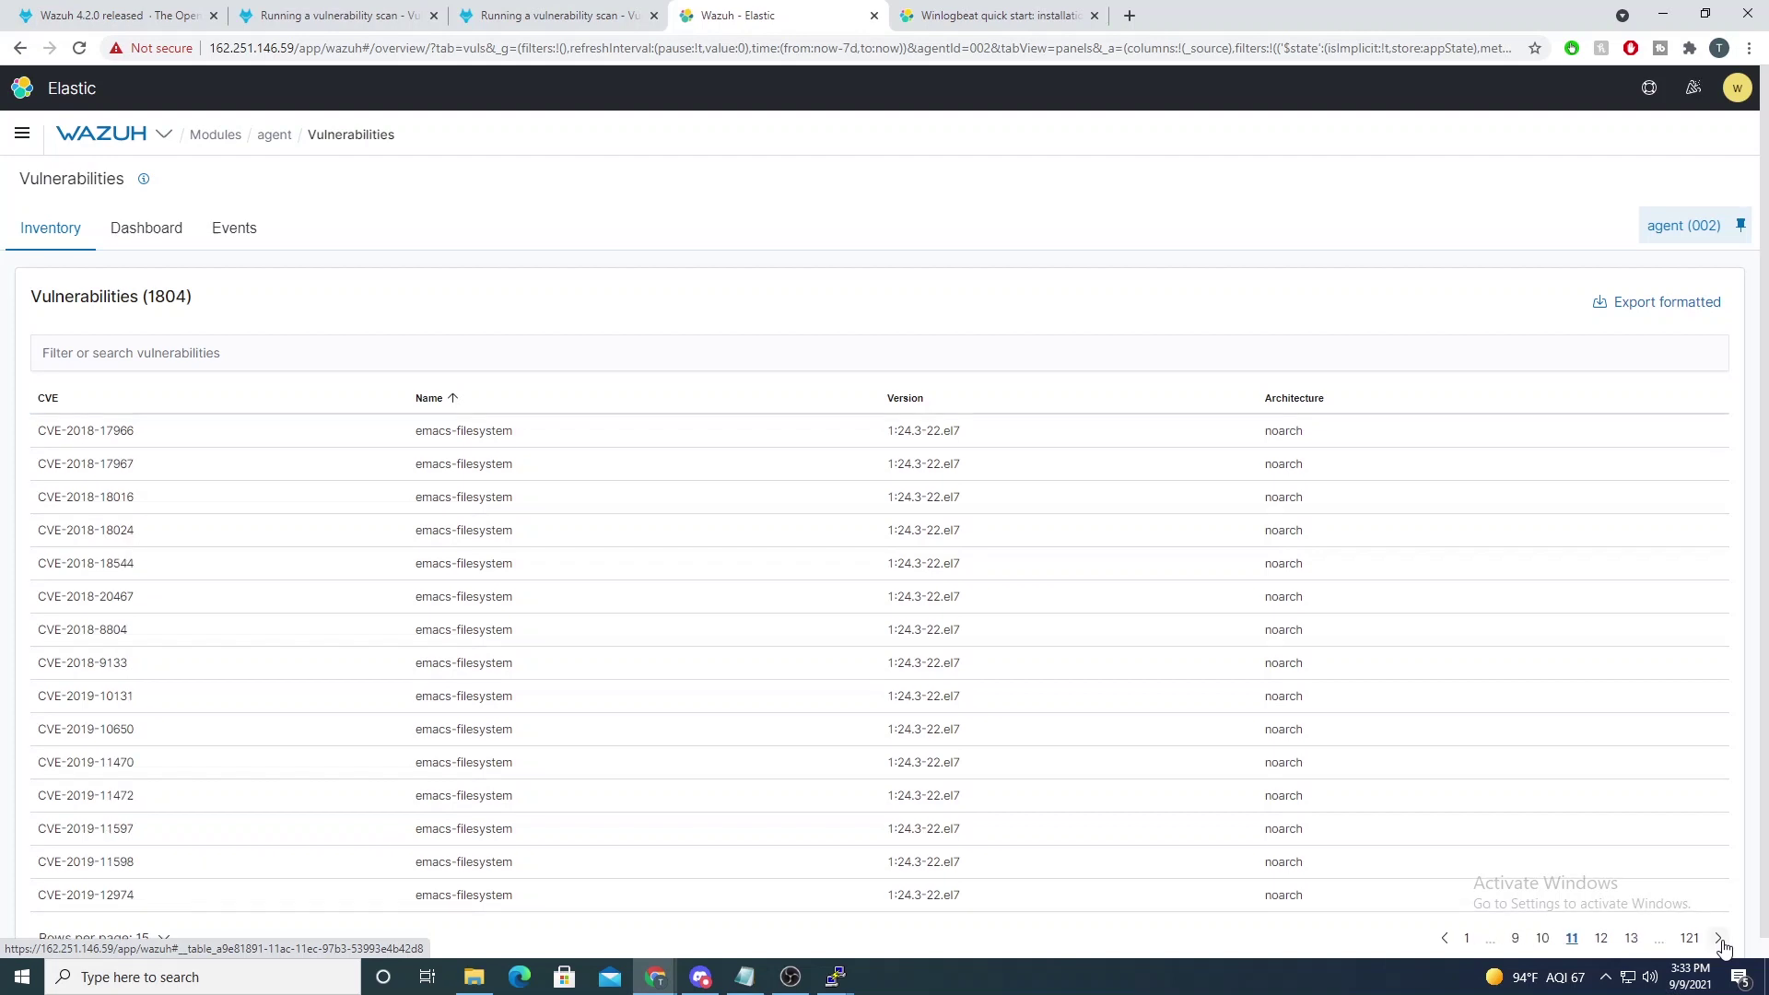
click(1717, 938)
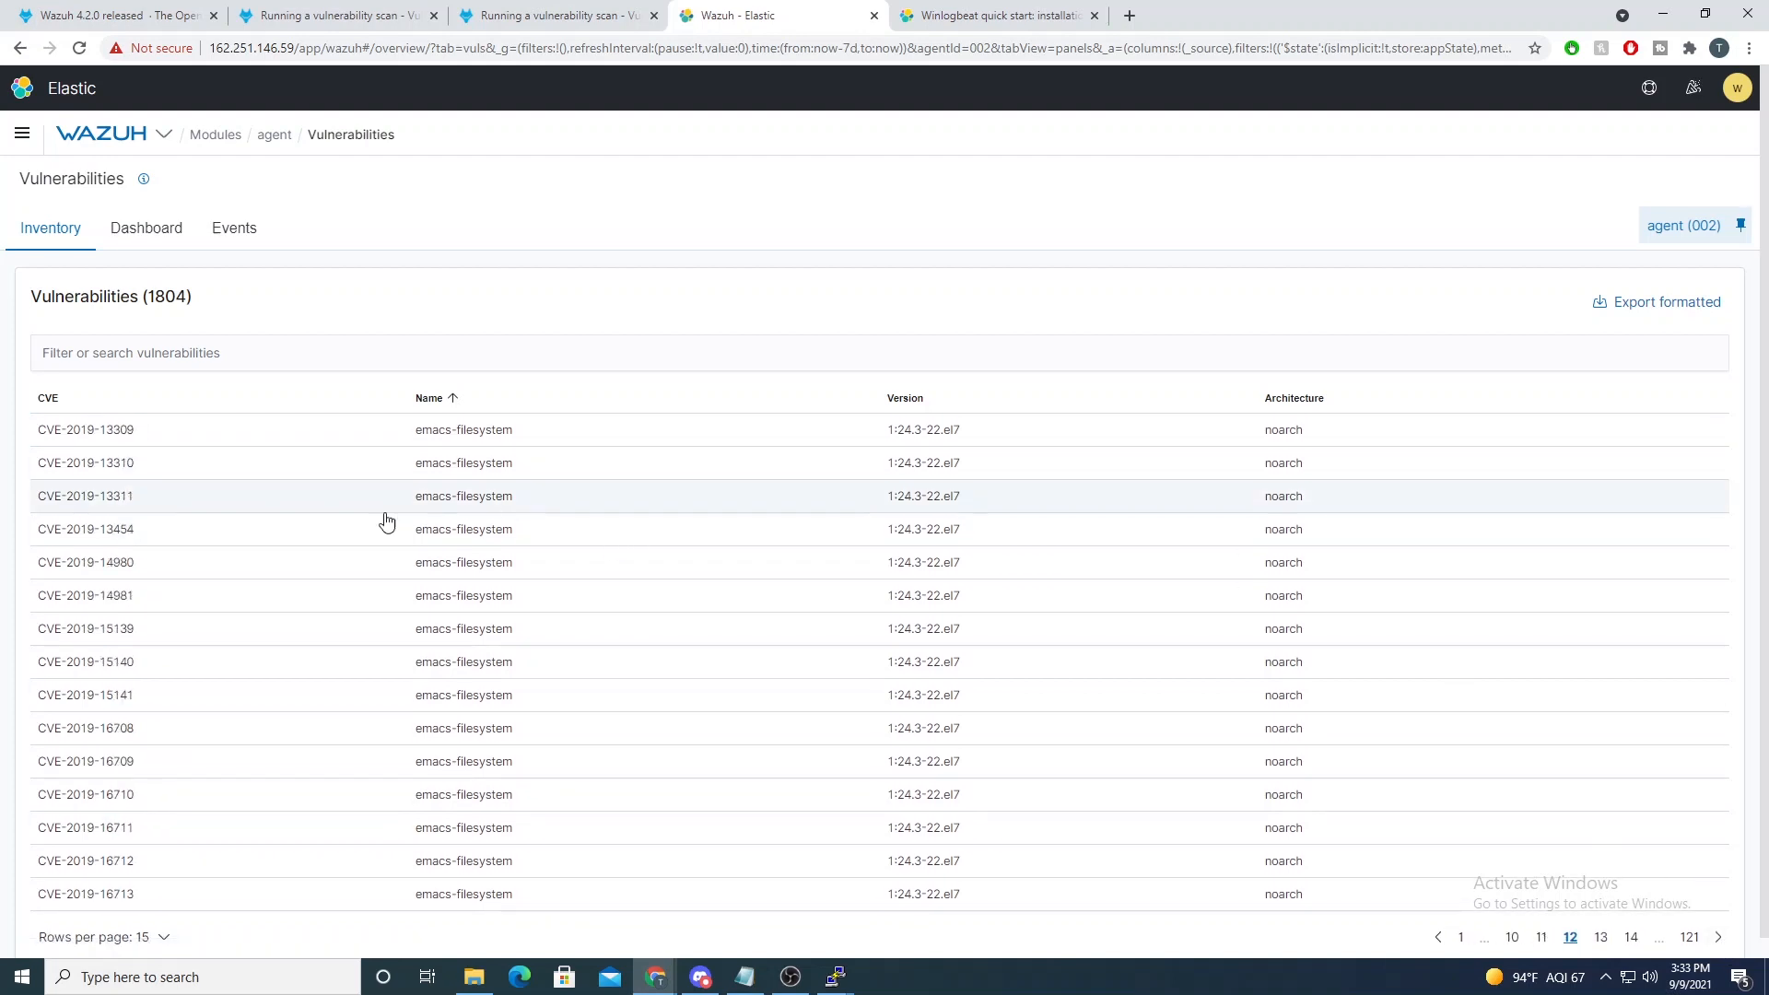
mouse_move(103, 485)
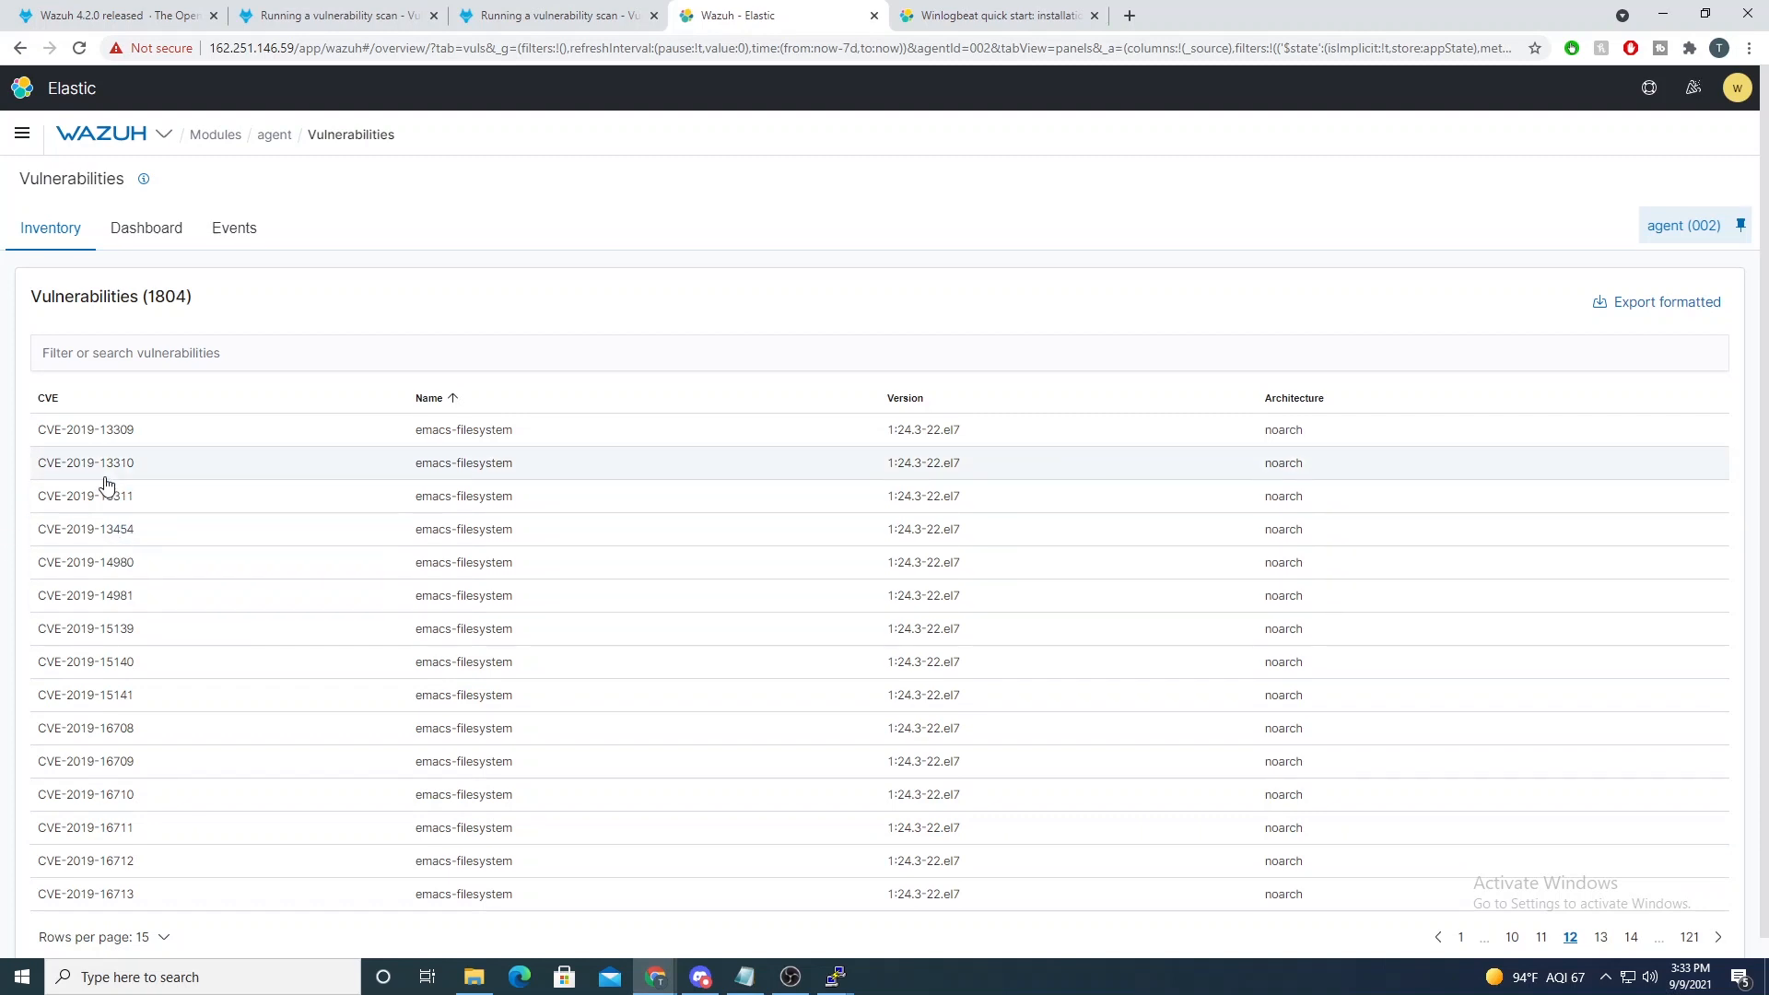
mouse_move(645, 645)
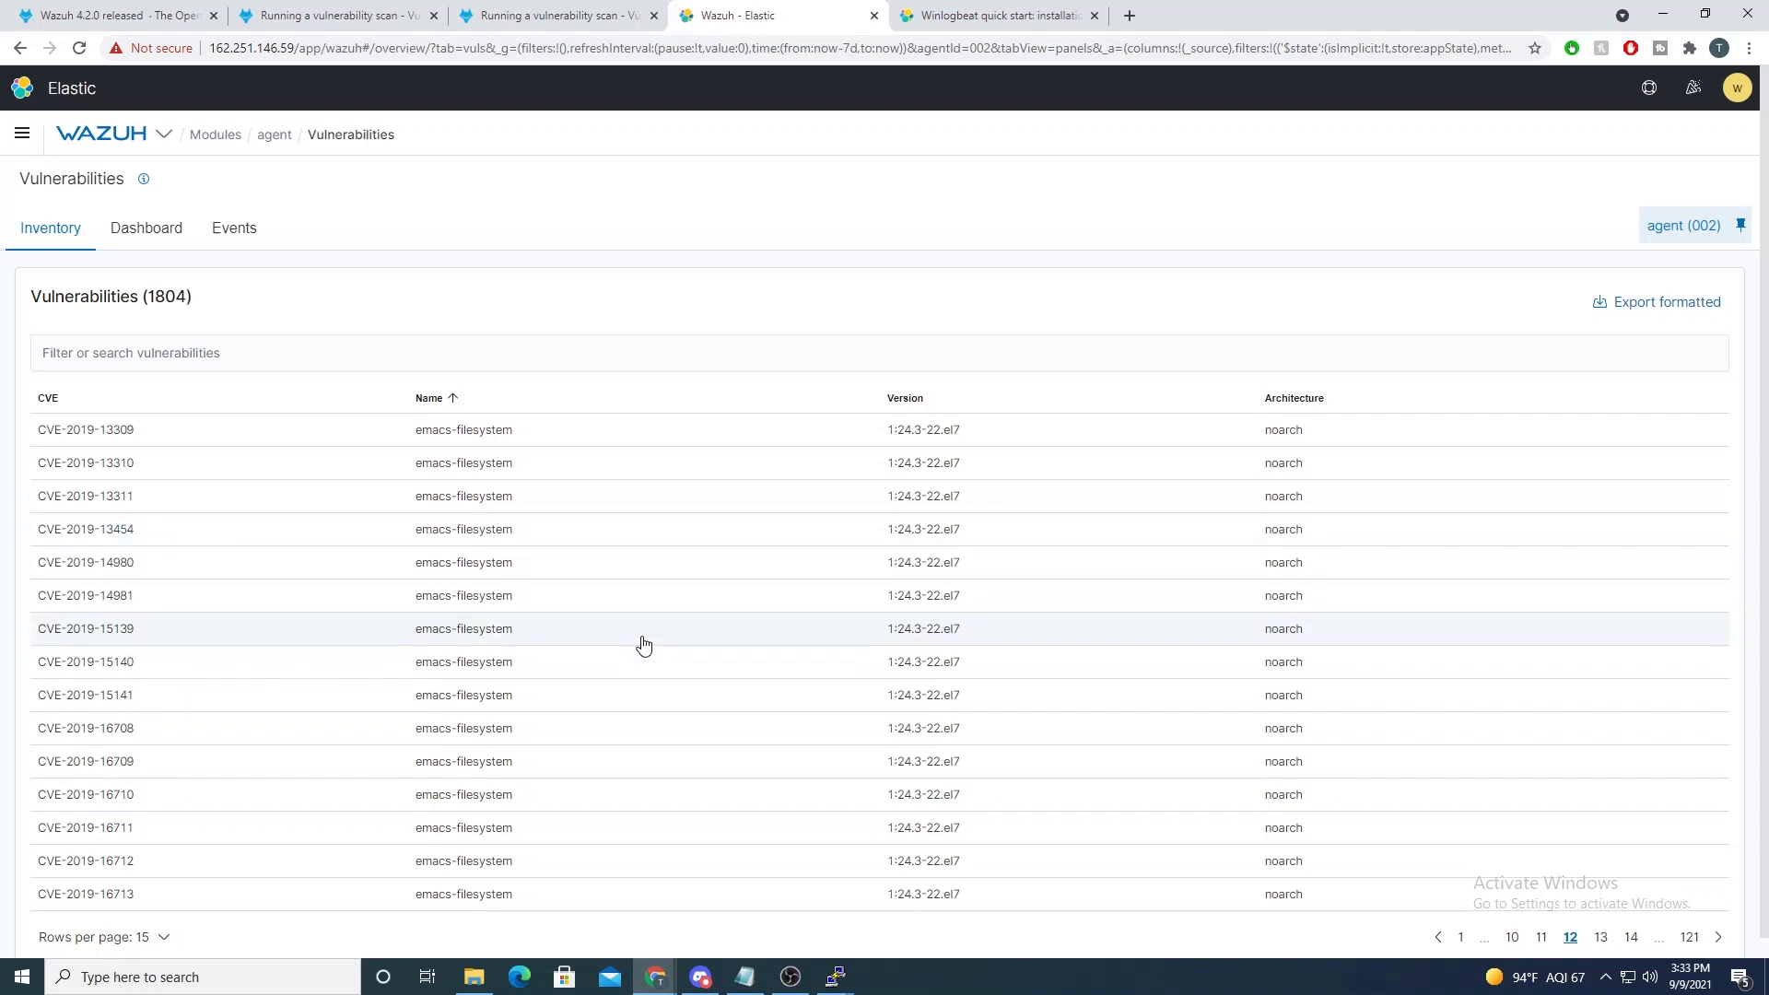
mouse_move(615, 594)
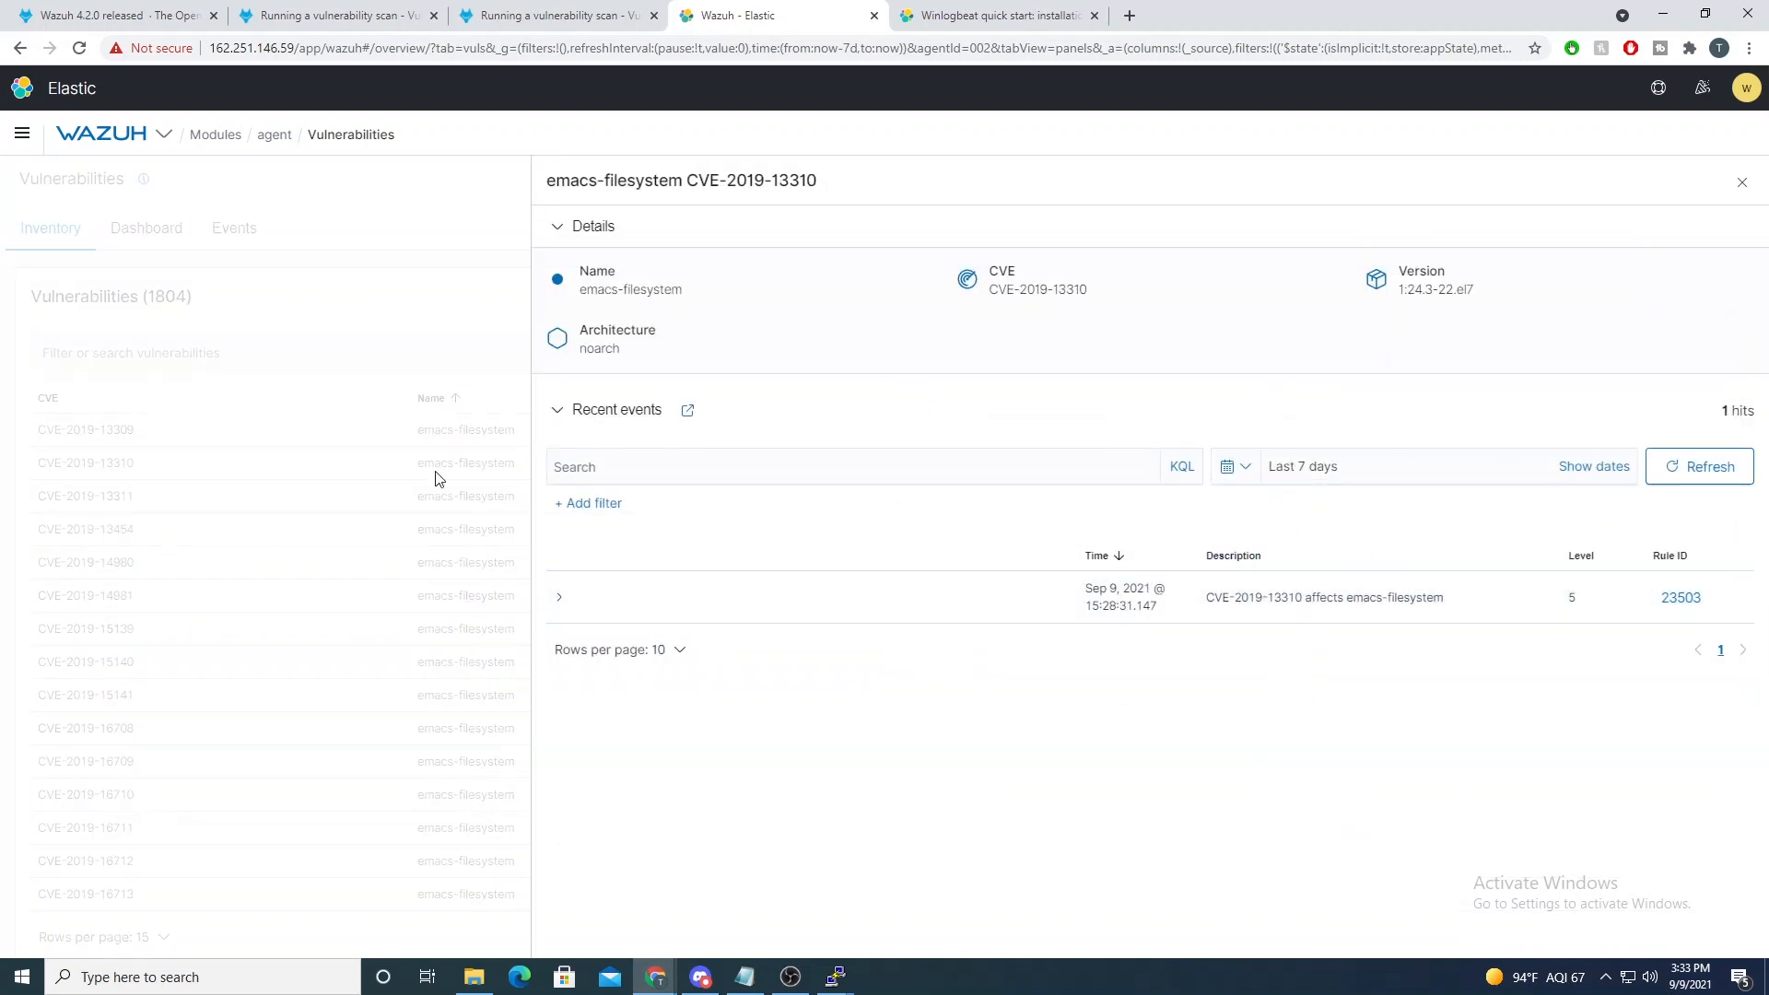
double_click(1435, 287)
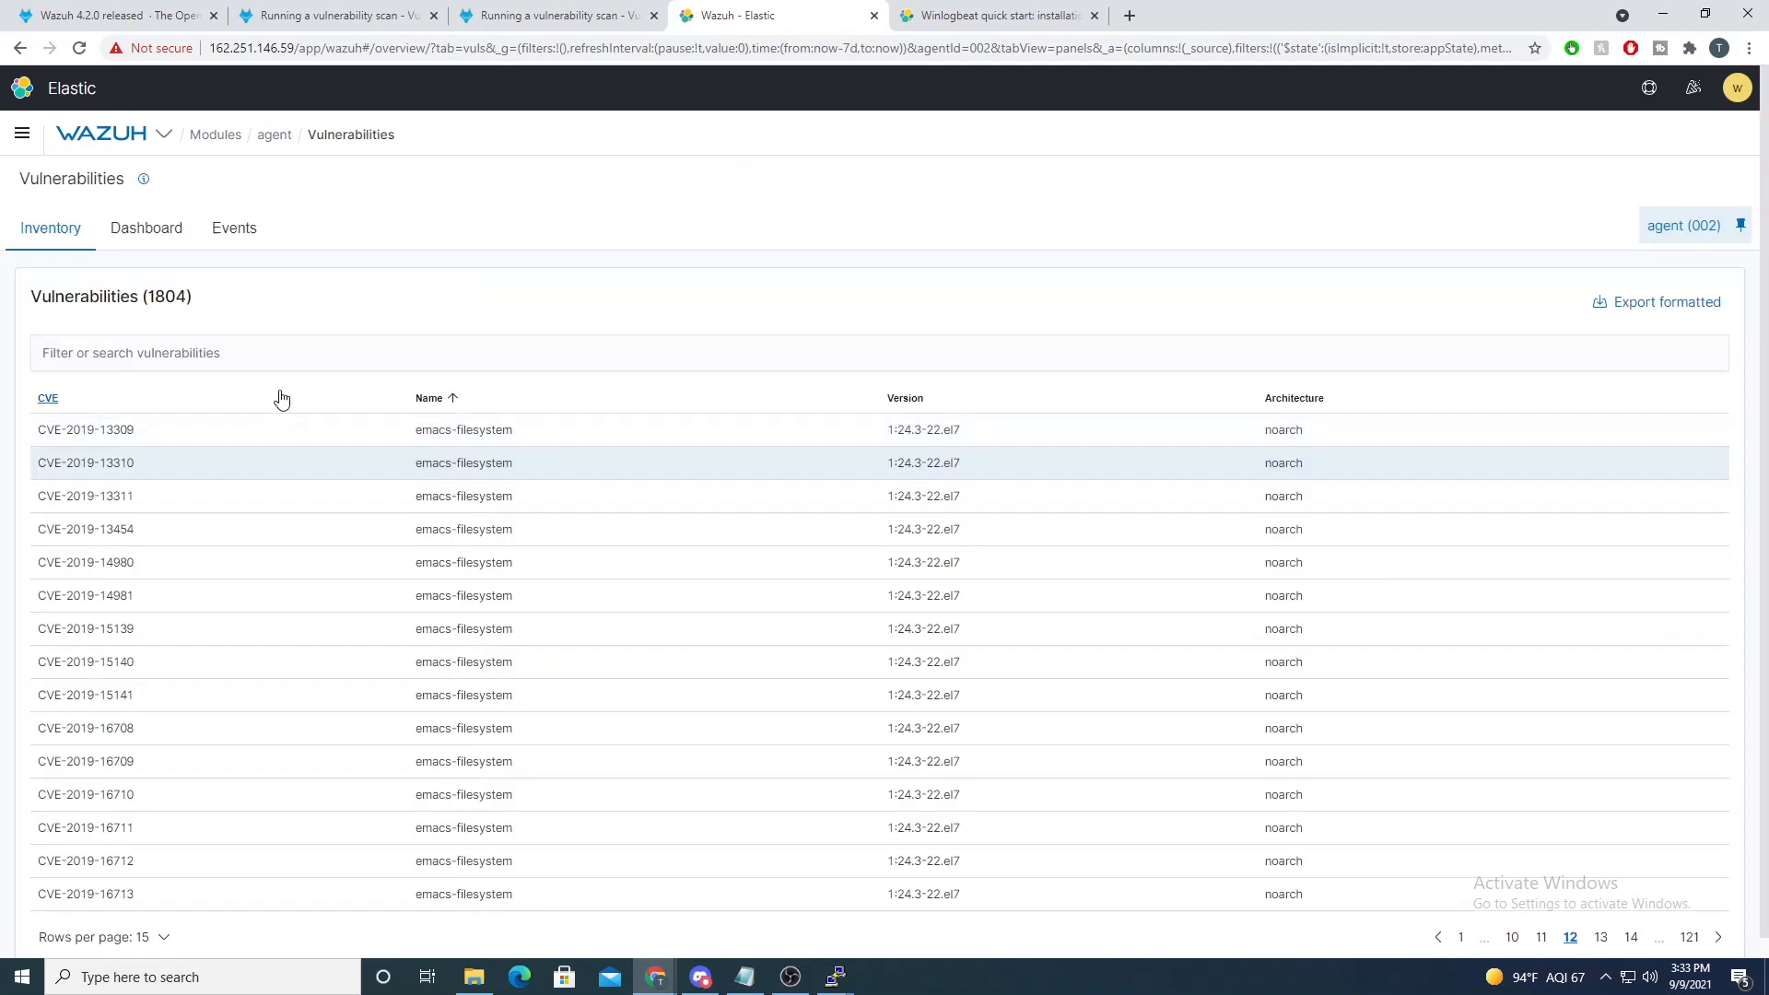
mouse_move(816, 472)
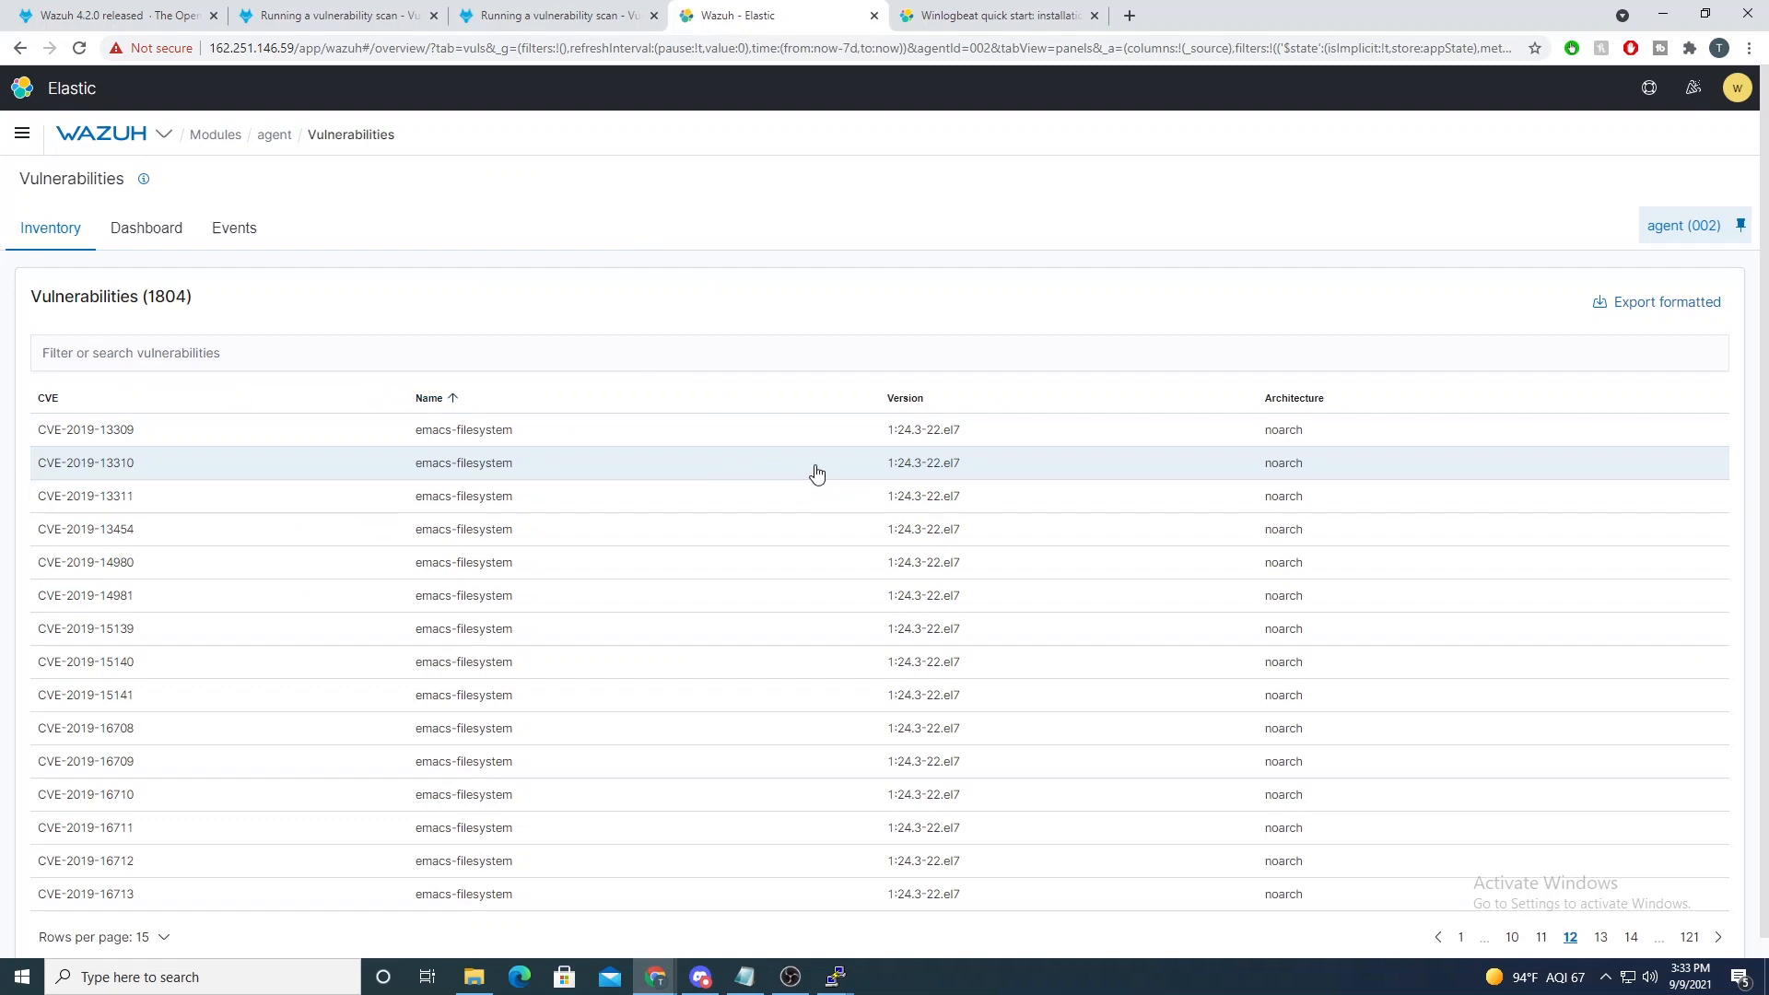
mouse_move(906, 439)
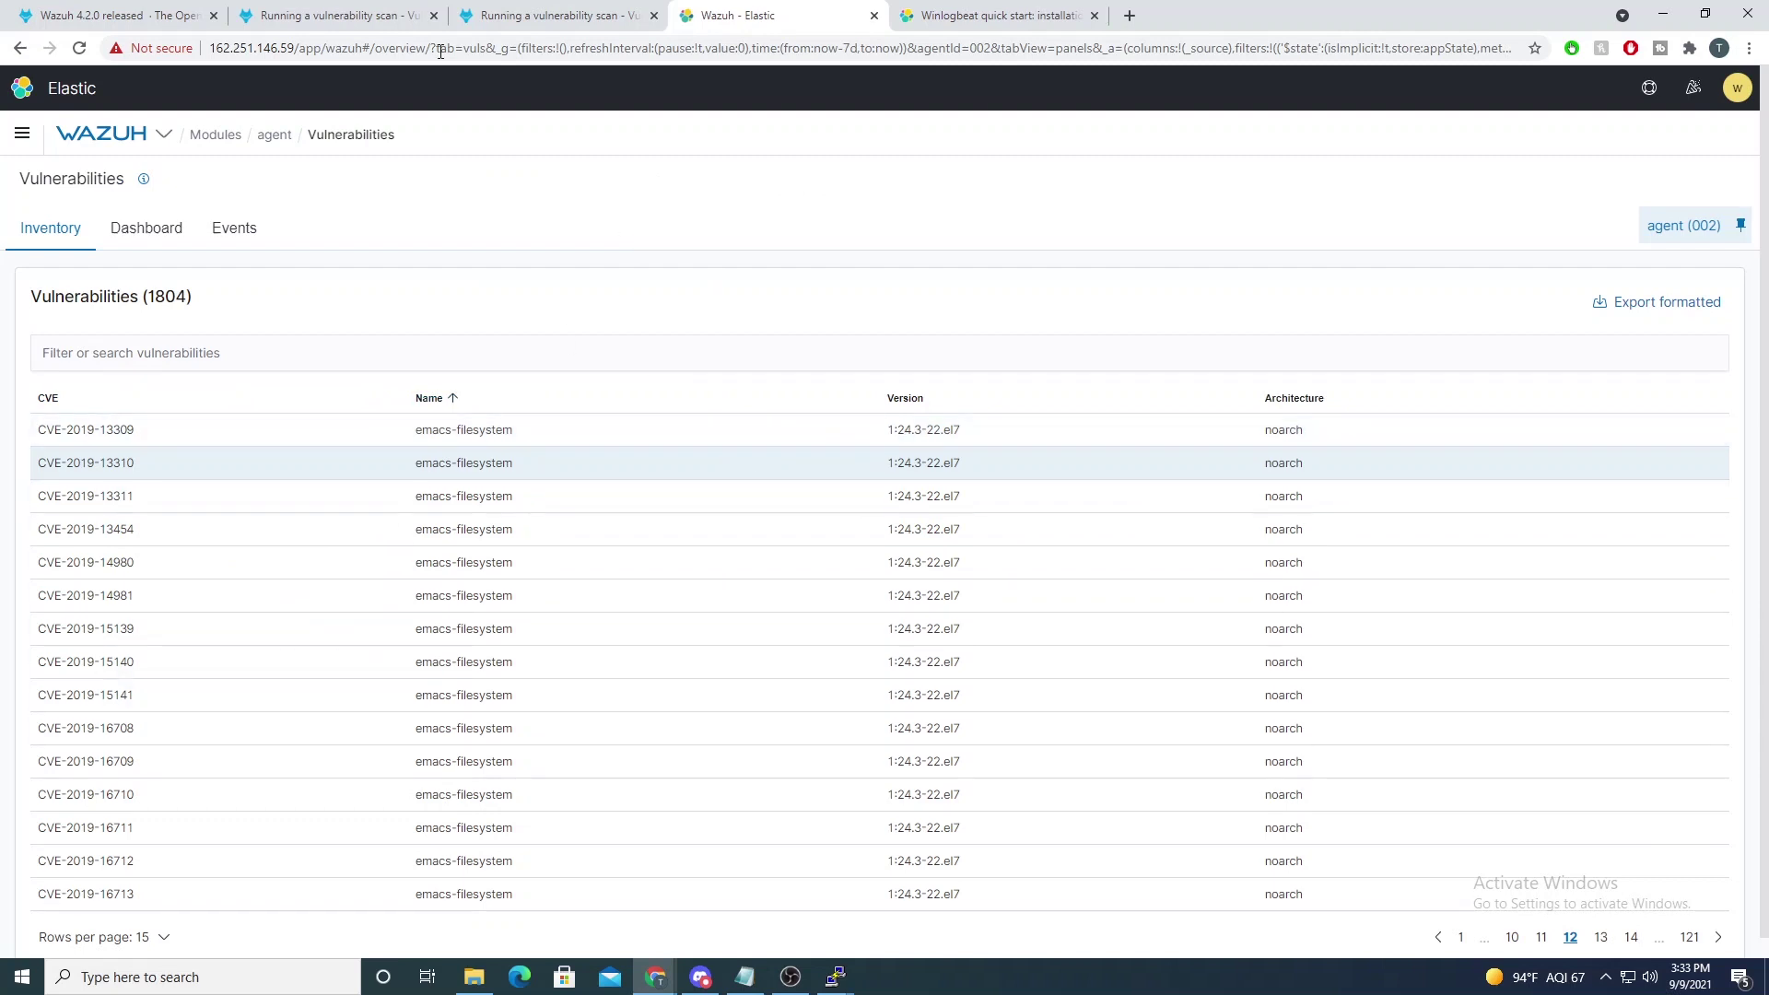
Step: Review the Wazuh 4.2.0 release post's CVE insight, fixes list and ruleset test tool sections
click(101, 15)
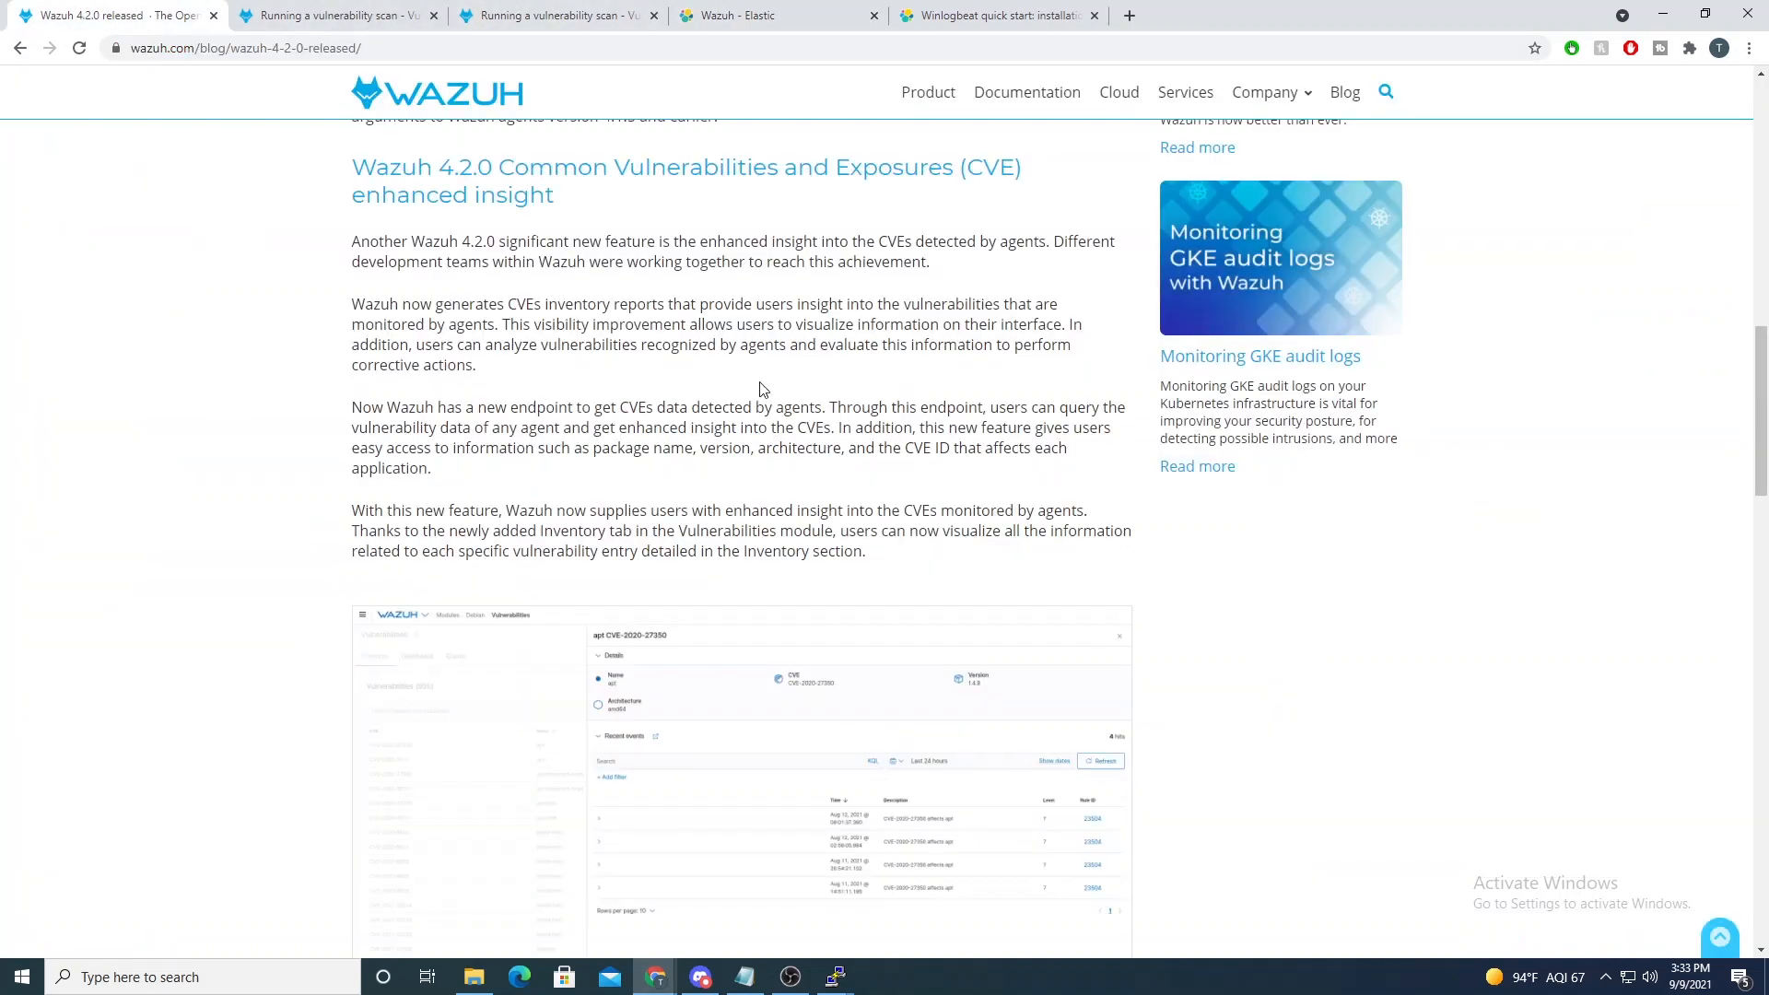
scroll(down, 3)
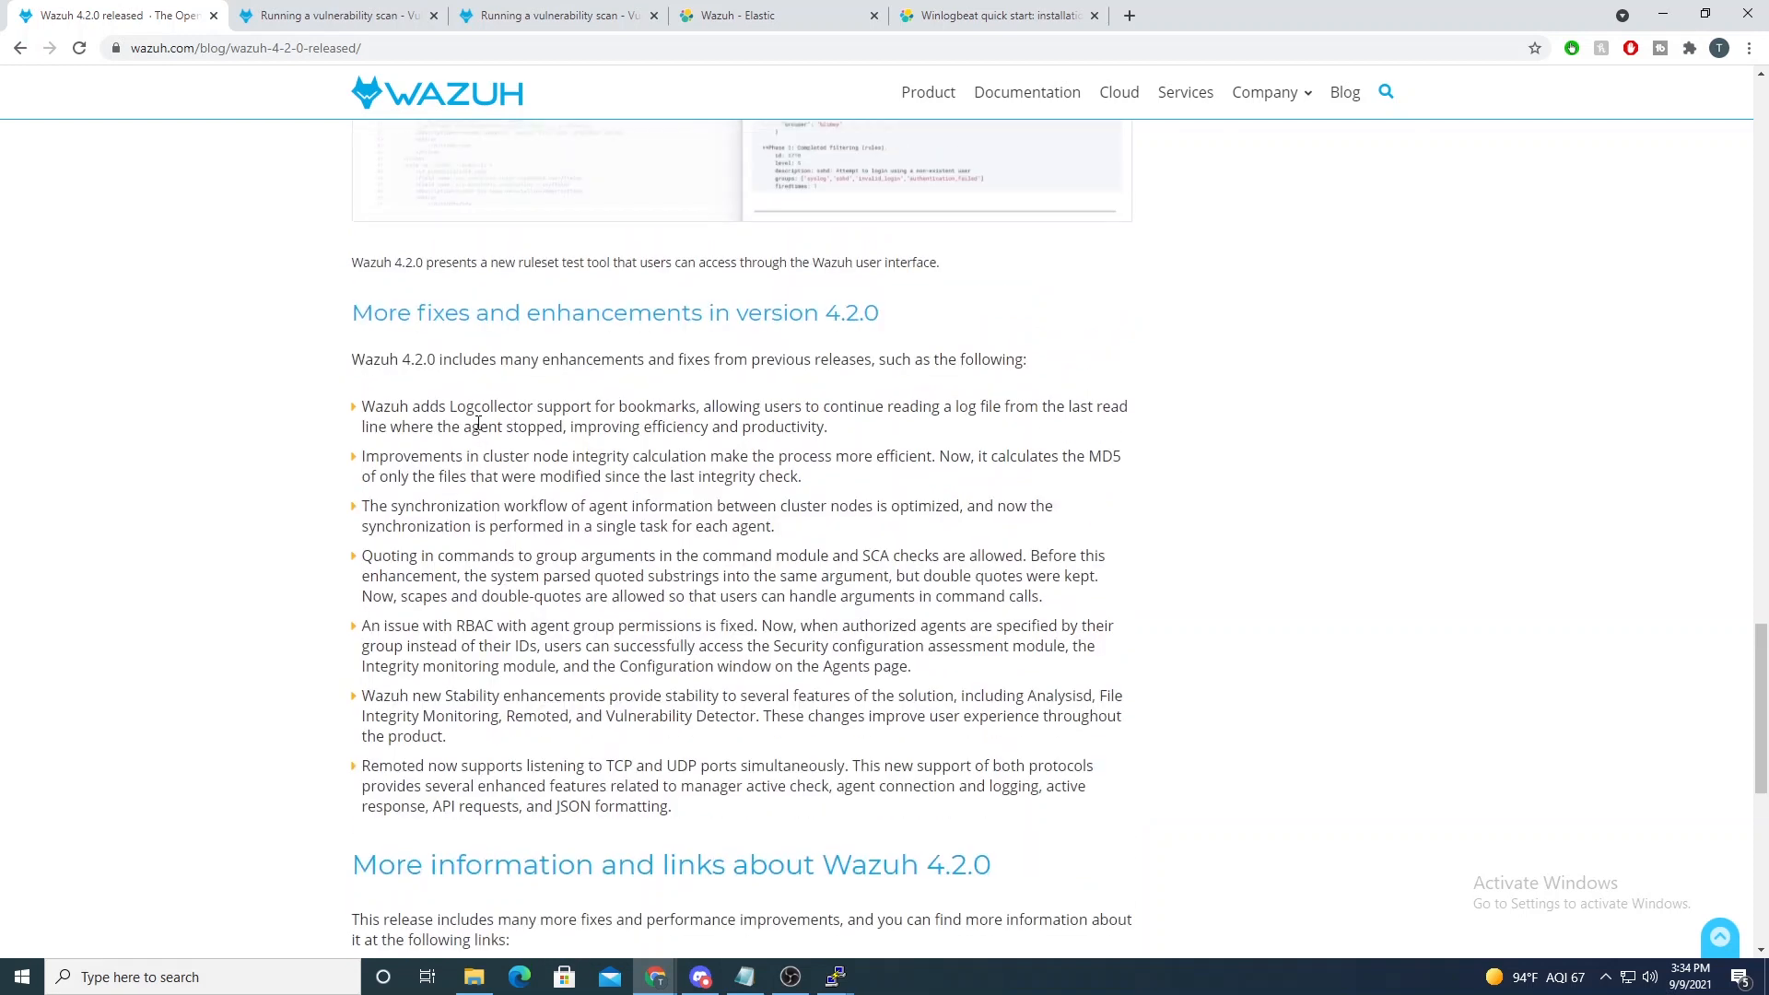
mouse_move(432, 398)
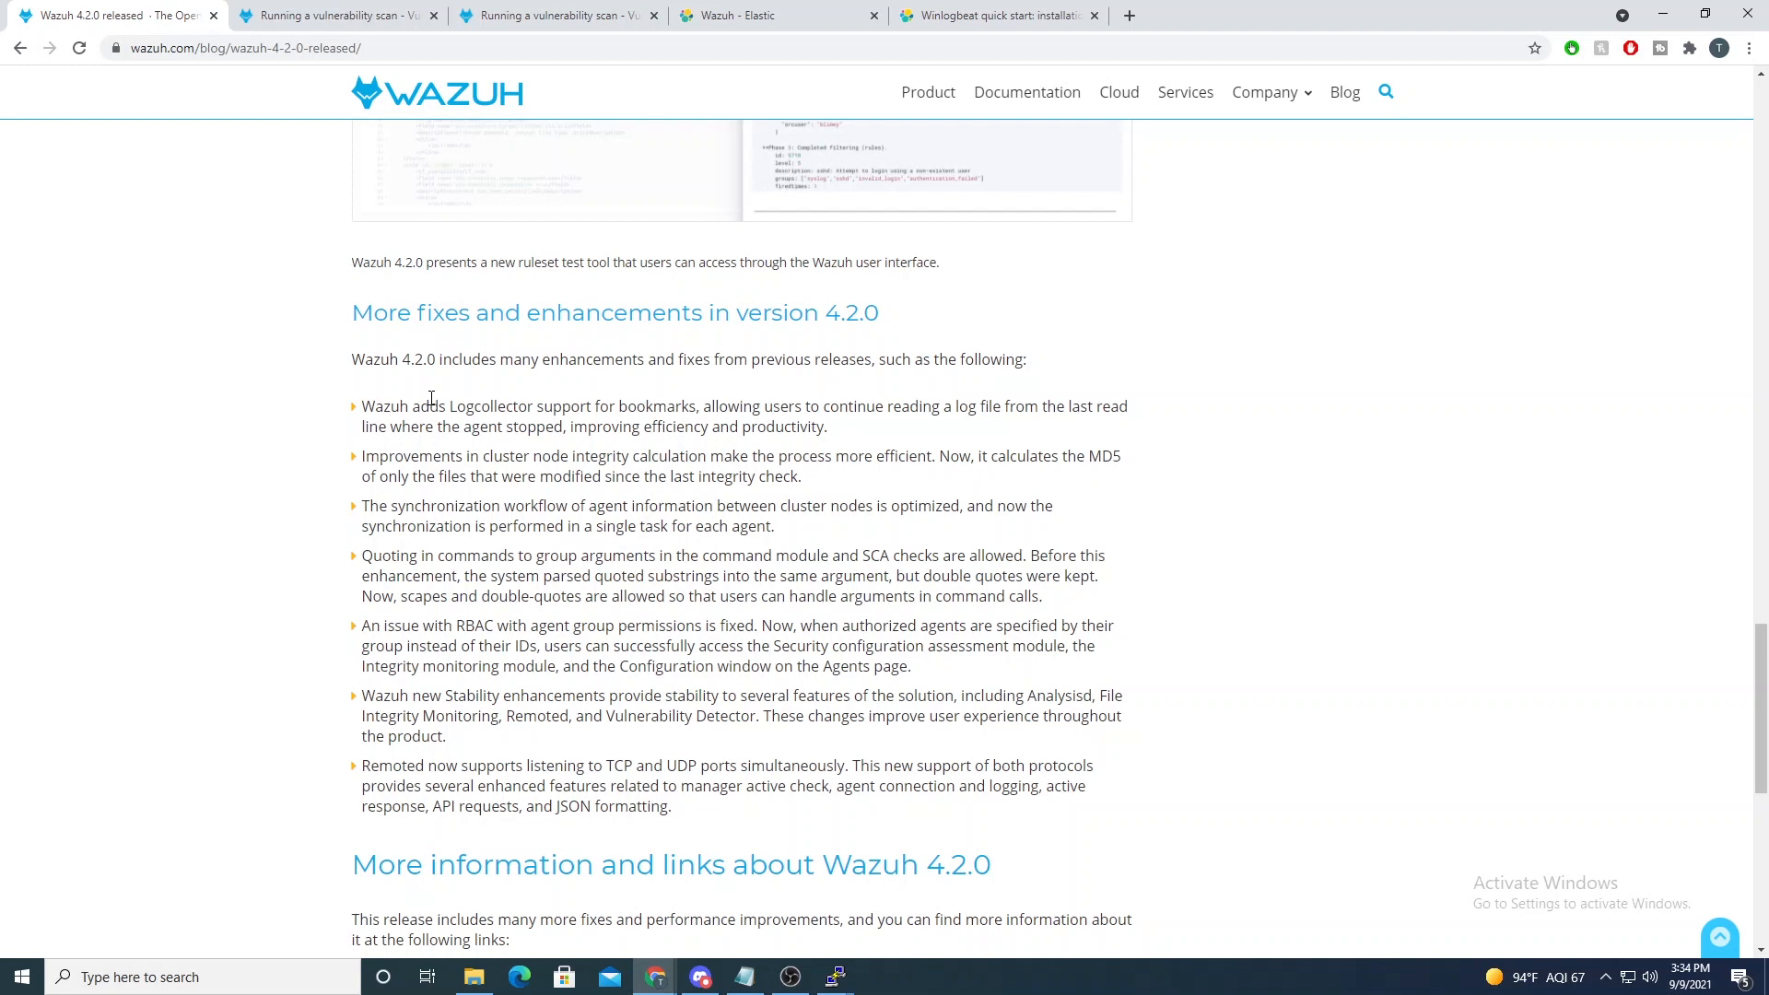
mouse_move(364, 593)
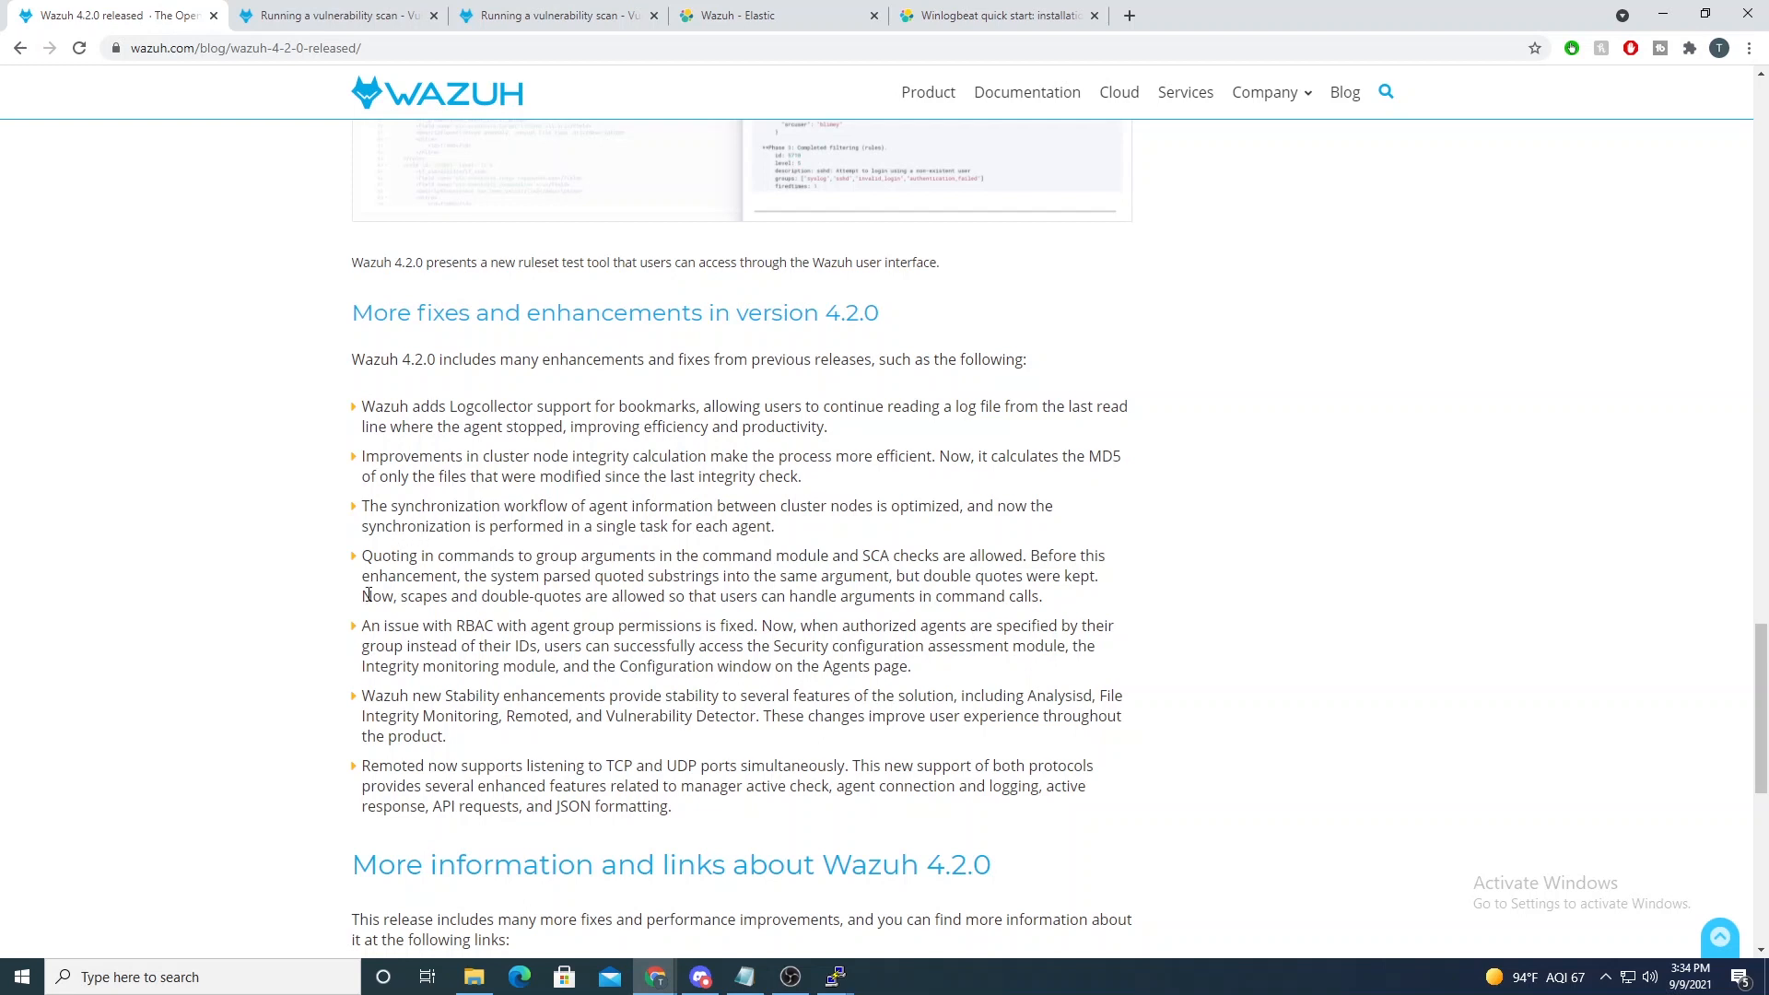
mouse_move(288, 567)
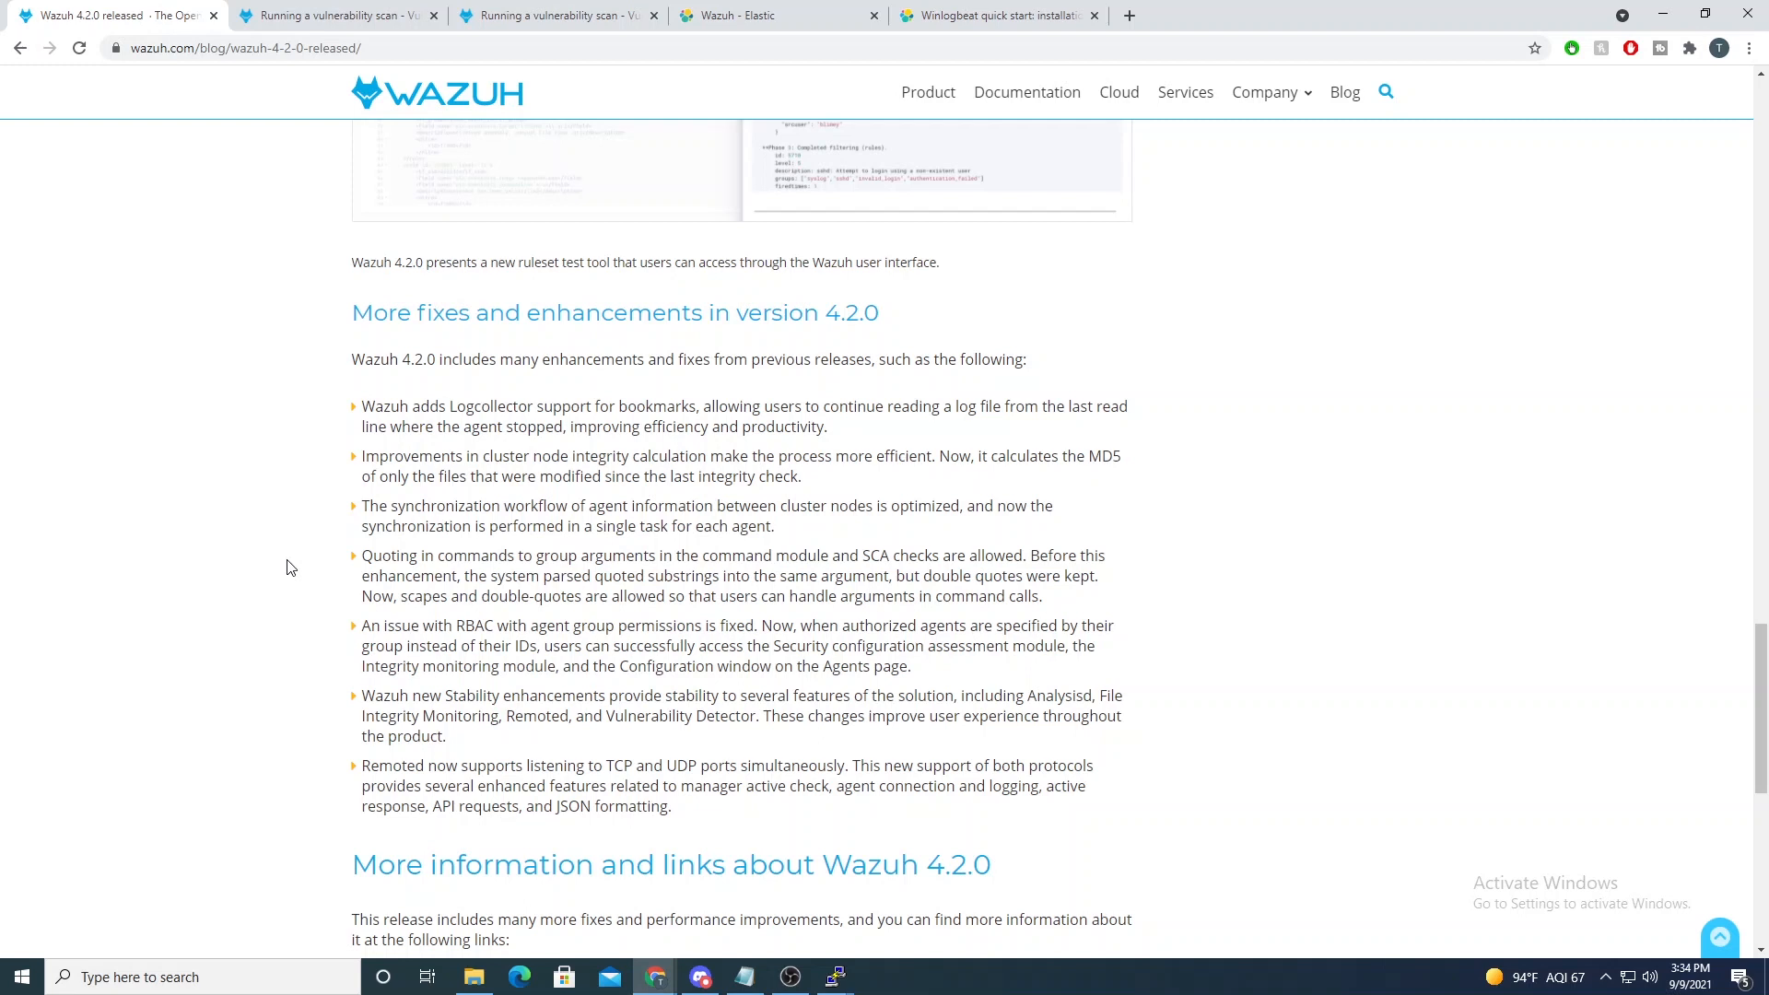
mouse_move(514, 600)
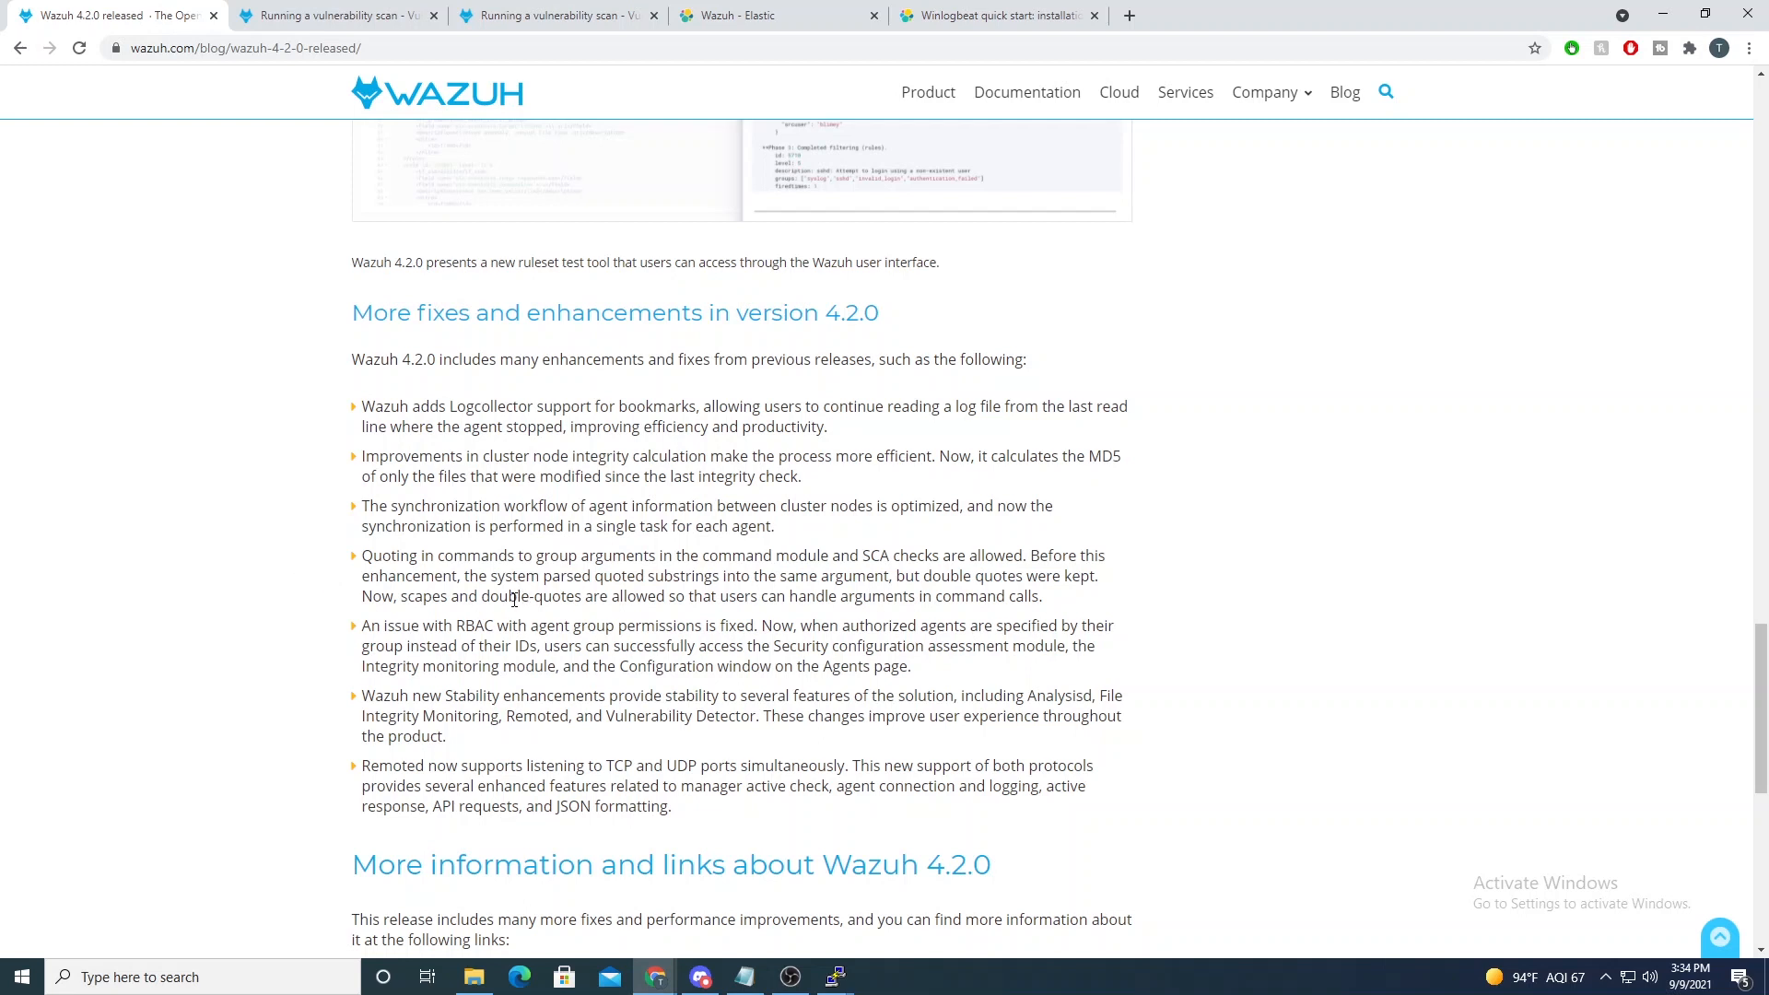
mouse_move(792, 556)
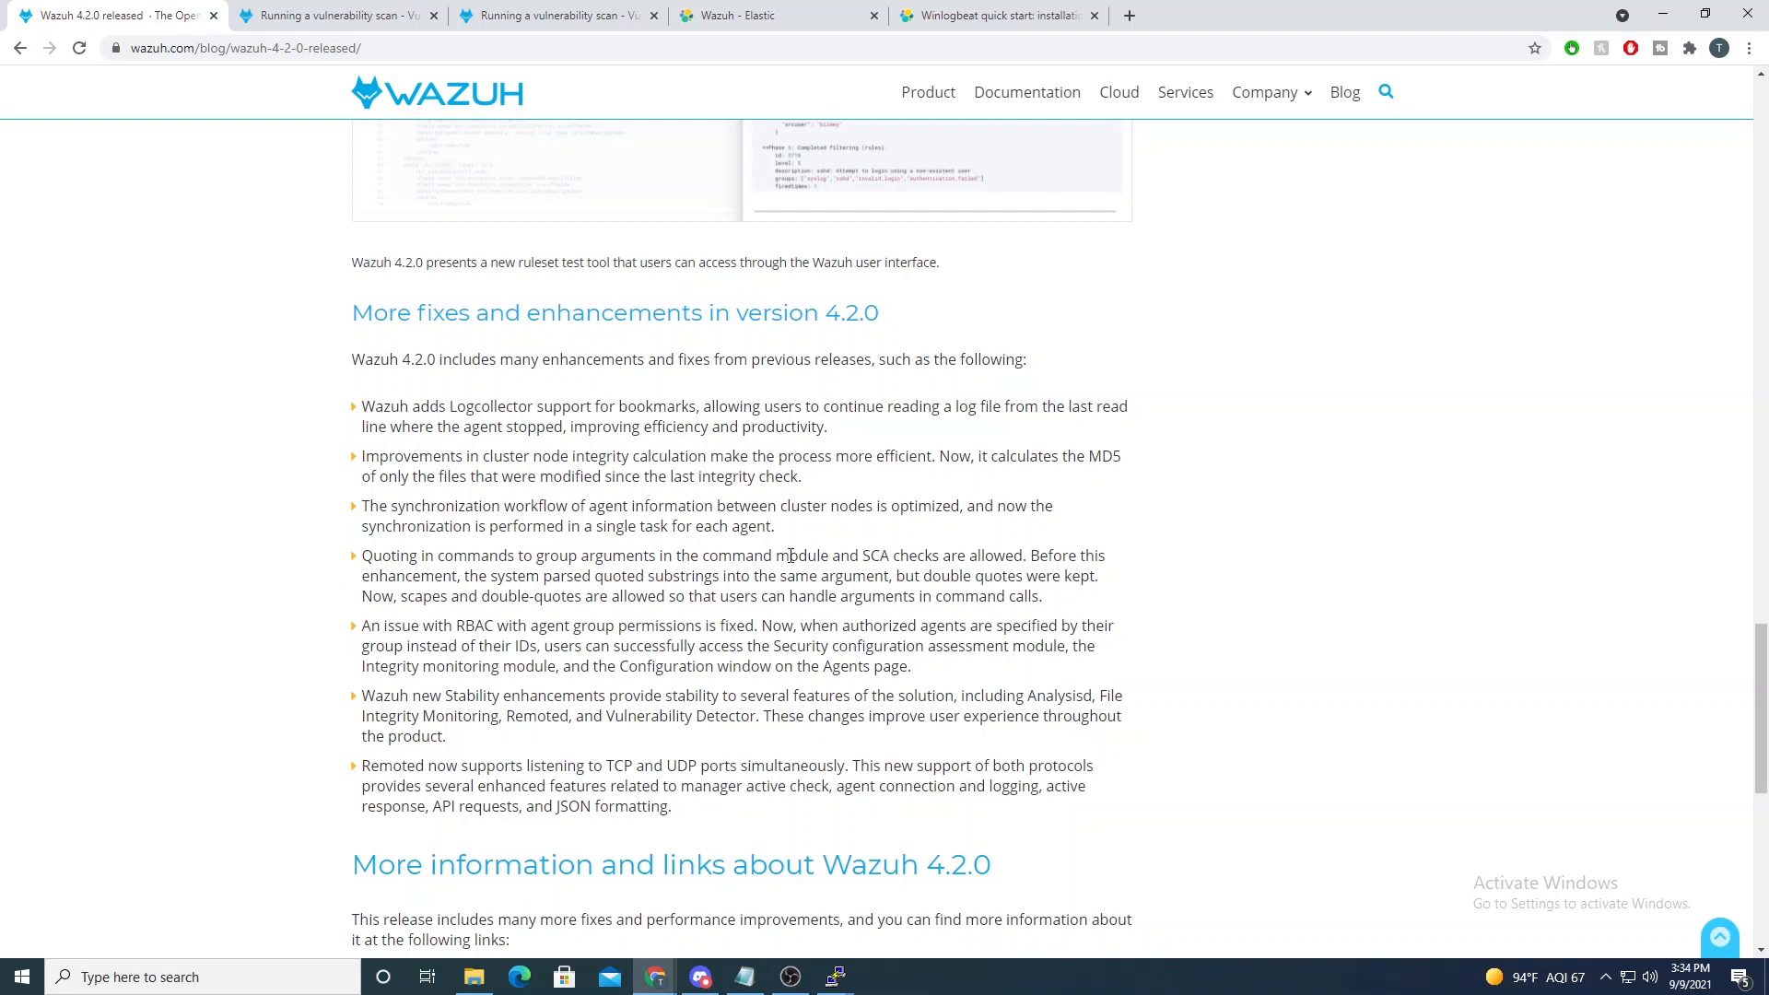
mouse_move(920, 549)
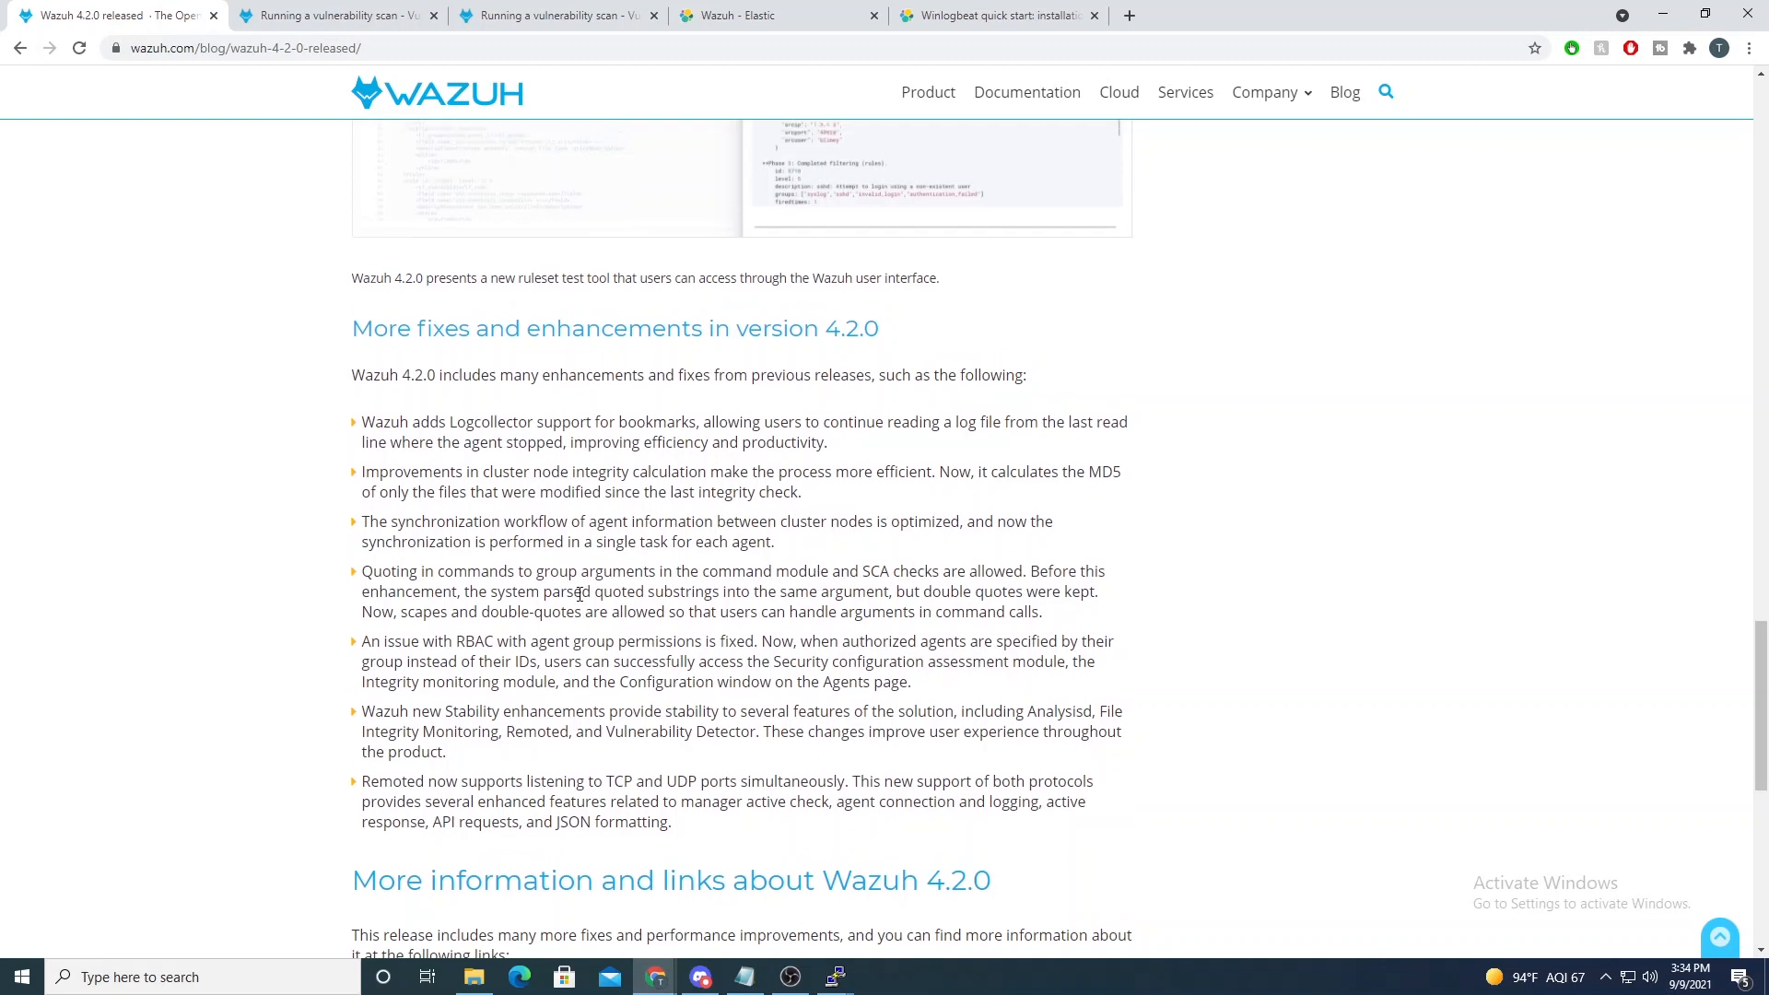
scroll(up, 3)
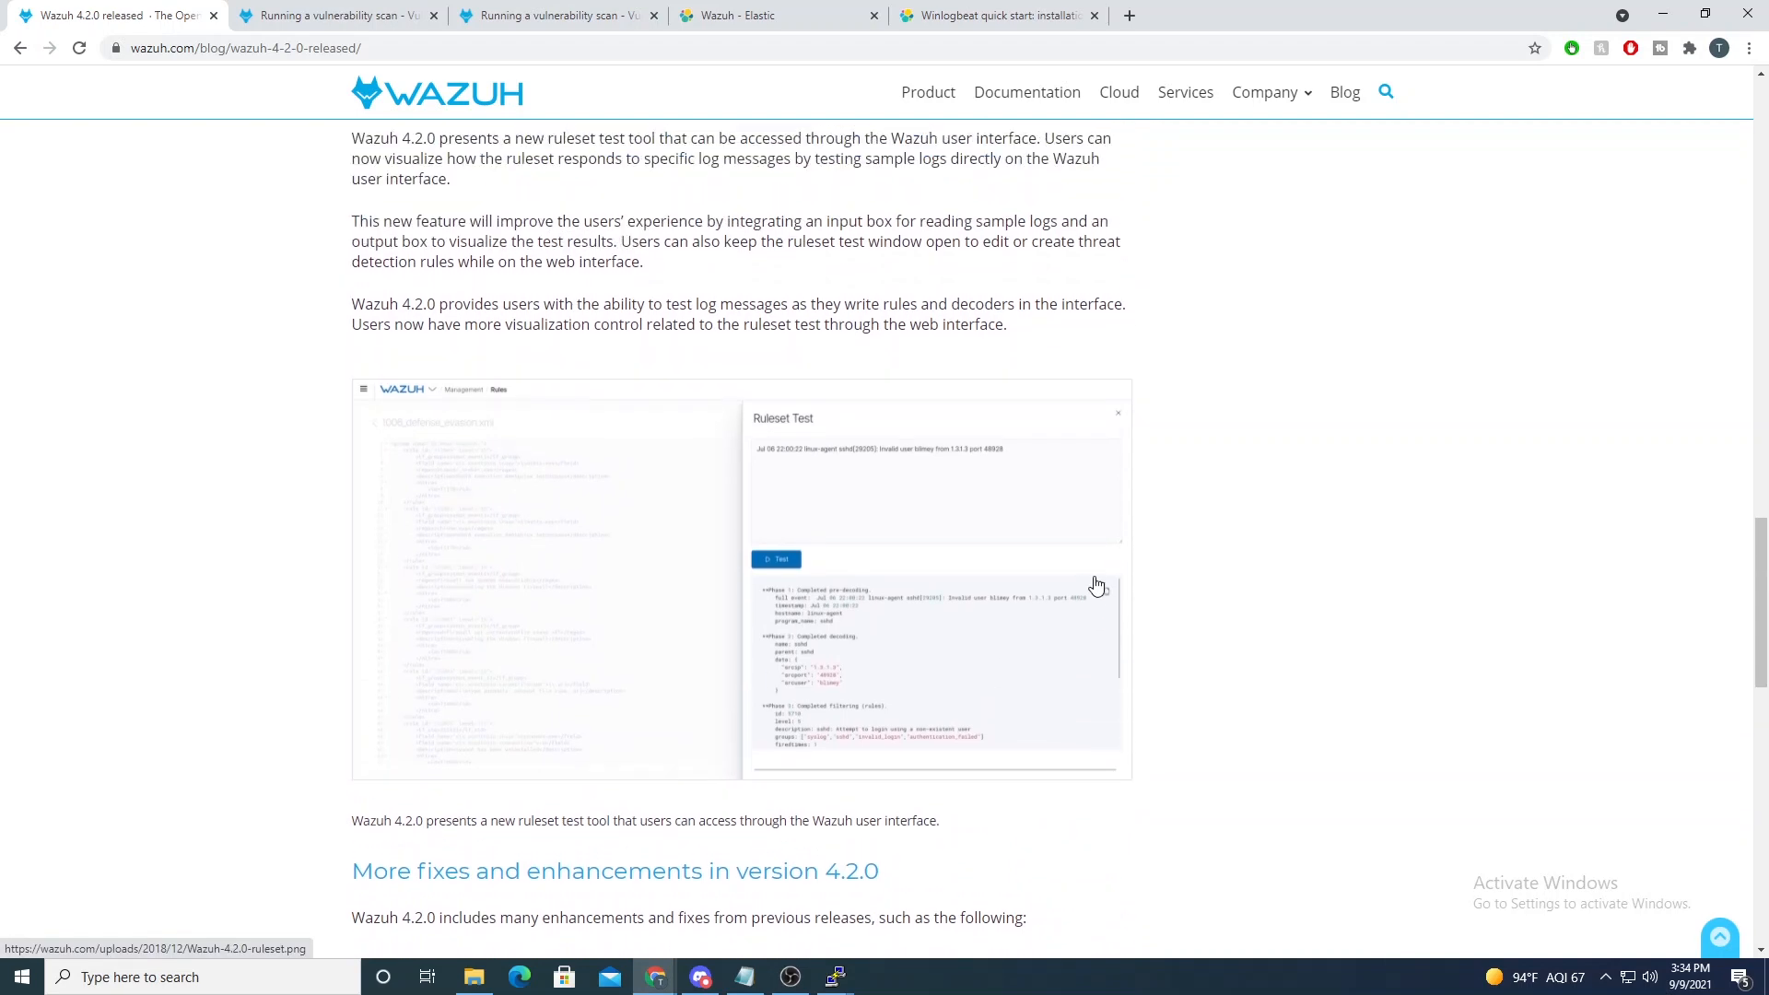
scroll(up, 3)
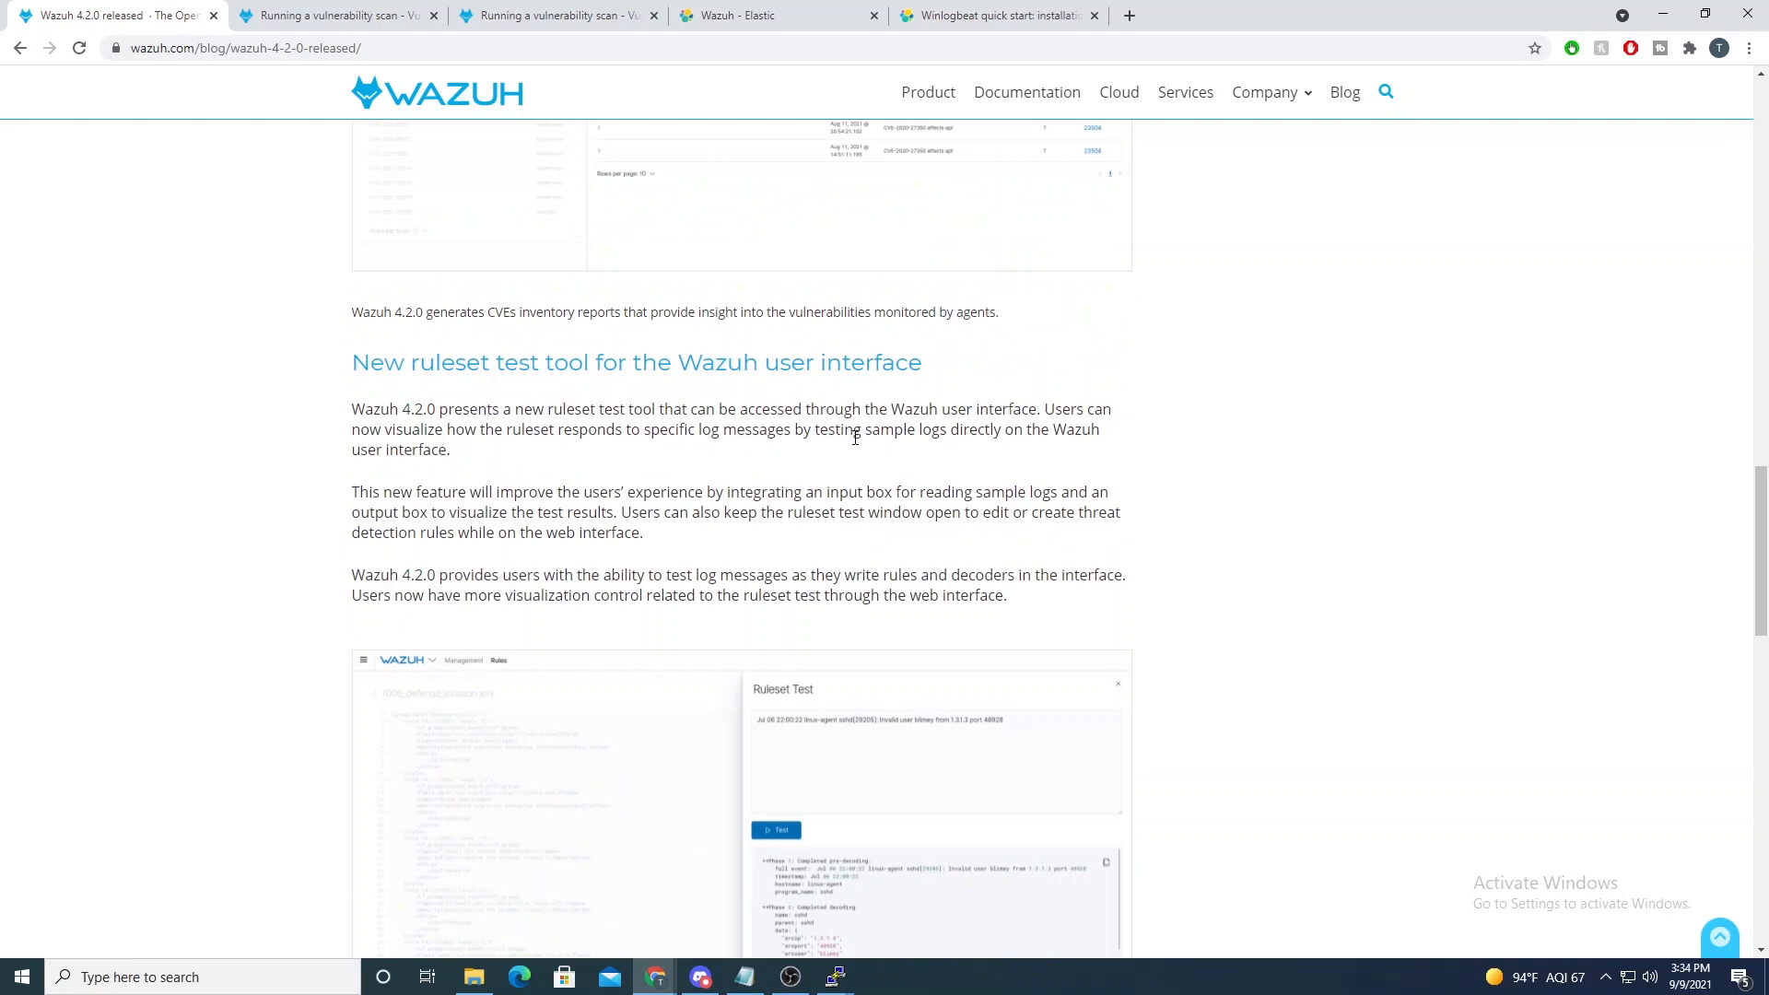